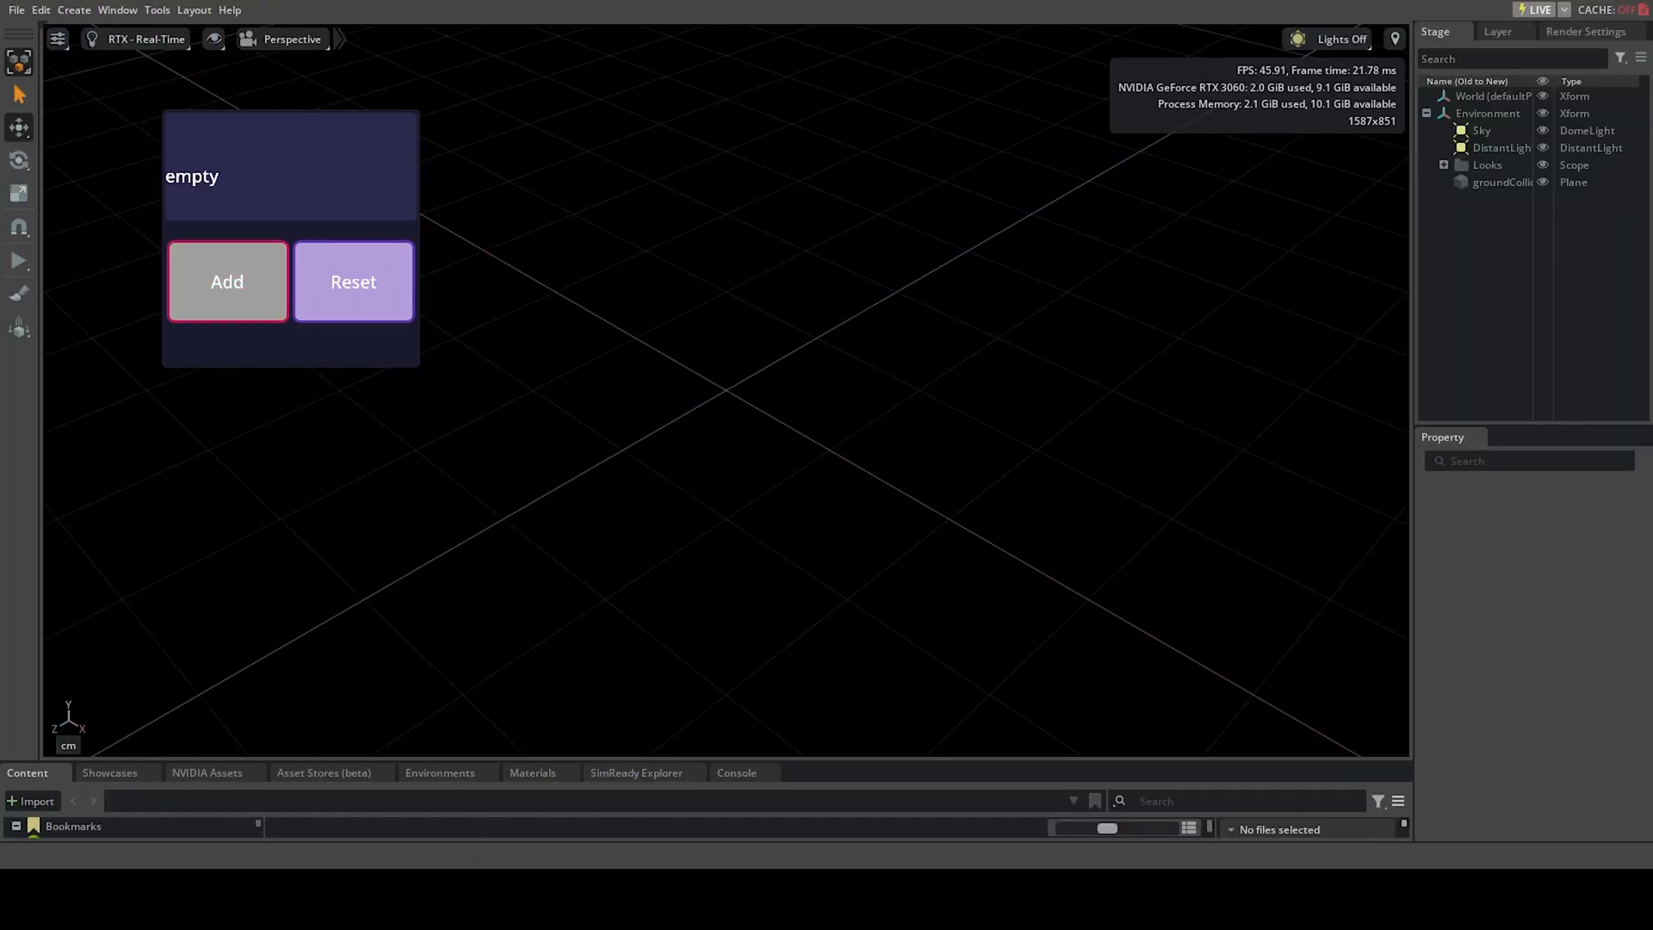
# - Raise the demo window's count with Add, then clear it back to empty with Reset
pyautogui.click(227, 280)
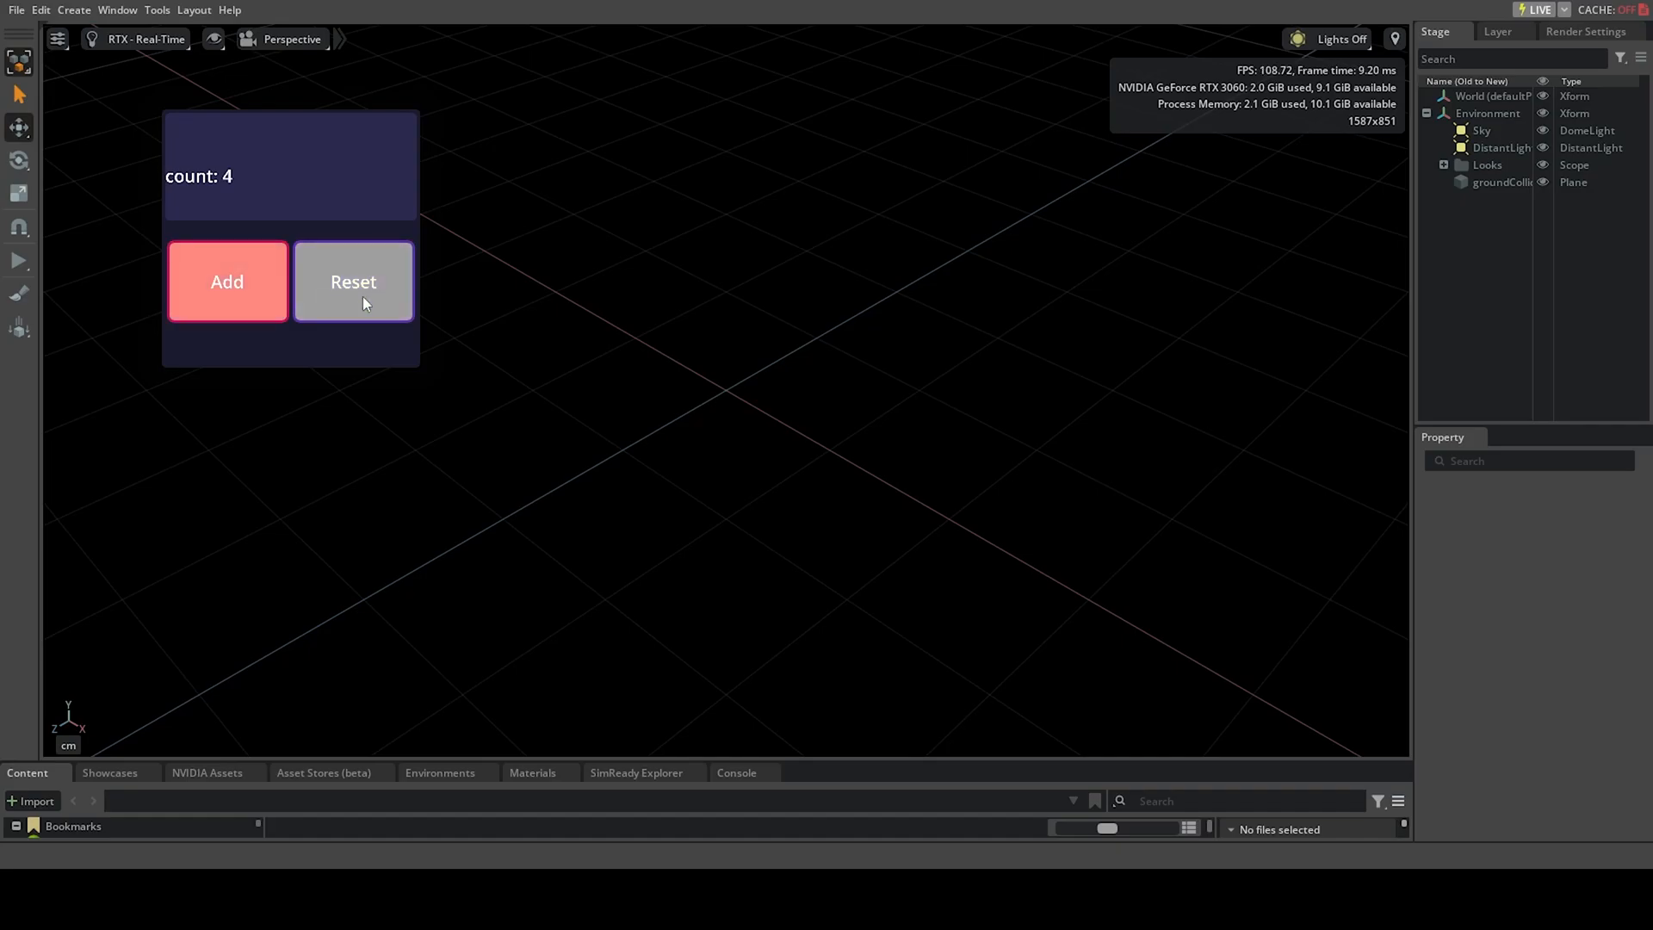
pyautogui.click(353, 280)
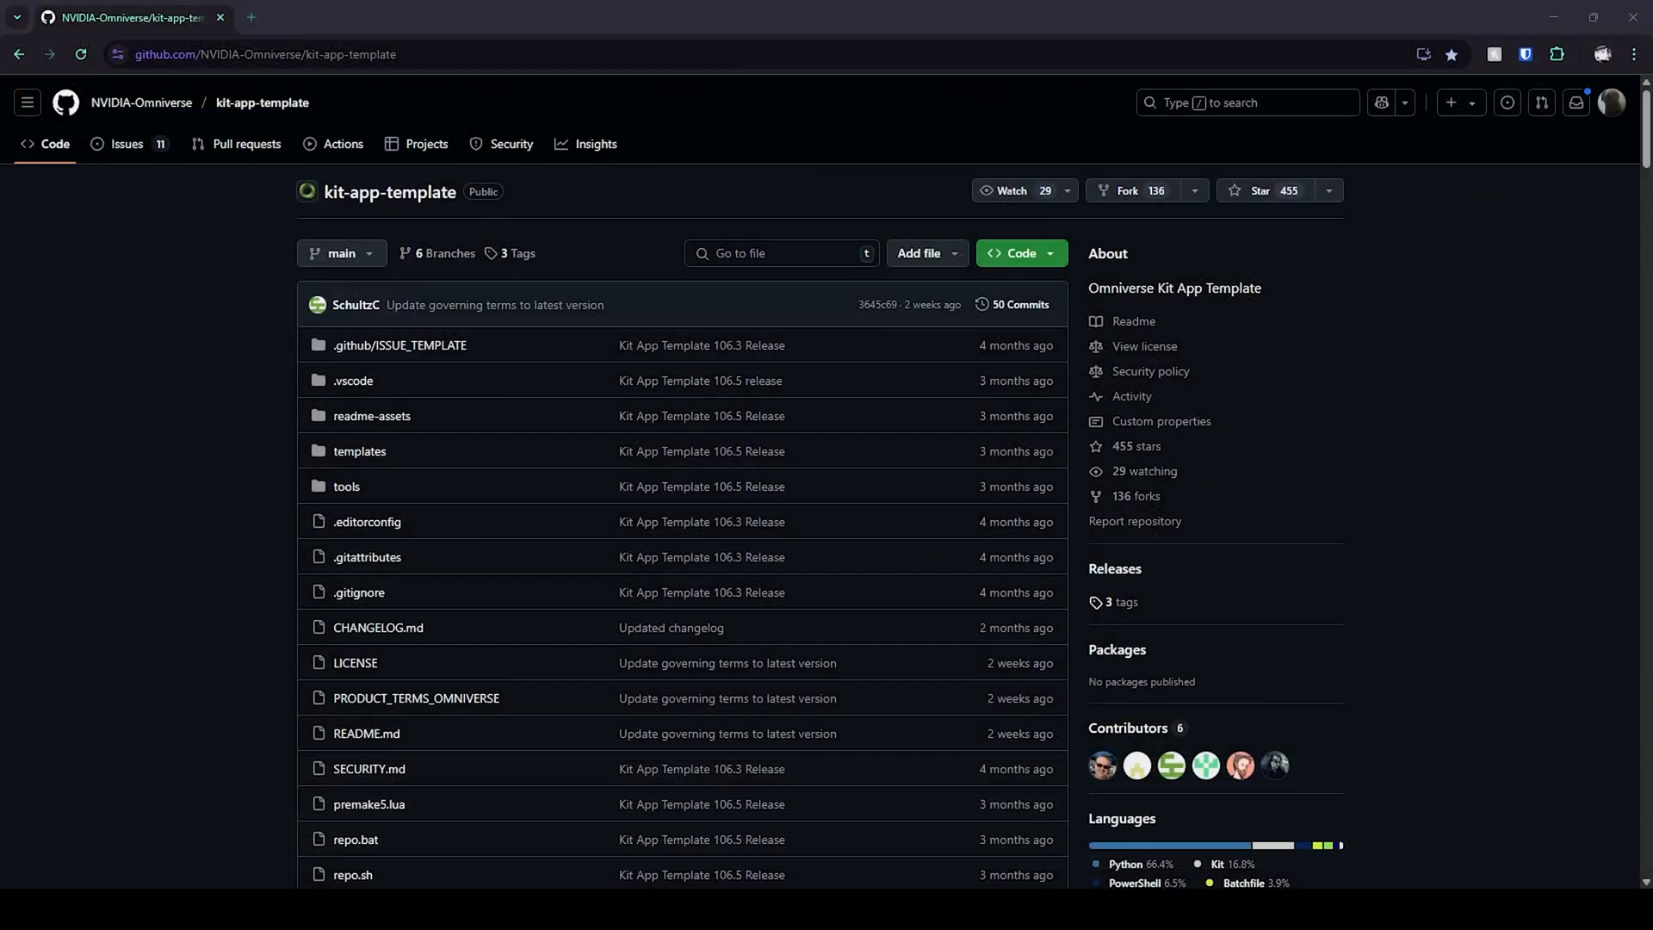
# - Scroll the kit-app-template README down to its Quick Start, Build and Launch commands
pyautogui.scroll(-3)
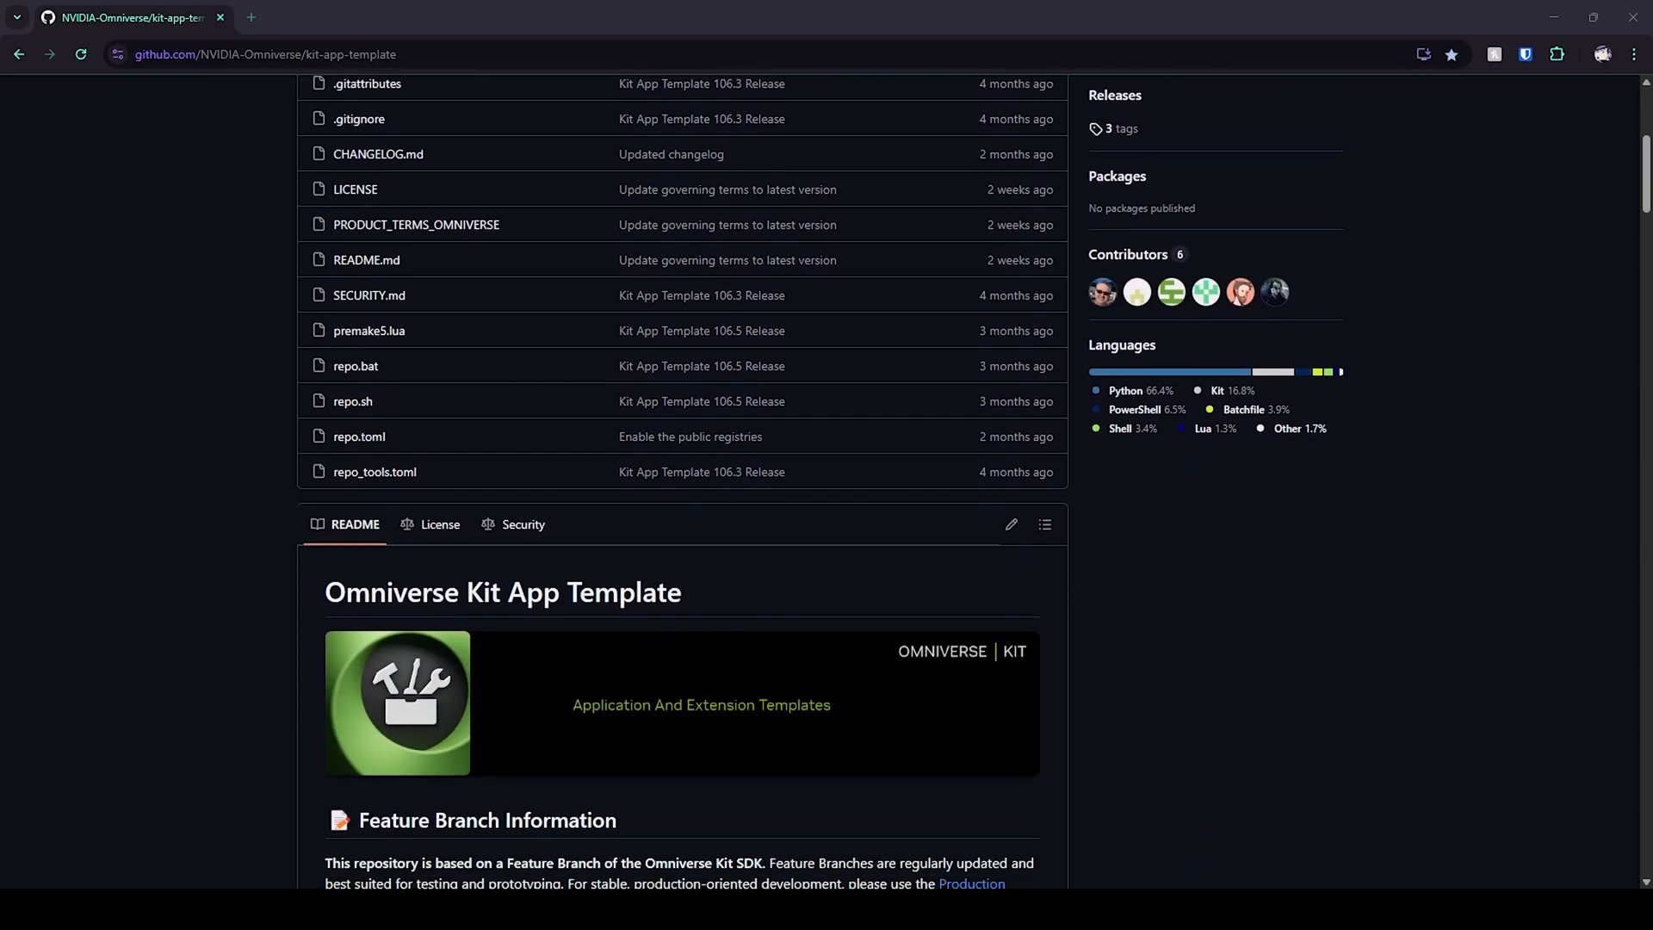
pyautogui.scroll(-3)
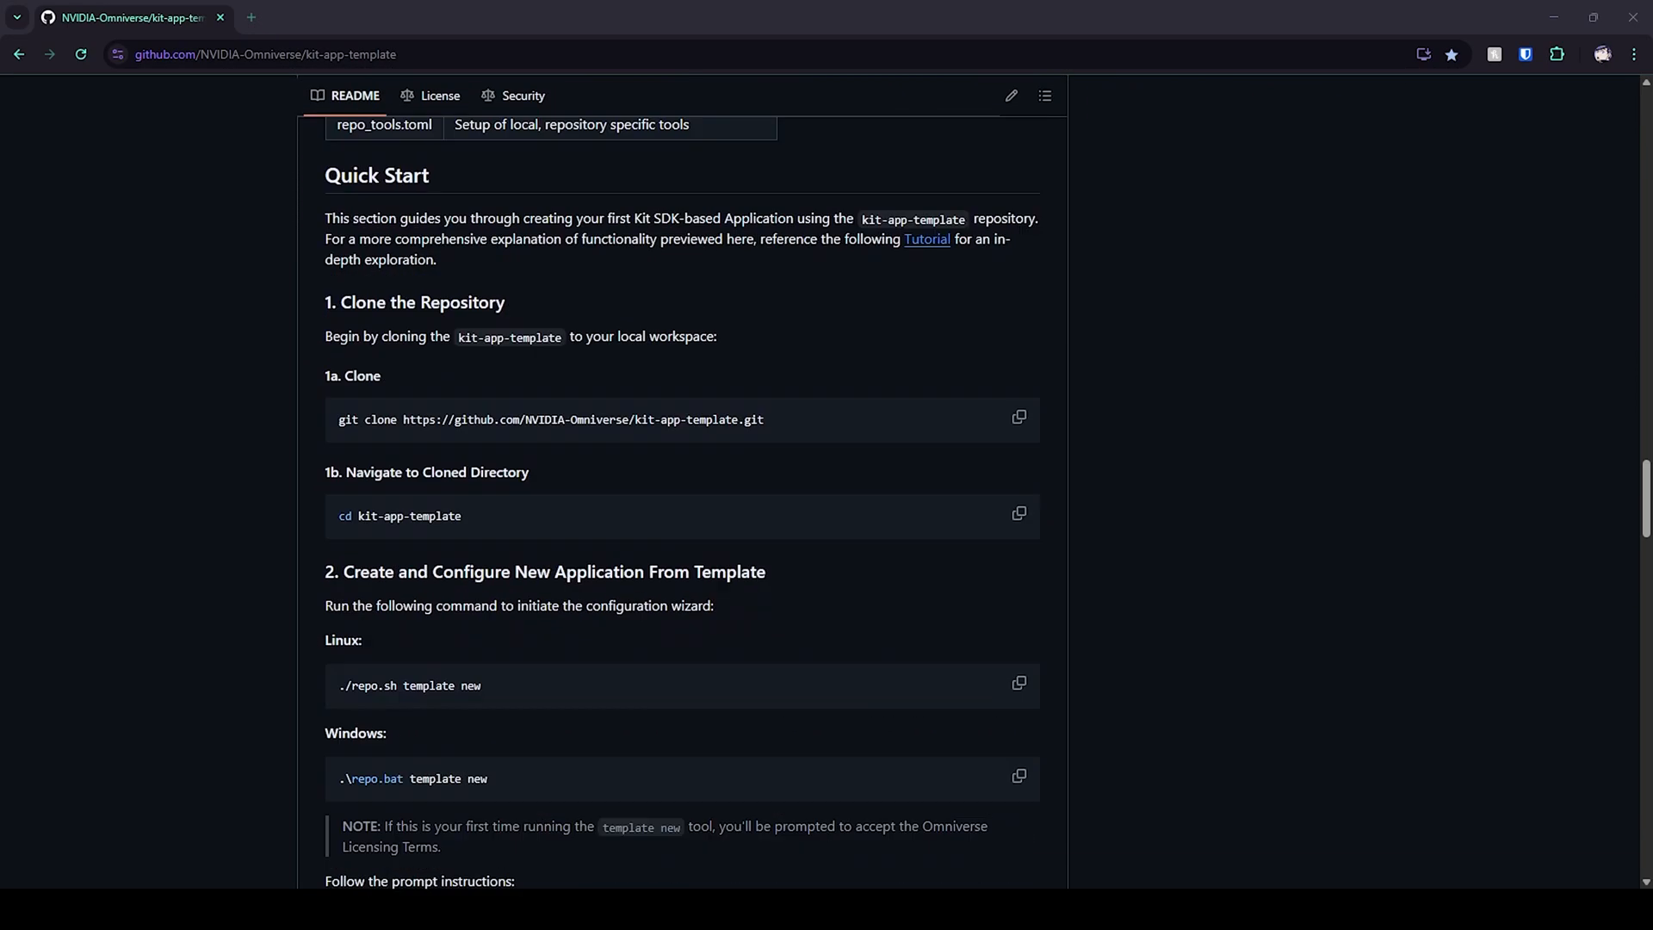
pyautogui.scroll(-3)
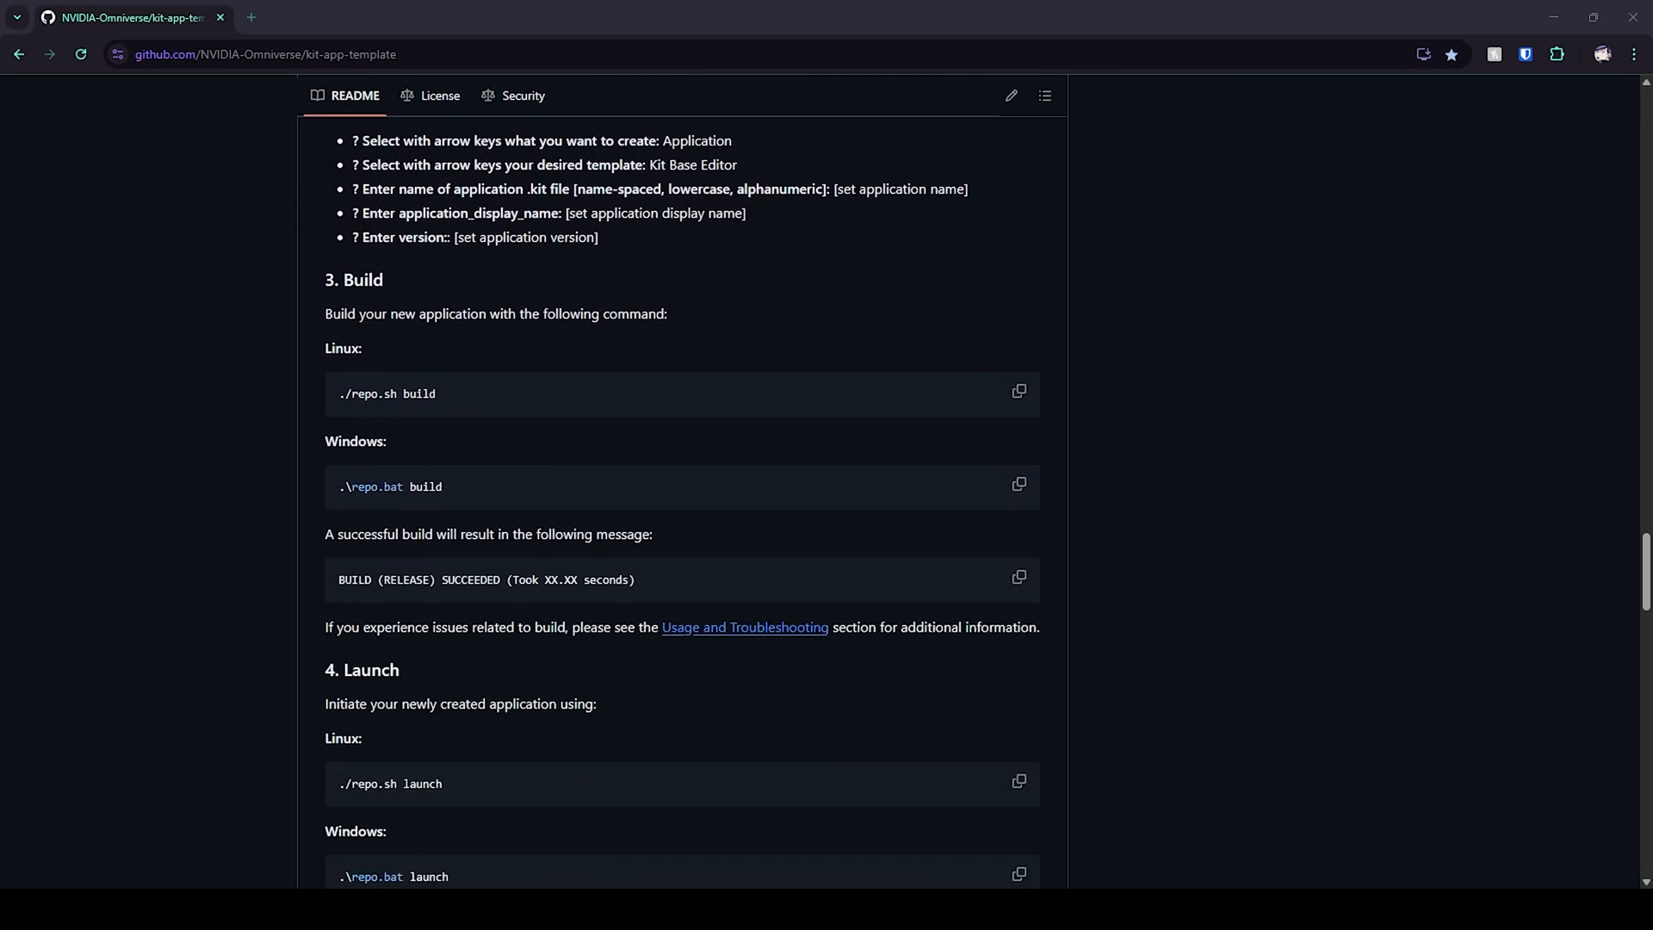
pyautogui.scroll(-3)
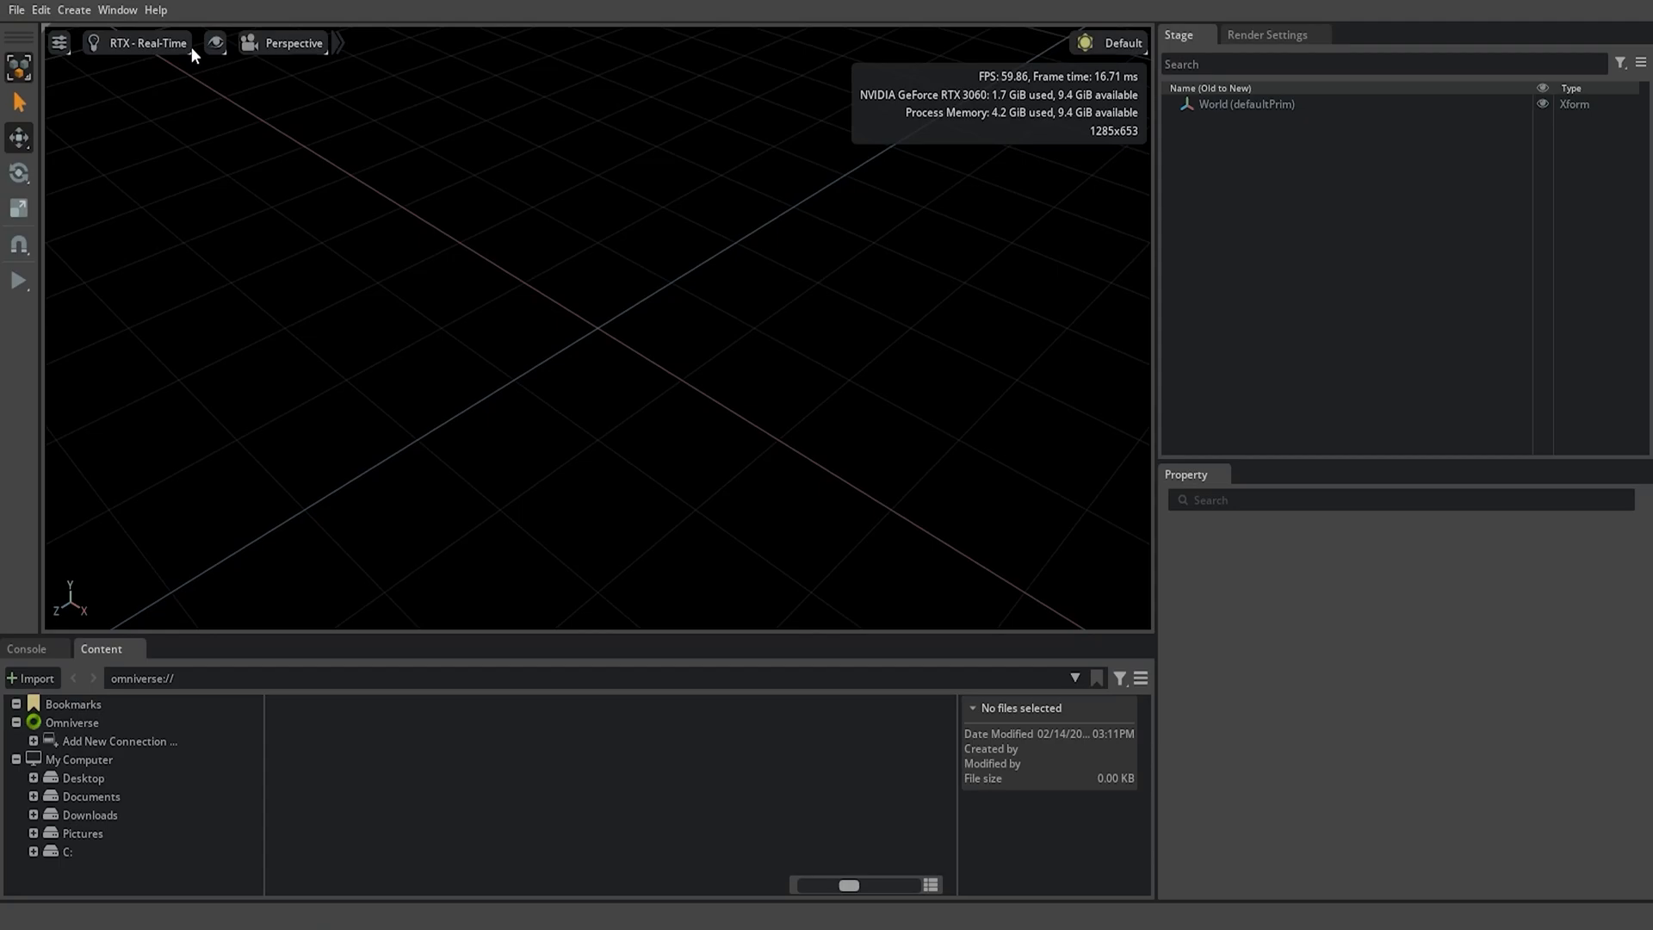
# - Start a New Extension Template Project from the Extensions manager, located in Documents
pyautogui.click(117, 11)
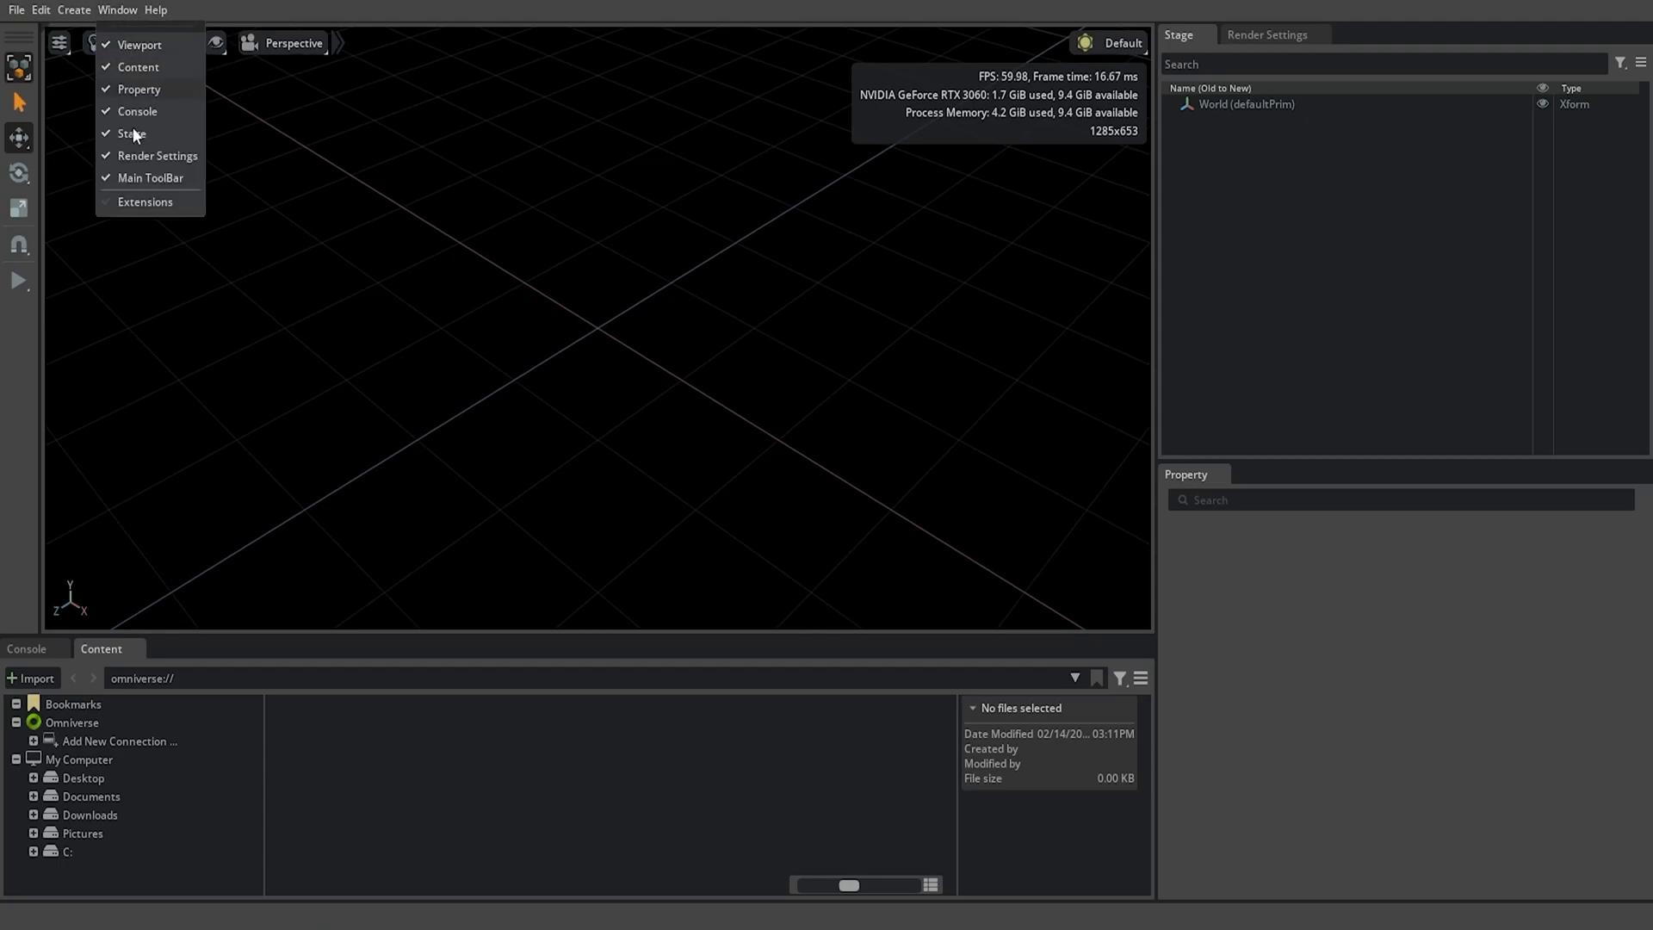
pyautogui.click(145, 201)
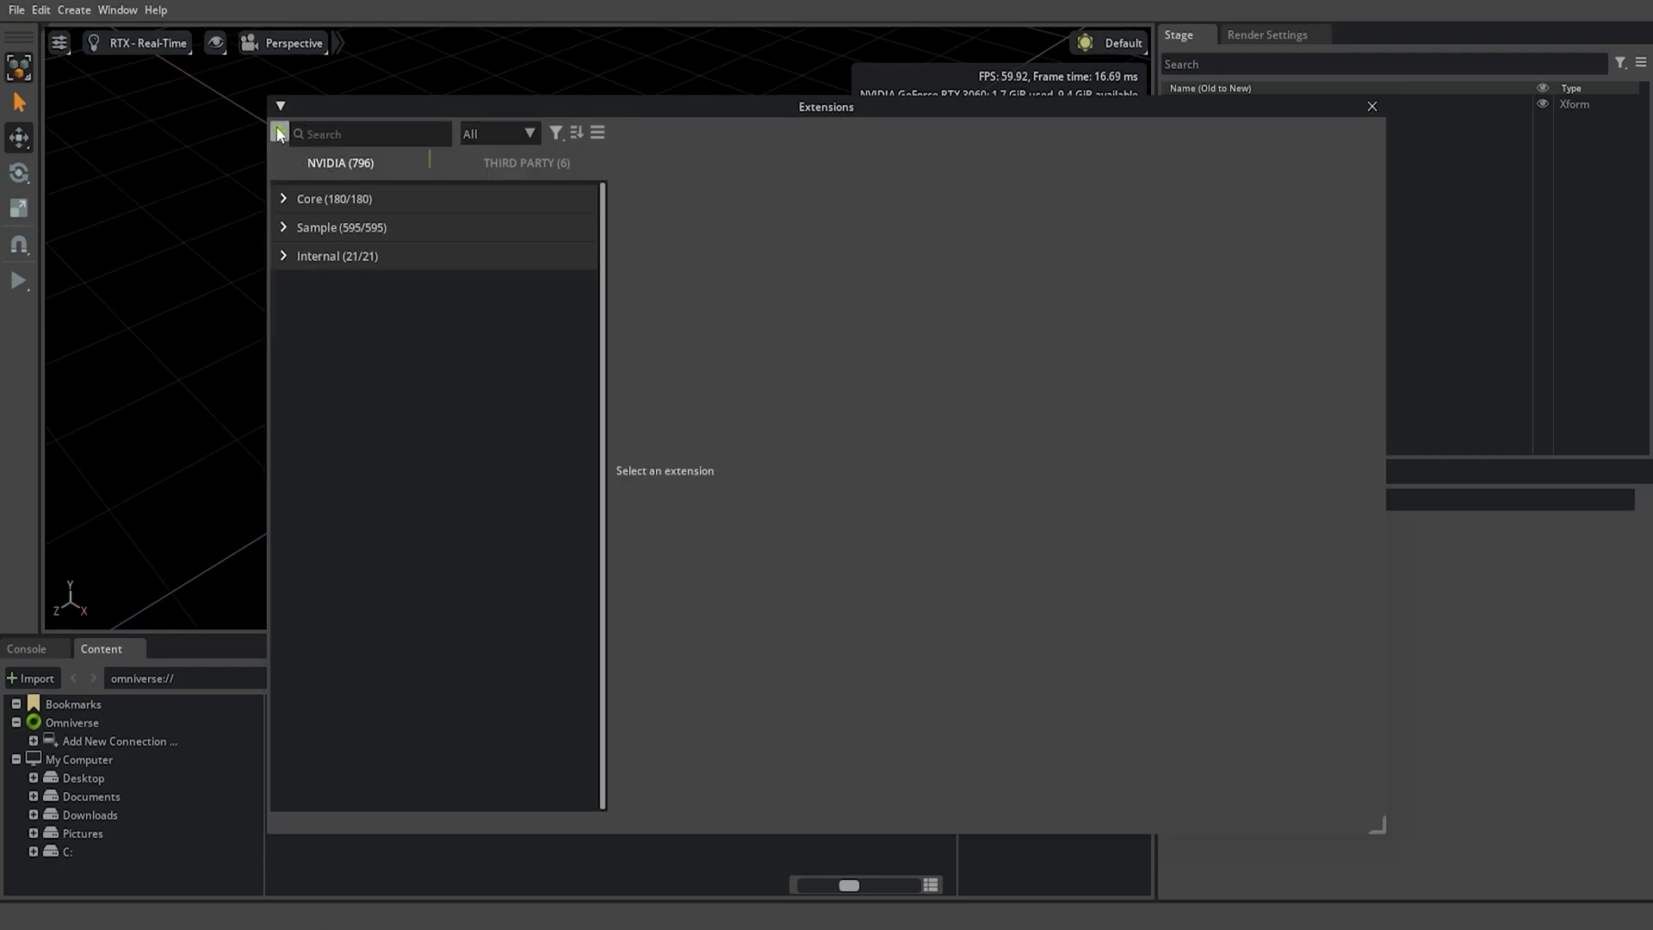
pyautogui.click(278, 134)
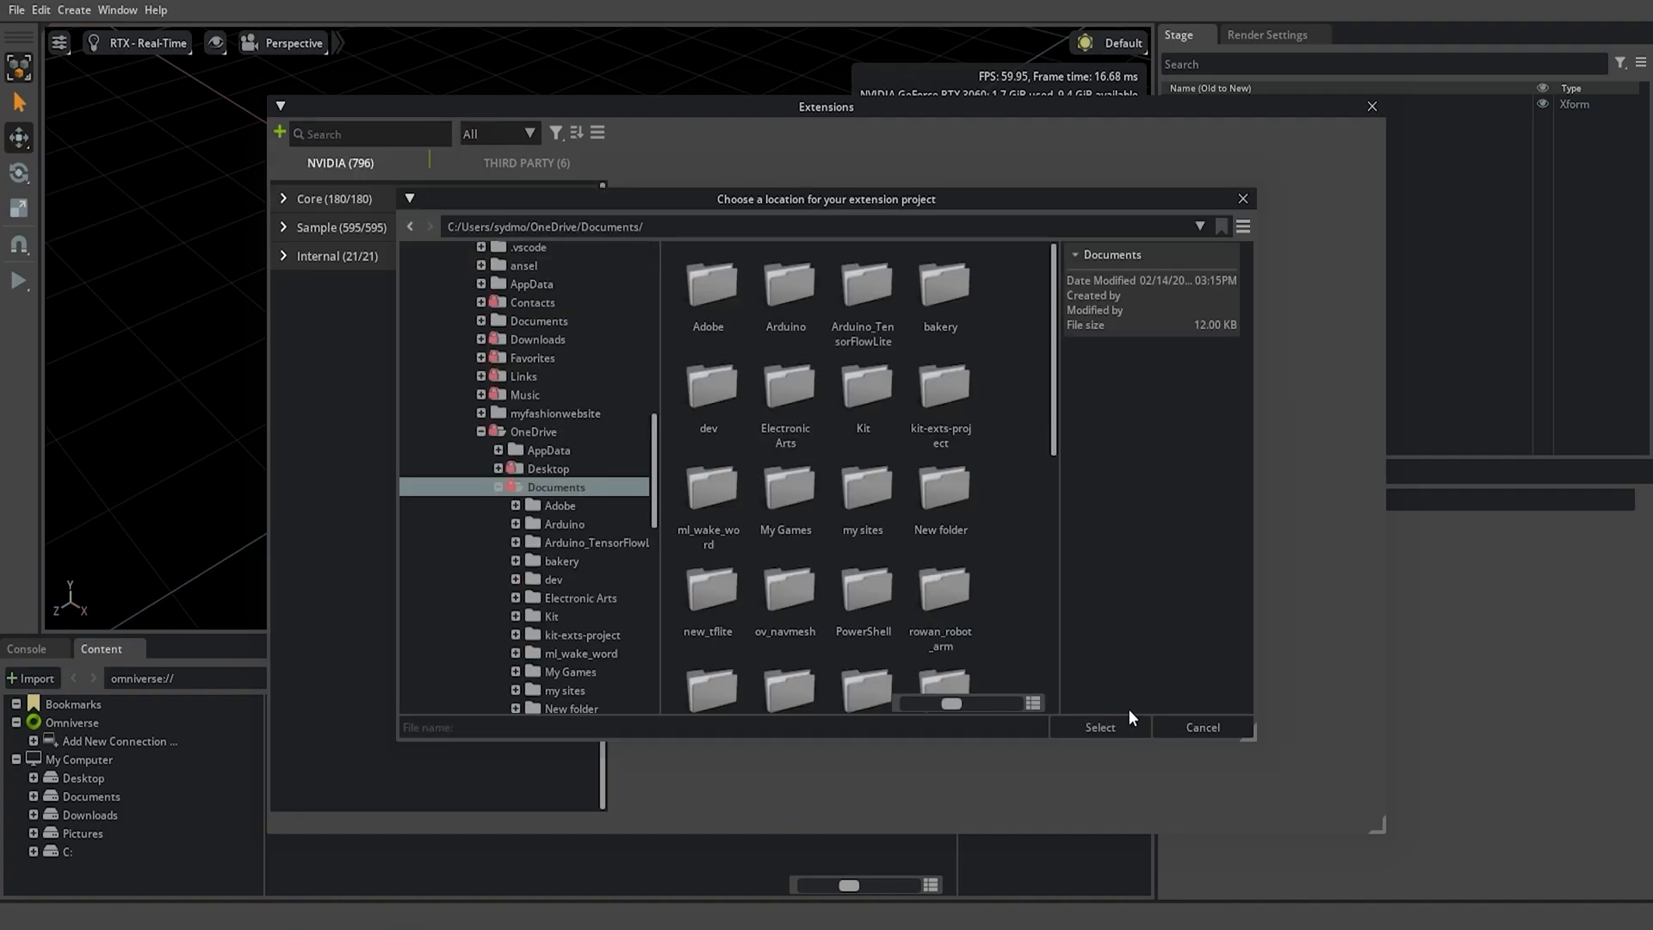
pyautogui.click(1099, 727)
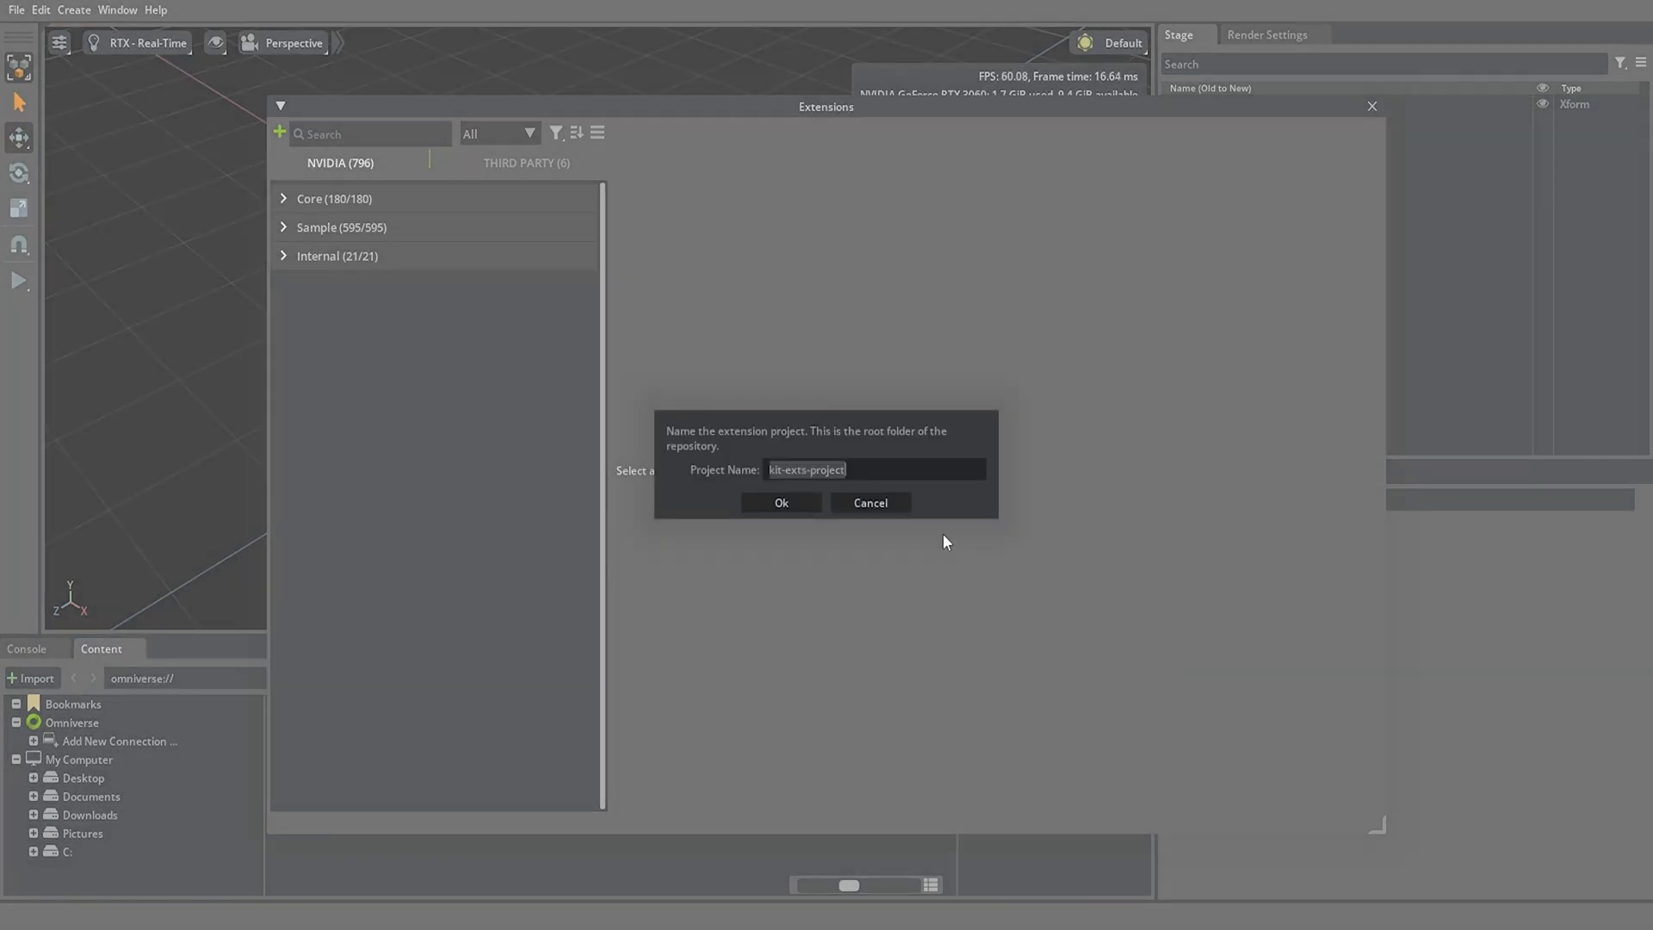
# - Name the project 'gui tutorial styles' and give it the extension id gui.tutorial.styles
pyautogui.write('gui')
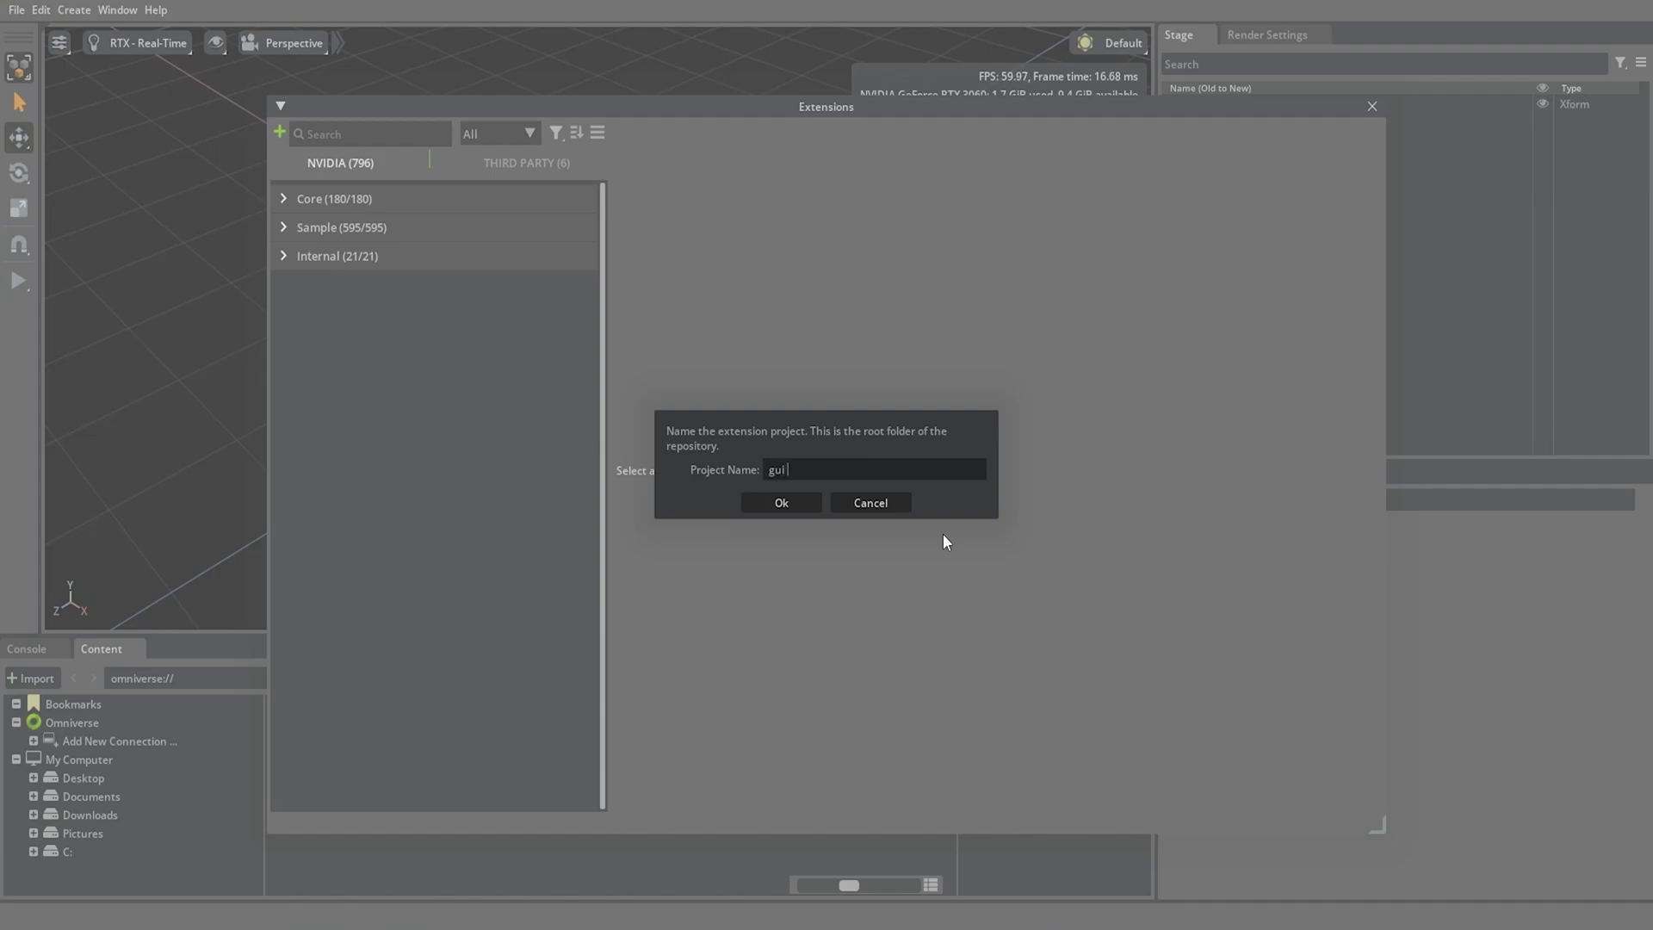
pyautogui.write('tutorial styl')
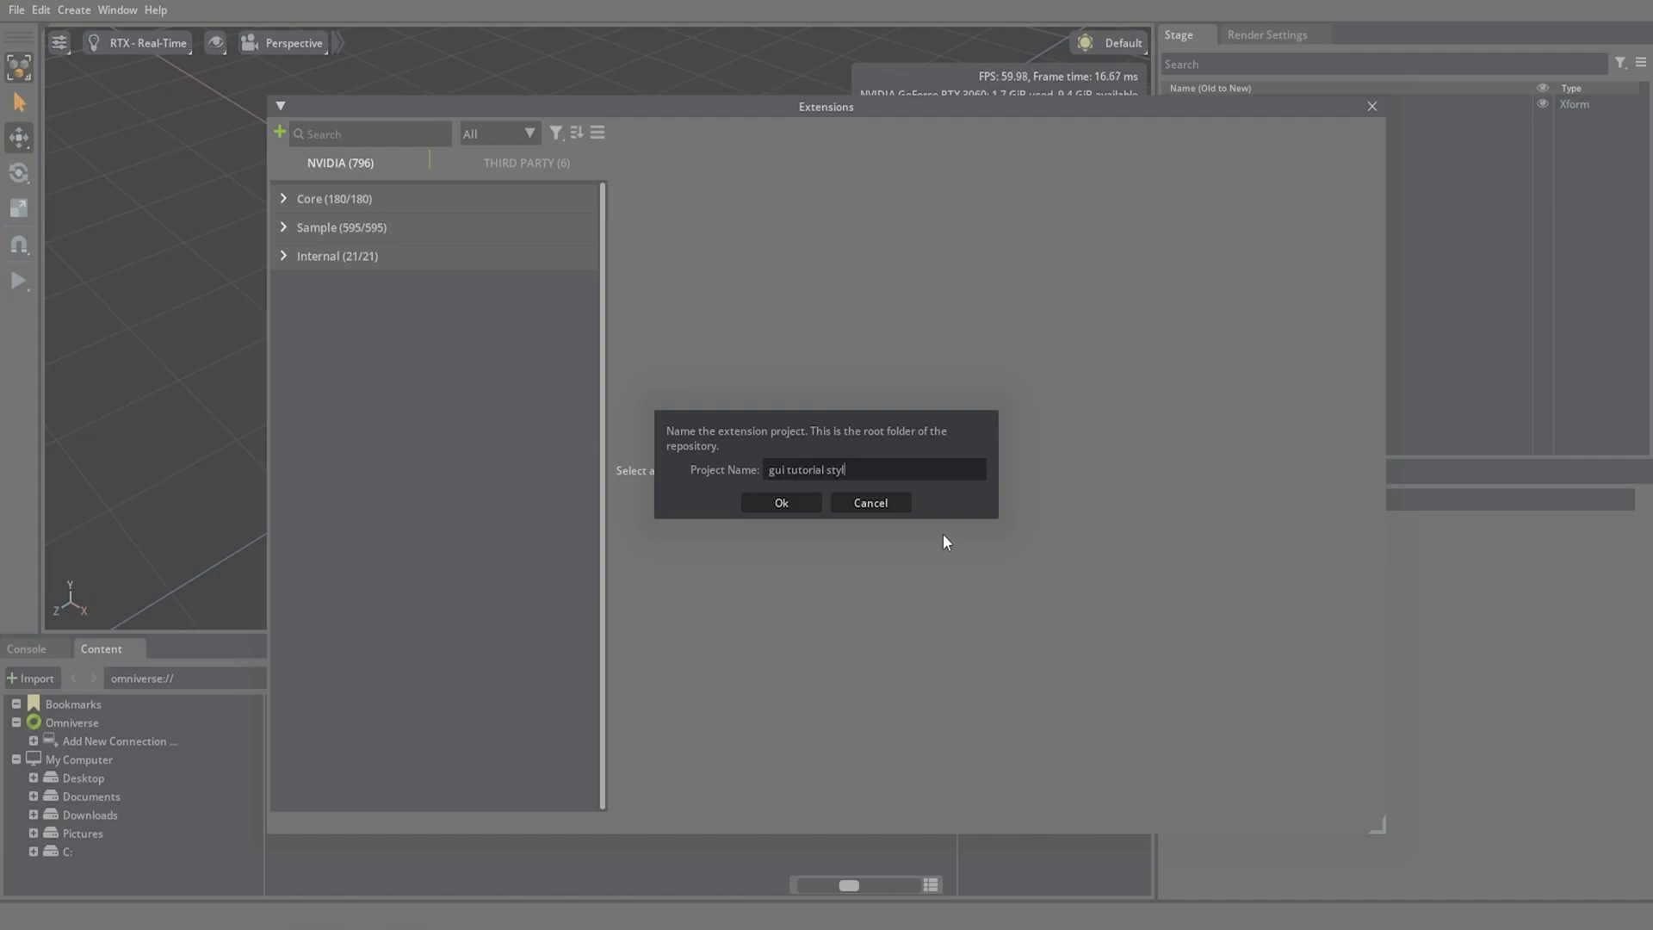
pyautogui.click(782, 501)
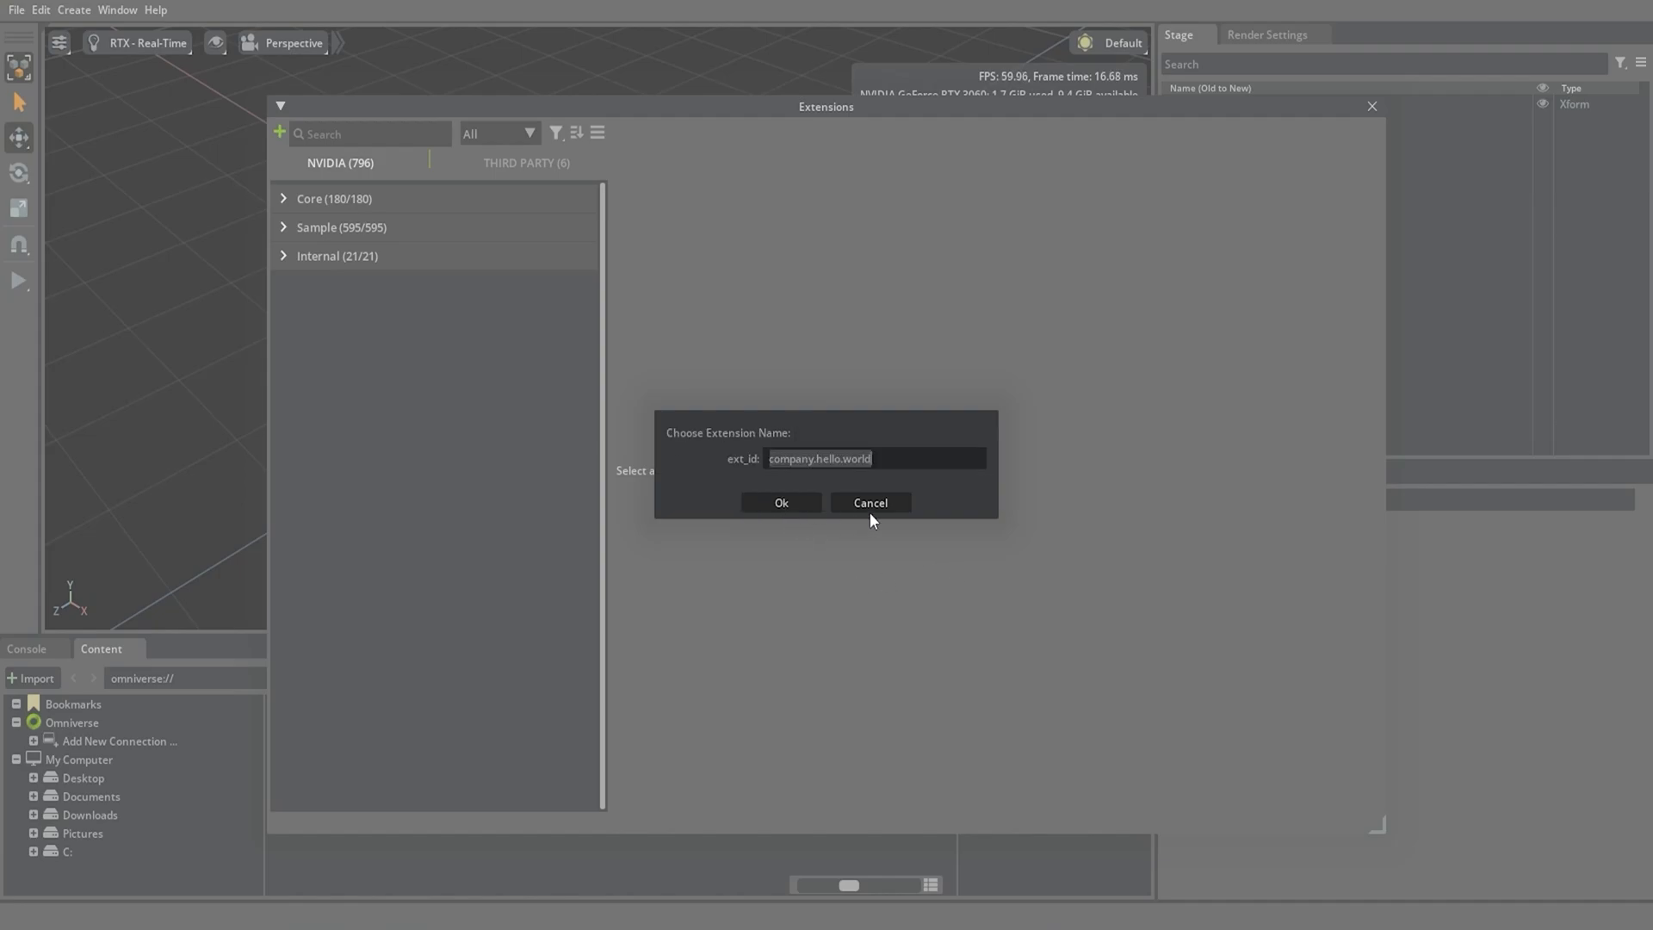
pyautogui.write('gui.')
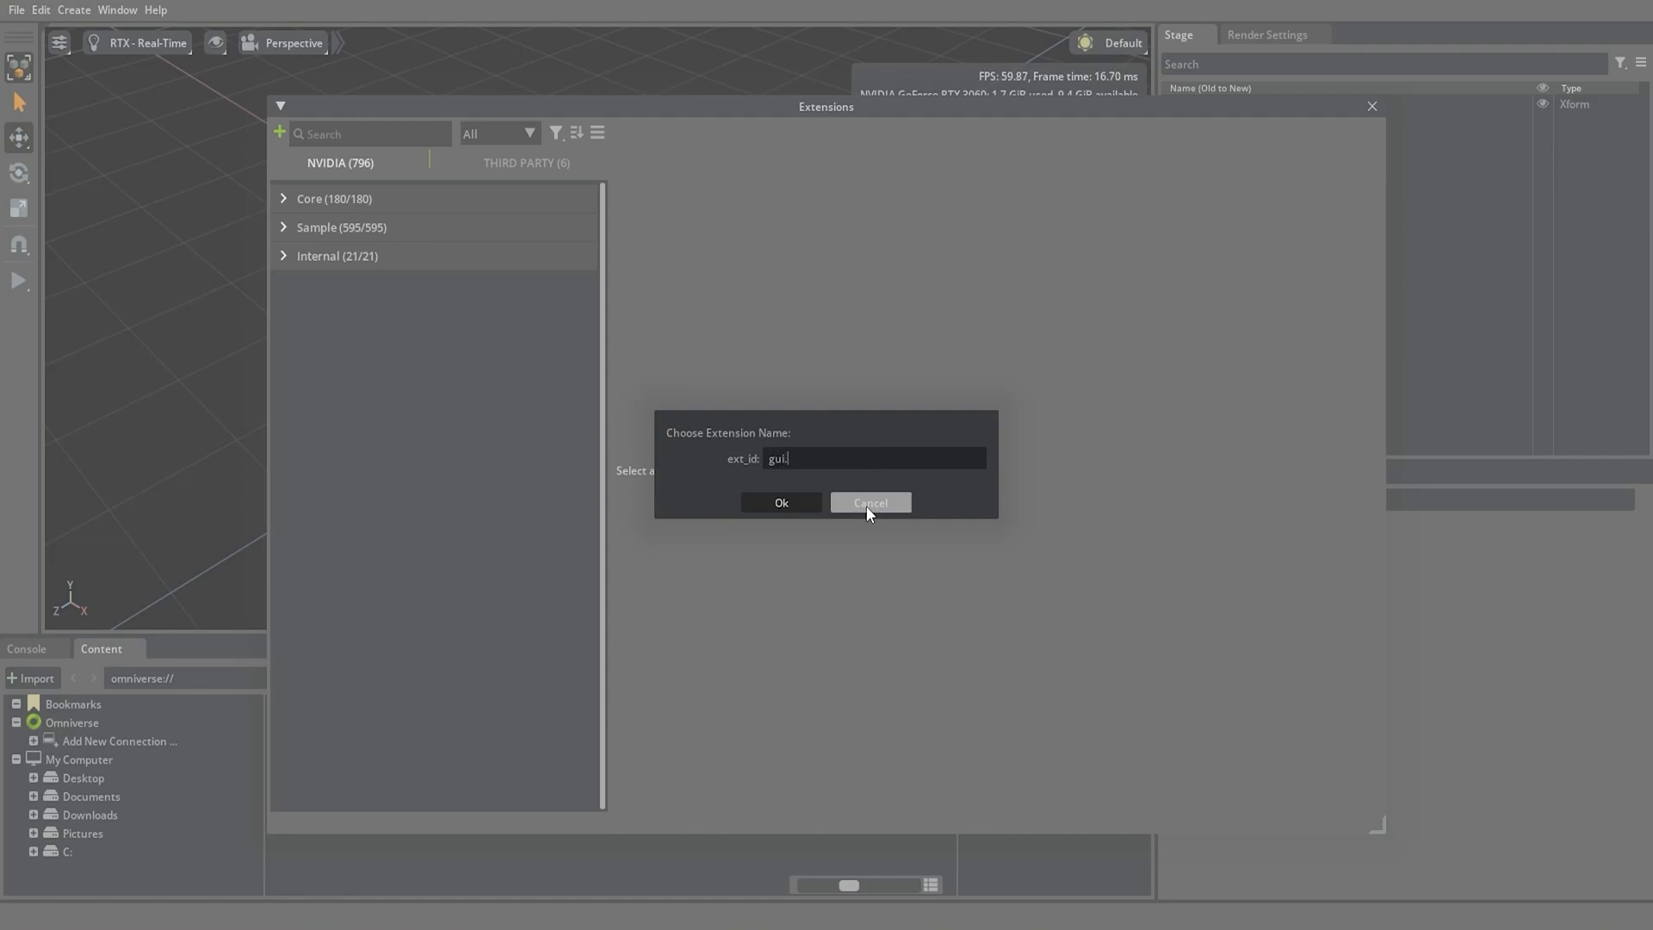
pyautogui.write('tutorial.')
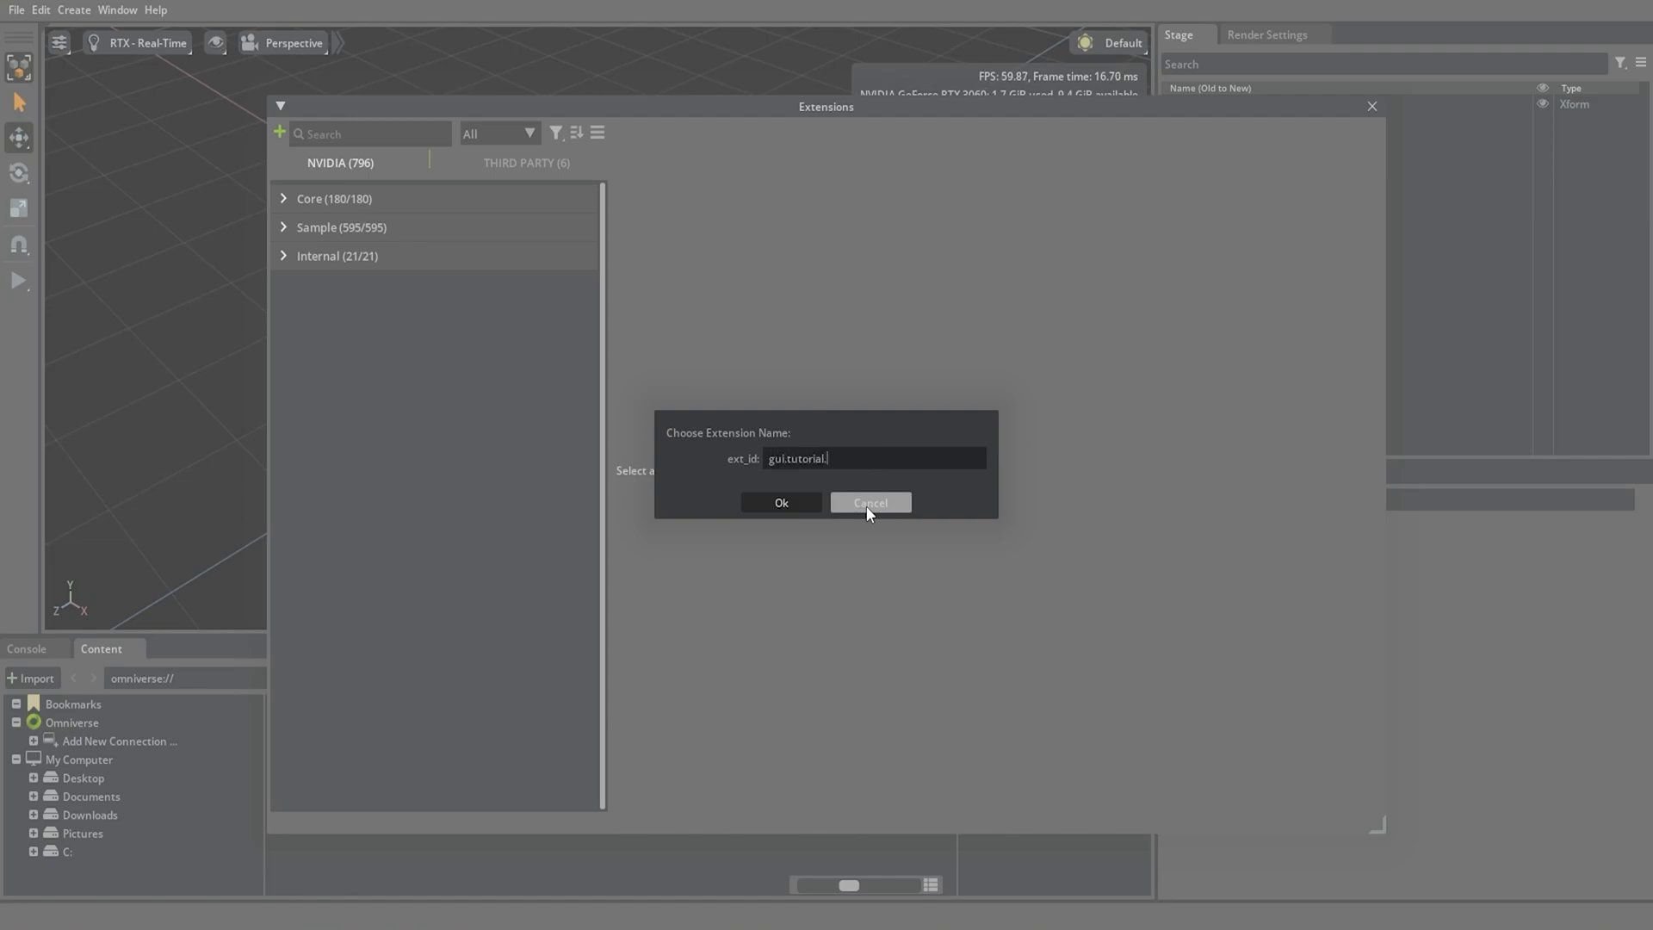
pyautogui.write('styles')
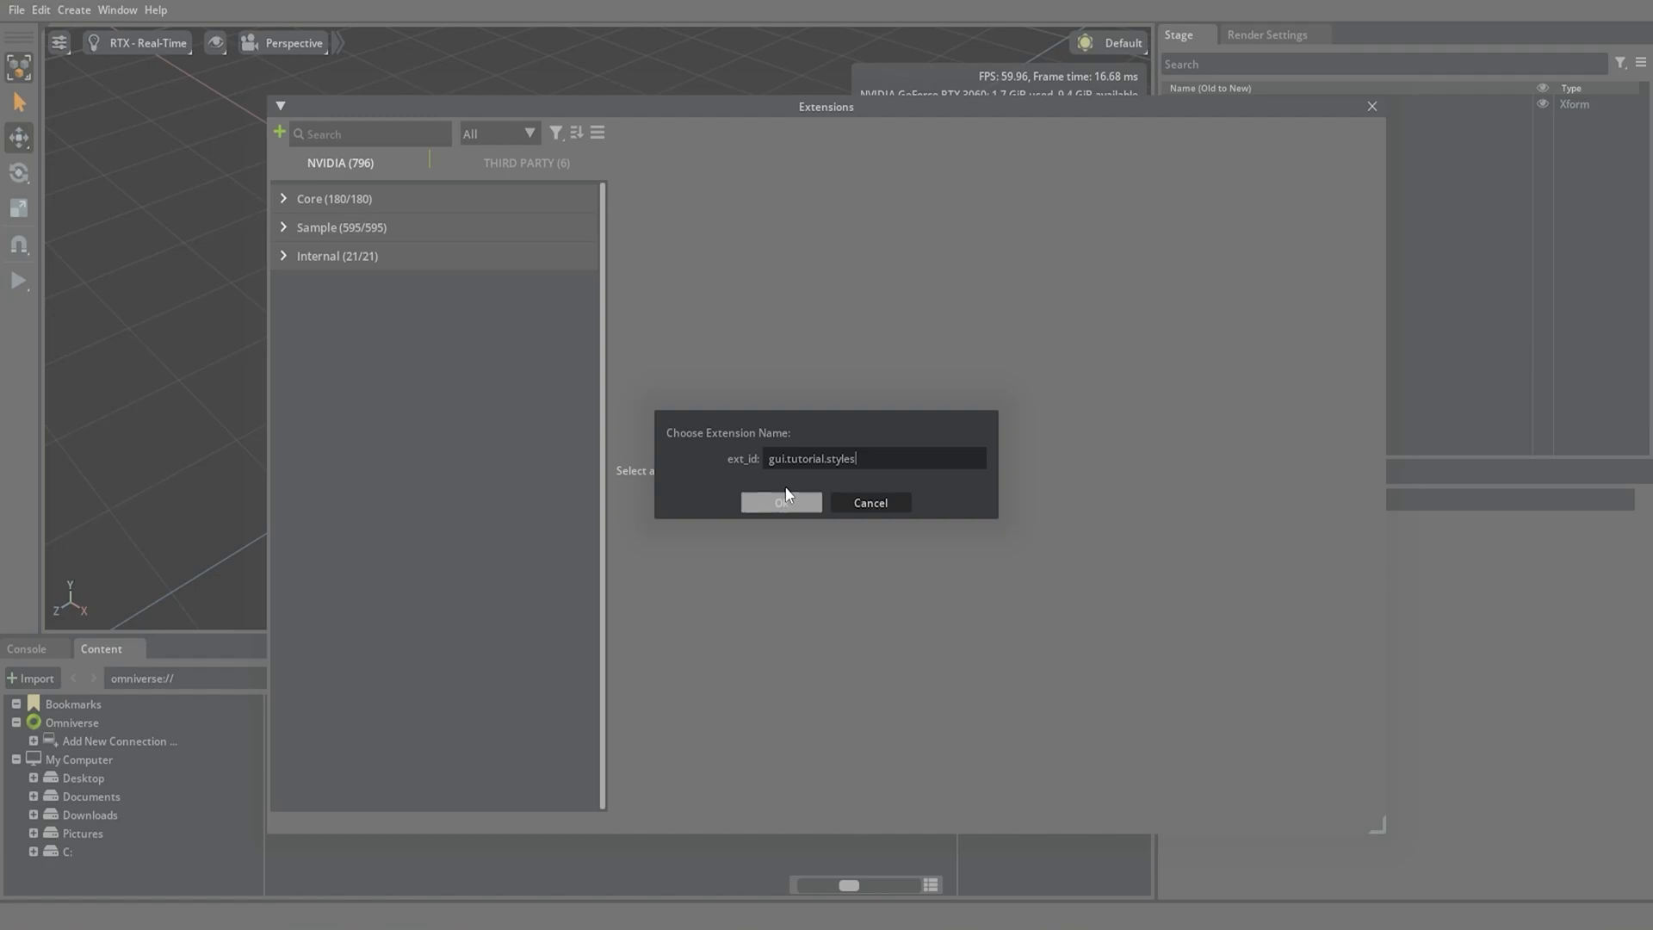
pyautogui.click(780, 502)
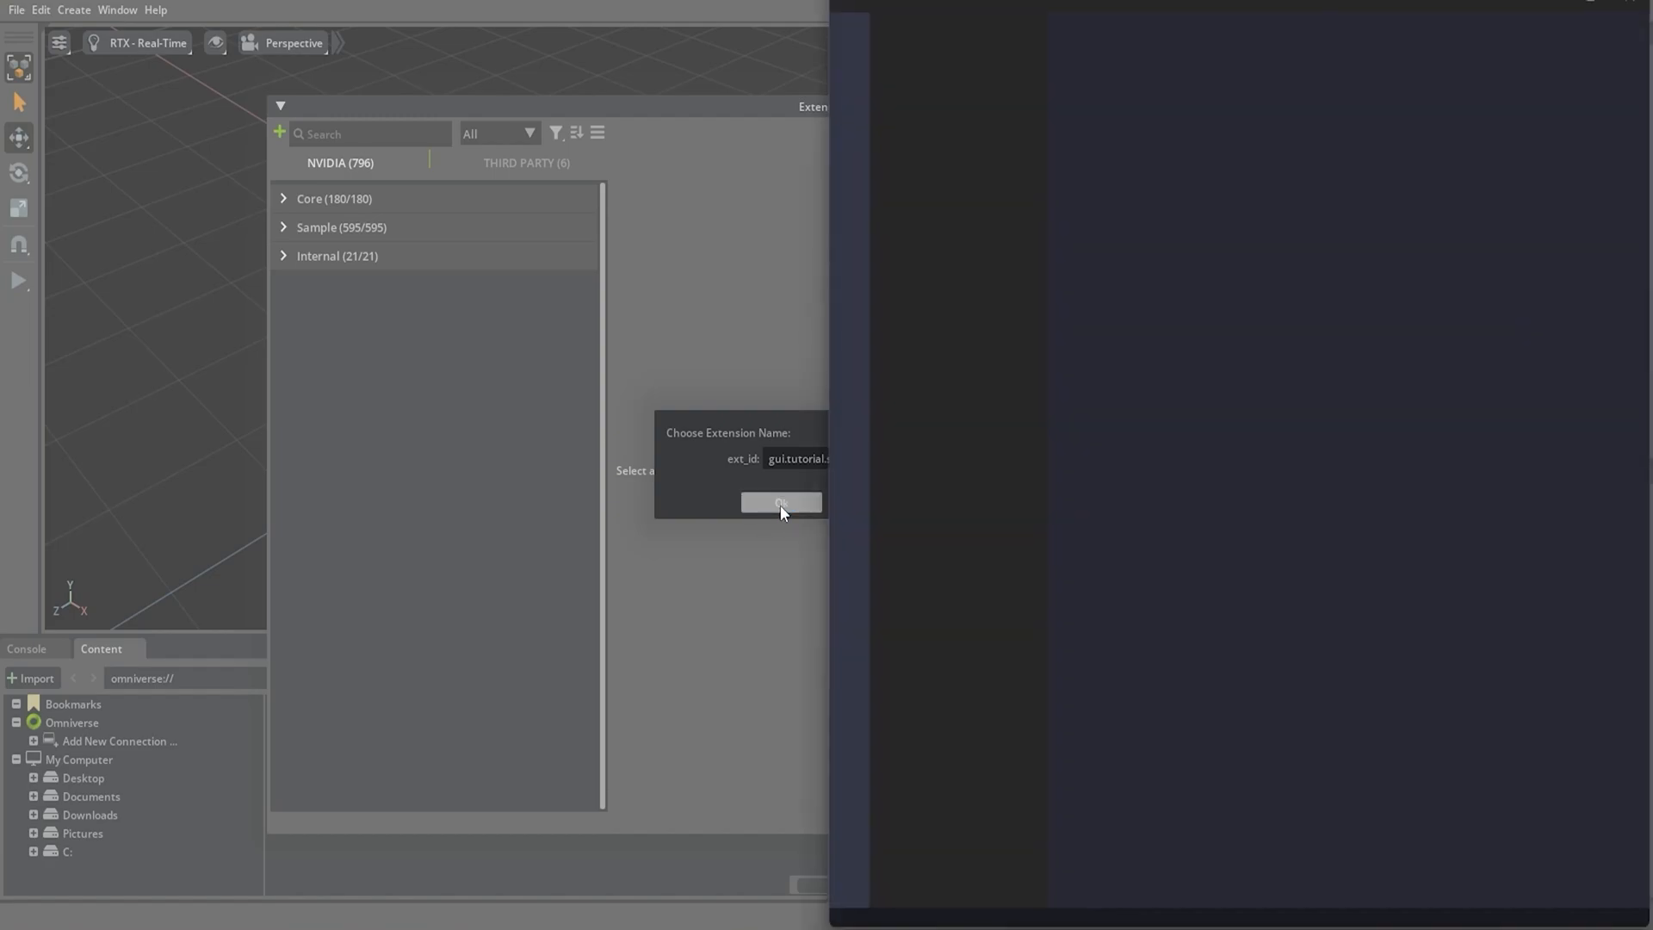
pyautogui.click(780, 501)
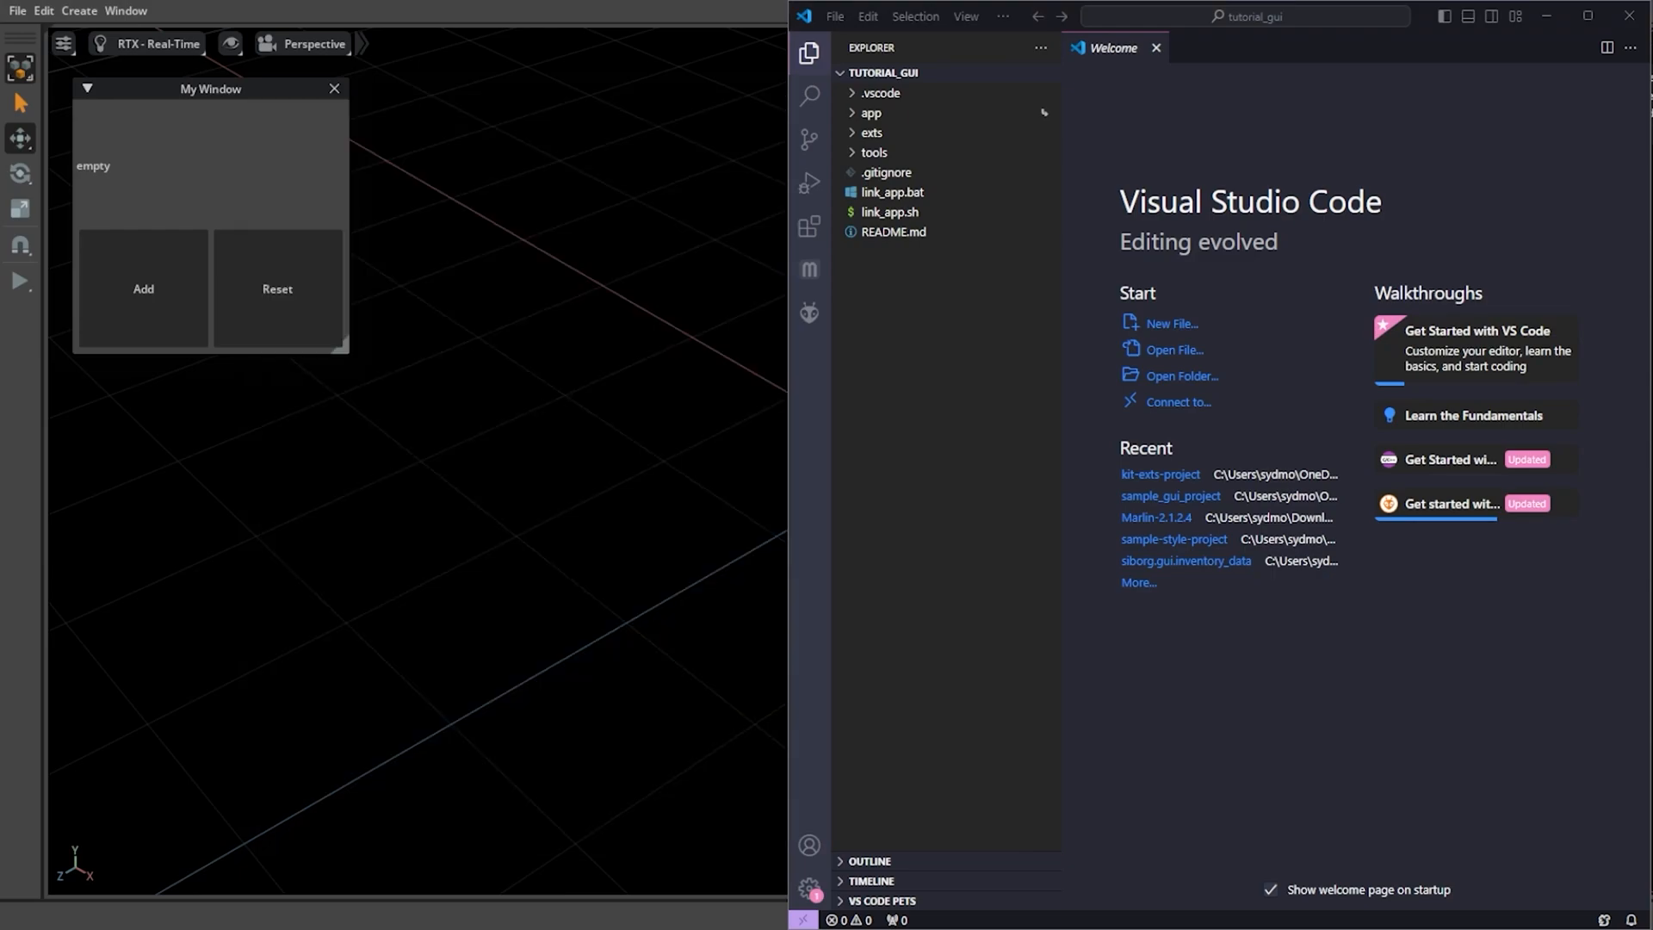
pyautogui.moveTo(20, 173)
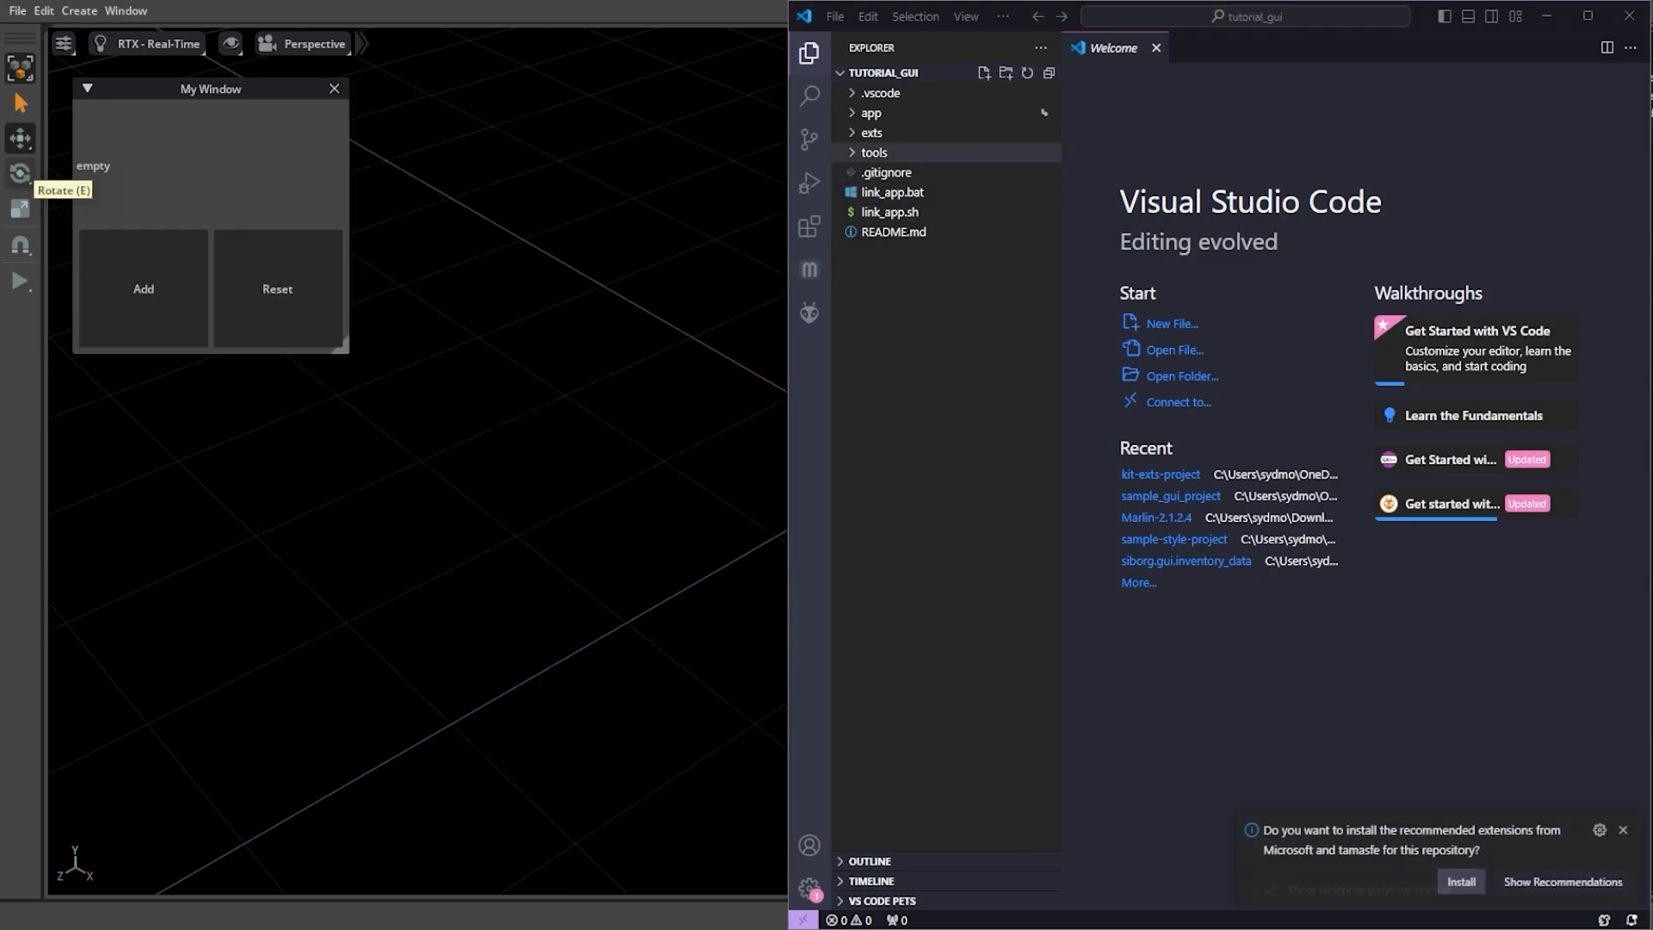
# - Remove the template's sample function and comments from extension.py, leaving only the extension class
pyautogui.click(871, 133)
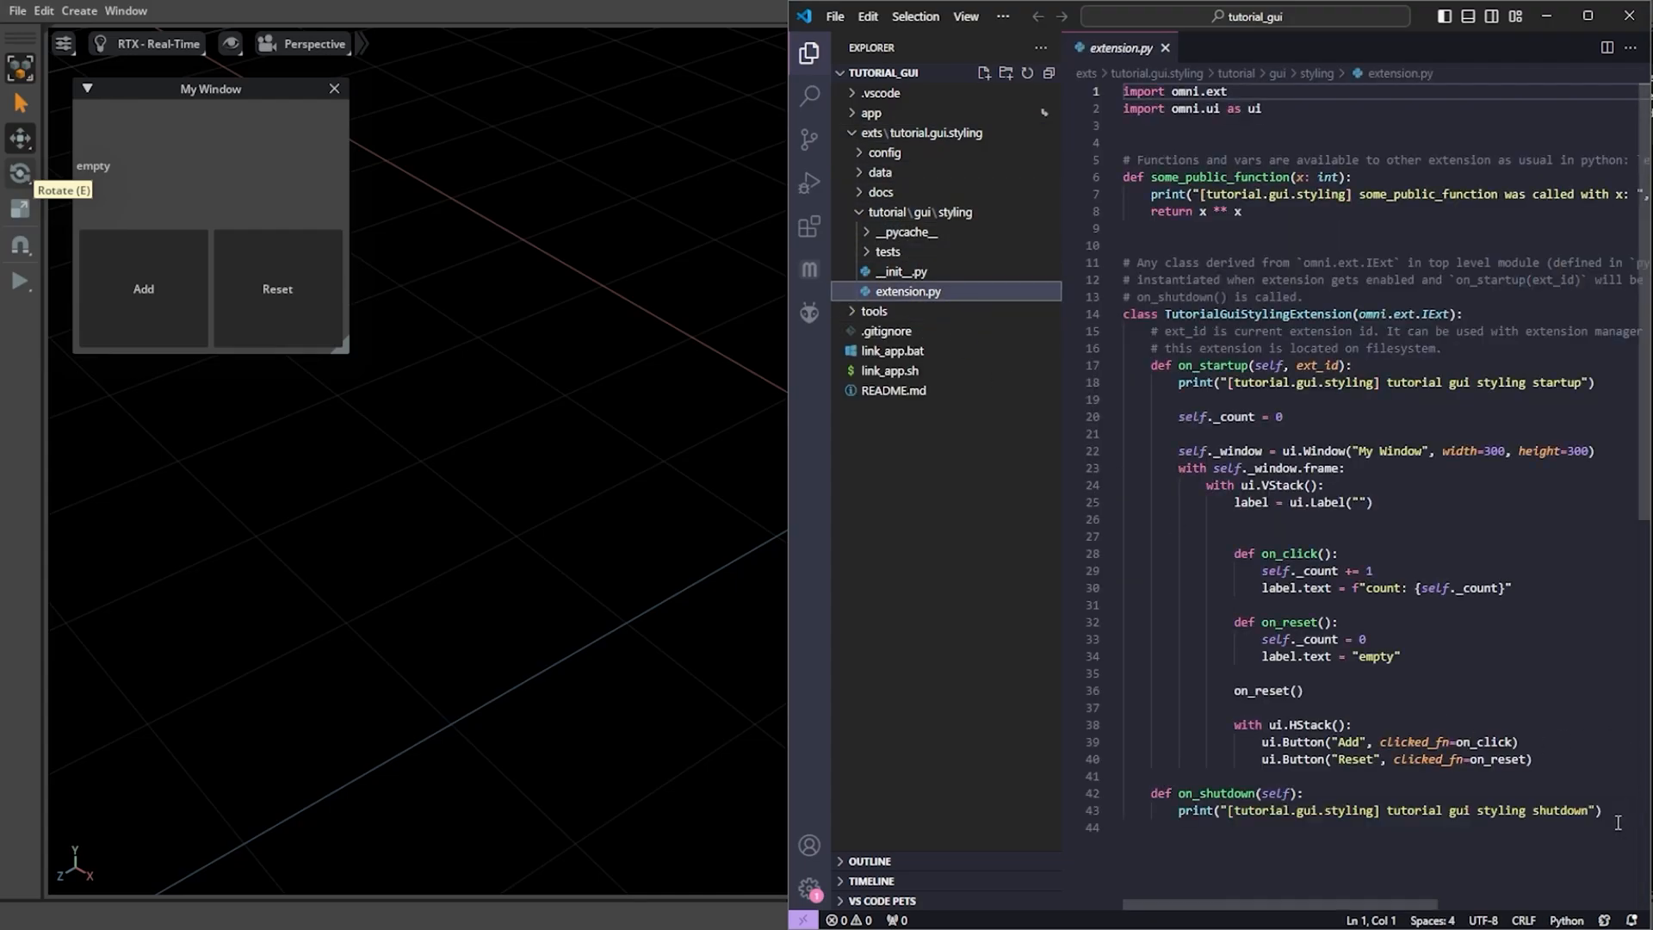
pyautogui.click(810, 53)
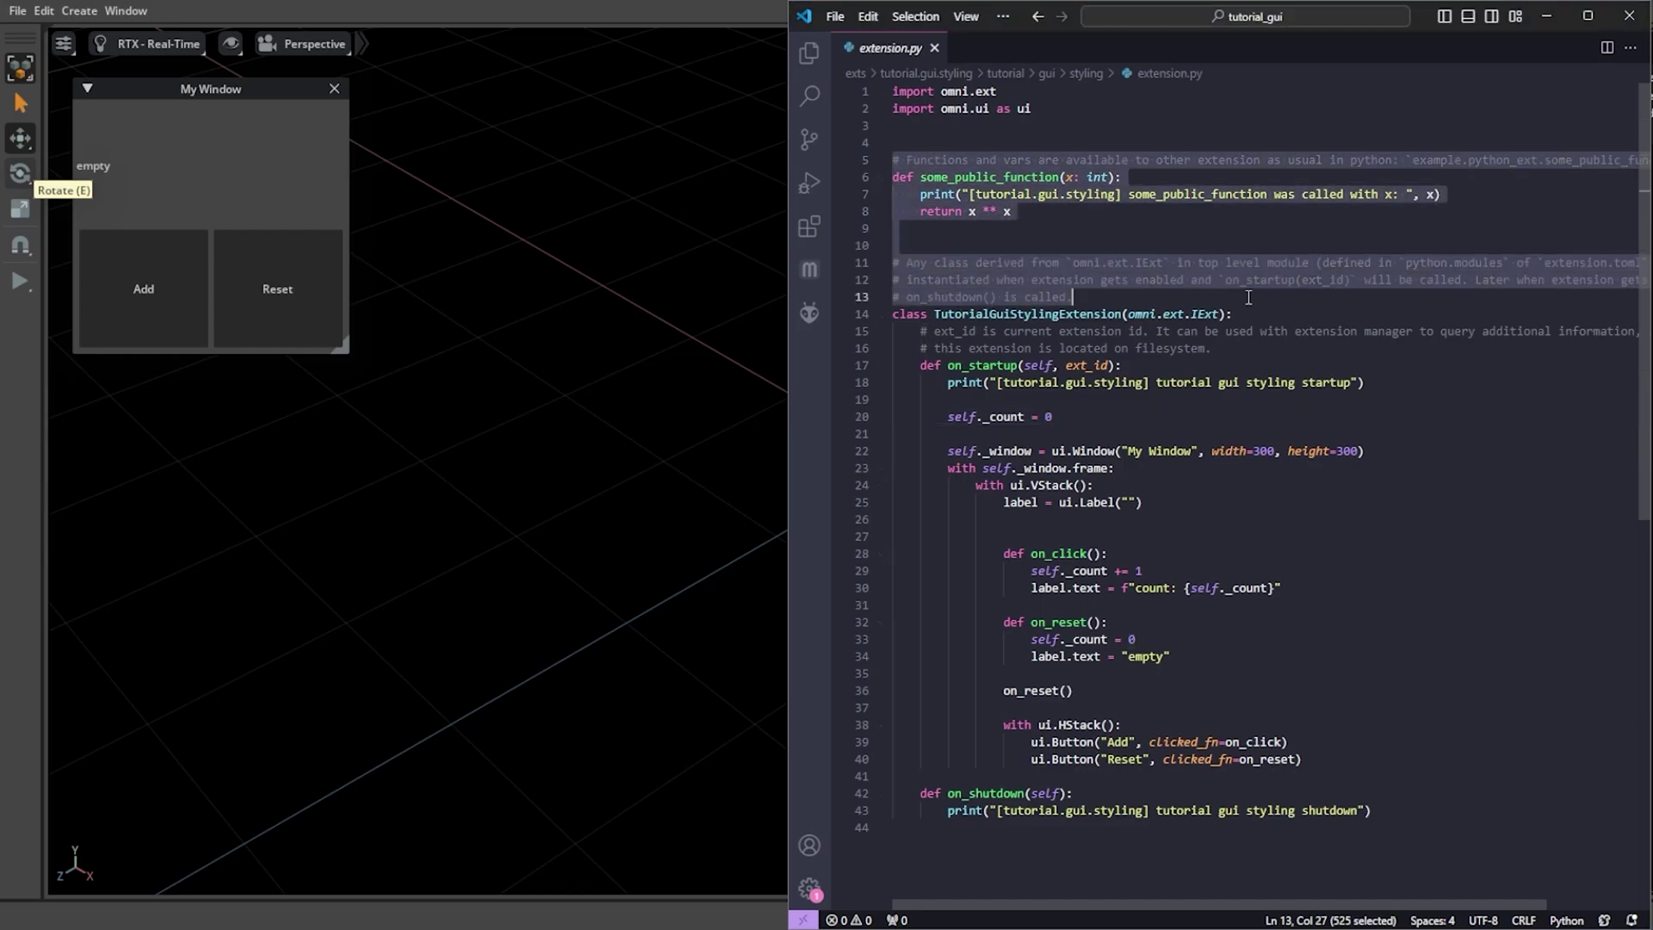
pyautogui.press('Delete')
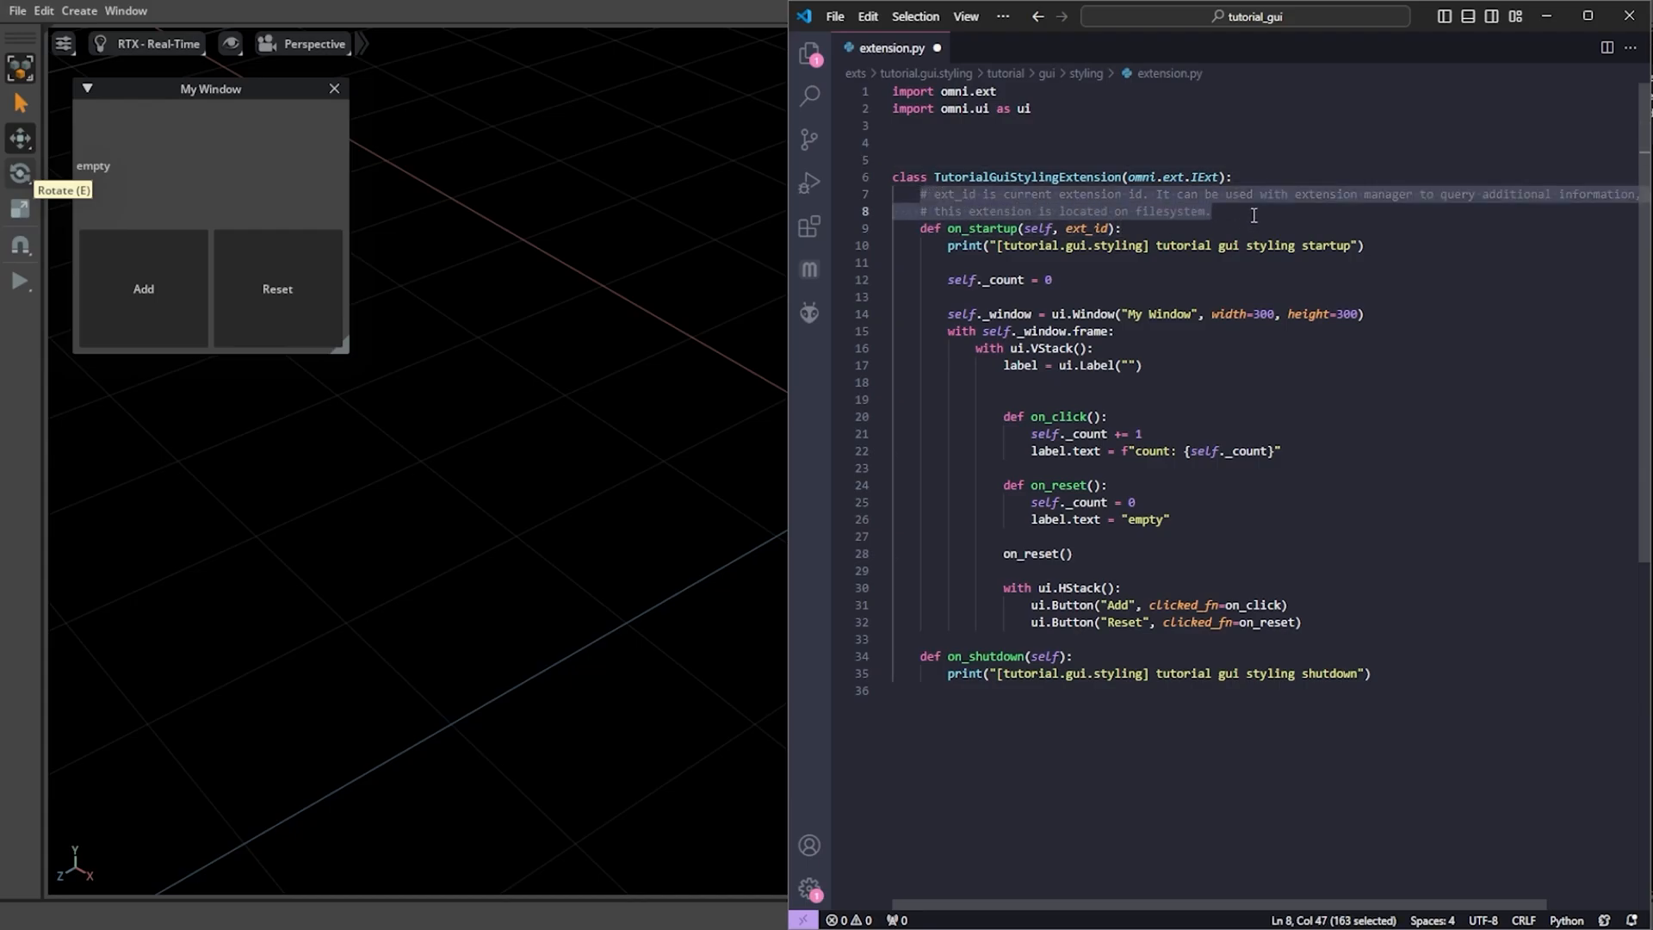
pyautogui.click(809, 54)
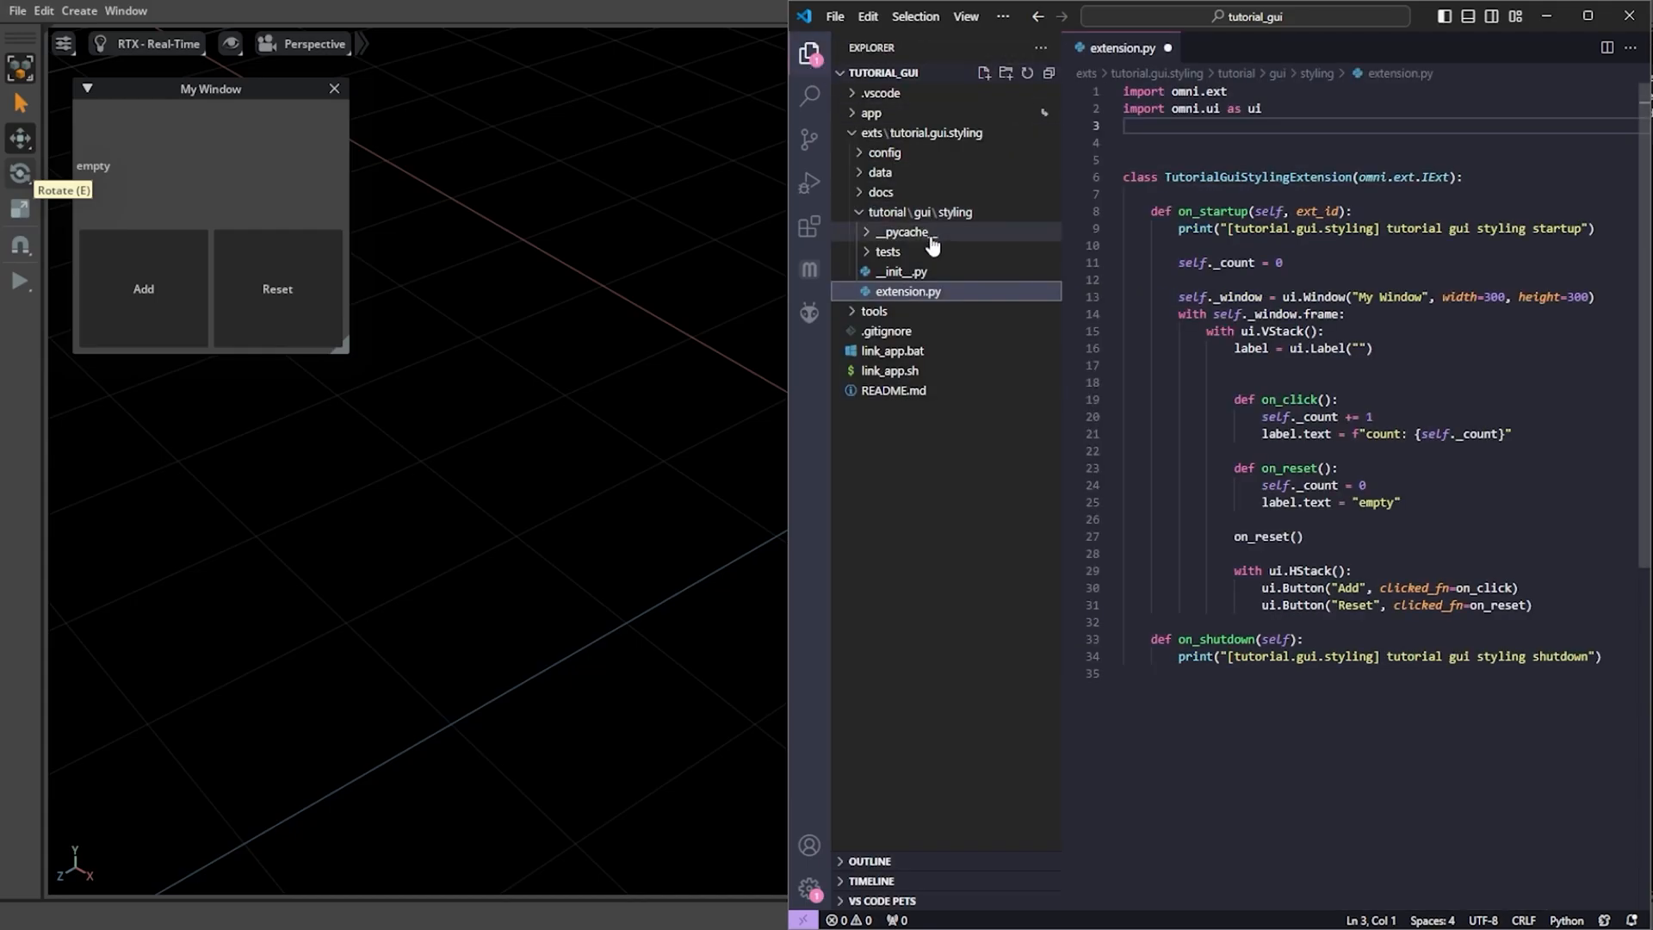
# - Create styles.py in the styling folder importing omni.ui color as cl and declaring a StyleSheet class
pyautogui.rightClick(920, 212)
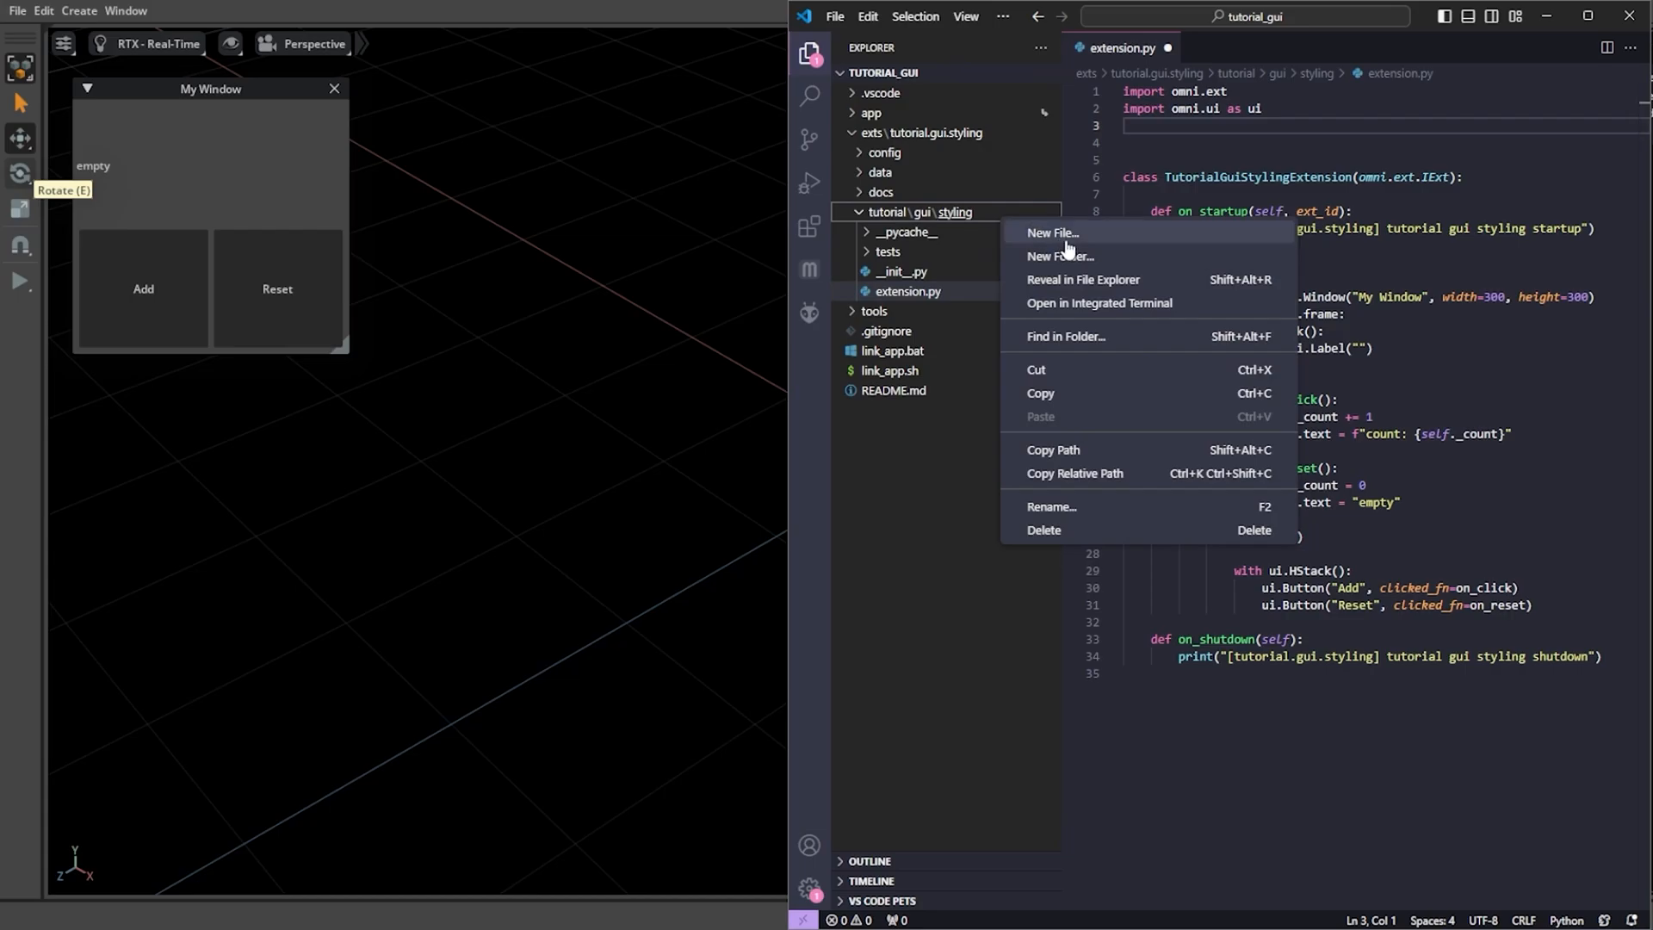
pyautogui.click(1050, 233)
pyautogui.write('styles.py')
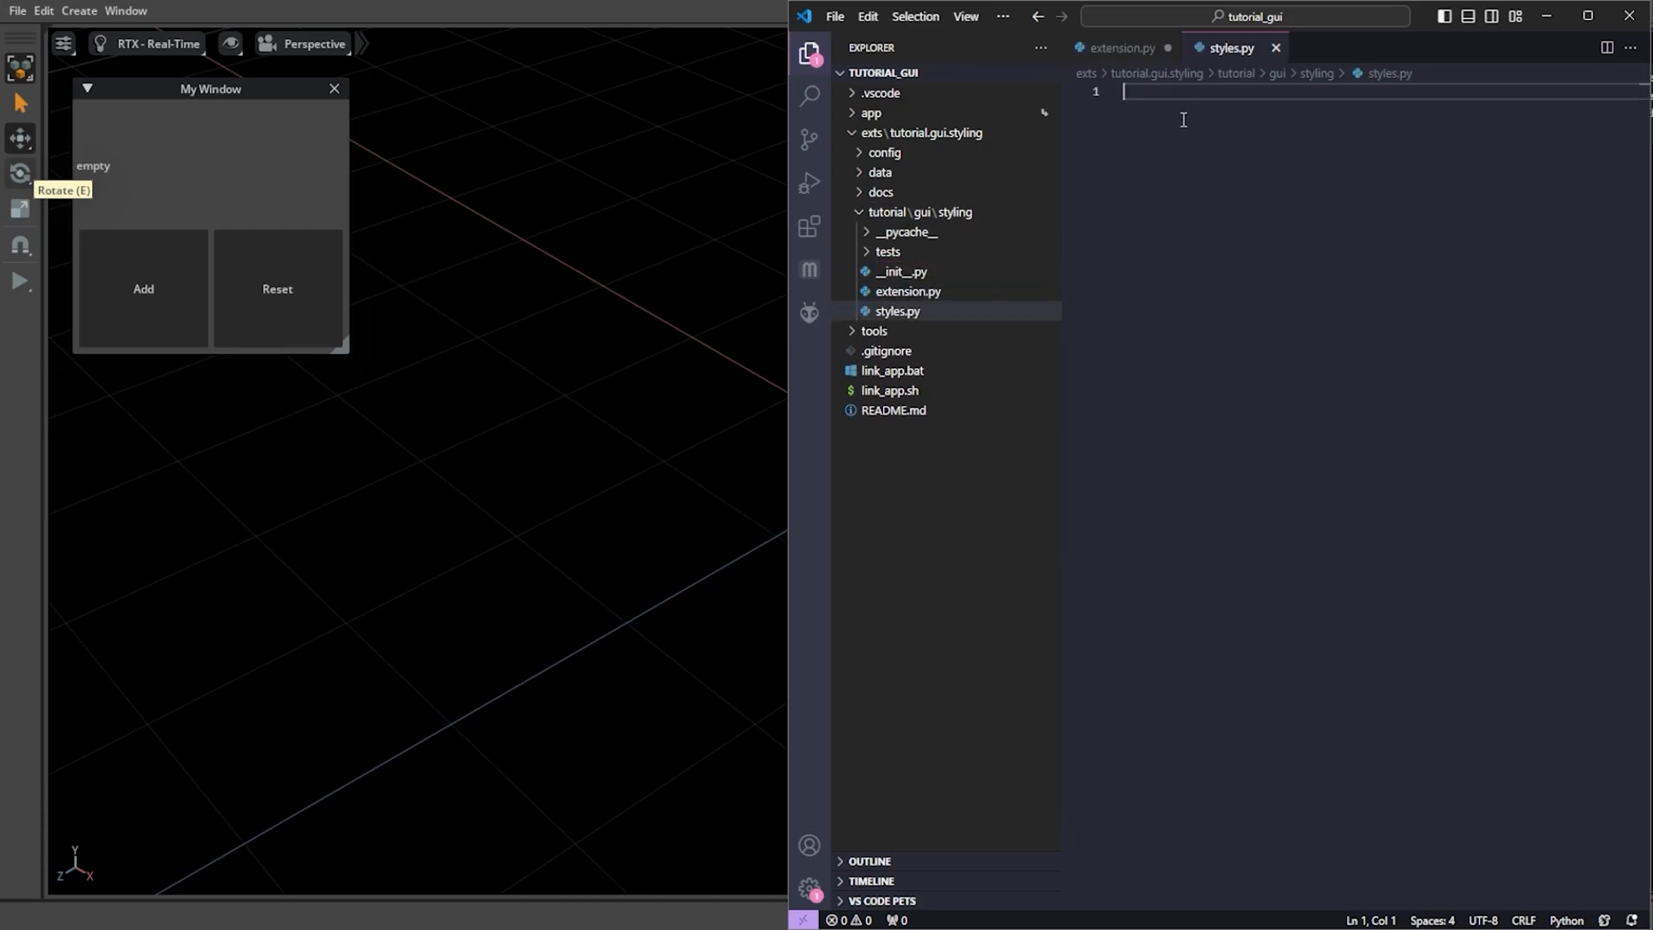
pyautogui.write('imp;o')
pyautogui.write('from omni')
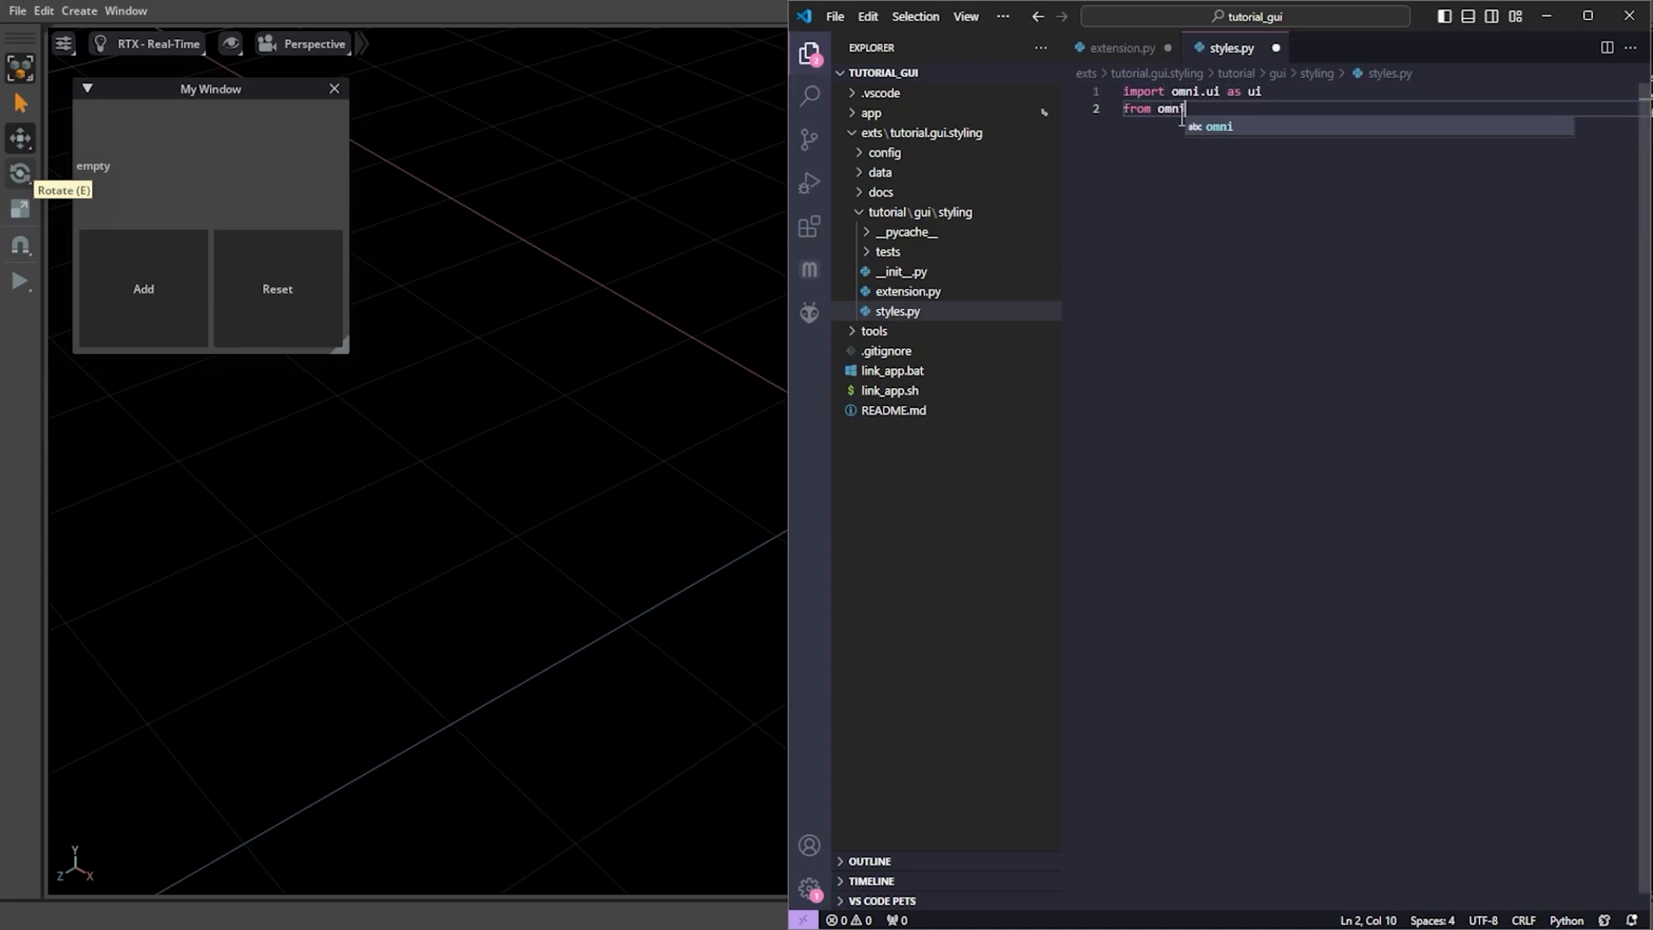
pyautogui.write('.ui imprt')
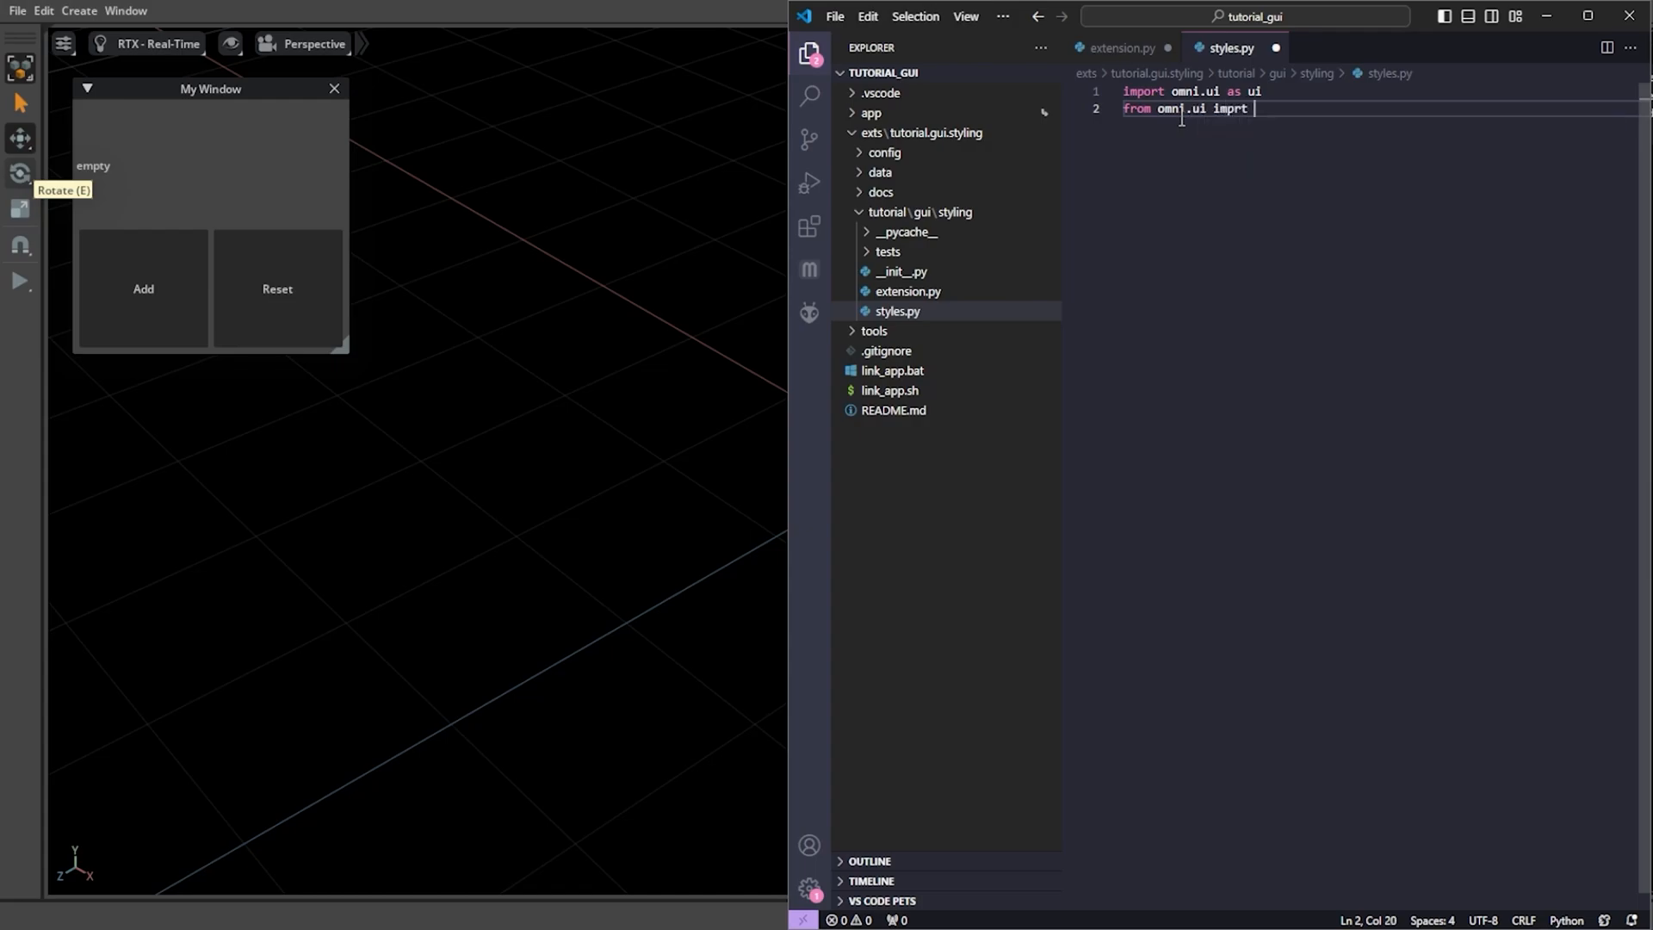
pyautogui.write('color as cl')
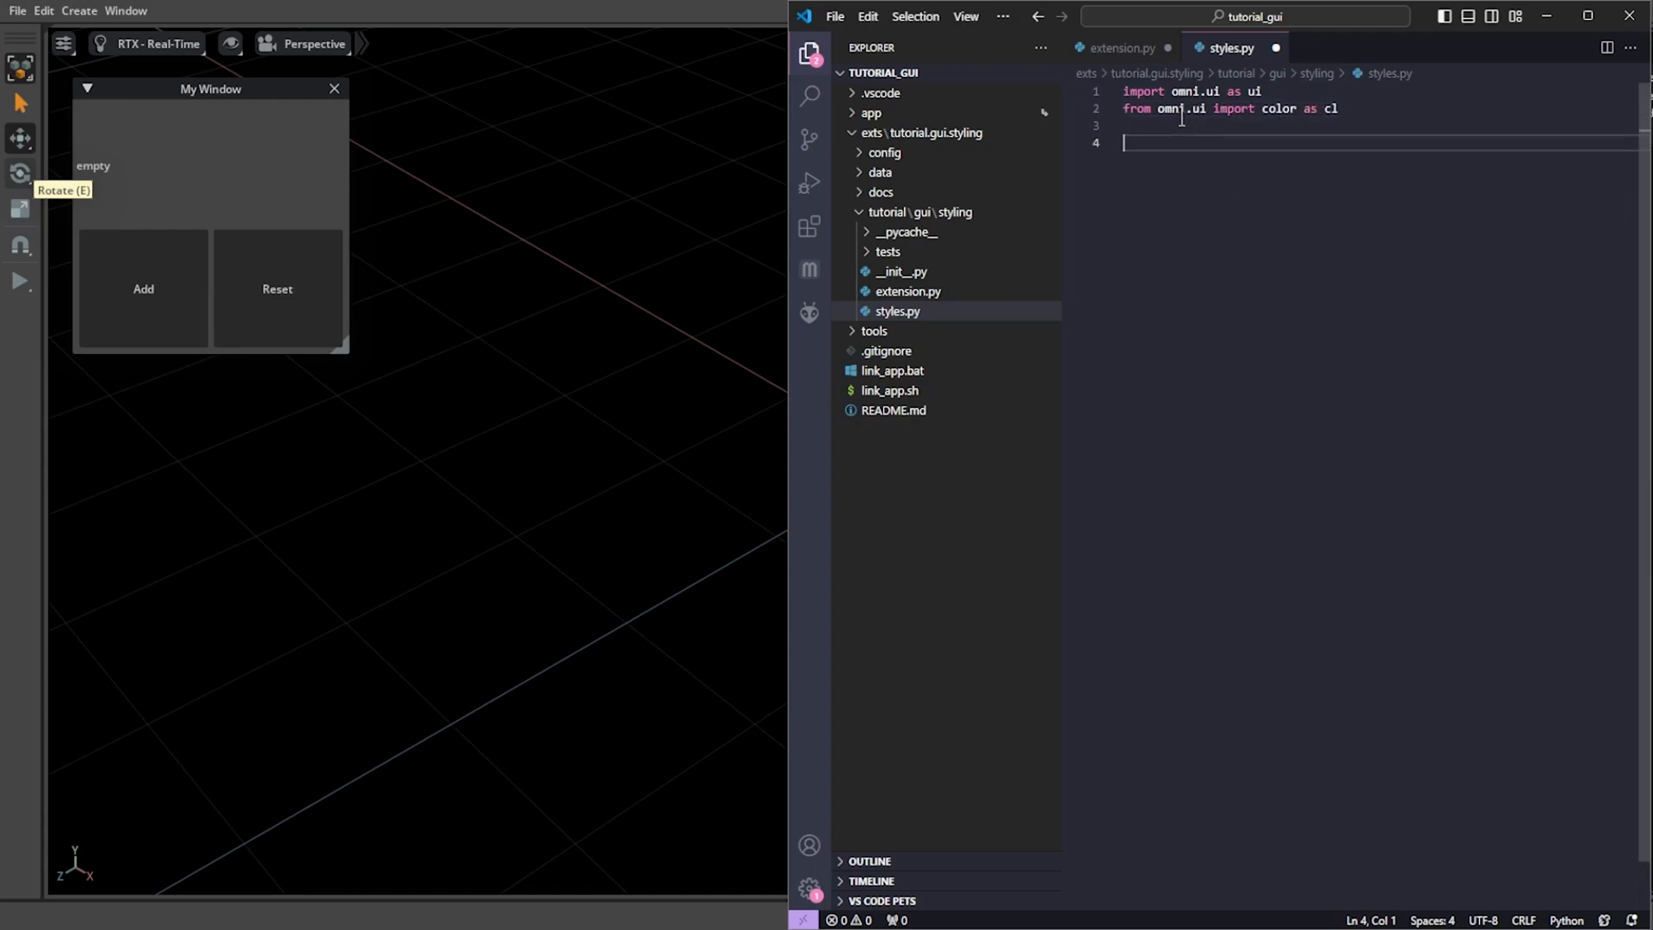
pyautogui.write('class StyleSheet():')
pyautogui.write('# Colors')
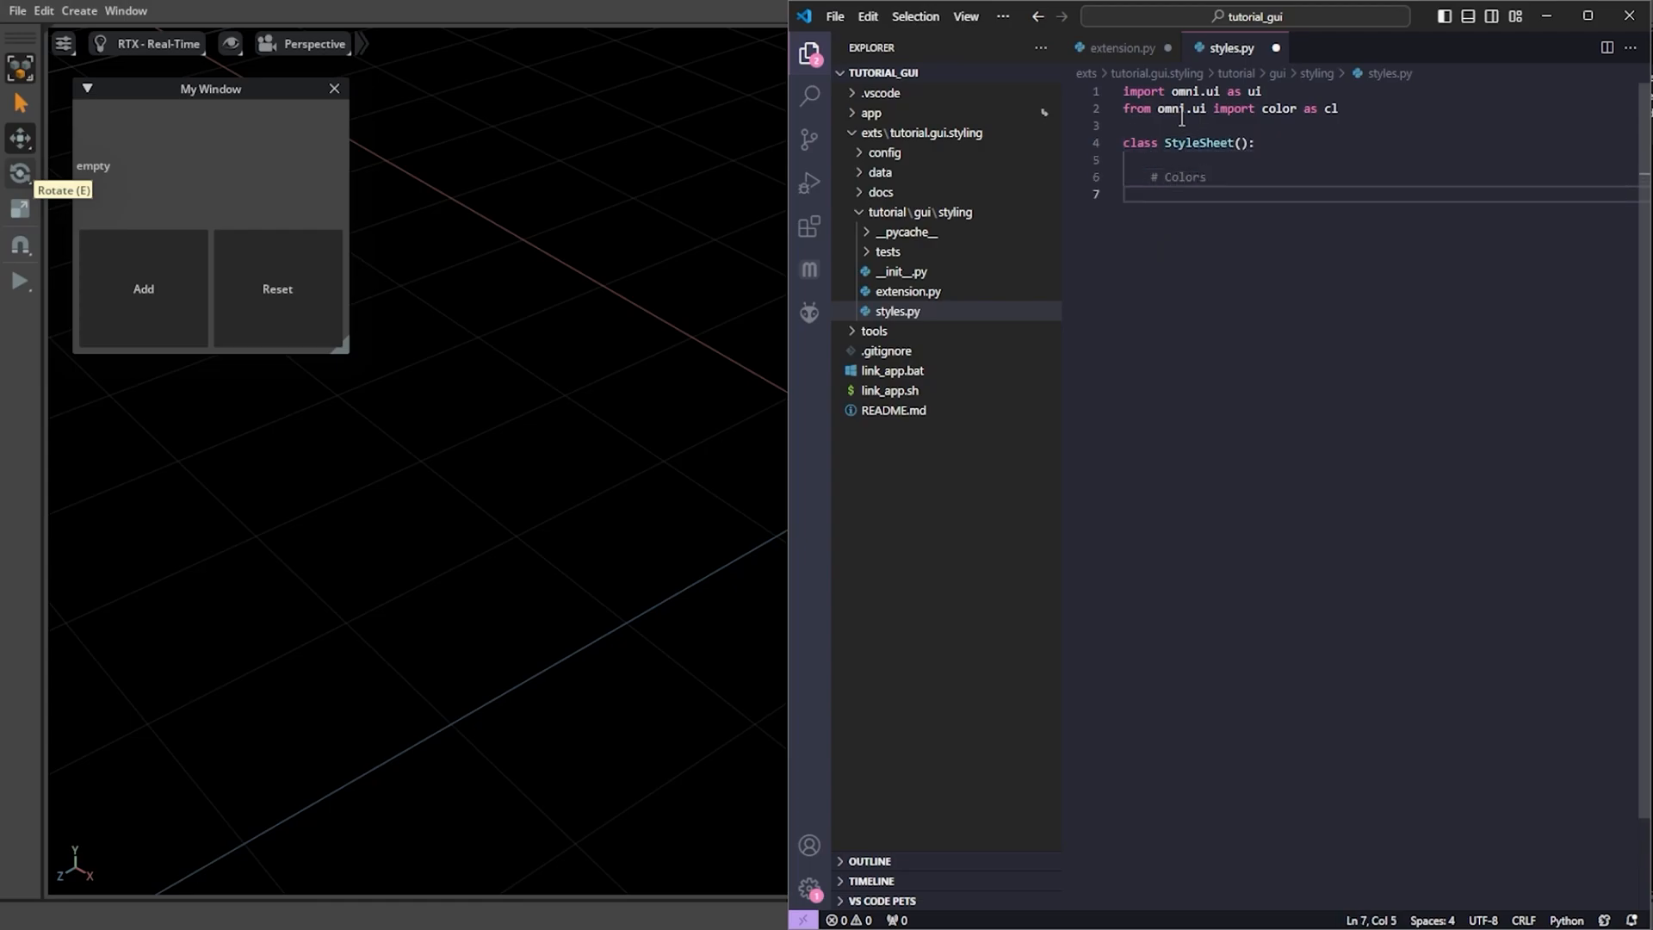
# - Define background = cl("#1A1A2E") and a my_window style with that background_color and border_radius 5
pyautogui.write('background')
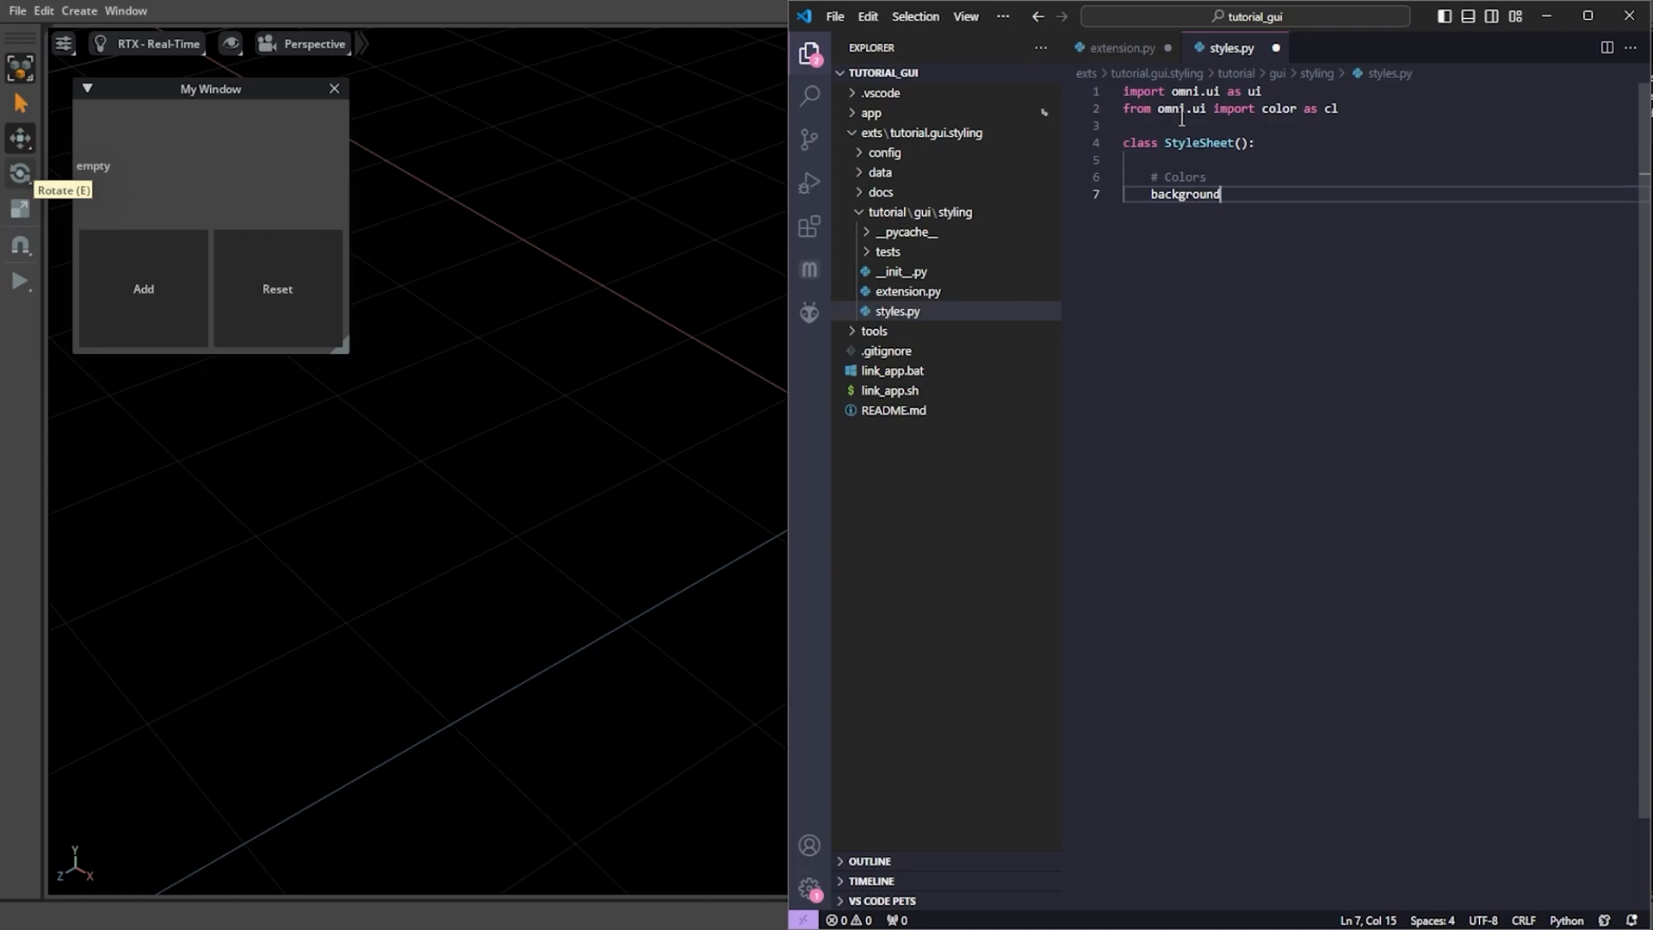
pyautogui.write('= cl("")')
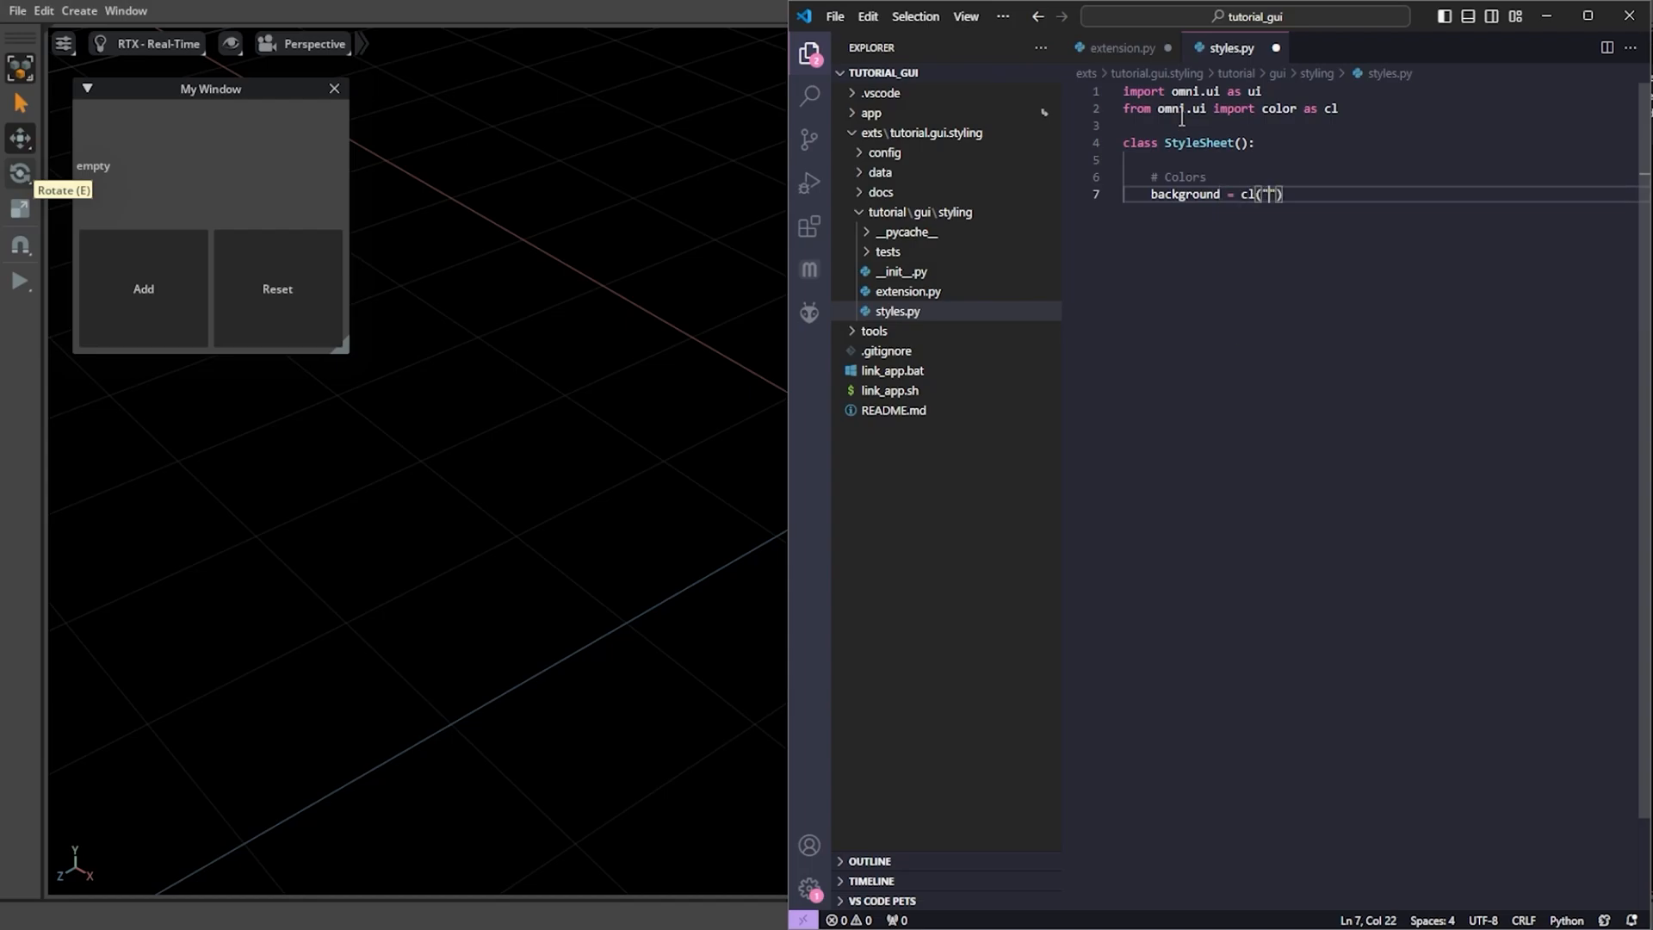
pyautogui.write('#')
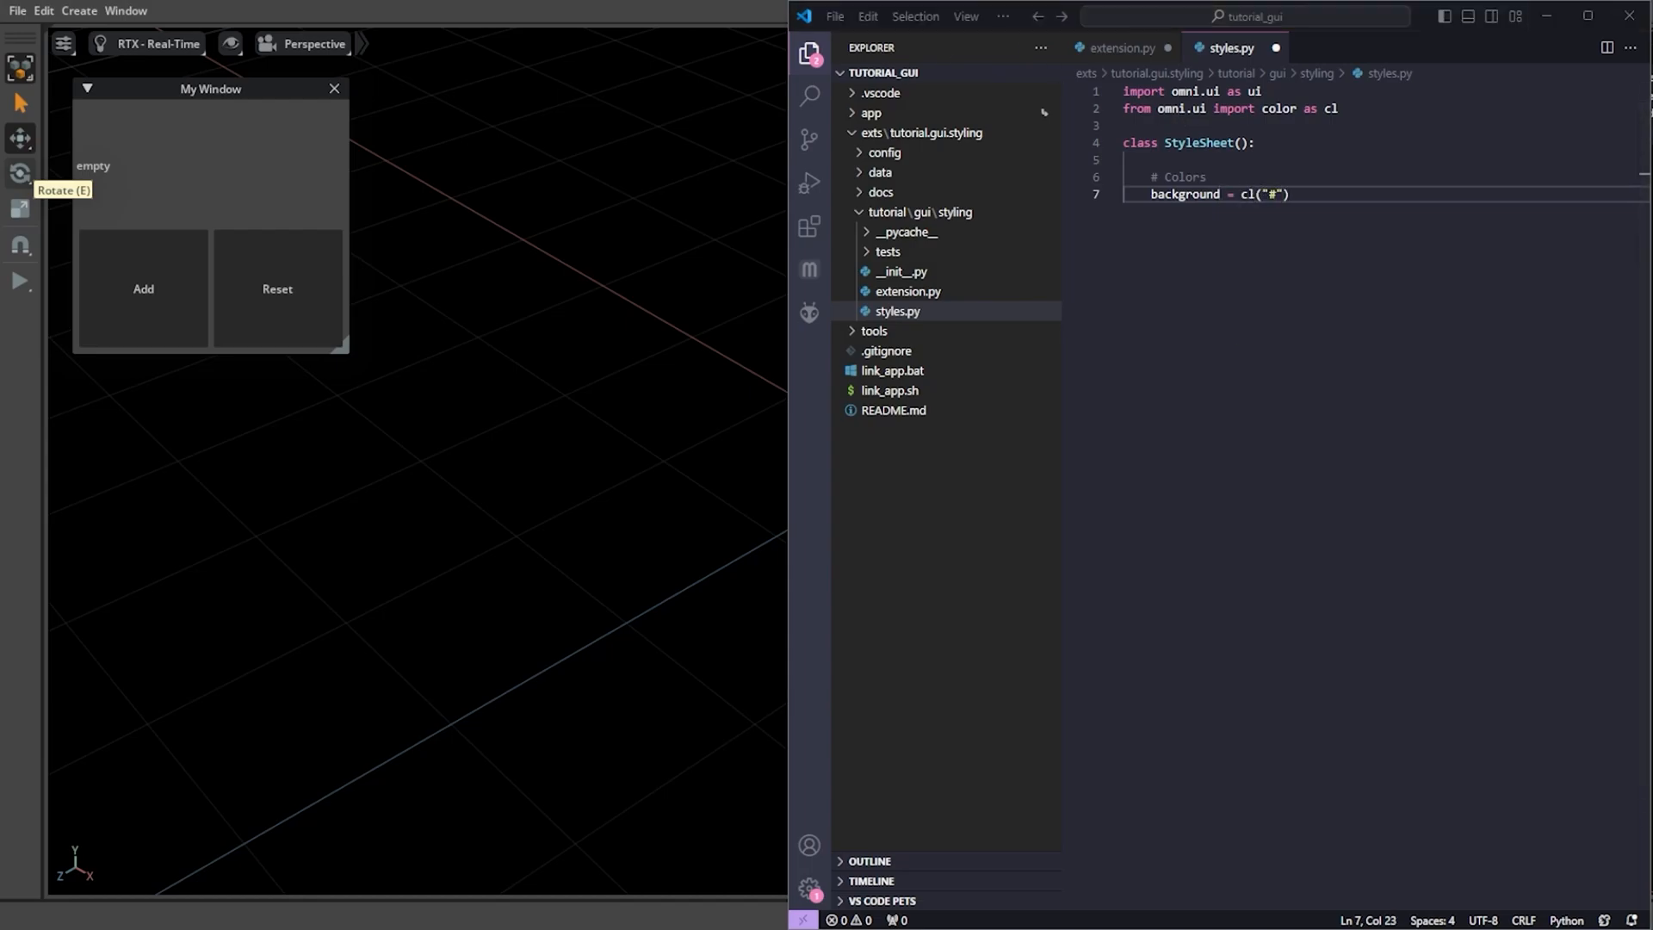
pyautogui.write('1A1A2E')
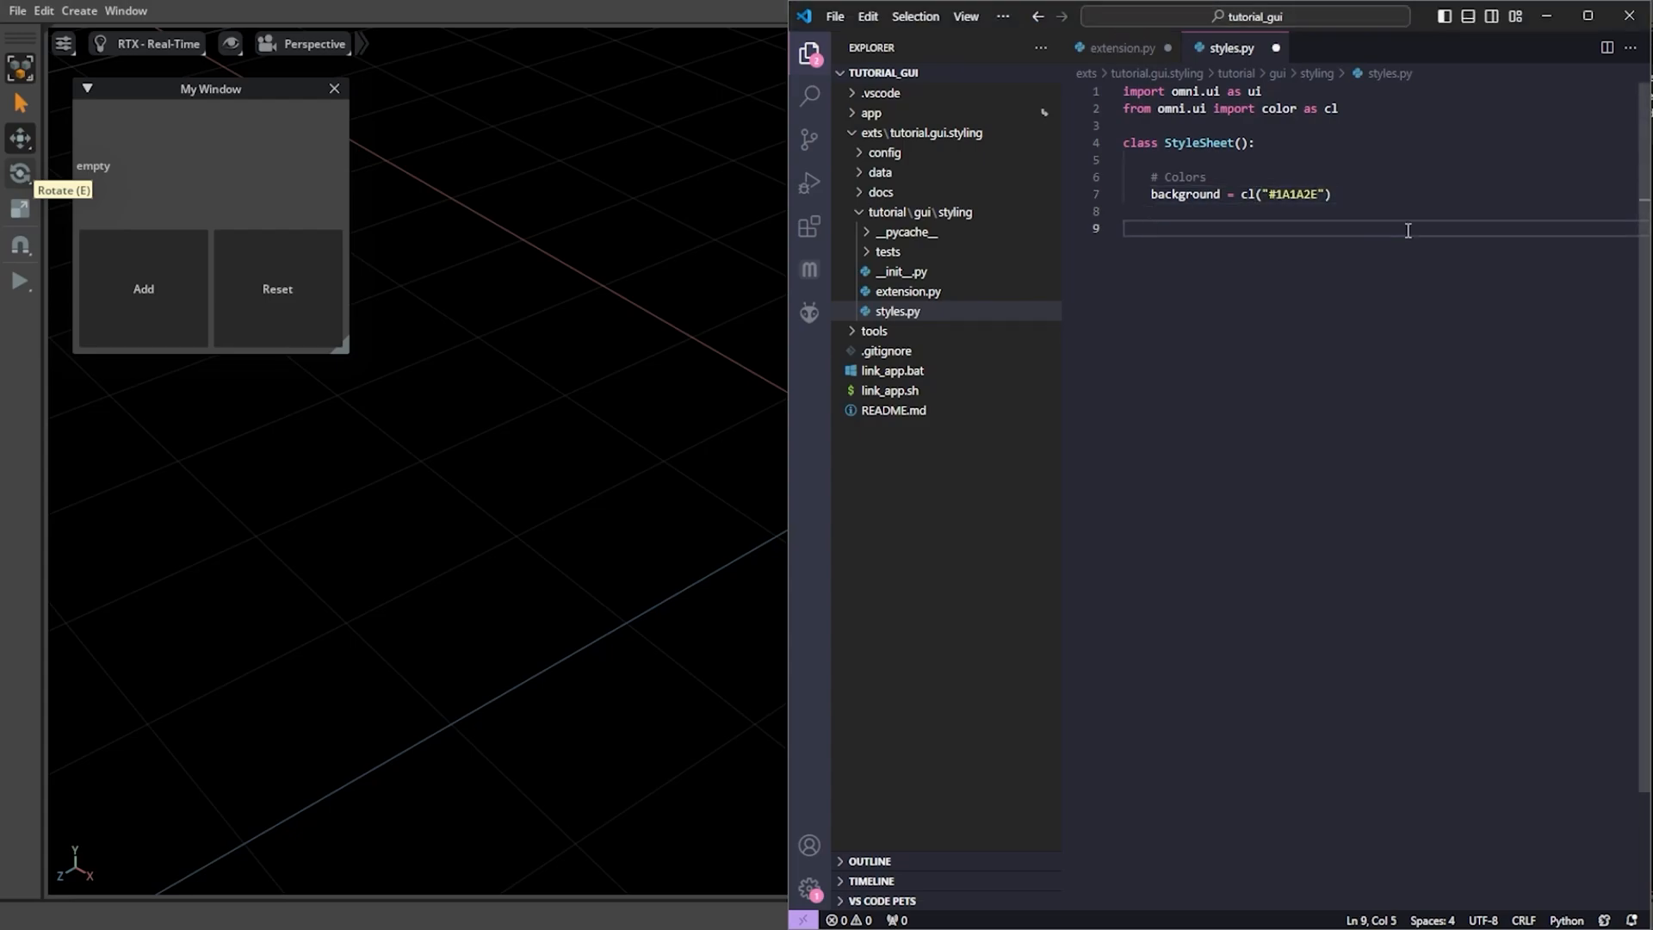
pyautogui.write('# Styles')
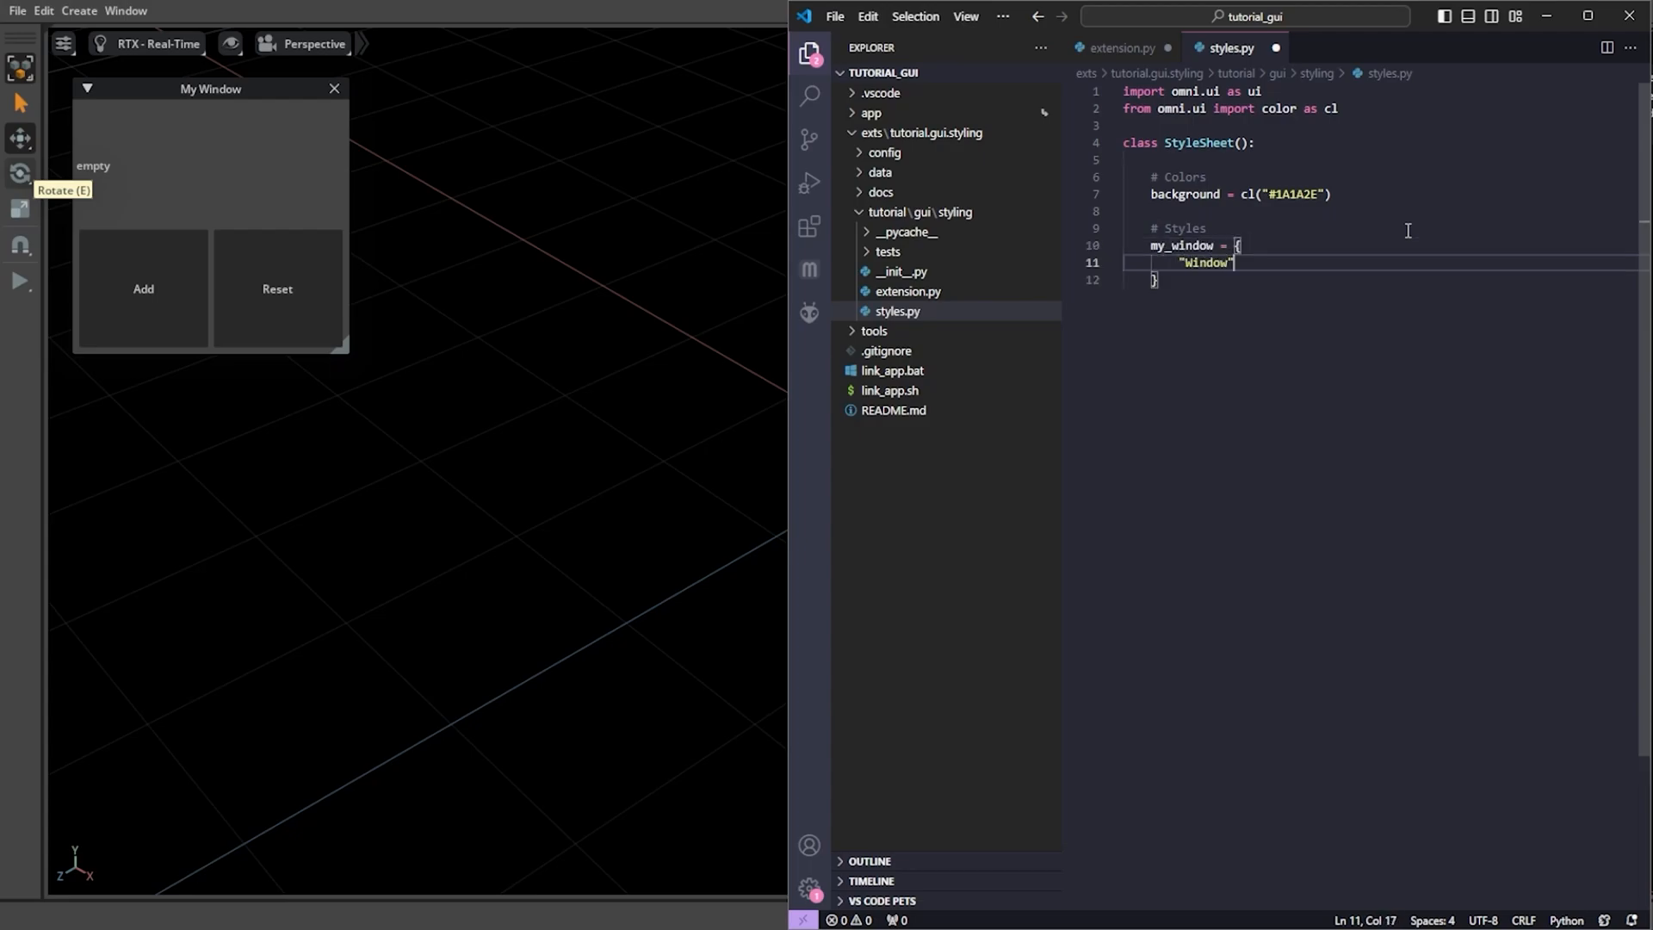
pyautogui.write(': {')
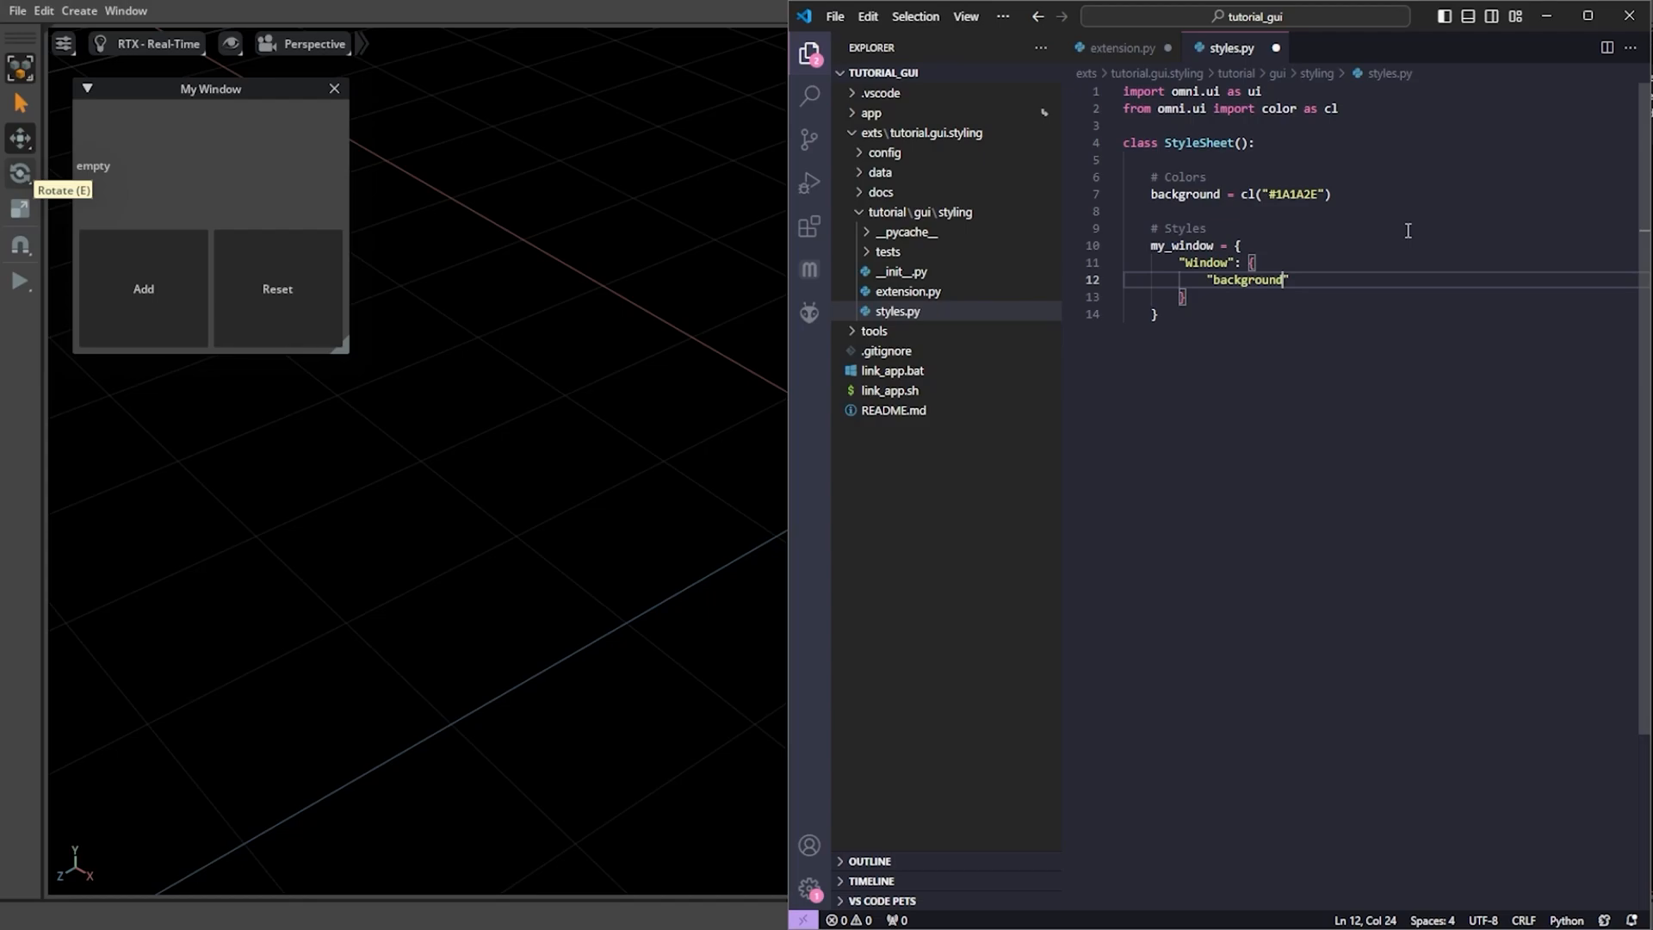
pyautogui.write('_color": background')
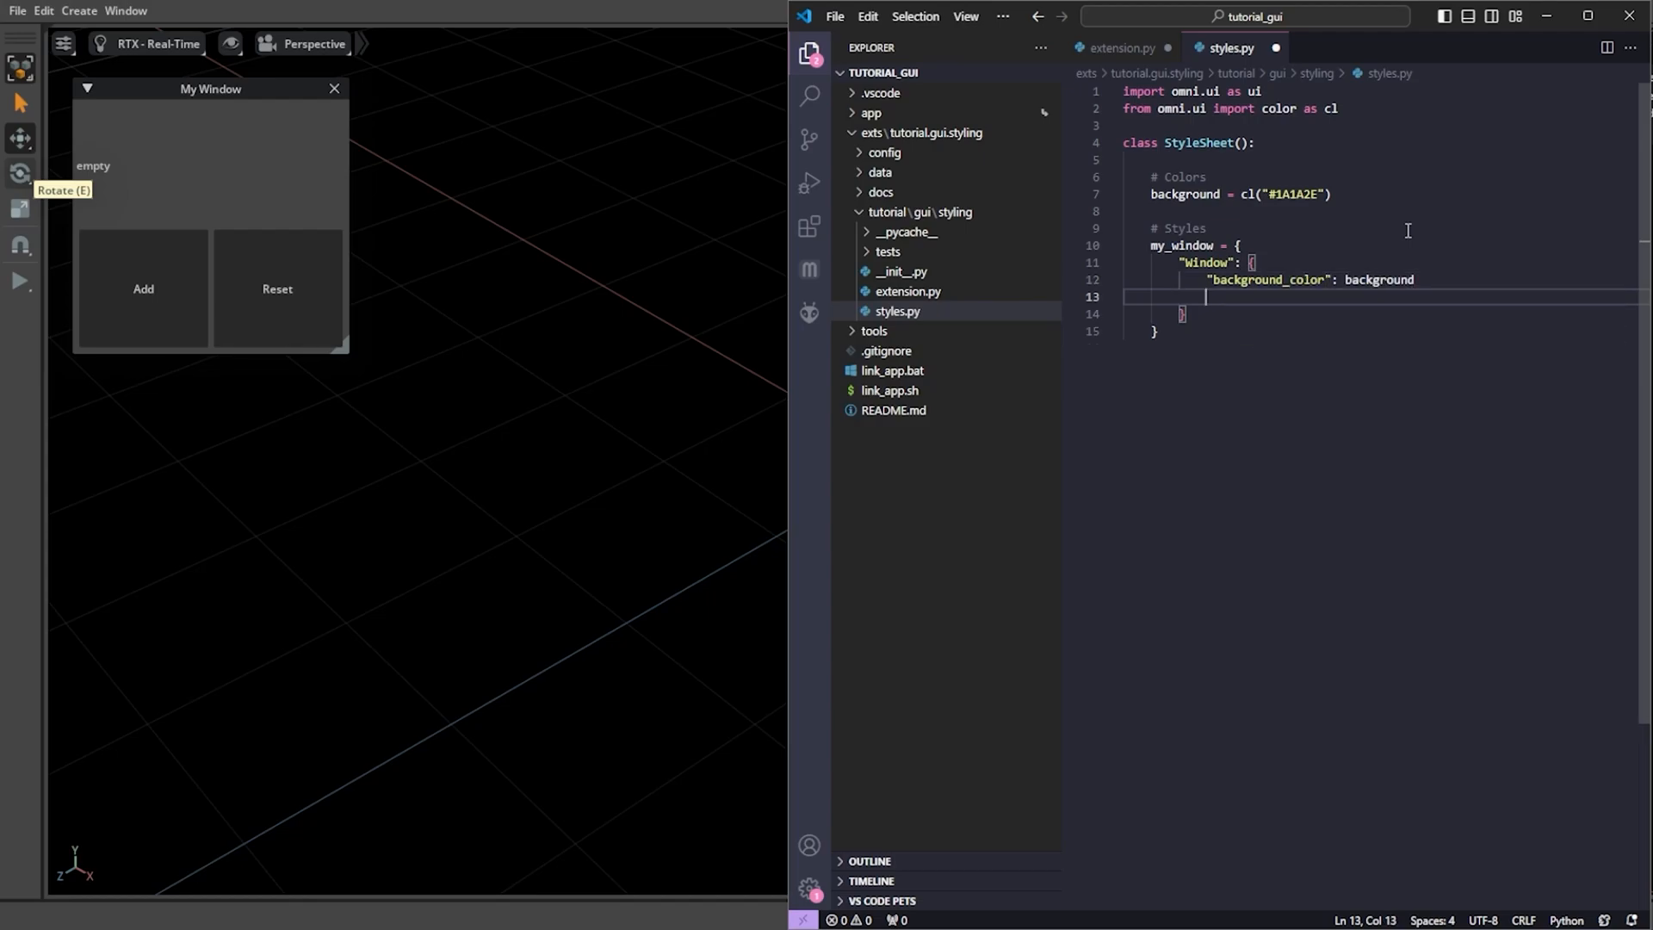
pyautogui.write('"border"')
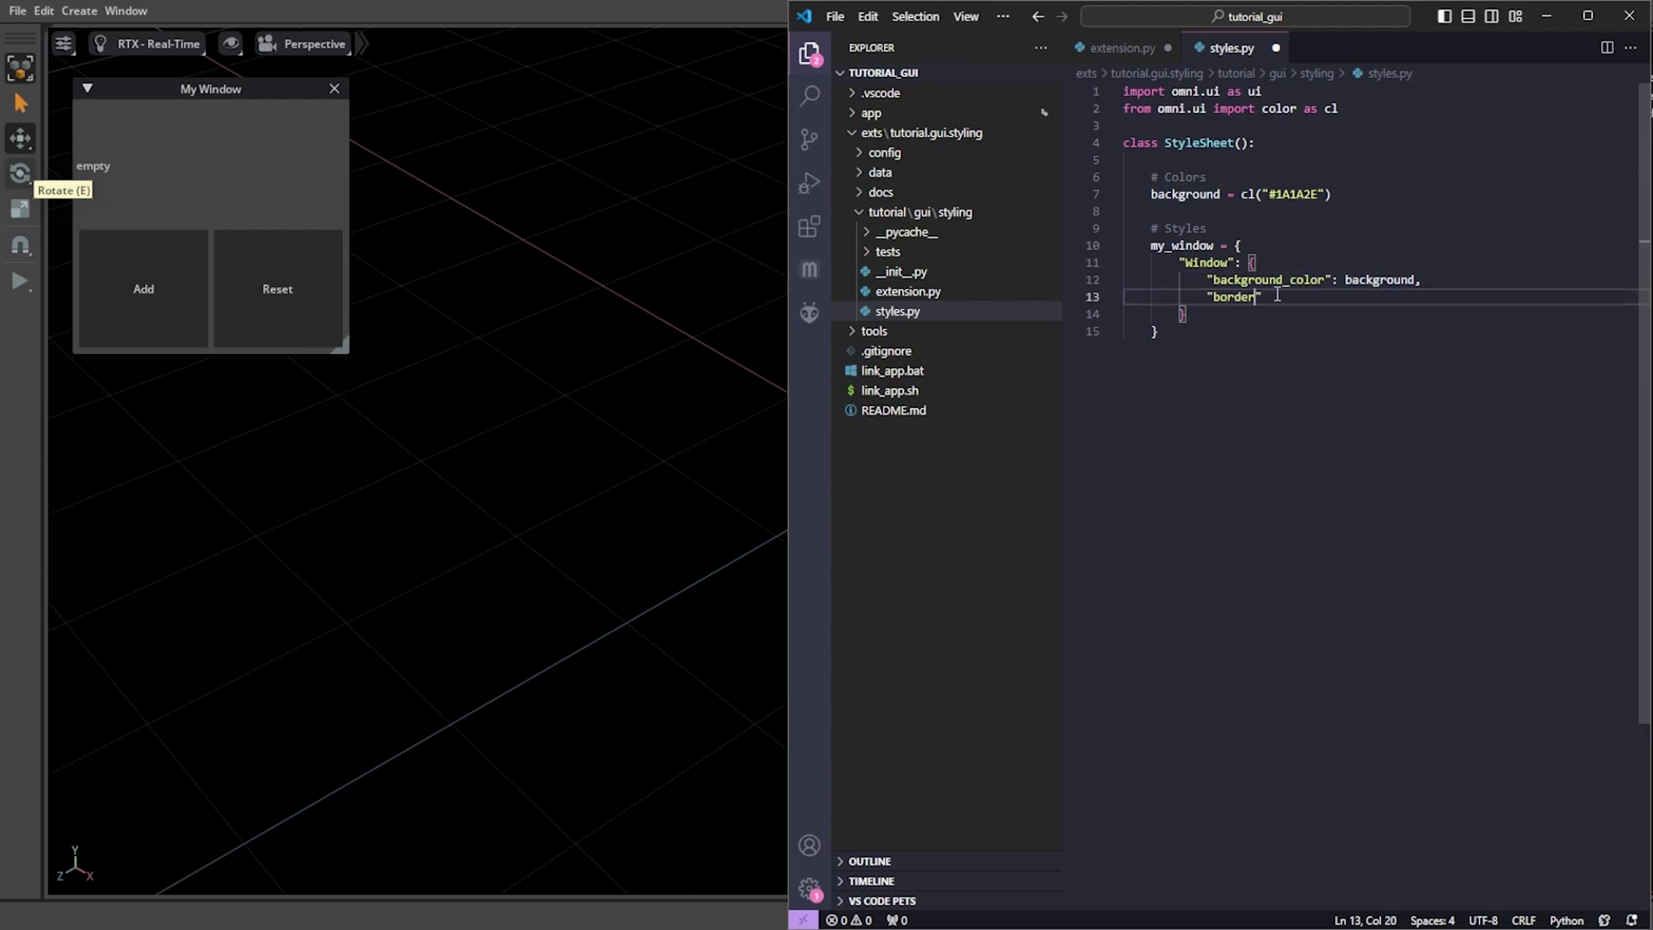
pyautogui.write('_radius": 5')
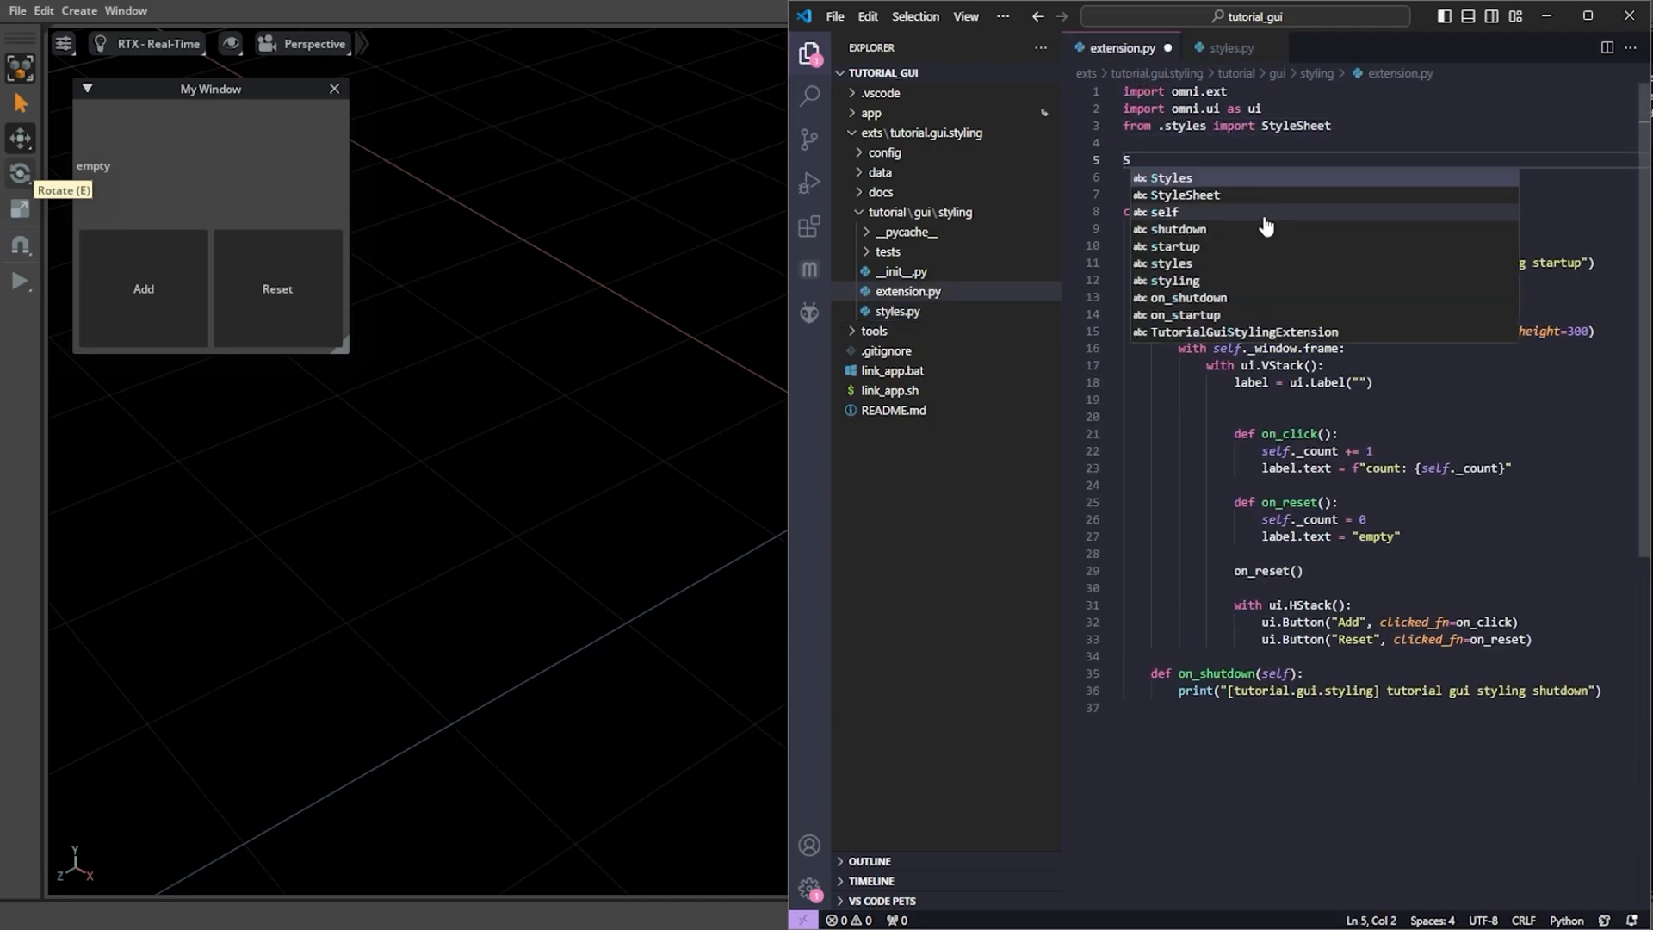
# - Alias Style = StyleSheet and set the window frame's style to Style.my_window
pyautogui.write('tyle = StyleSheet')
pyautogui.write('self.')
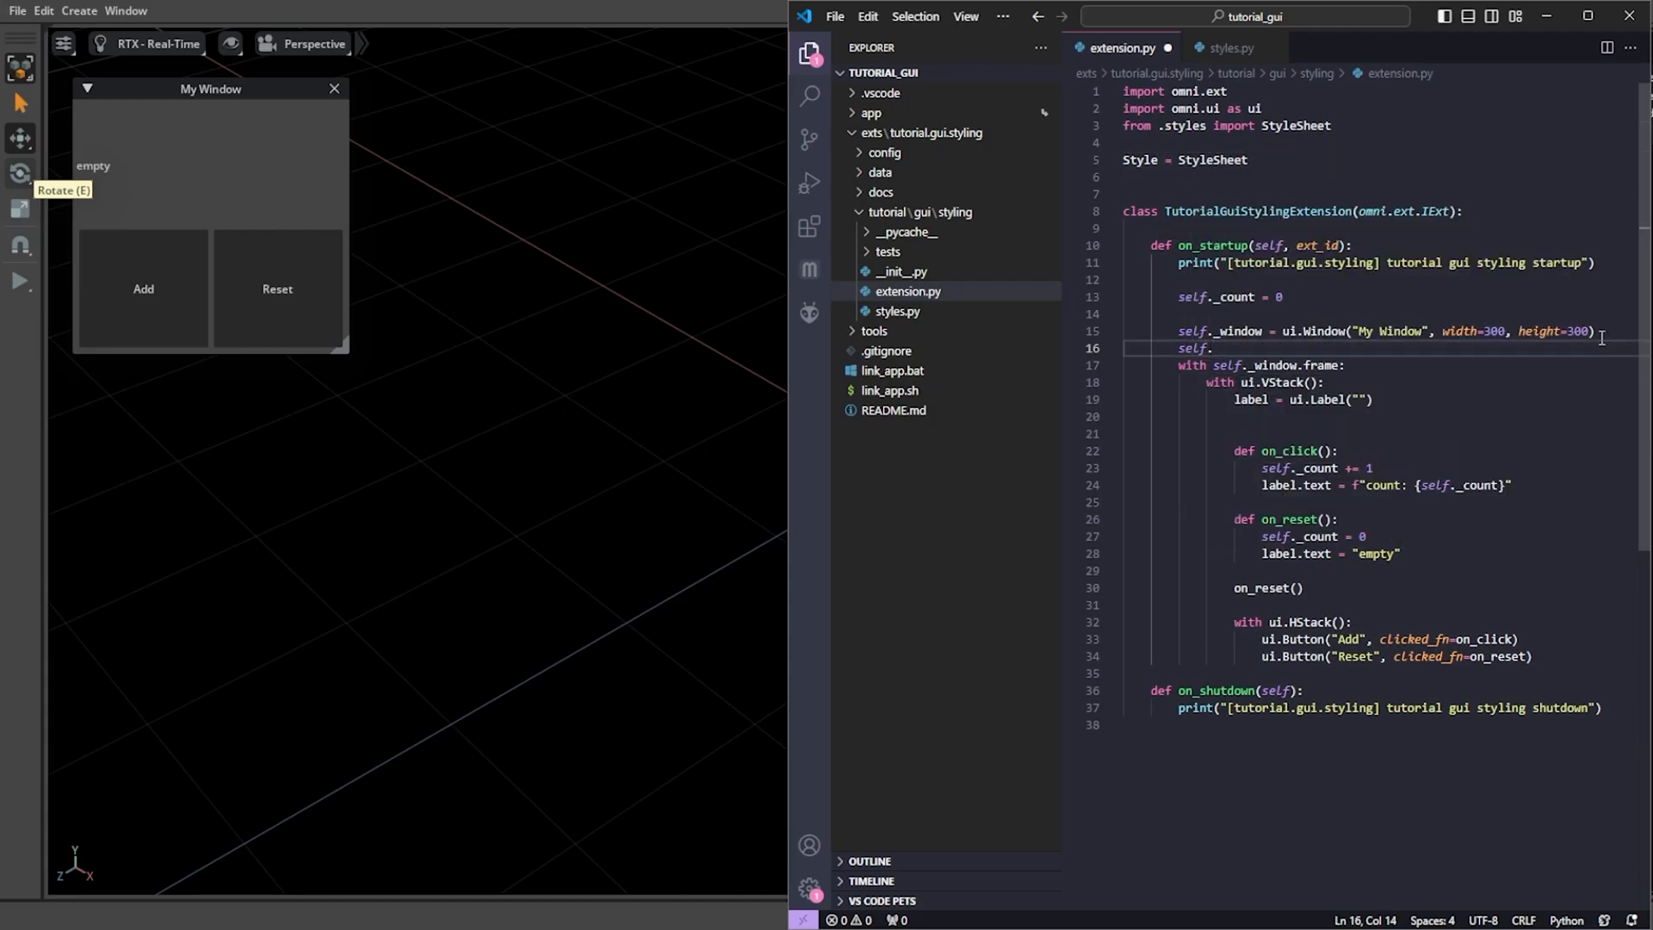
pyautogui.write('_window.frame.set_style(')
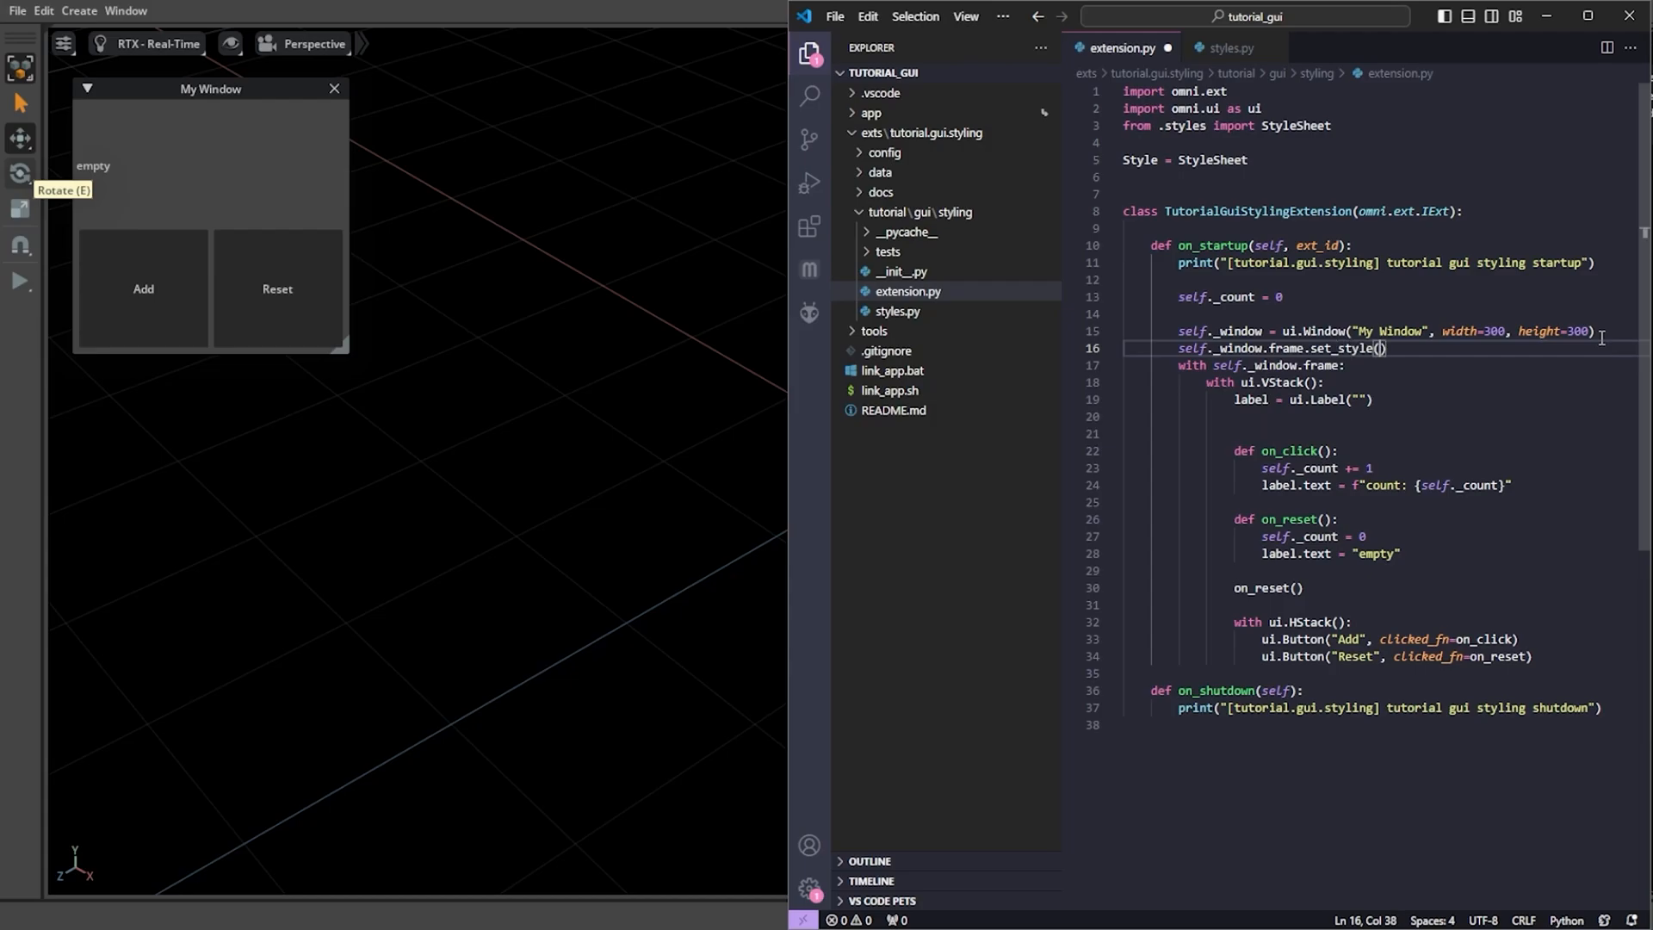
pyautogui.write('Style.my_window')
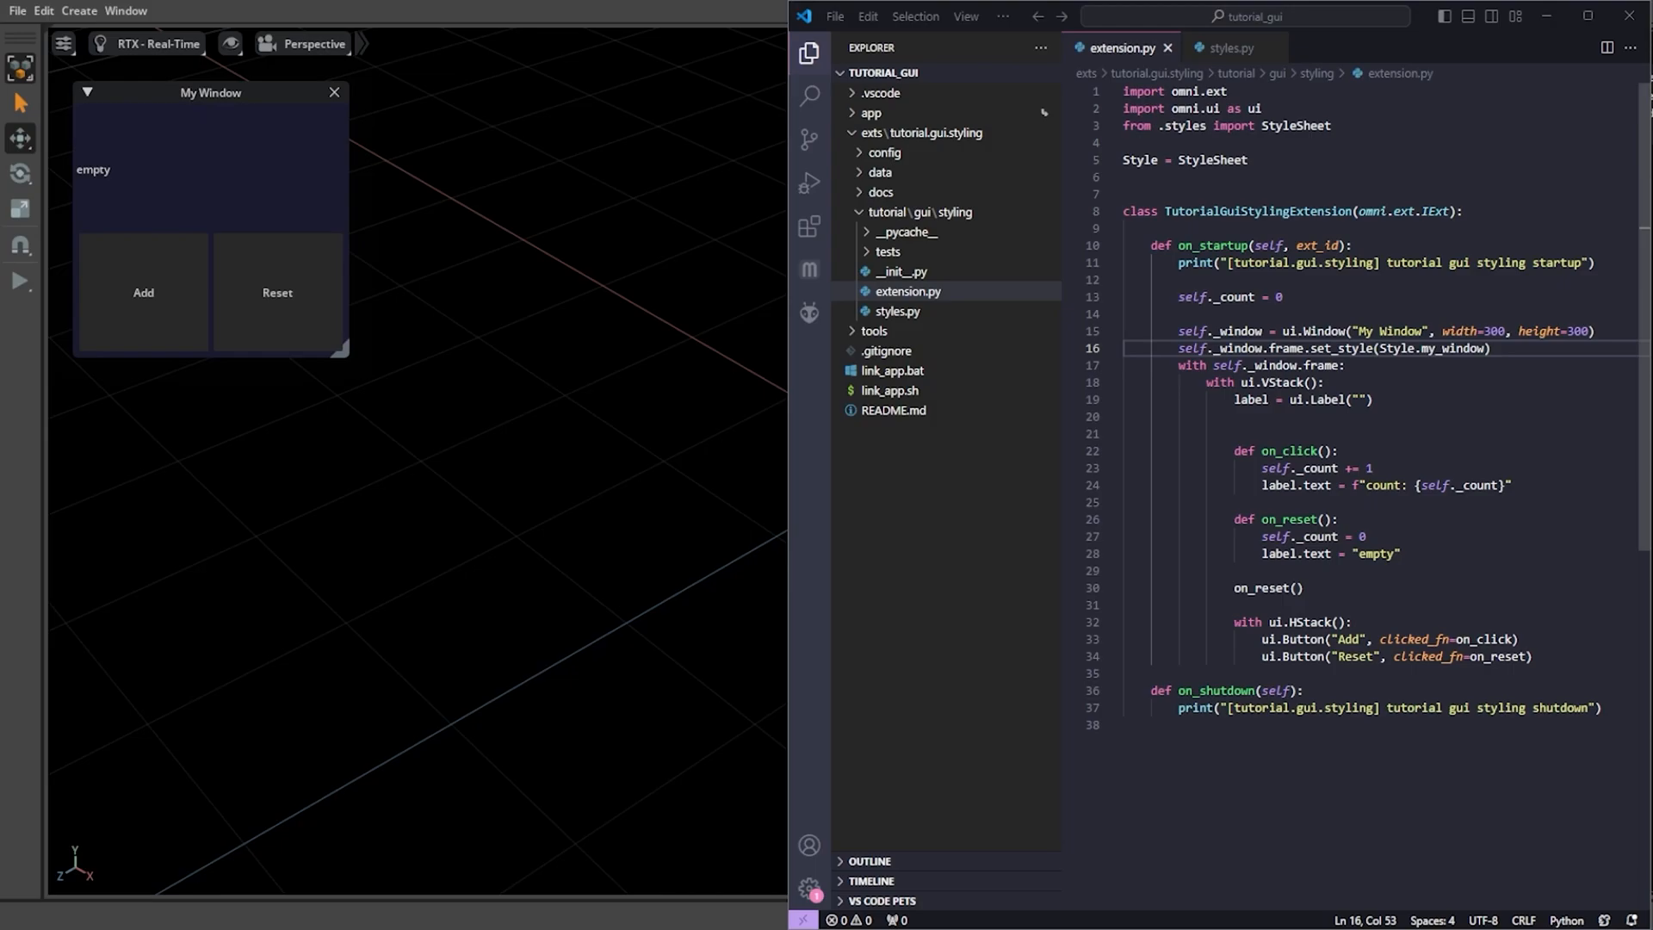
# - Wrap the label in a ZStack with a ui.Rectangle styled Style.custom_rectangle and a fixed height
pyautogui.click(1324, 382)
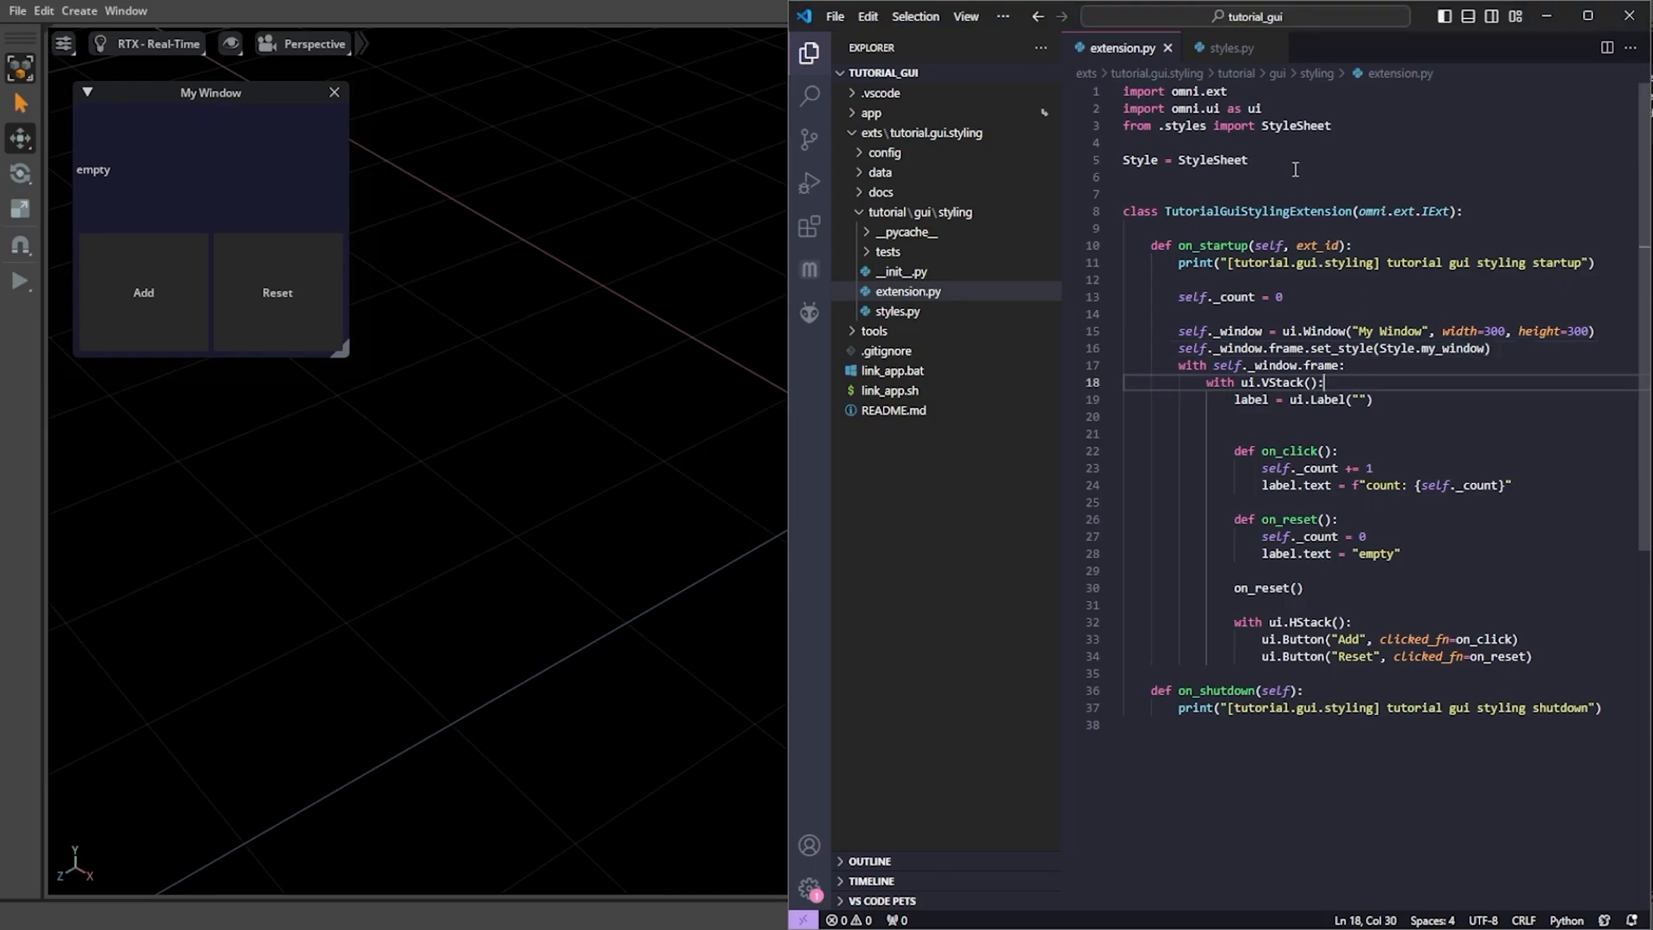
pyautogui.write('wiht ui')
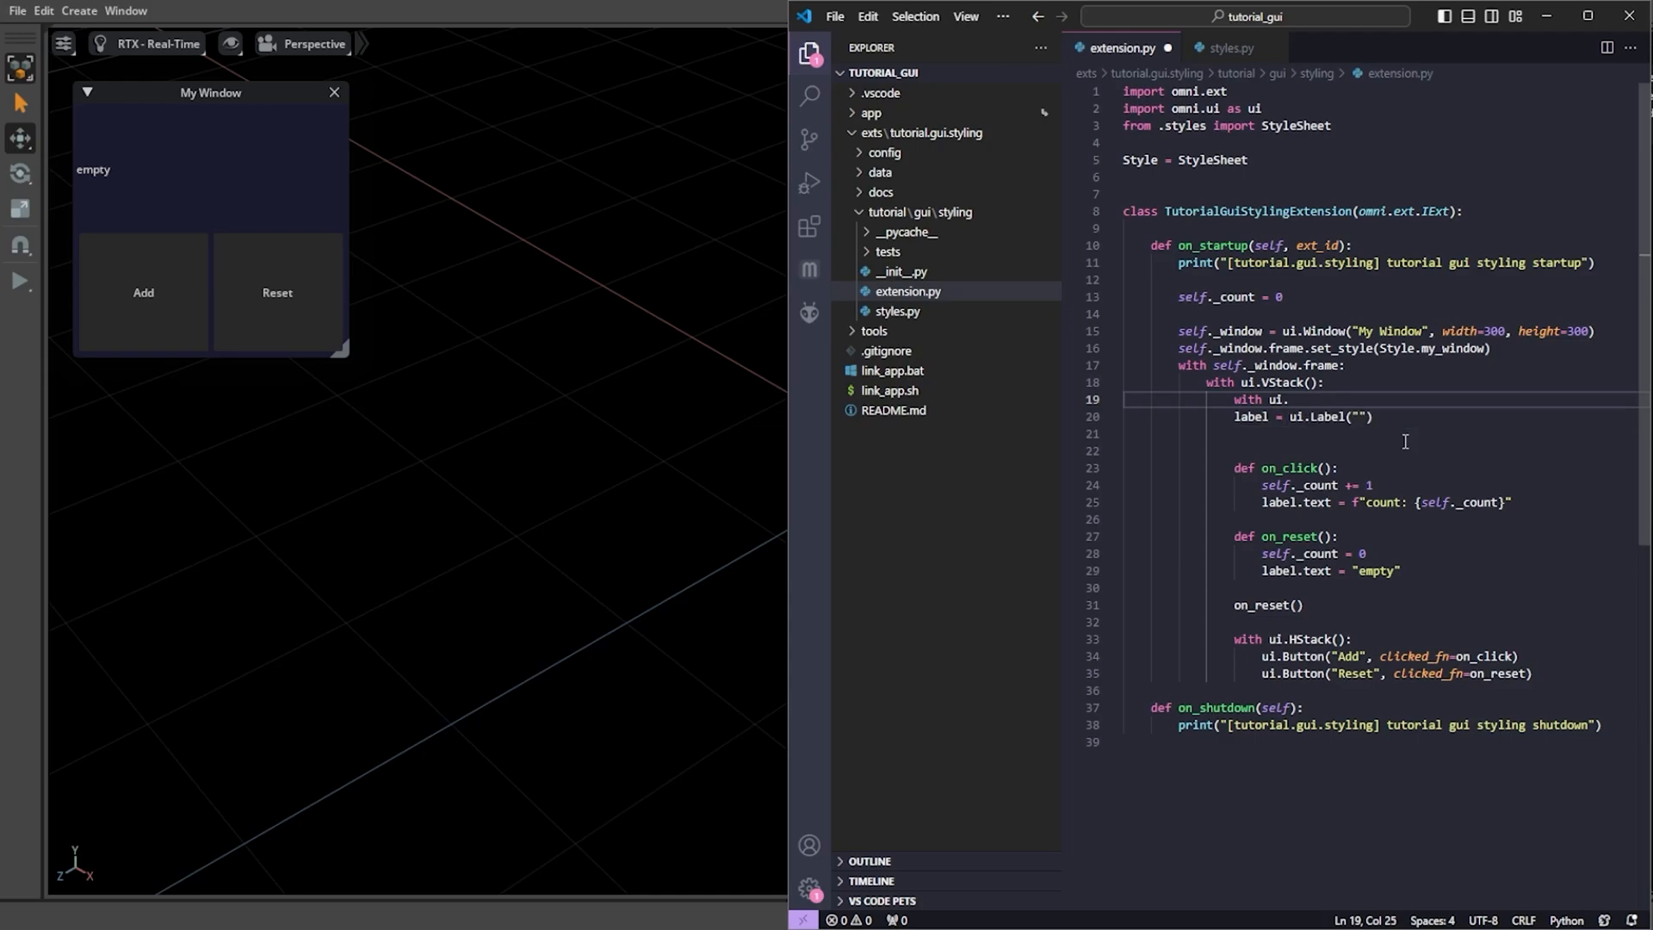
pyautogui.write('ZStack()')
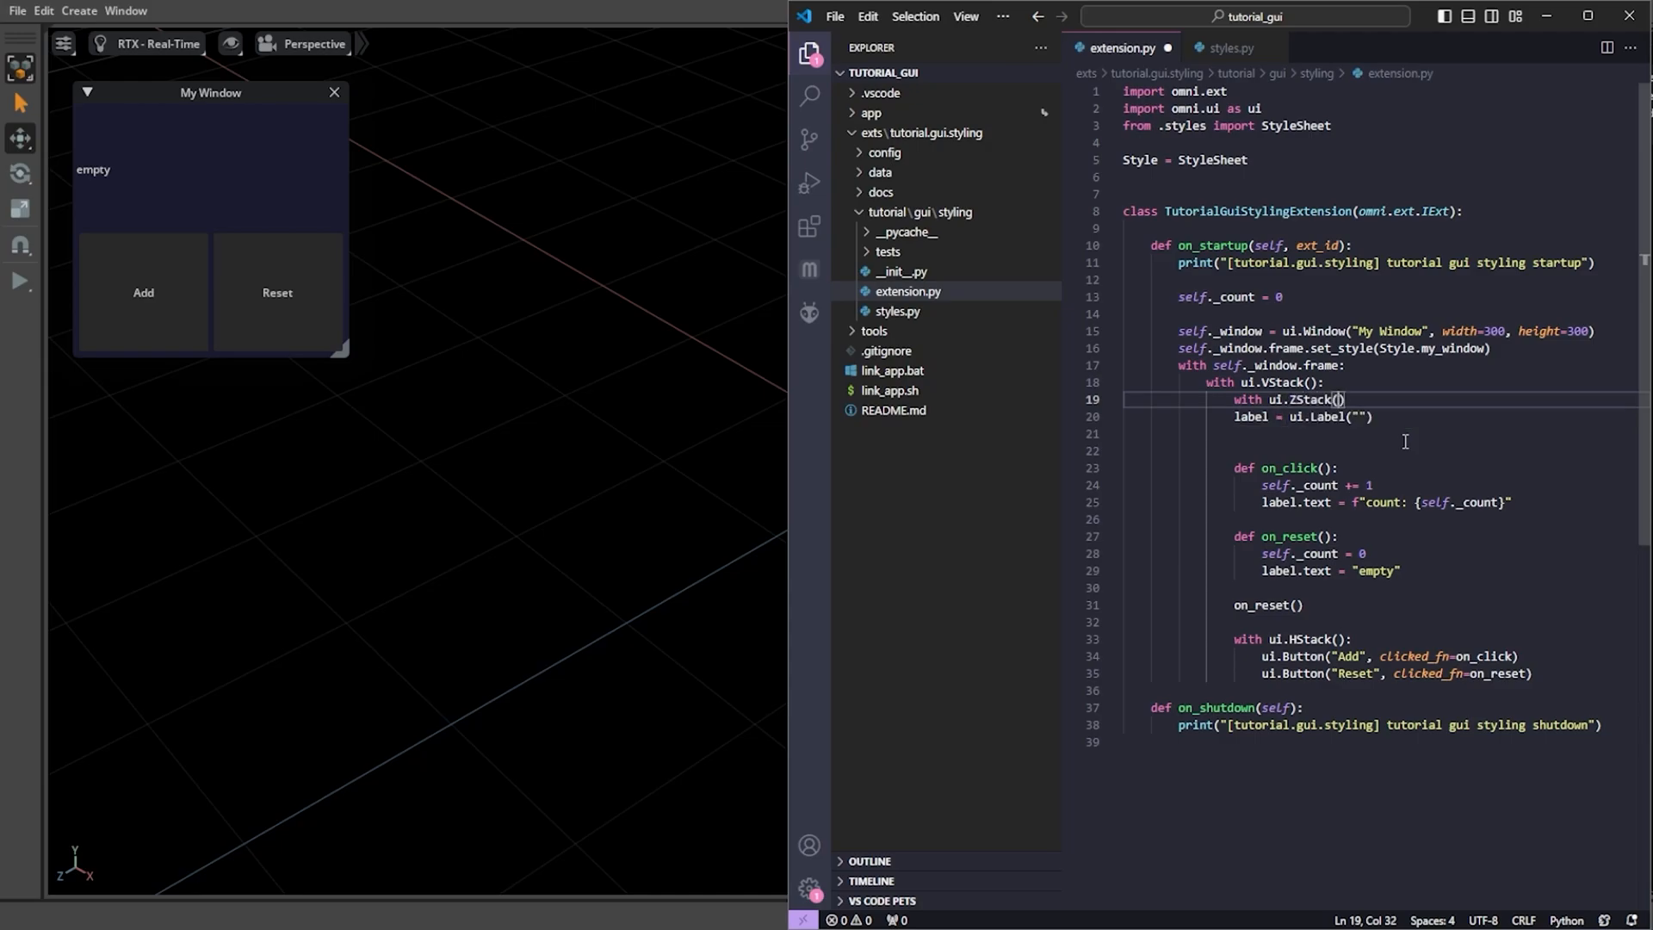
pyautogui.write('ui.Rectangle(style.')
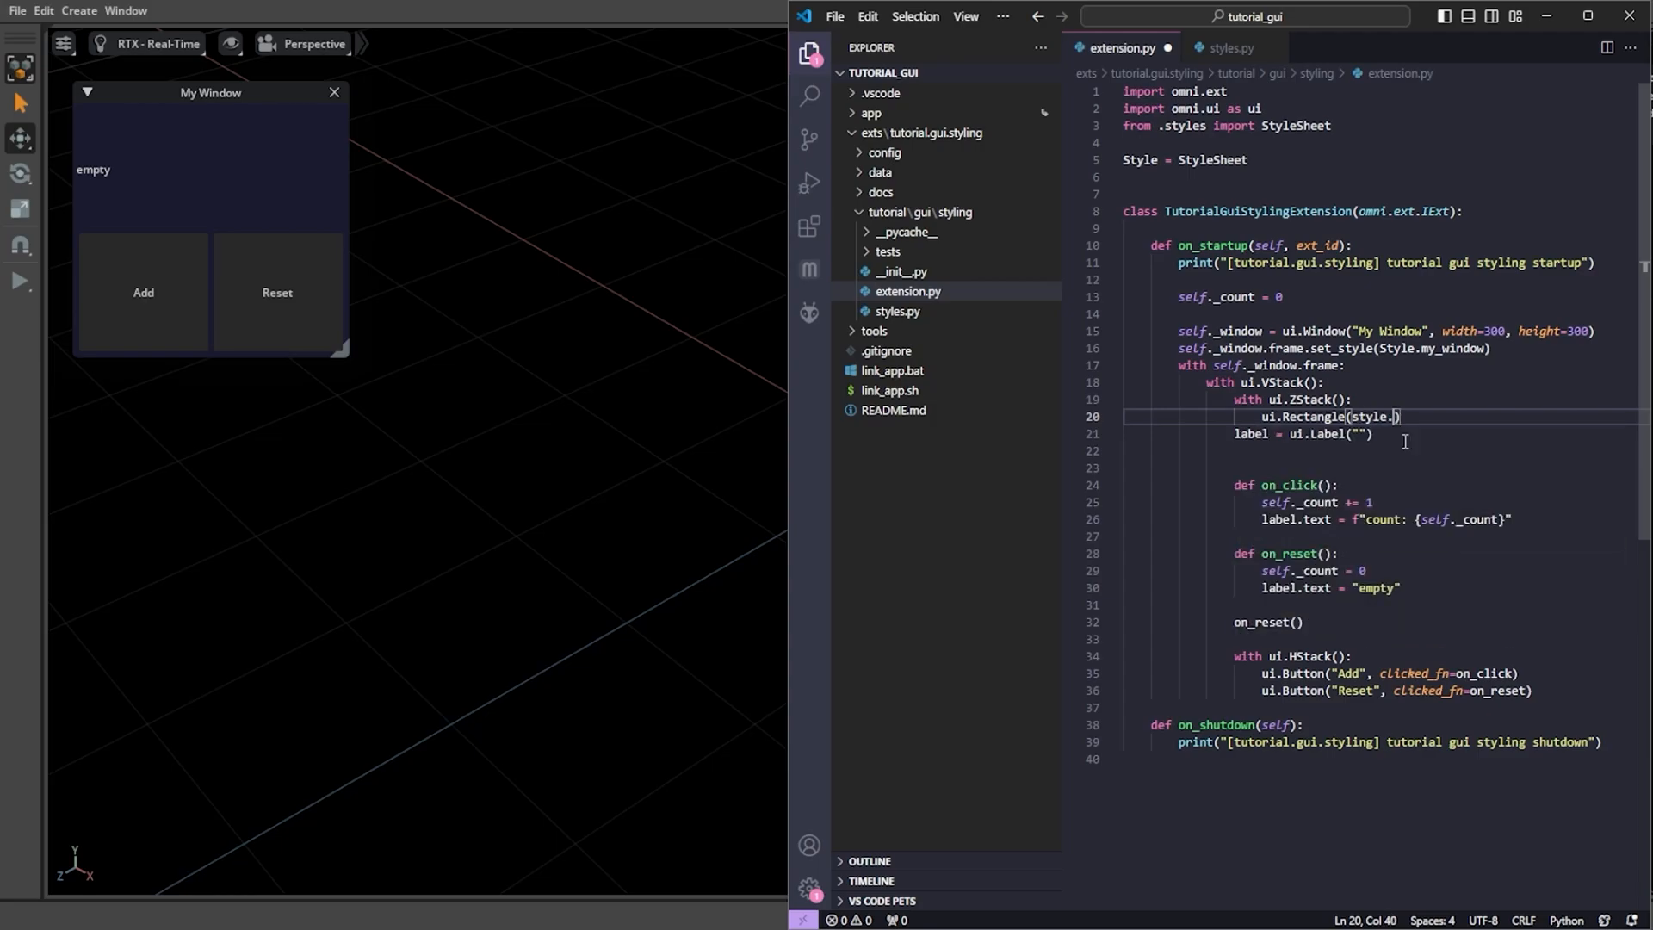
pyautogui.write('Style')
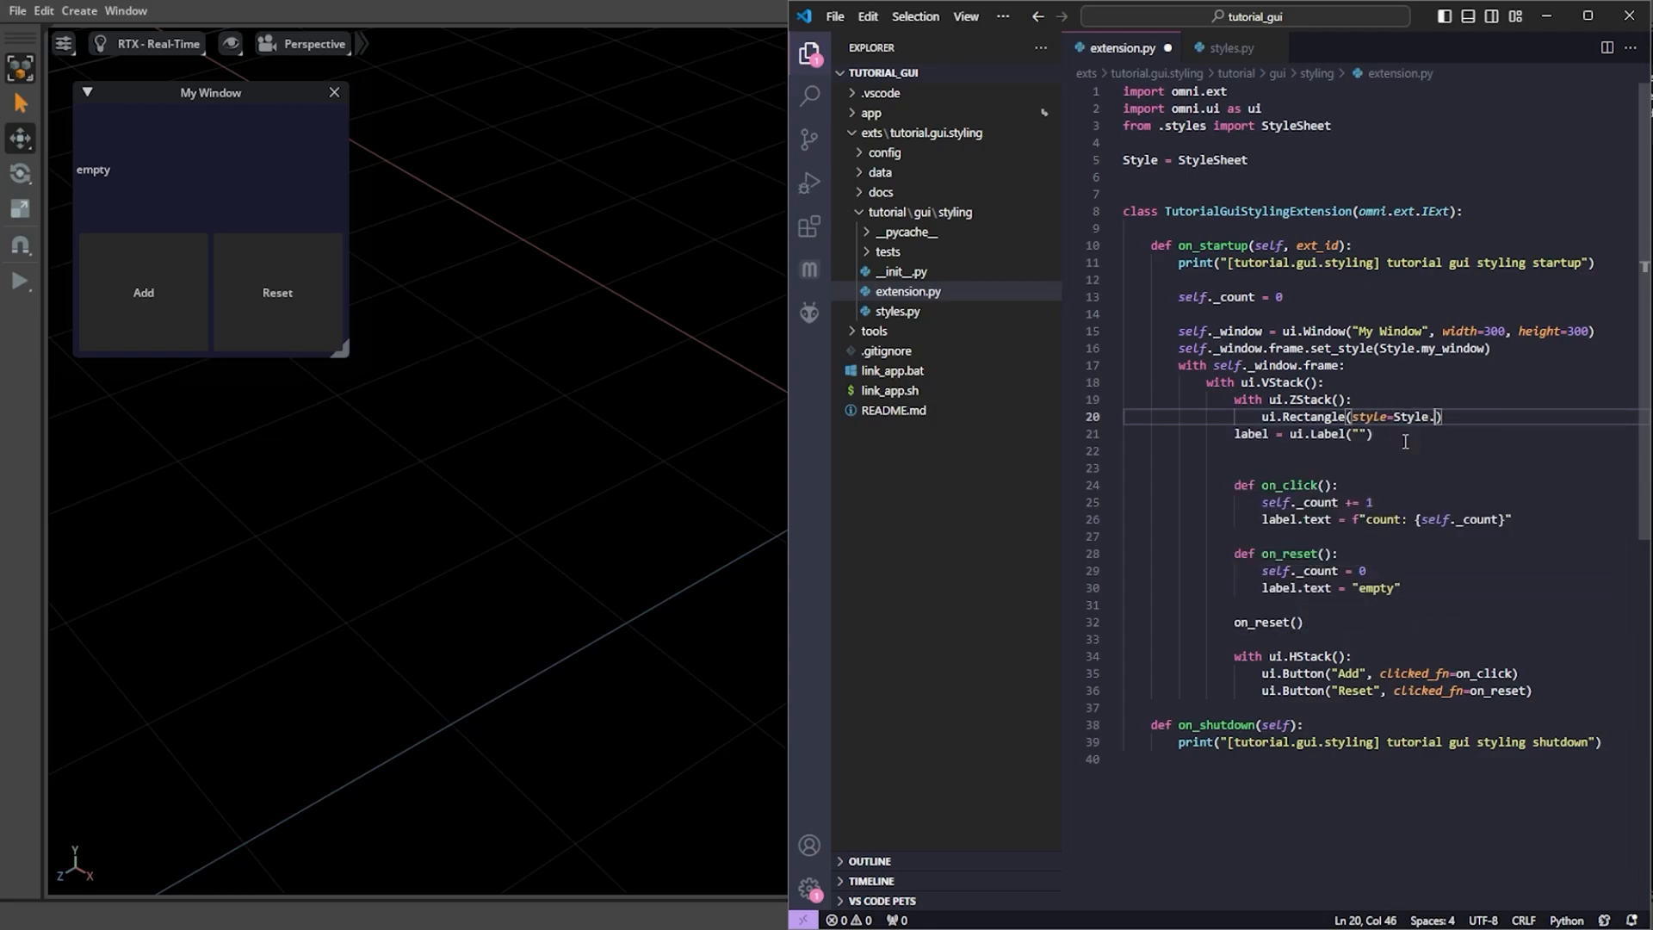
pyautogui.write('custom_rectan')
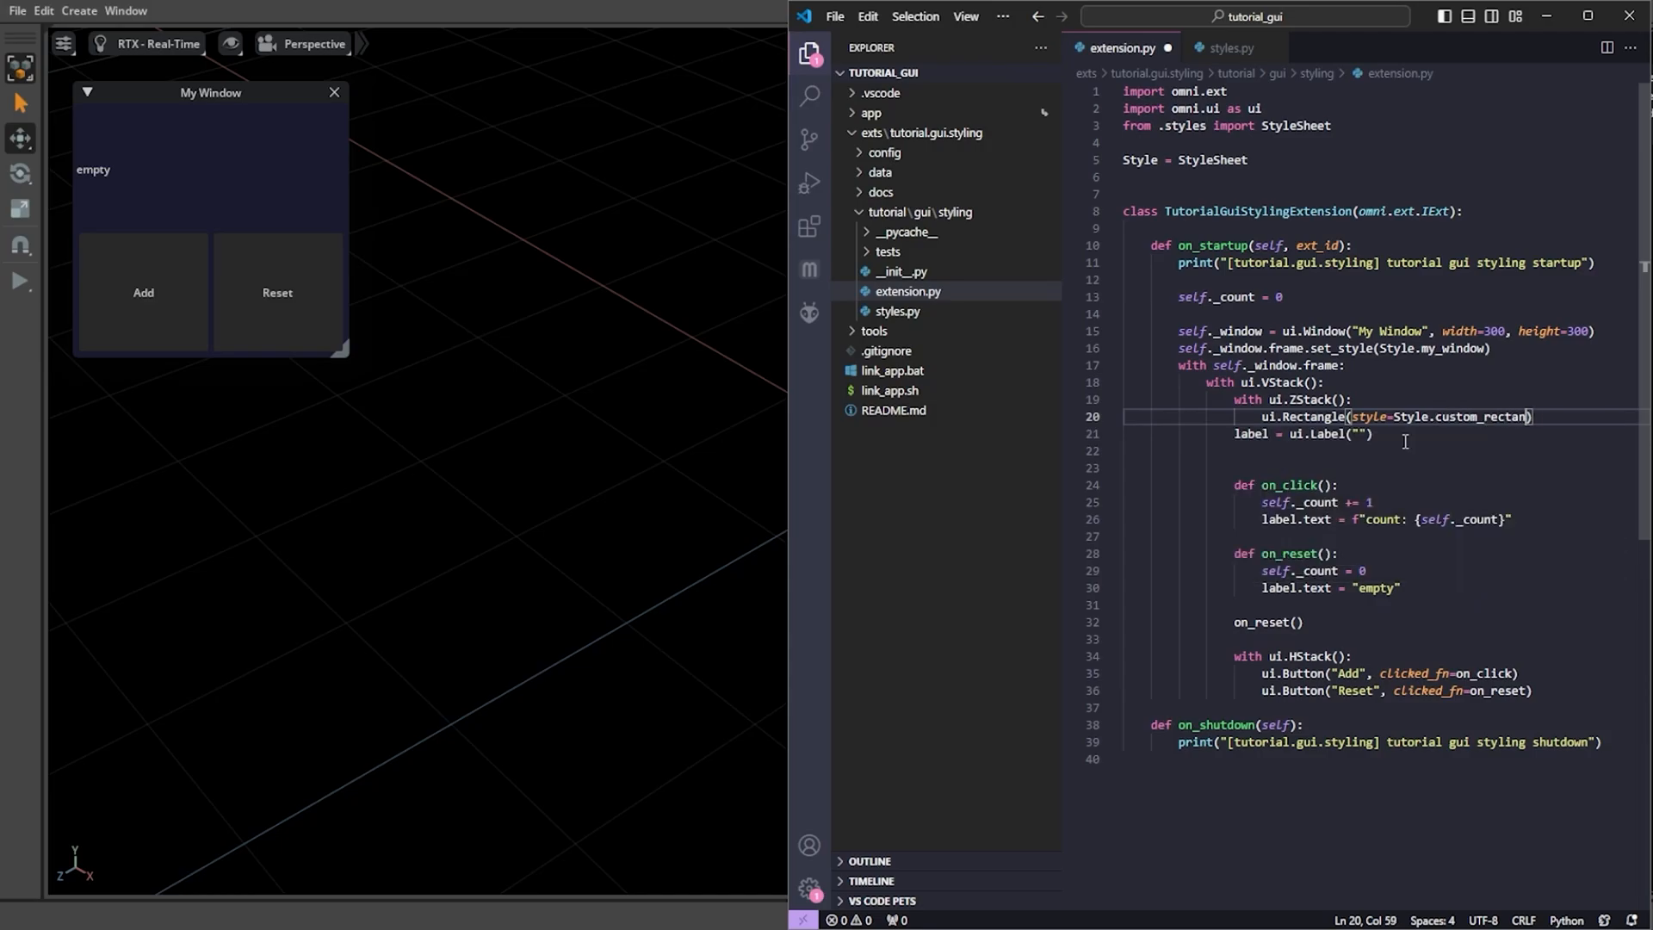
pyautogui.write(', height=125')
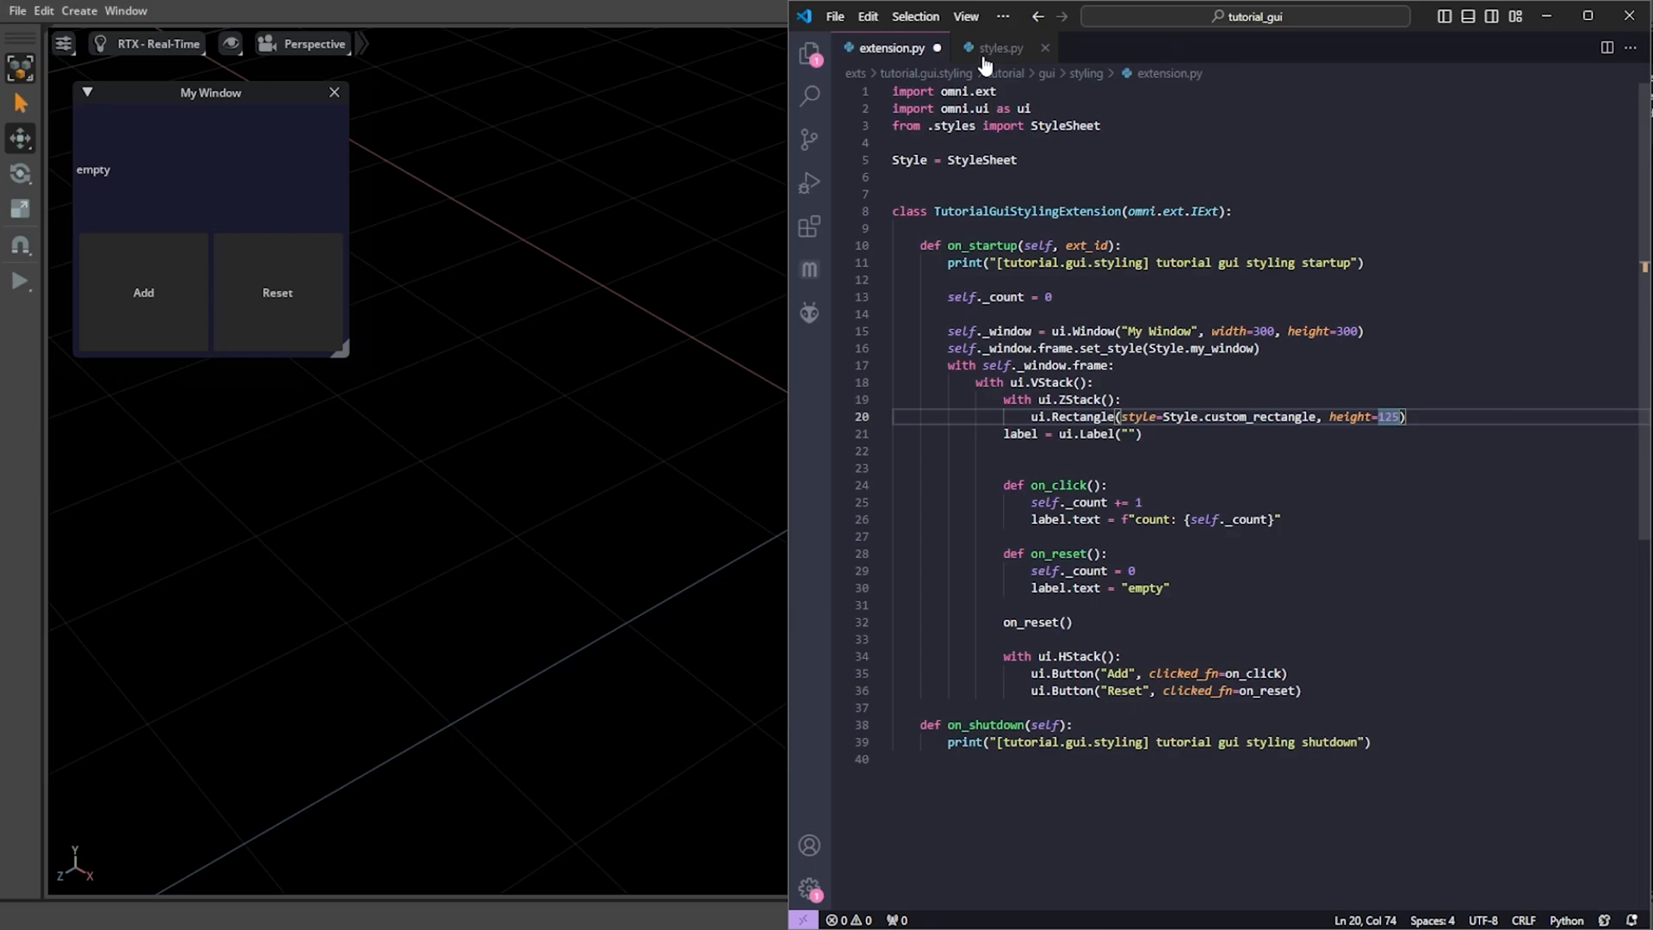
# - Add foreground = cl("#2A2A4E") and a custom_rectangle Rectangle style using it in styles.py
pyautogui.click(999, 48)
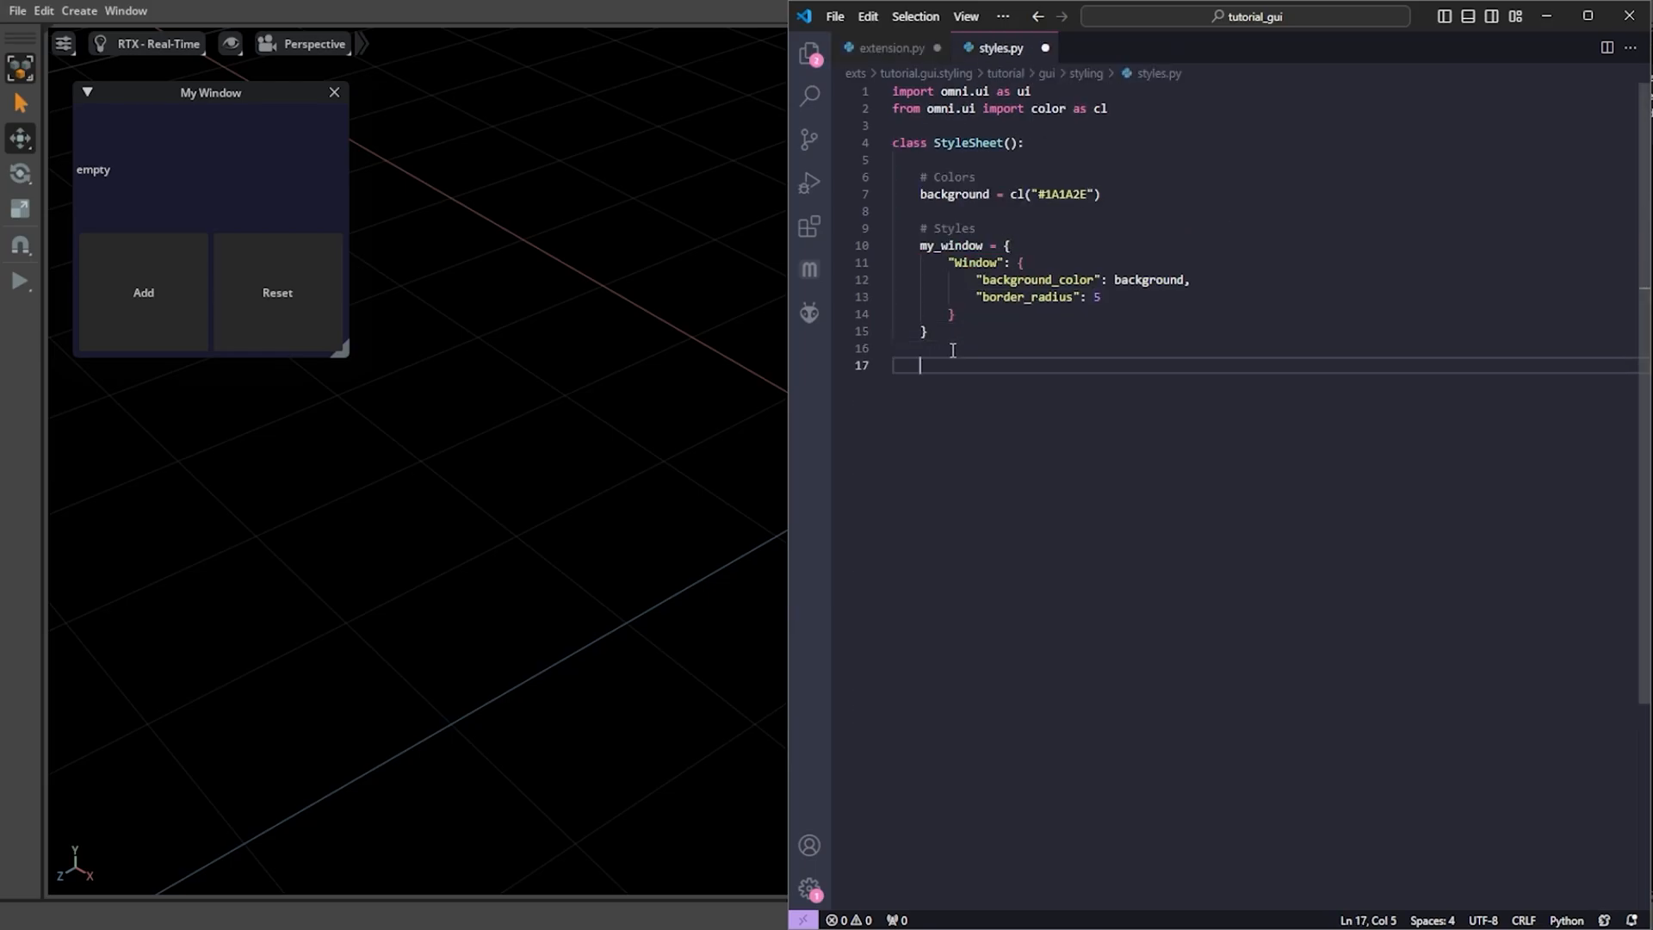
pyautogui.write('custom_rectangle = {')
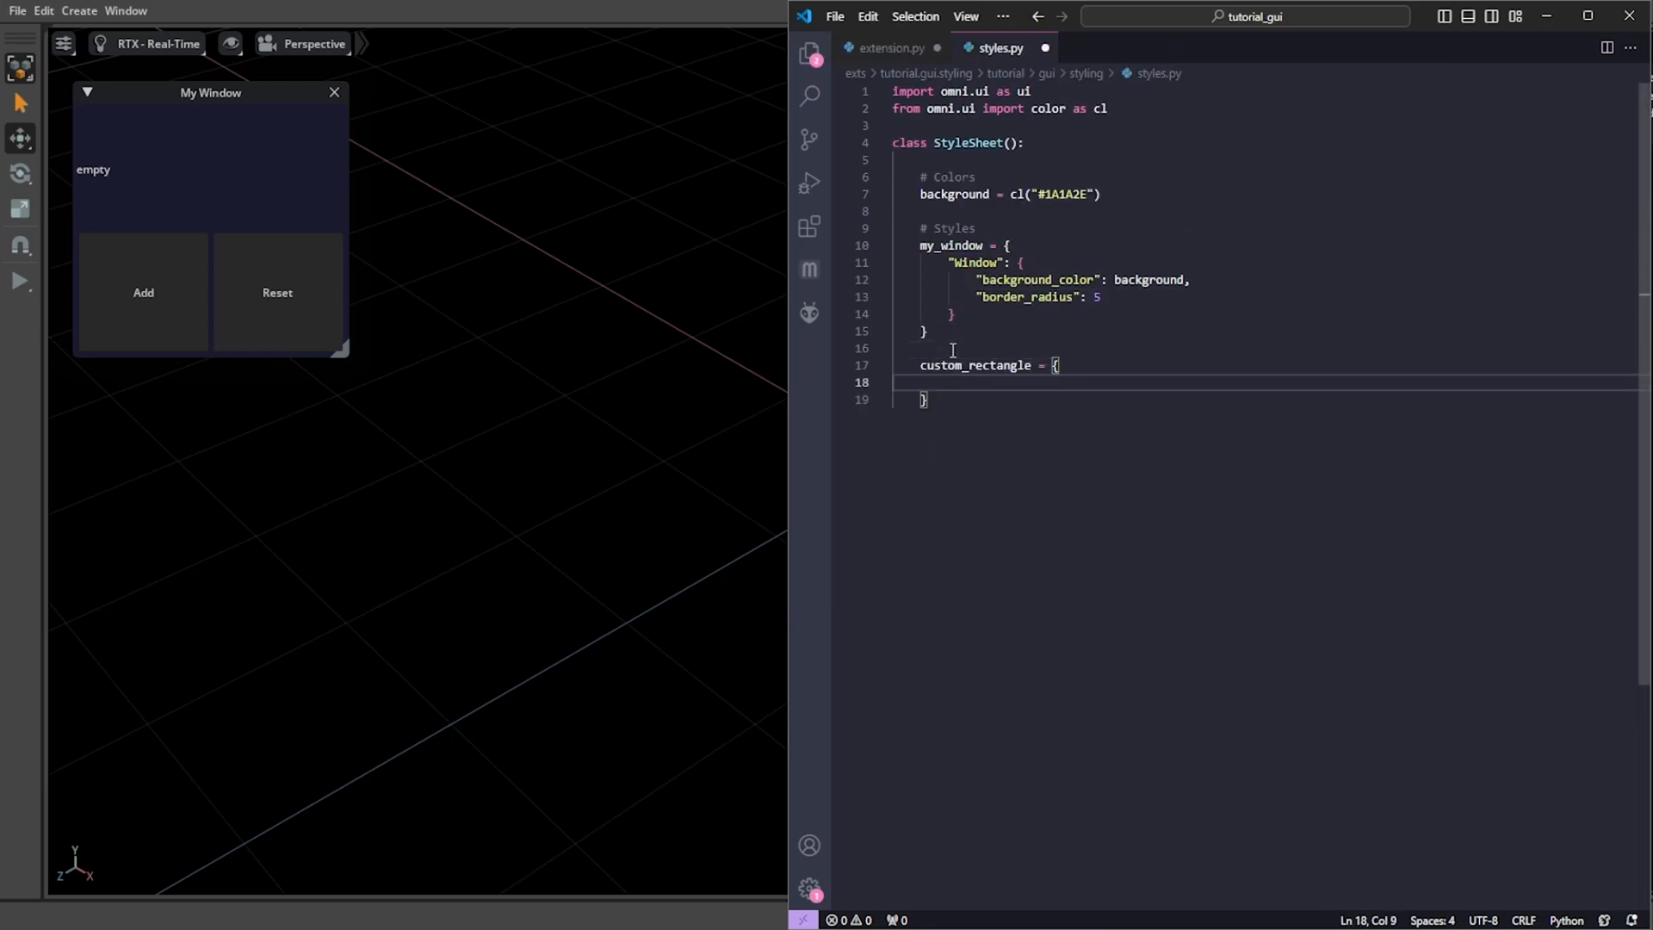
pyautogui.write('"Rectangle":')
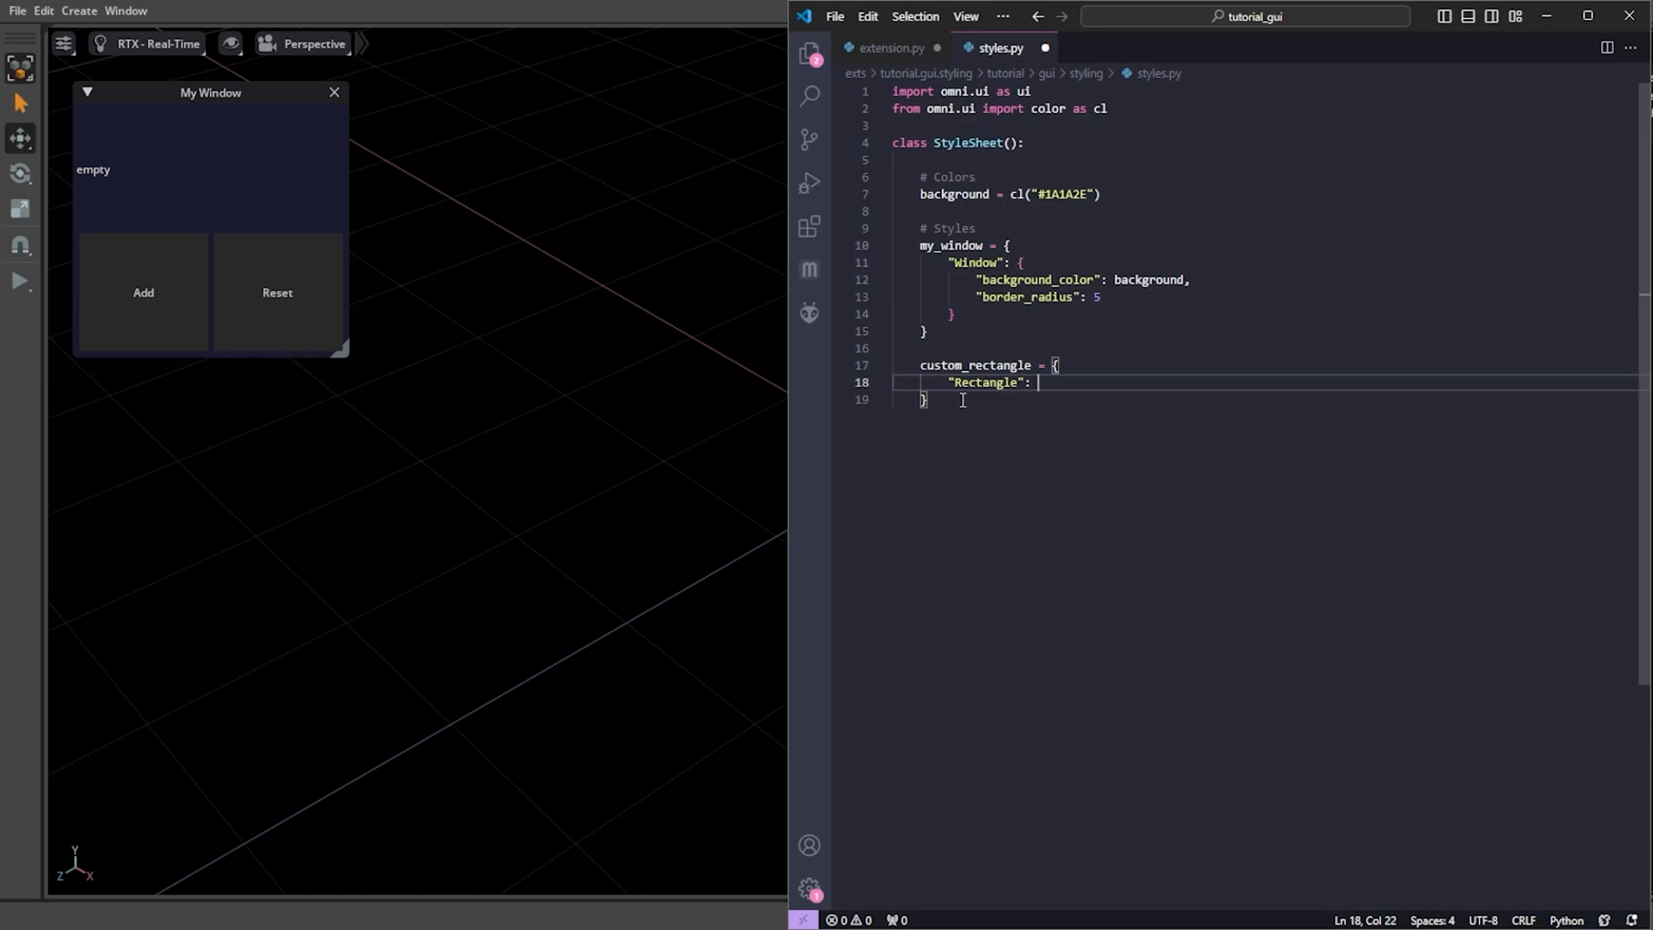
pyautogui.write('{')
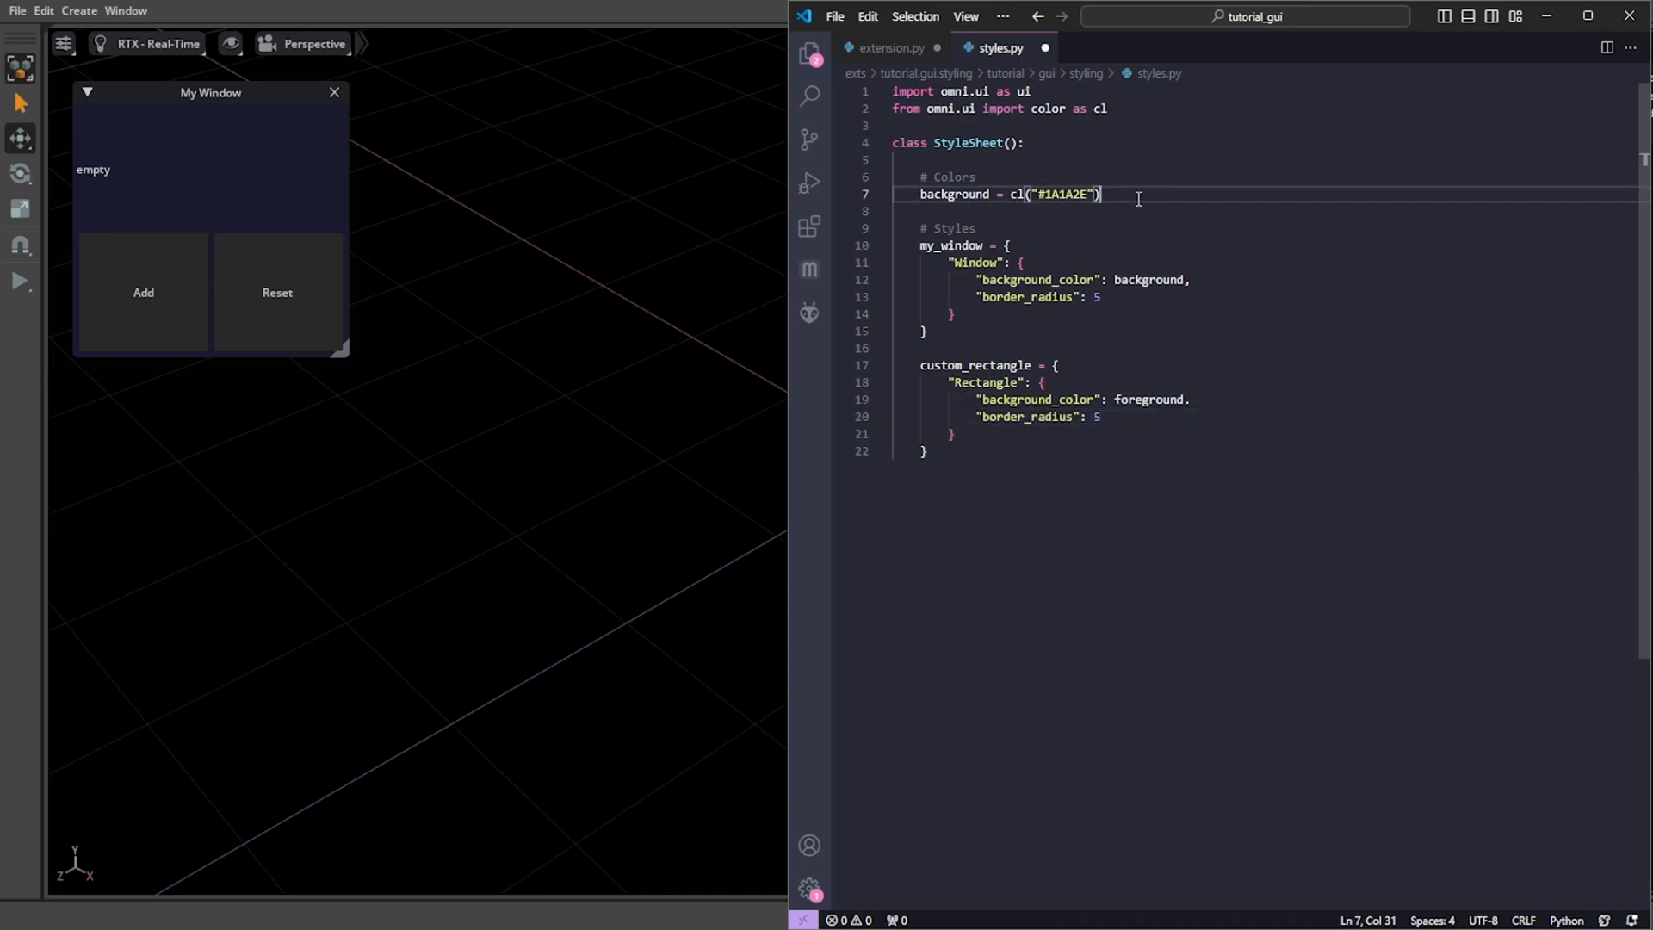
pyautogui.write('foreground = cl')
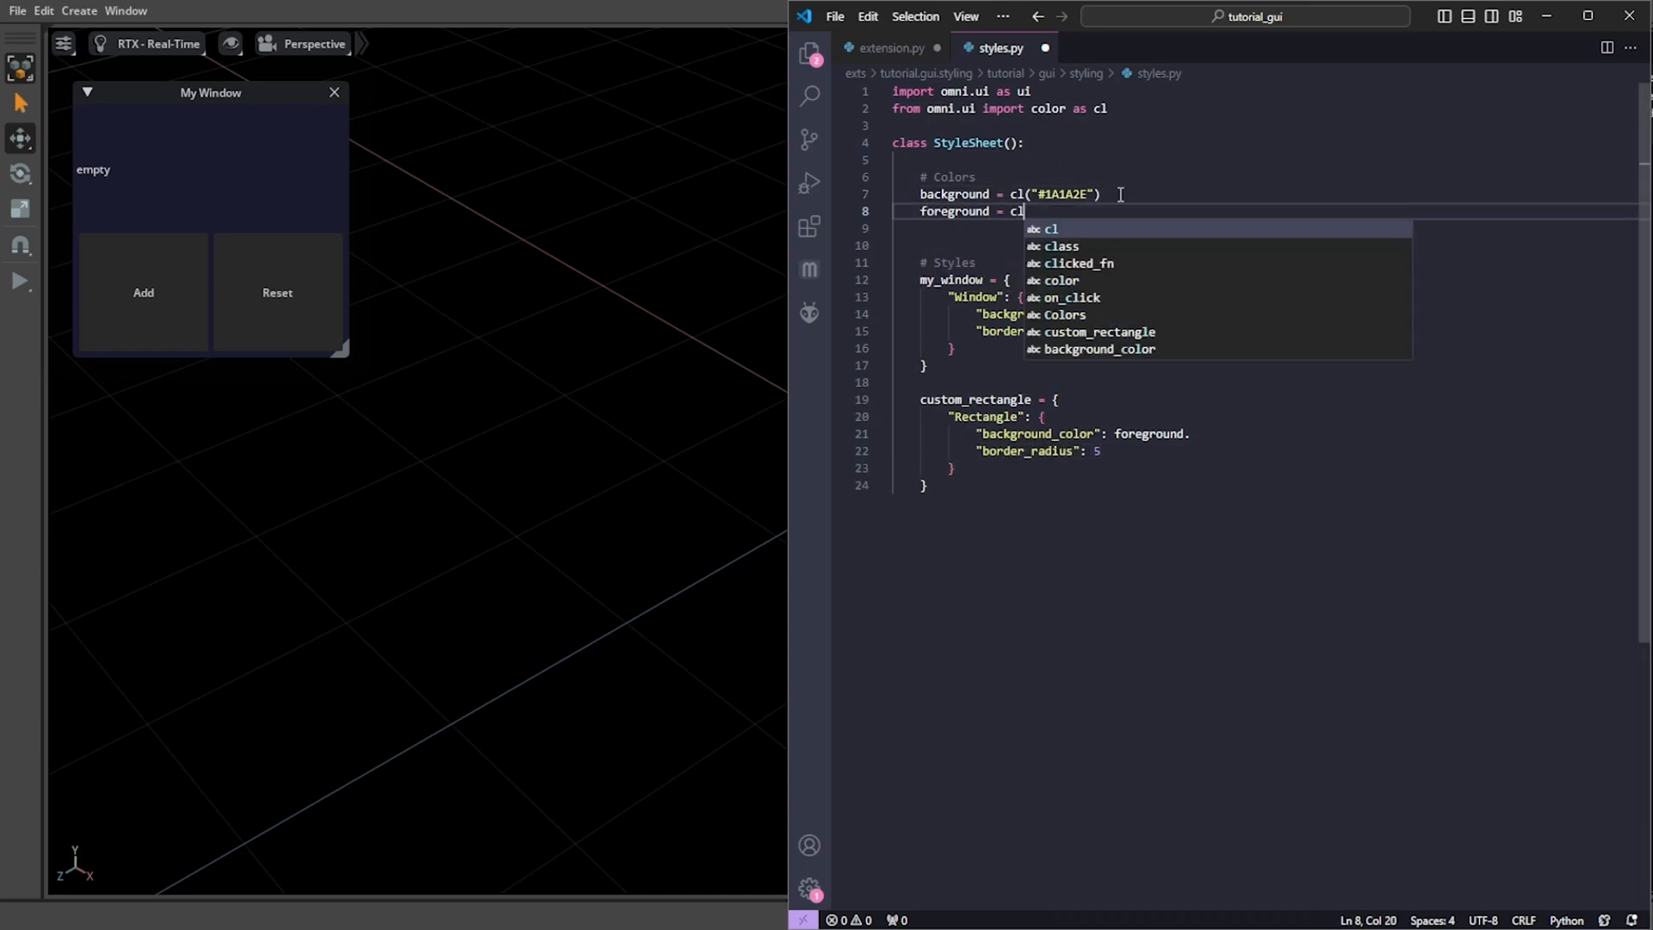
pyautogui.write('("#2A2A4E")')
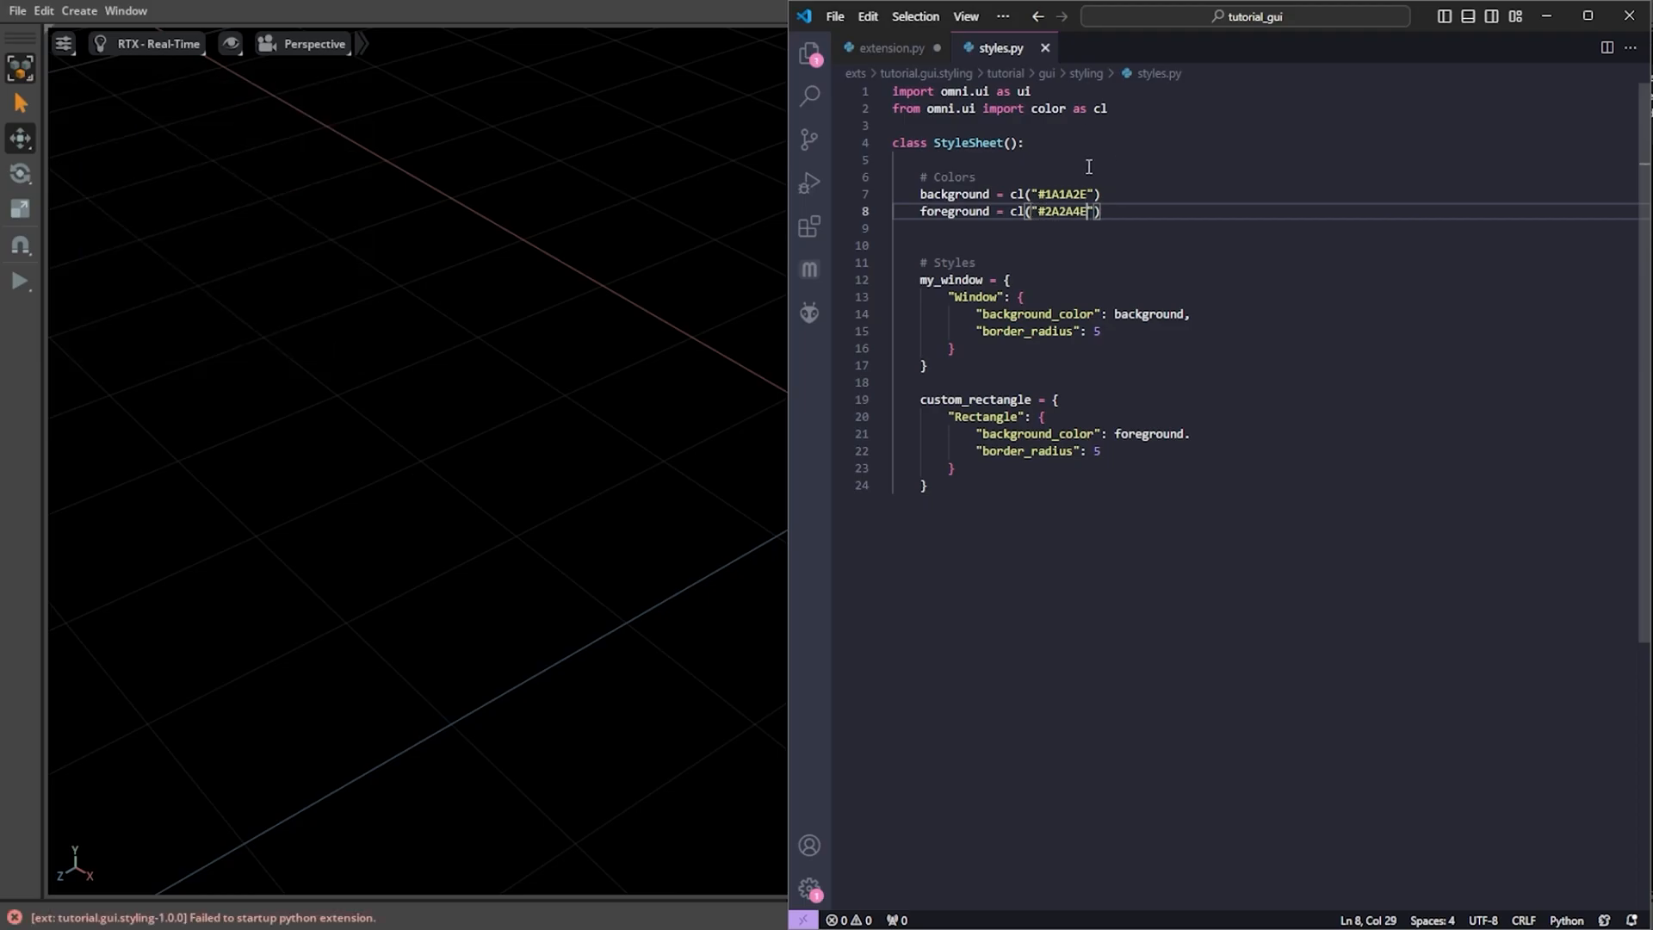
pyautogui.click(888, 48)
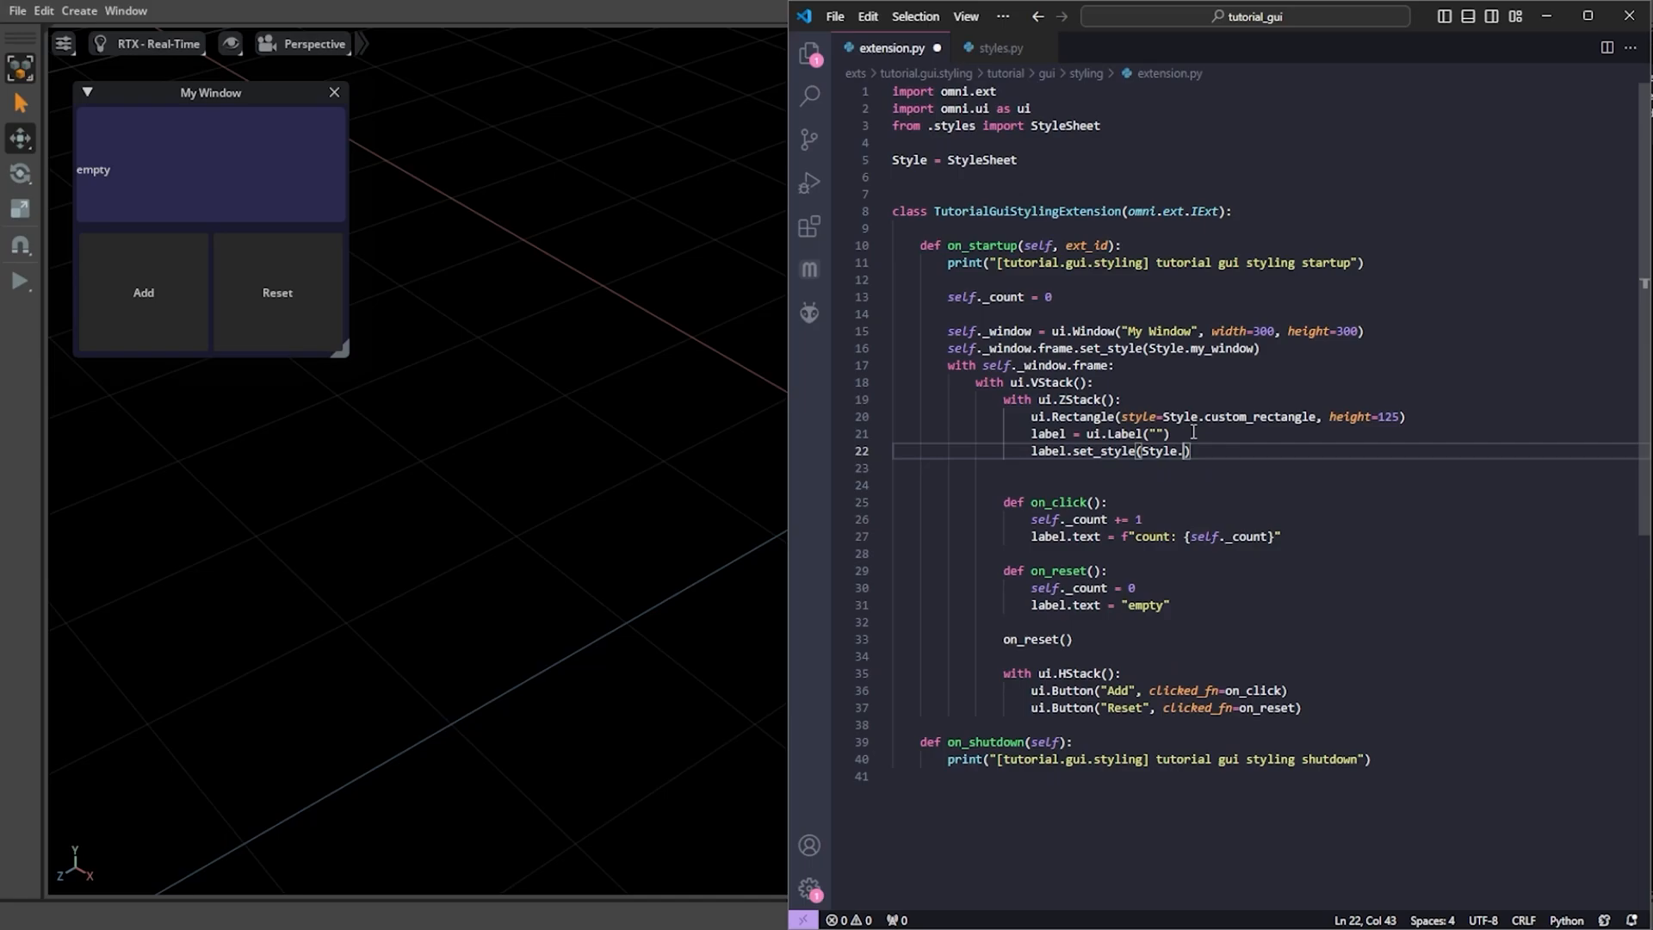
# - Define a text colour and a my_label Label style with that colour and font size 24, applied to the label
pyautogui.click(998, 49)
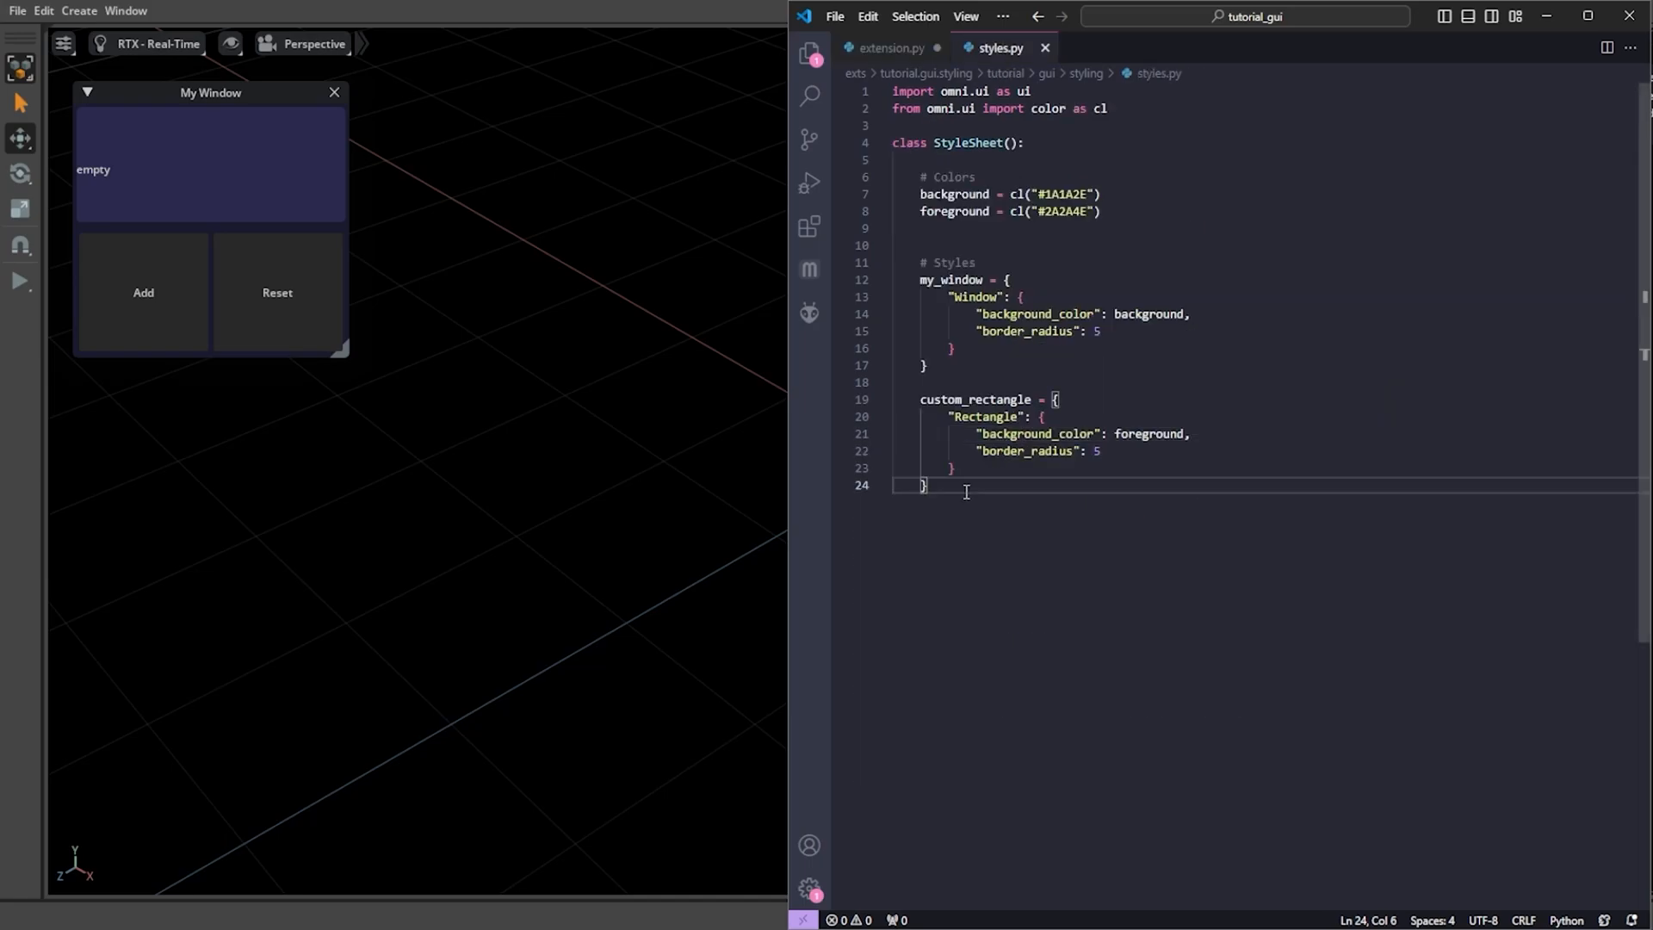
pyautogui.write('my_label = {')
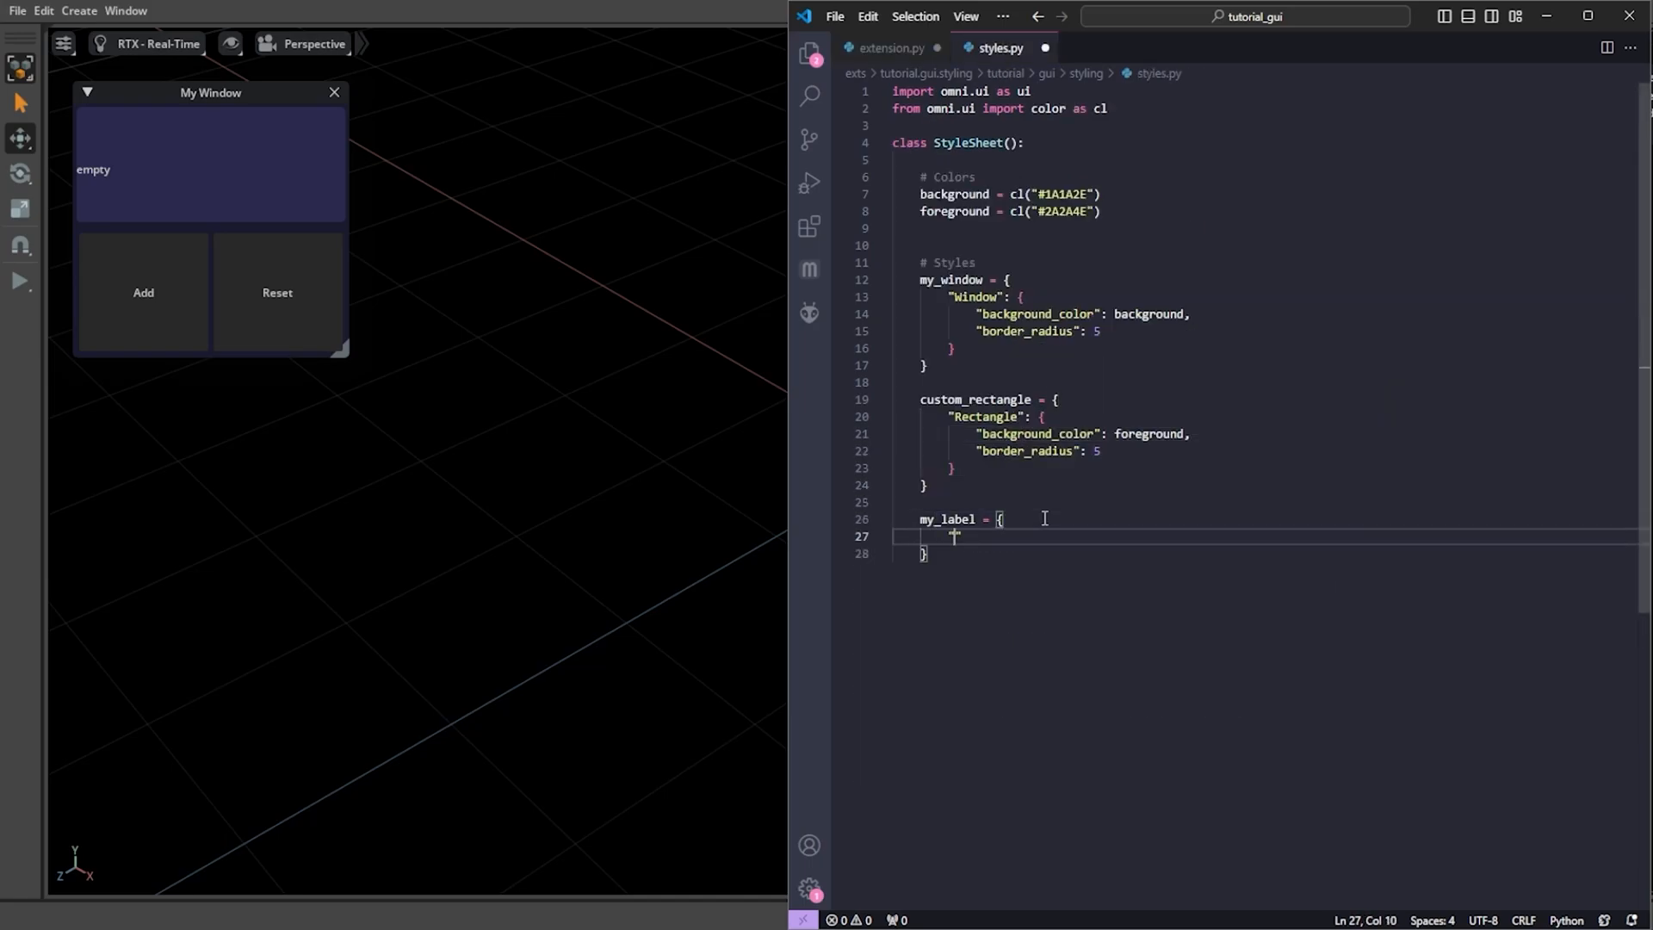
pyautogui.write('"Label": {')
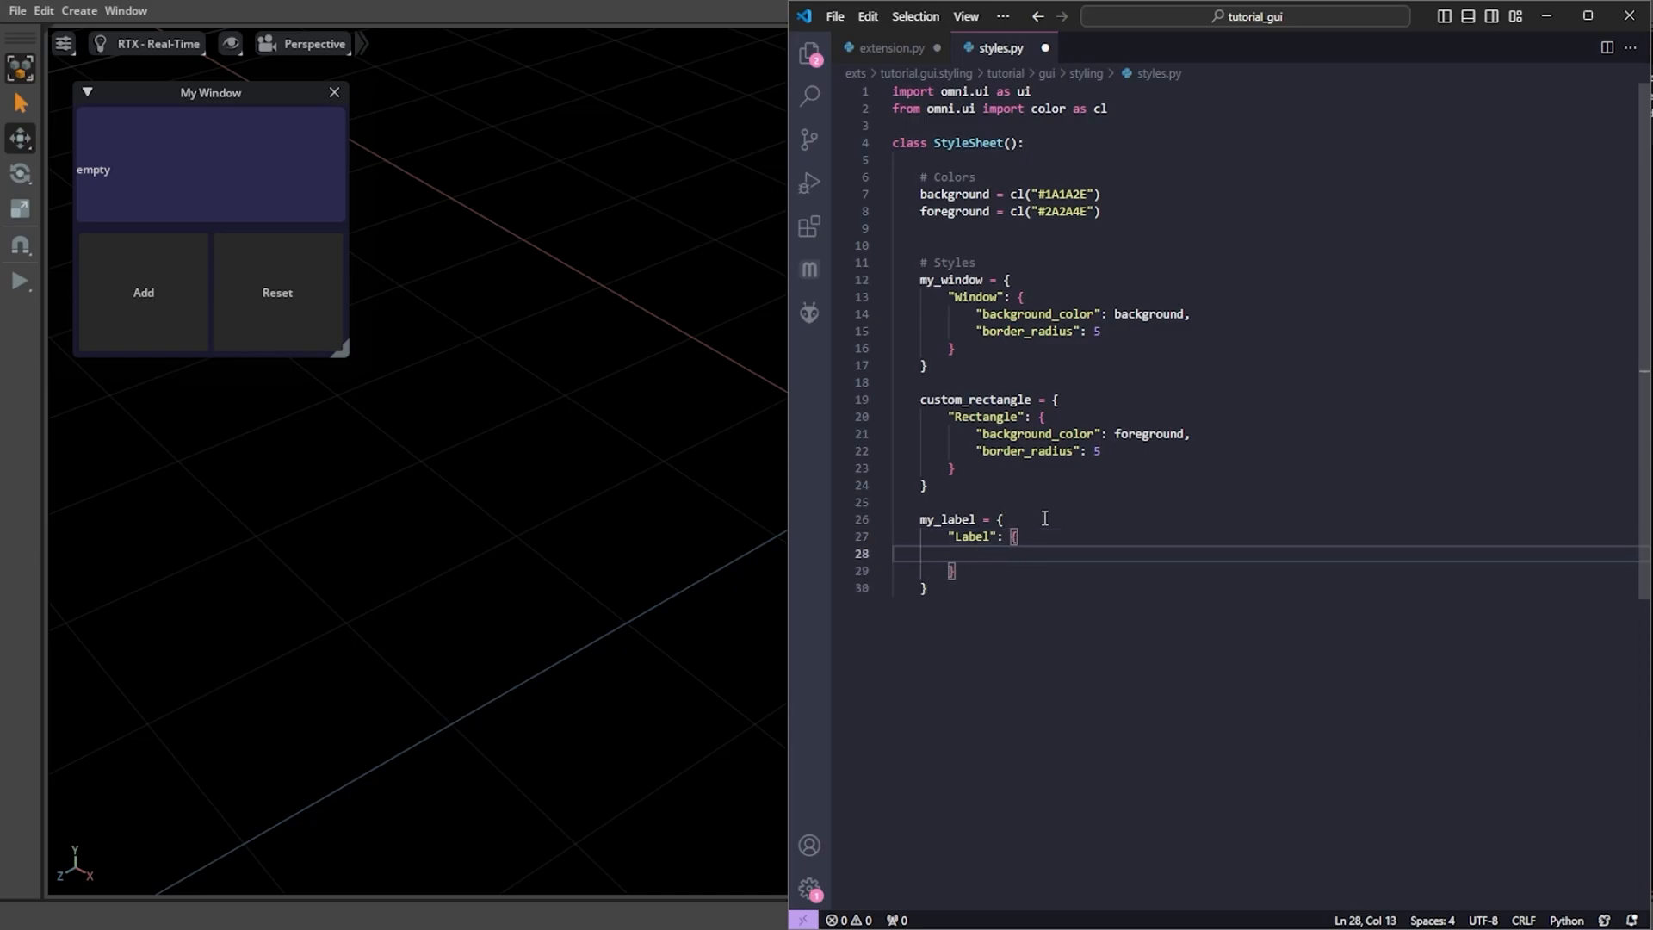
pyautogui.write('"color": text,')
pyautogui.write('"font_size":')
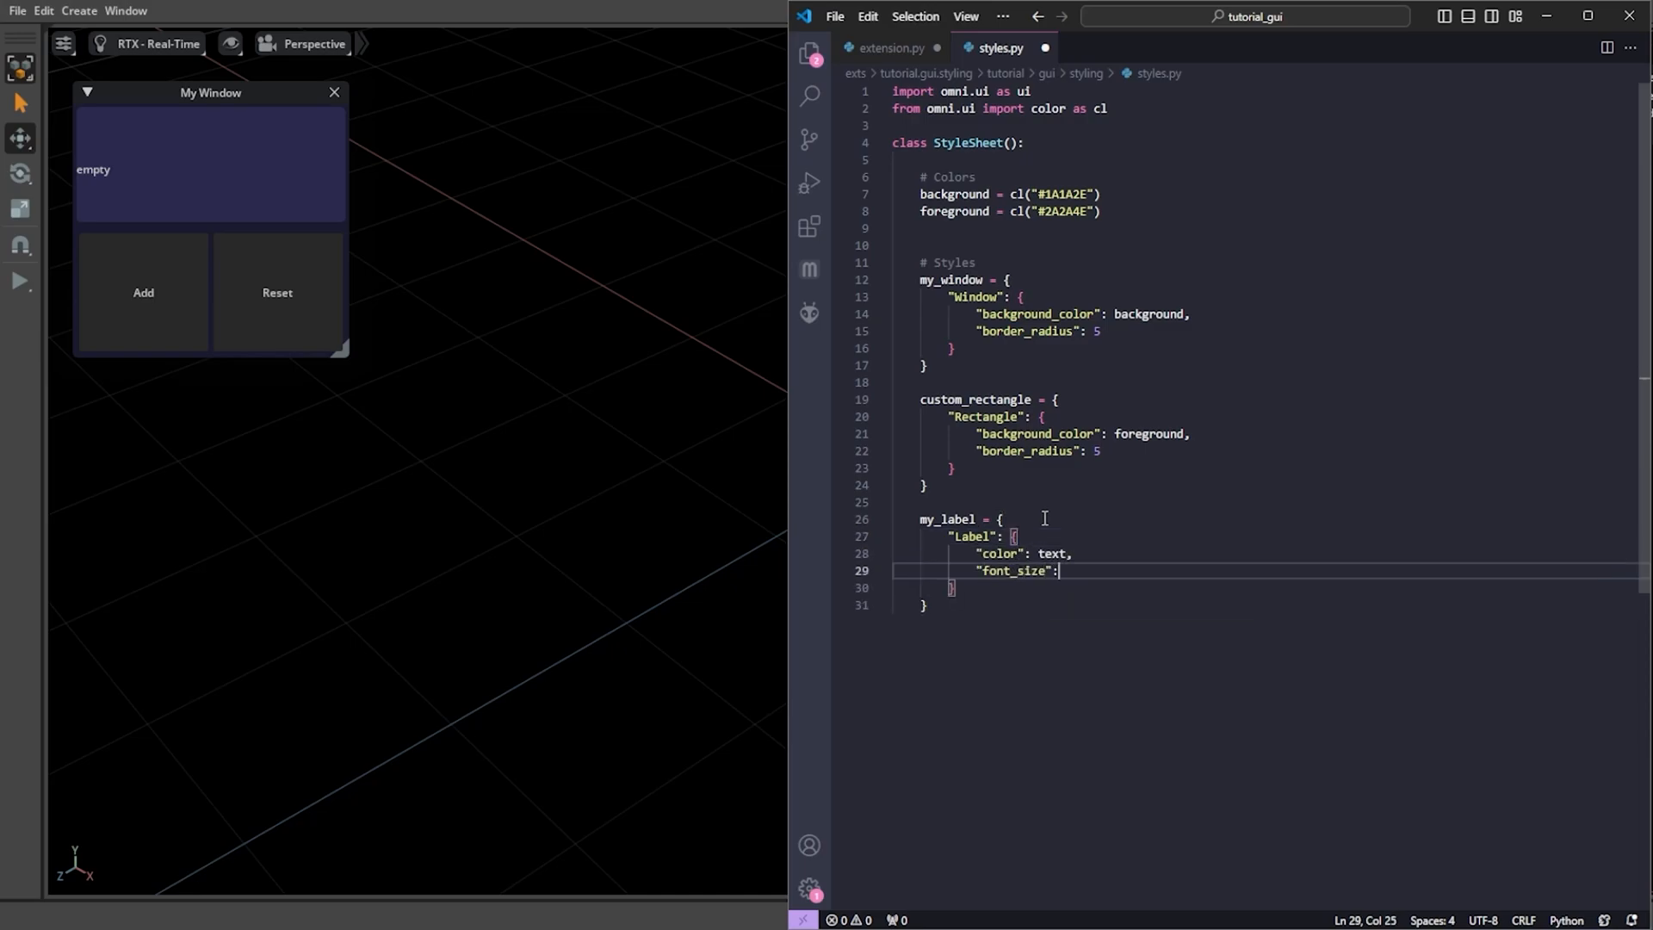
pyautogui.write('text = cl')
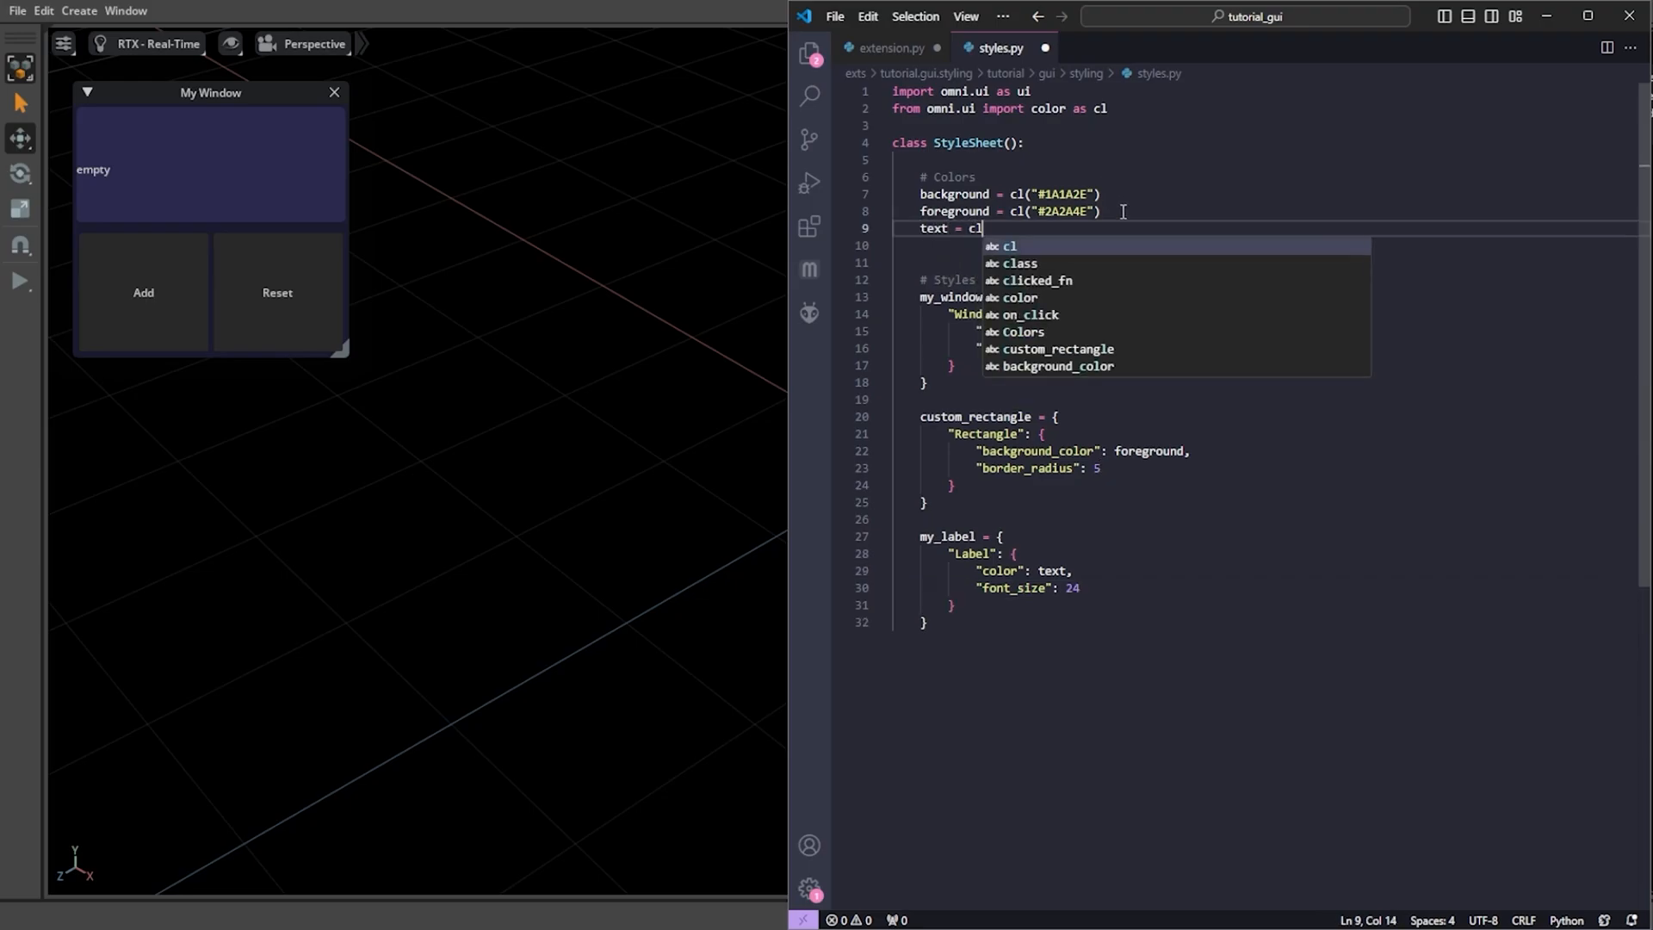
pyautogui.click(890, 48)
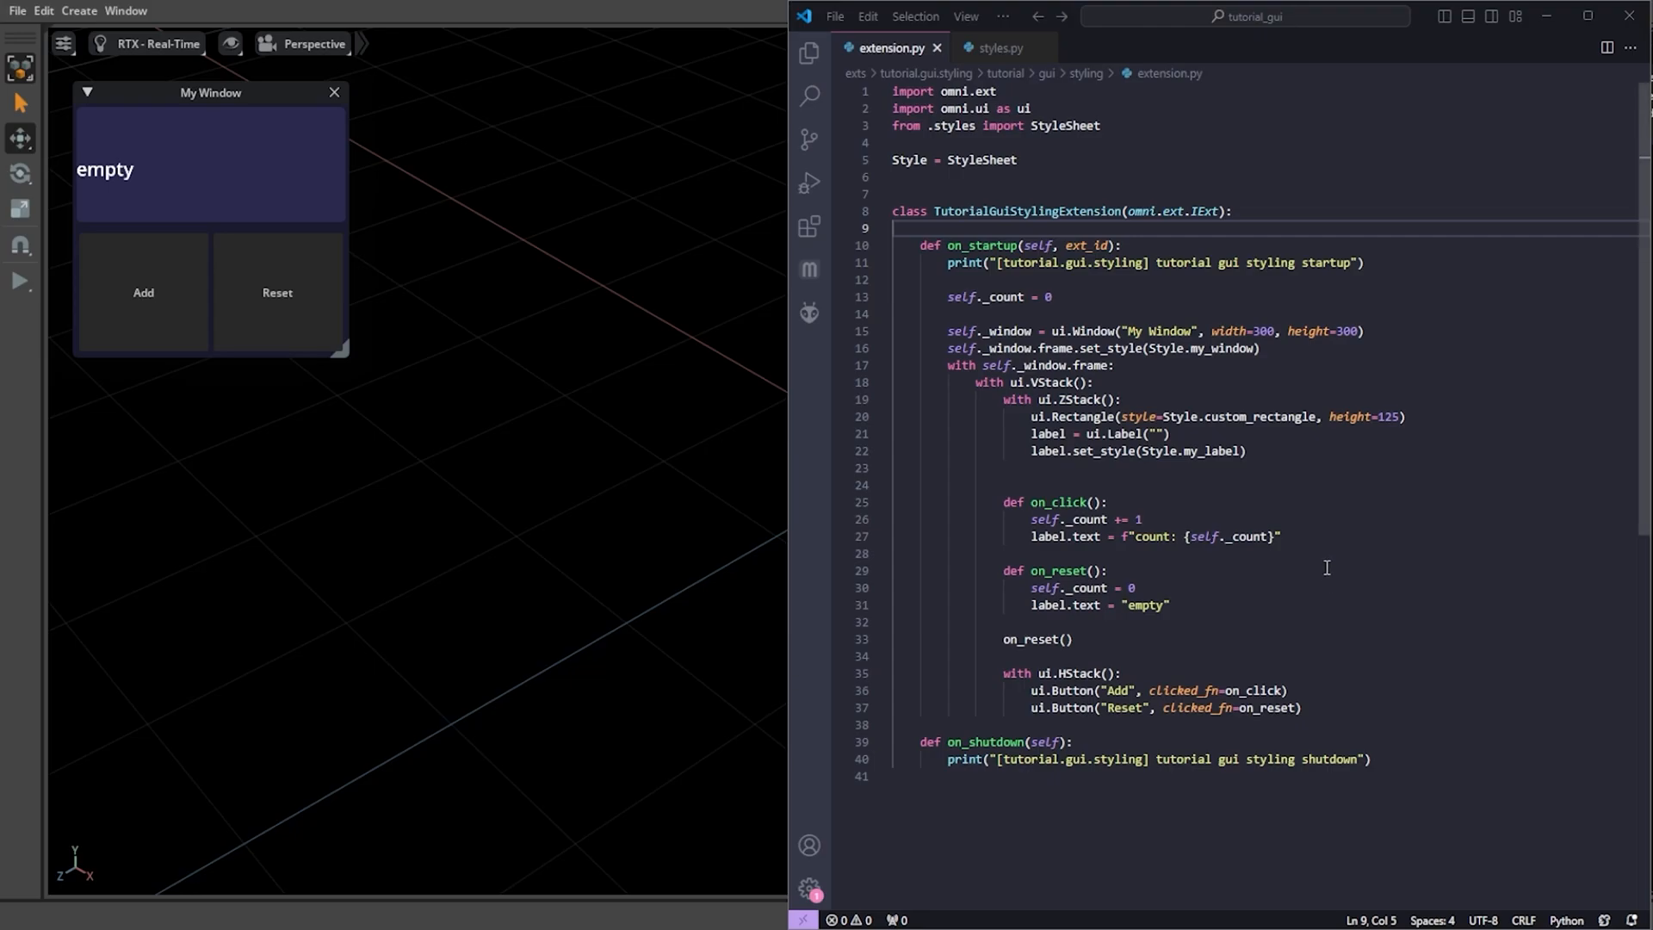
pyautogui.click(1001, 48)
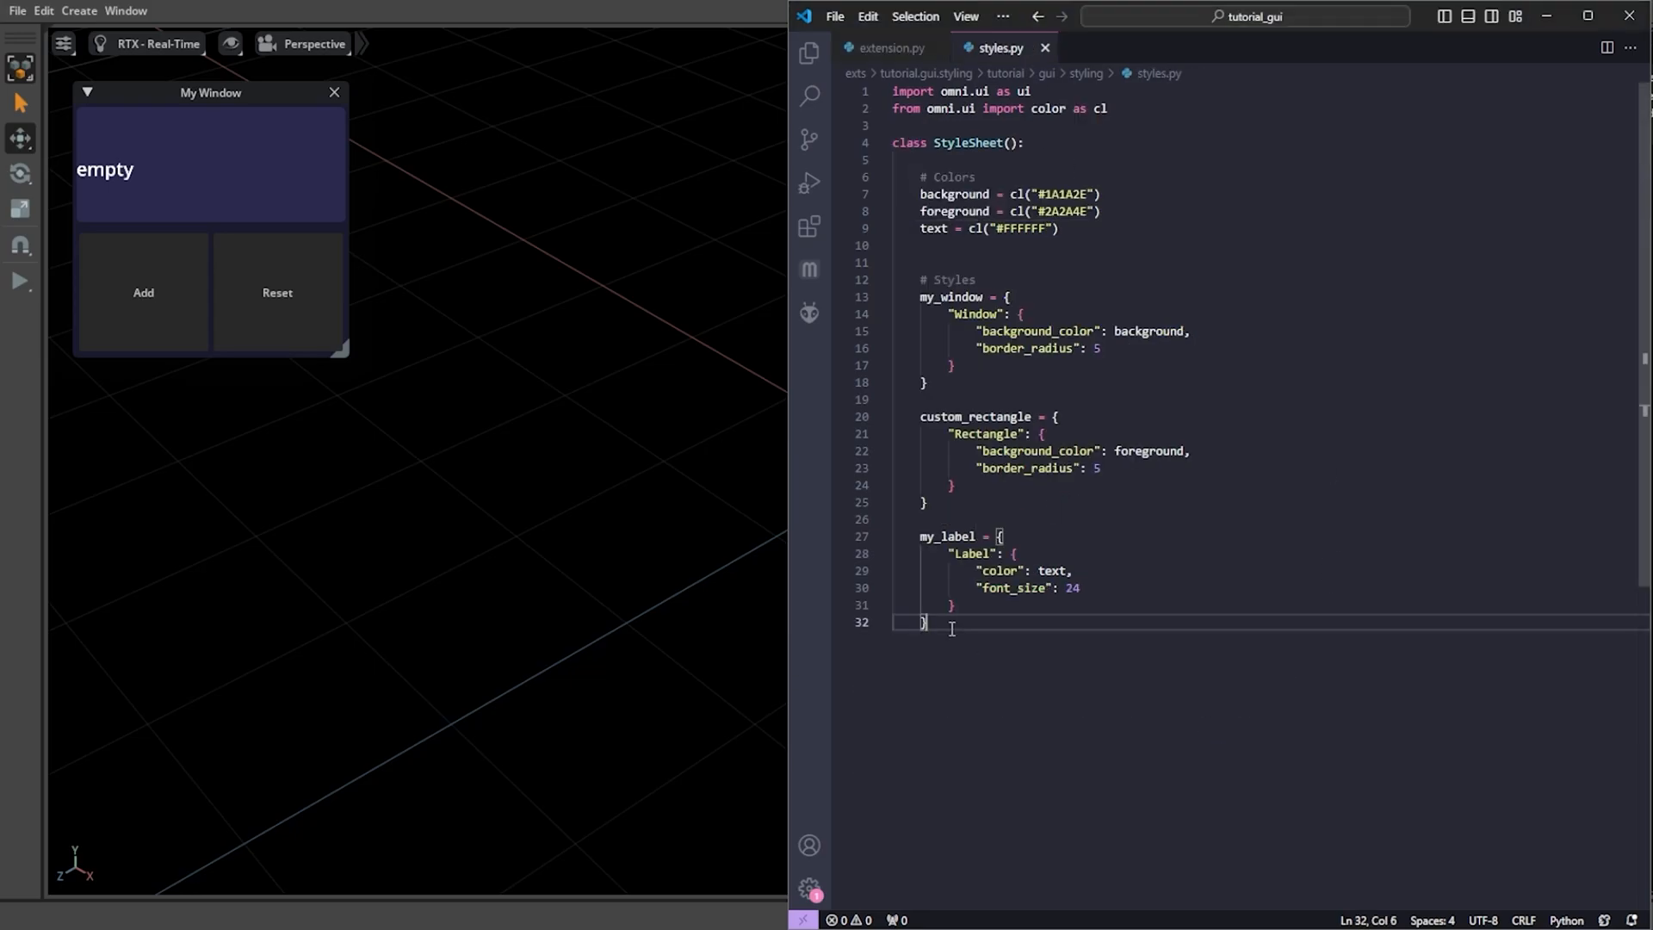
# - Add muted_pink and deep_rose colours and an add_button style with pink background, radius 3 and rose border
pyautogui.write('add_button = {')
pyautogui.write('"backgrou')
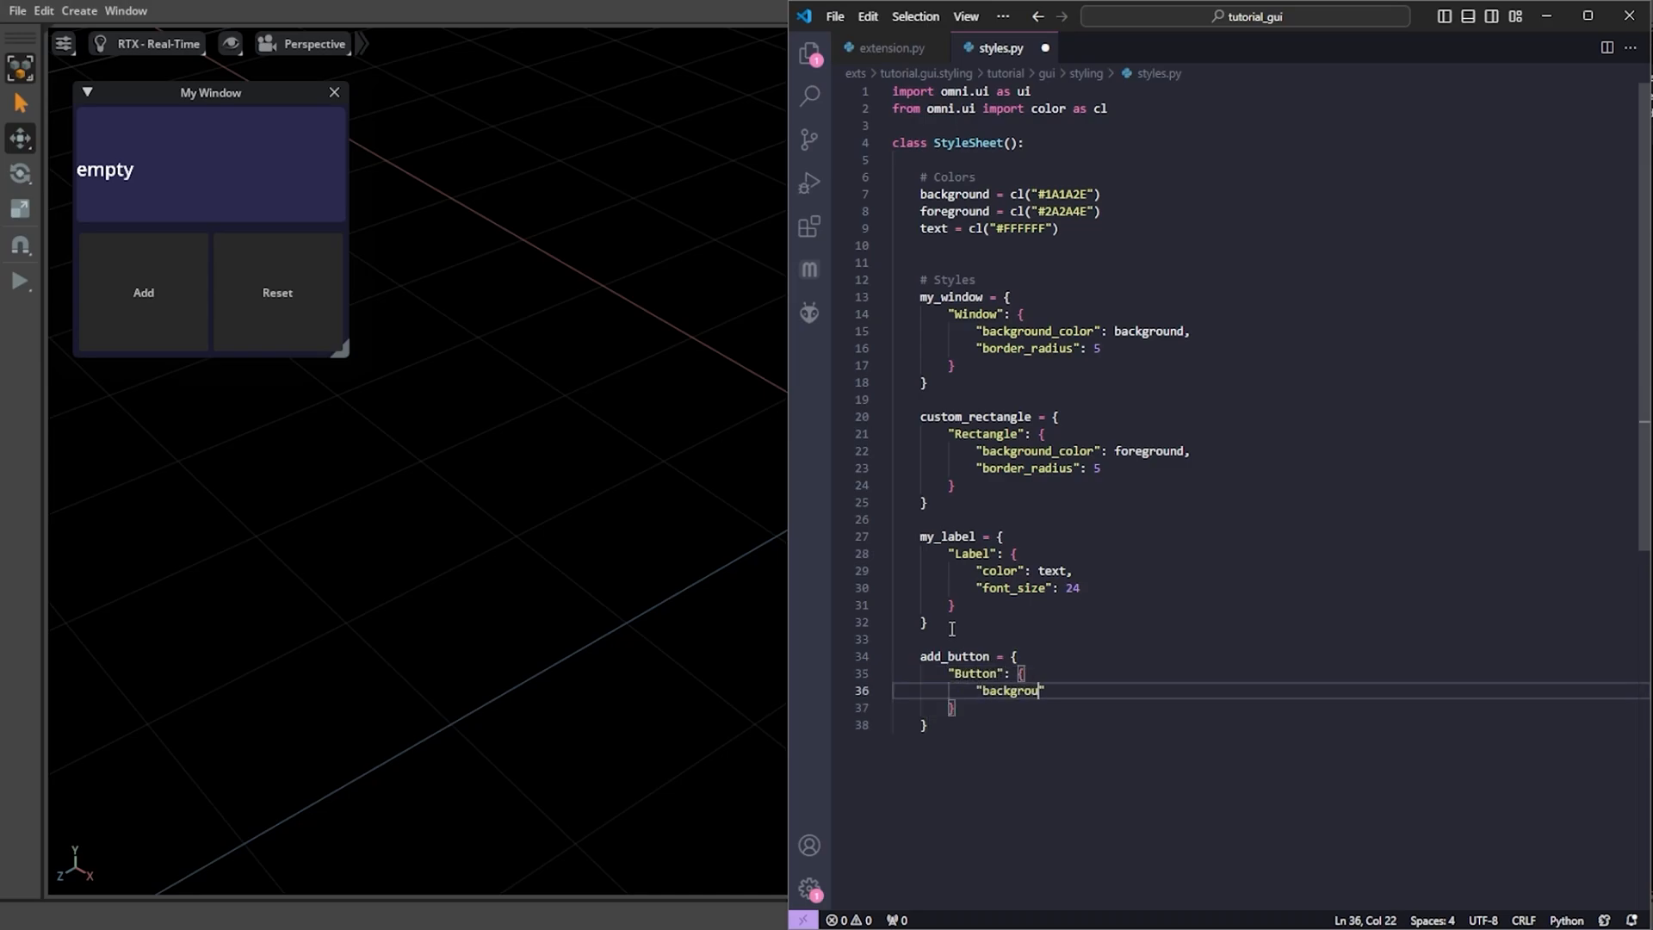
pyautogui.write('nd_color": muted_pink,')
pyautogui.write('"border_width')
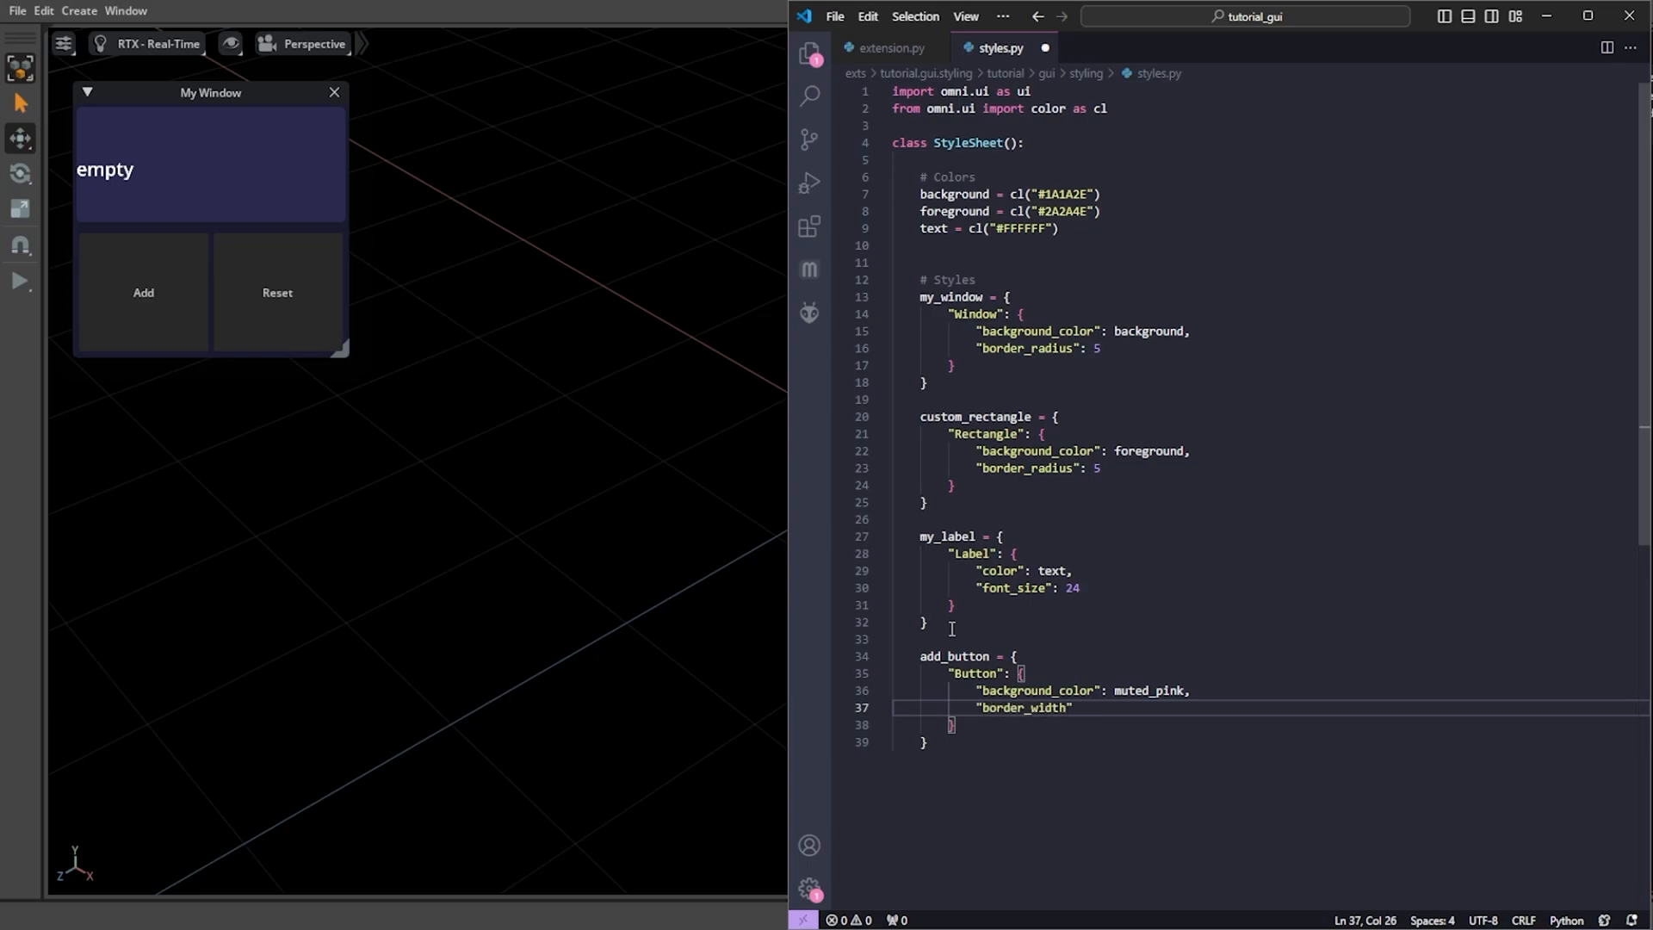
pyautogui.write(': 3,')
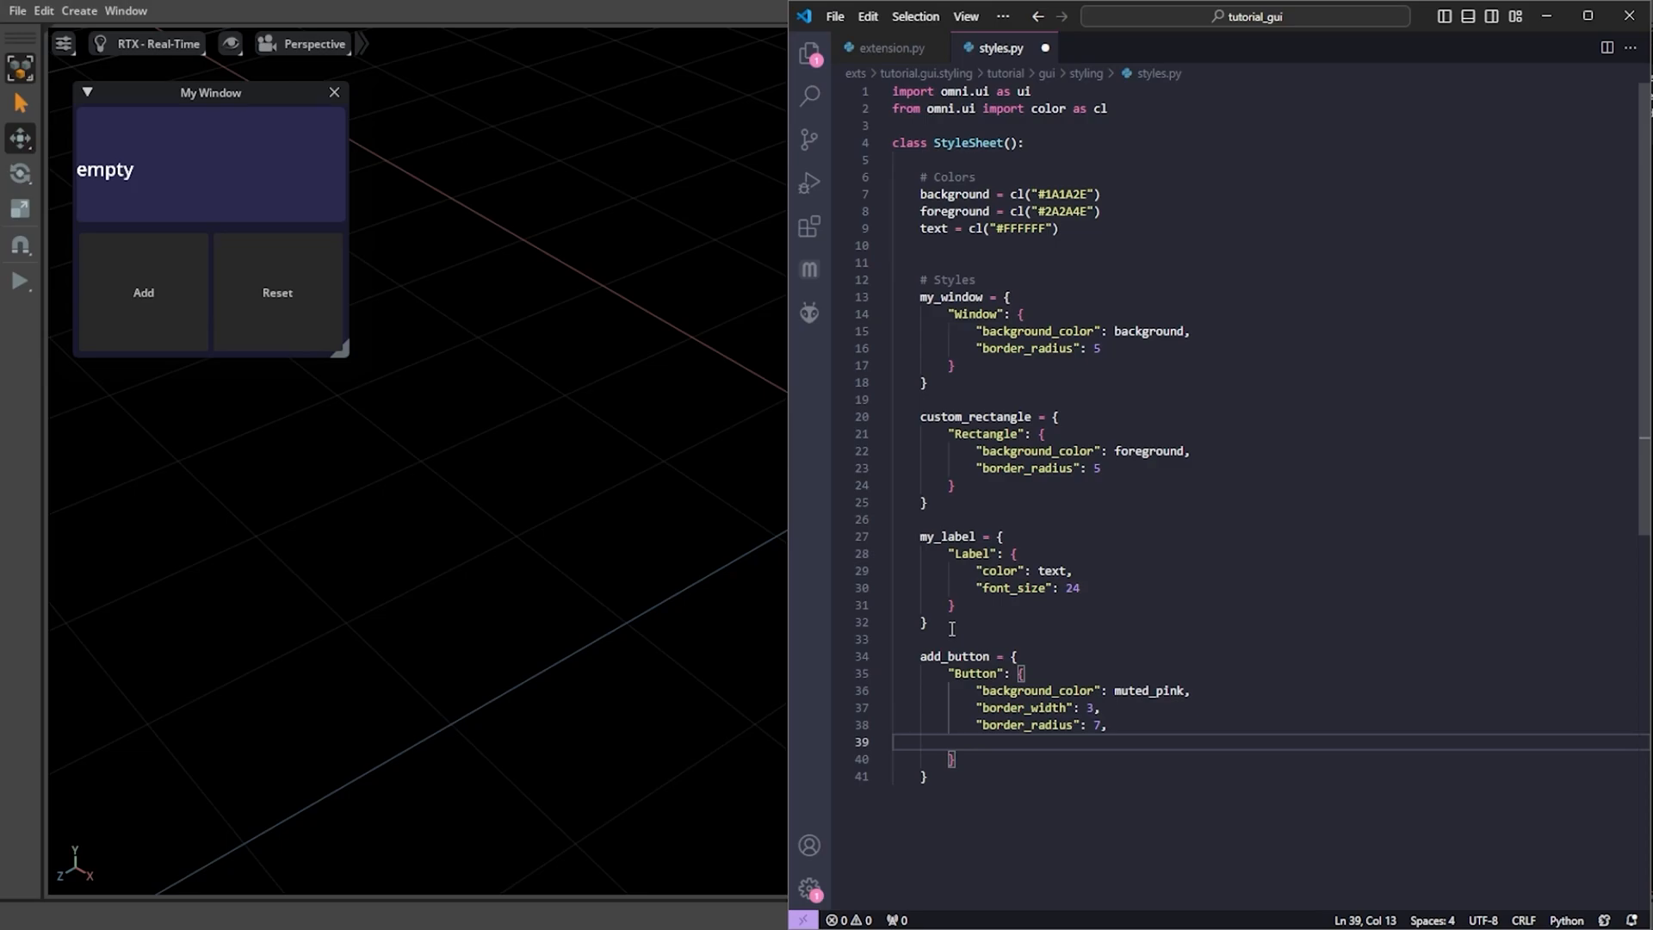
pyautogui.write('"border_color": d')
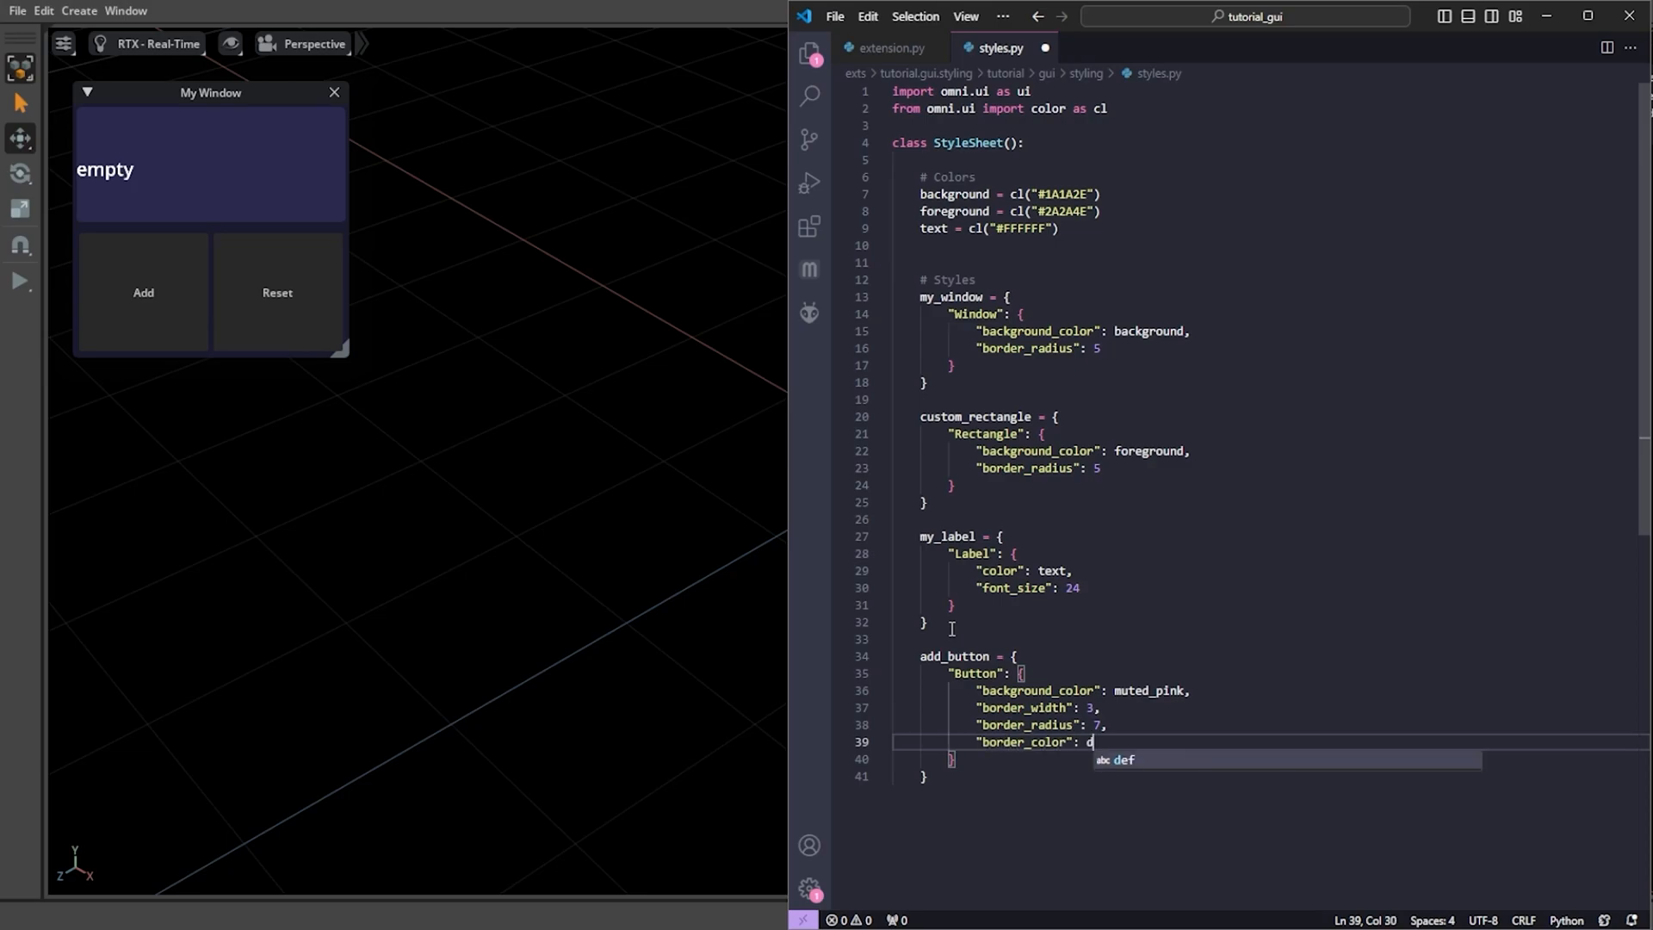
pyautogui.write('eep_rose')
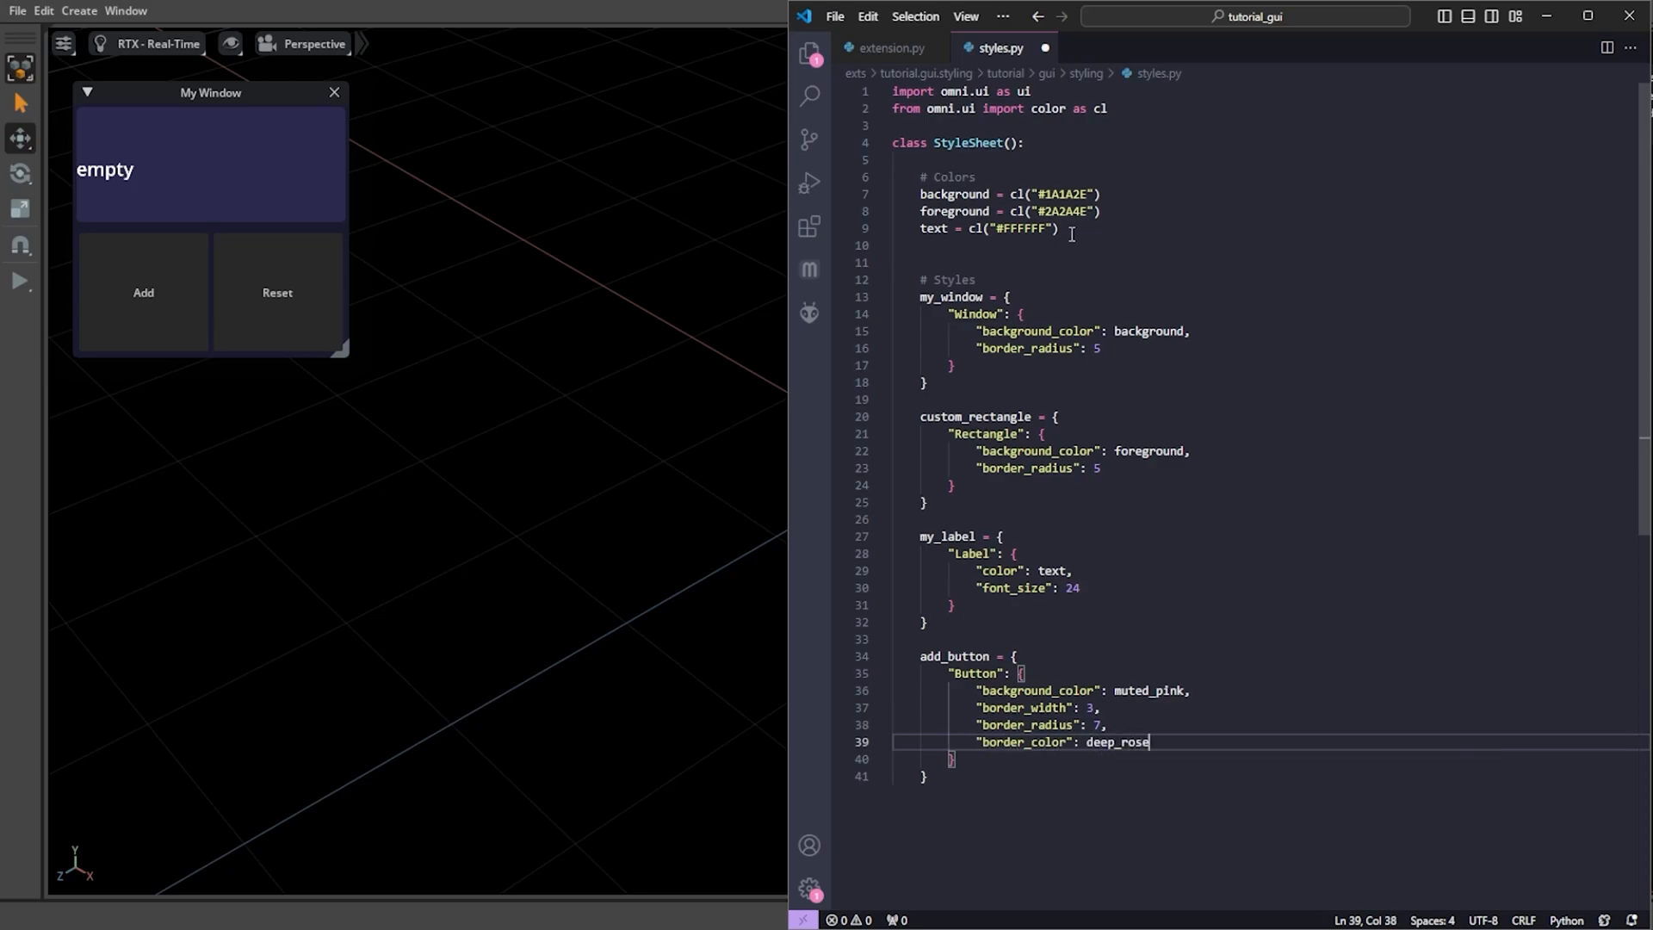
pyautogui.write('muted_pink = cl("#FF8A80"')
pyautogui.write('deep_rose = cl("#")')
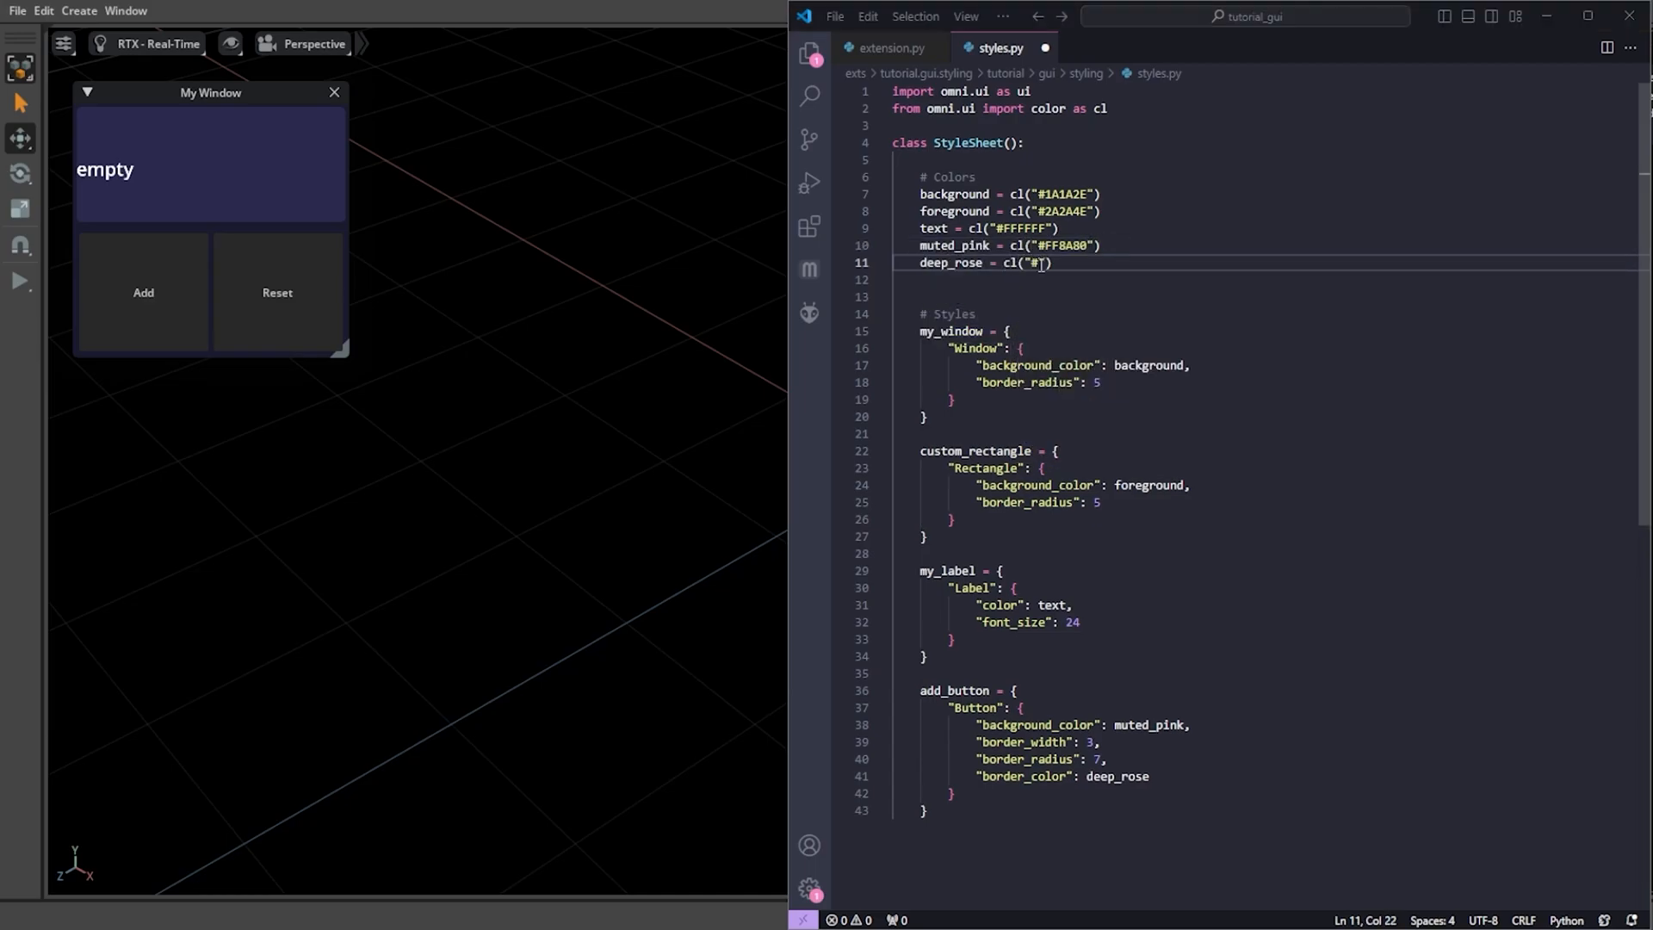
# - Give add_button a white large Button.Label and pass style=Style.add_button, height=100 to the Add button
pyautogui.click(891, 48)
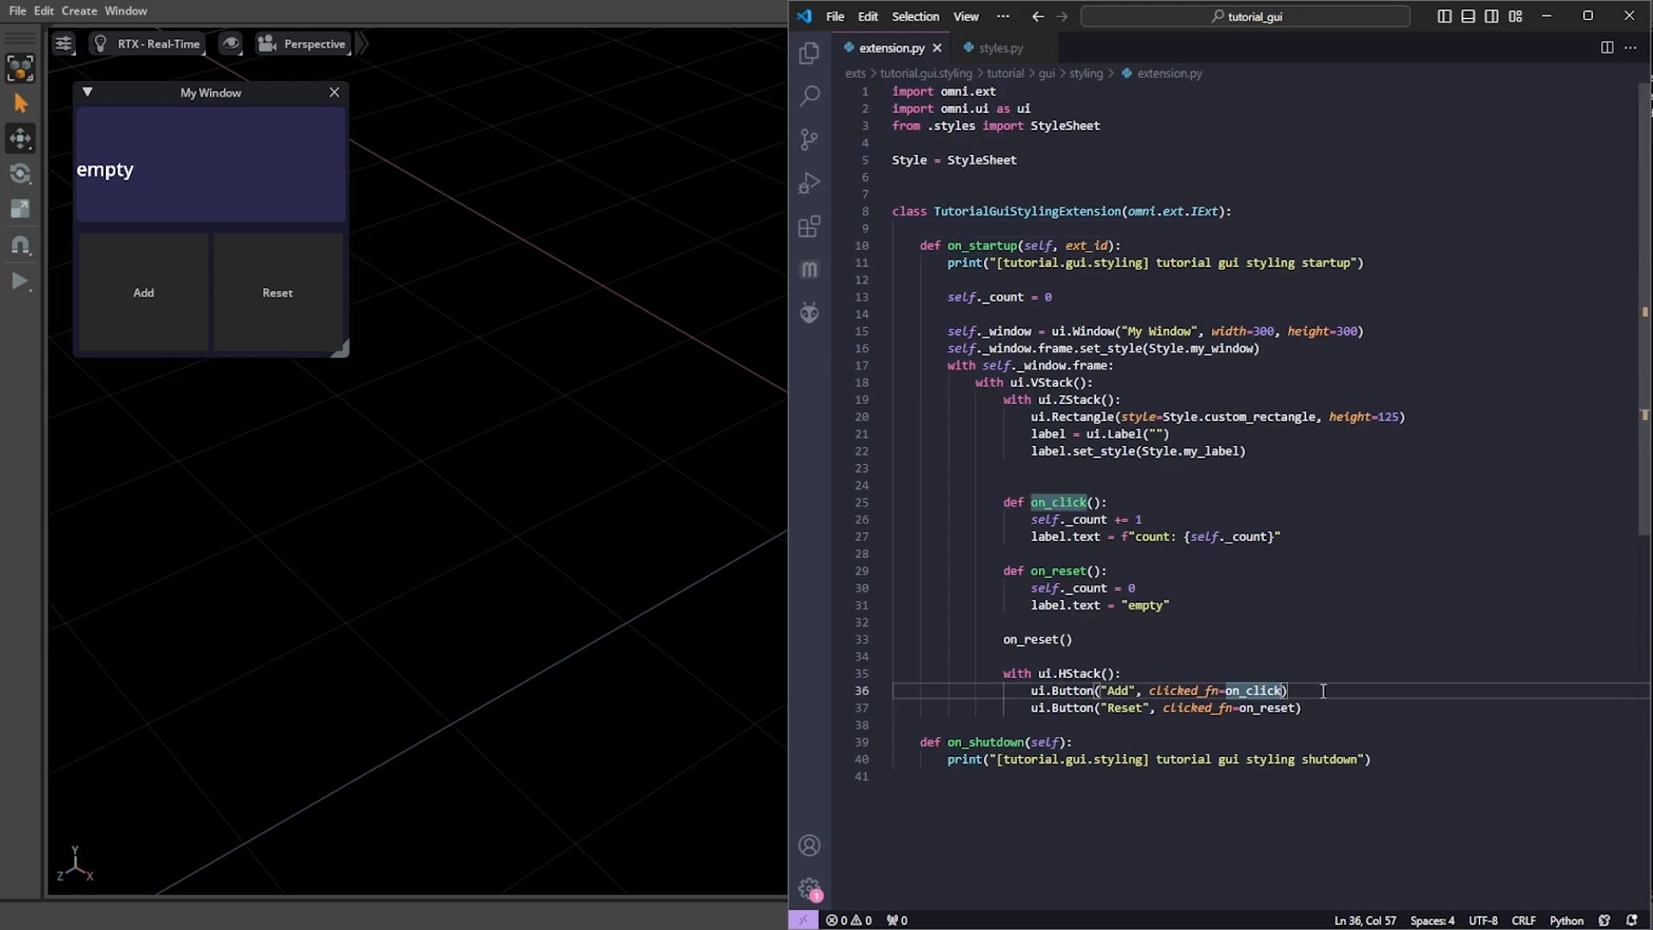
pyautogui.write(', style=Style.add_button')
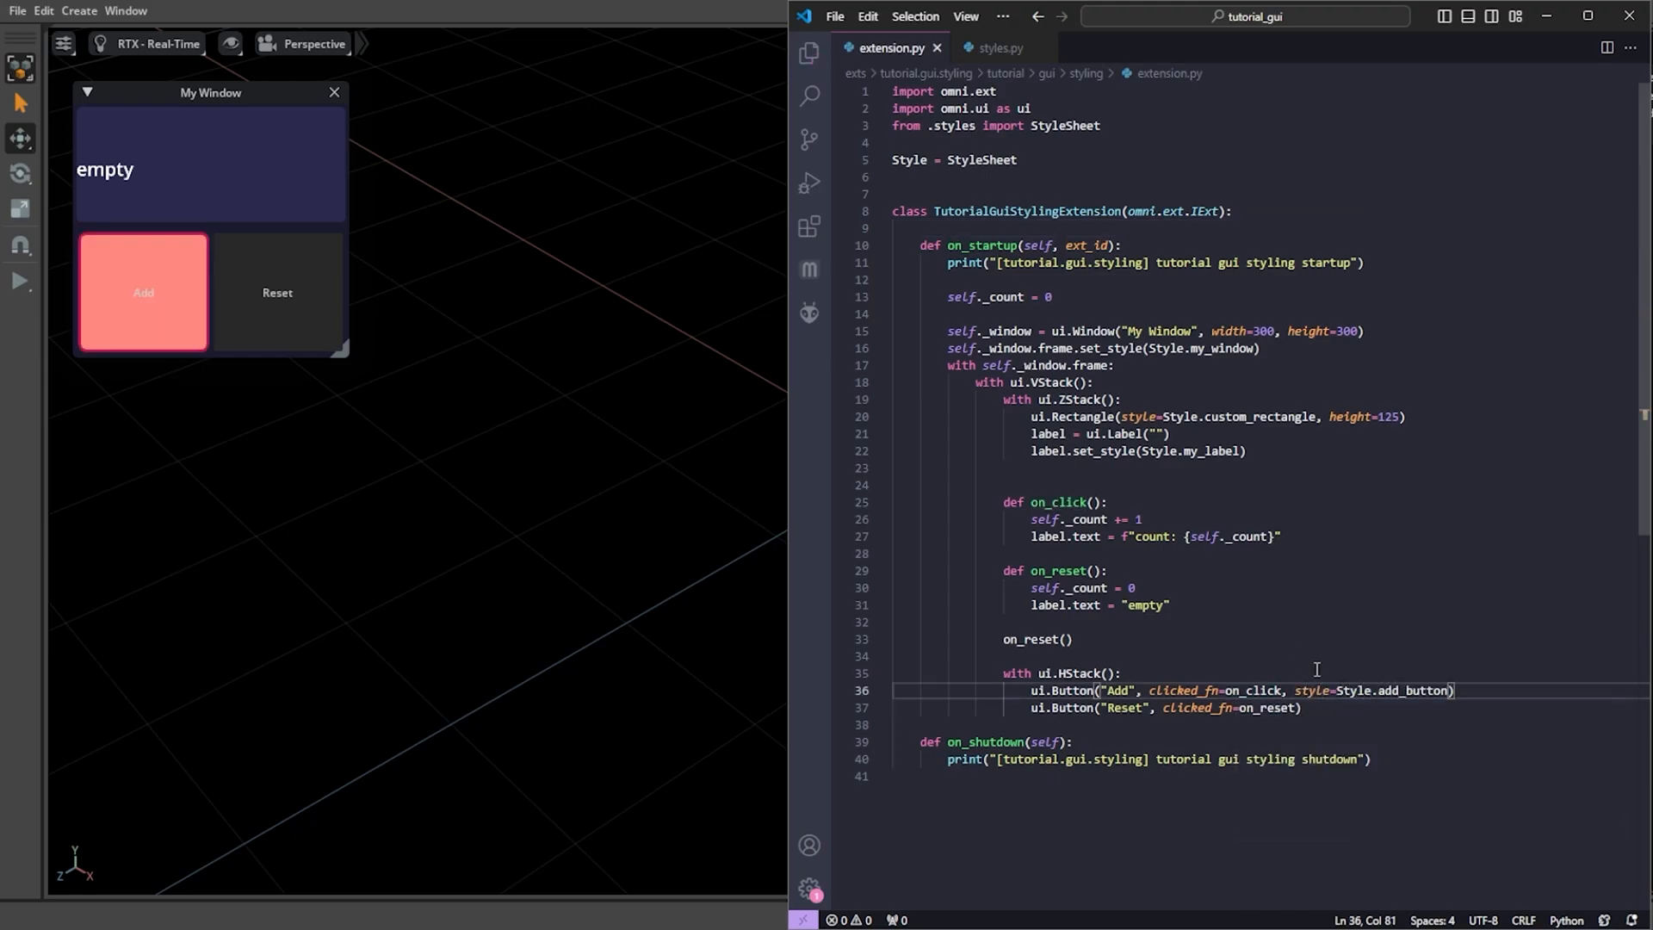
pyautogui.click(999, 48)
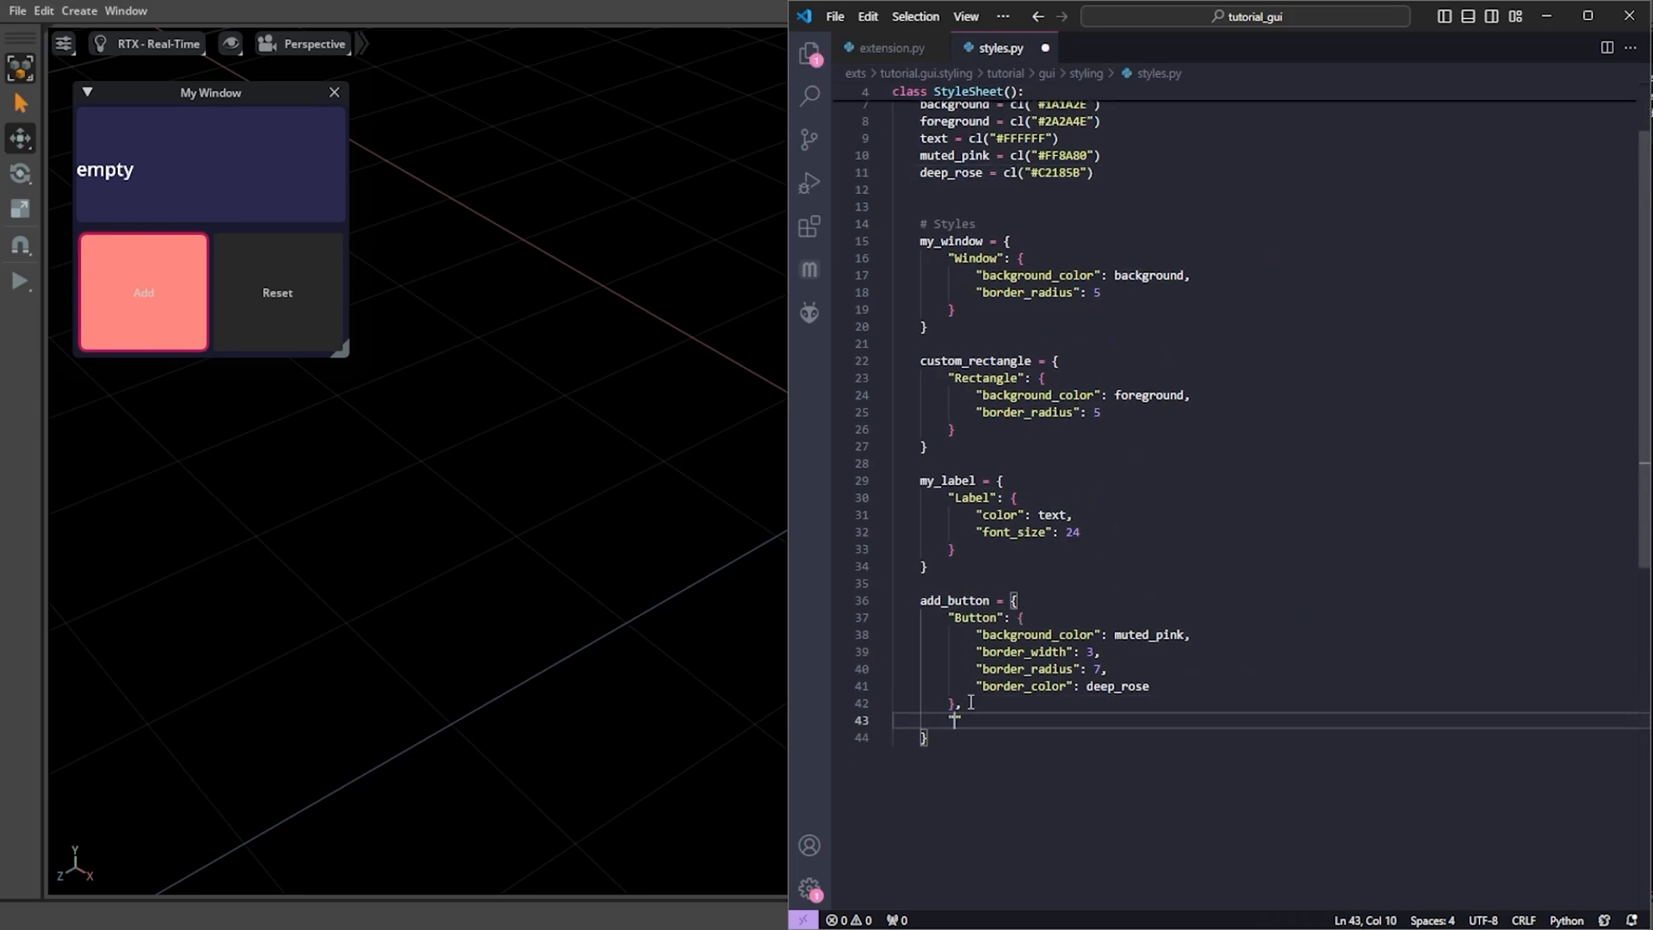
pyautogui.write('"Button.Label": {')
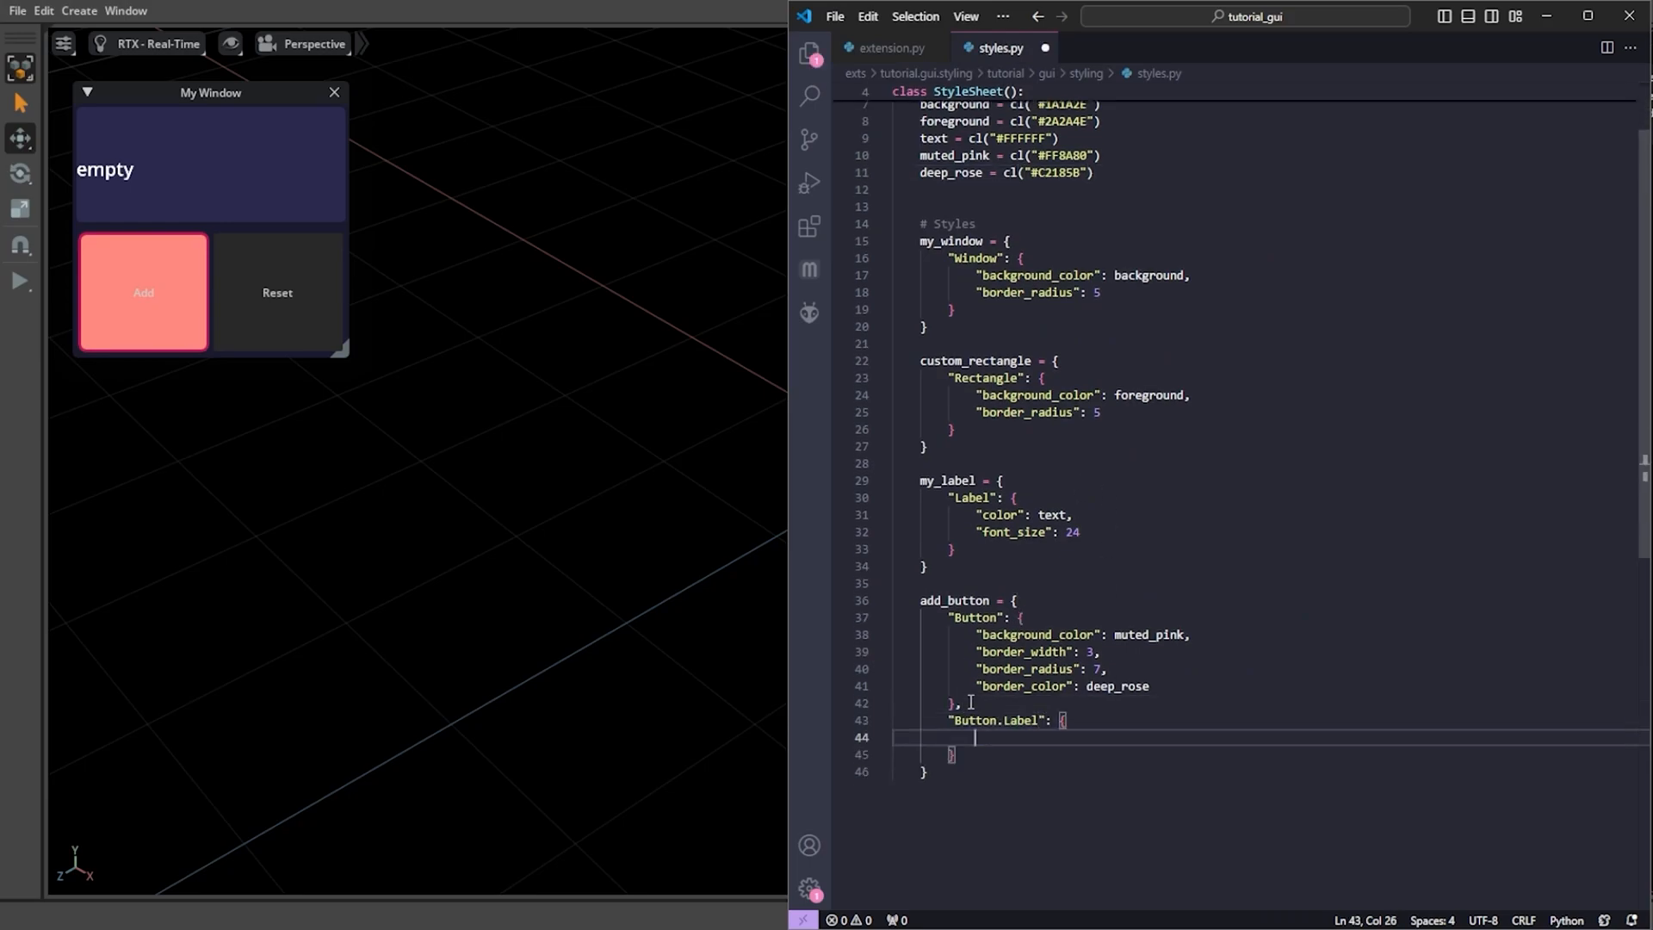
pyautogui.write('"color": text,')
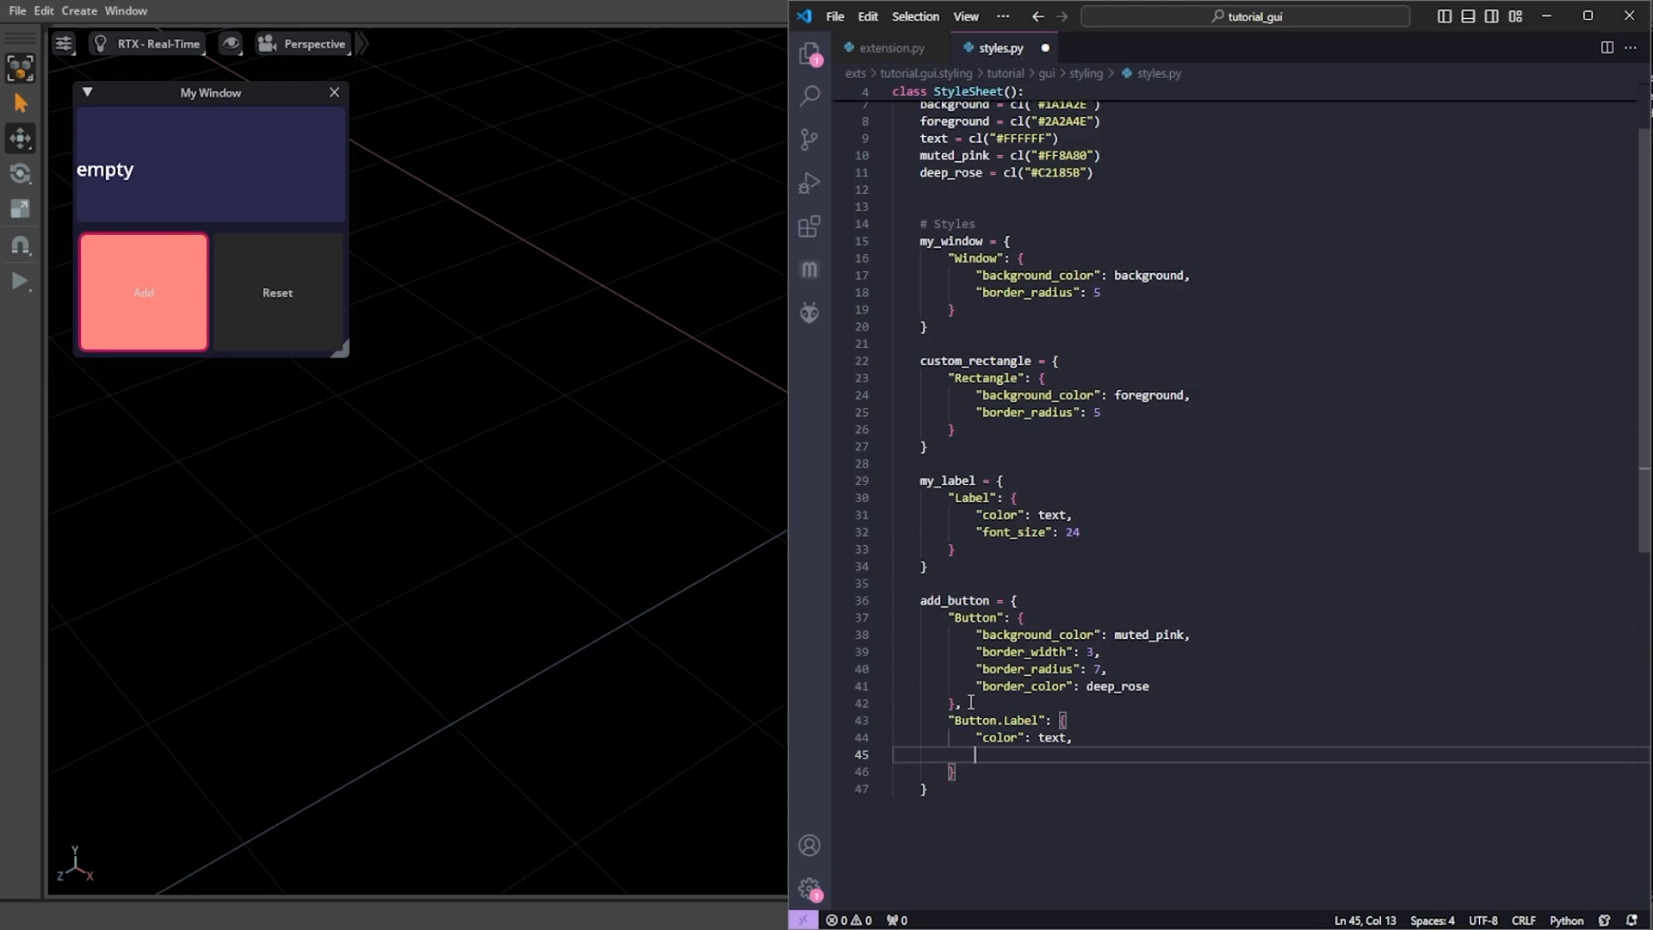
pyautogui.write('"font_size"')
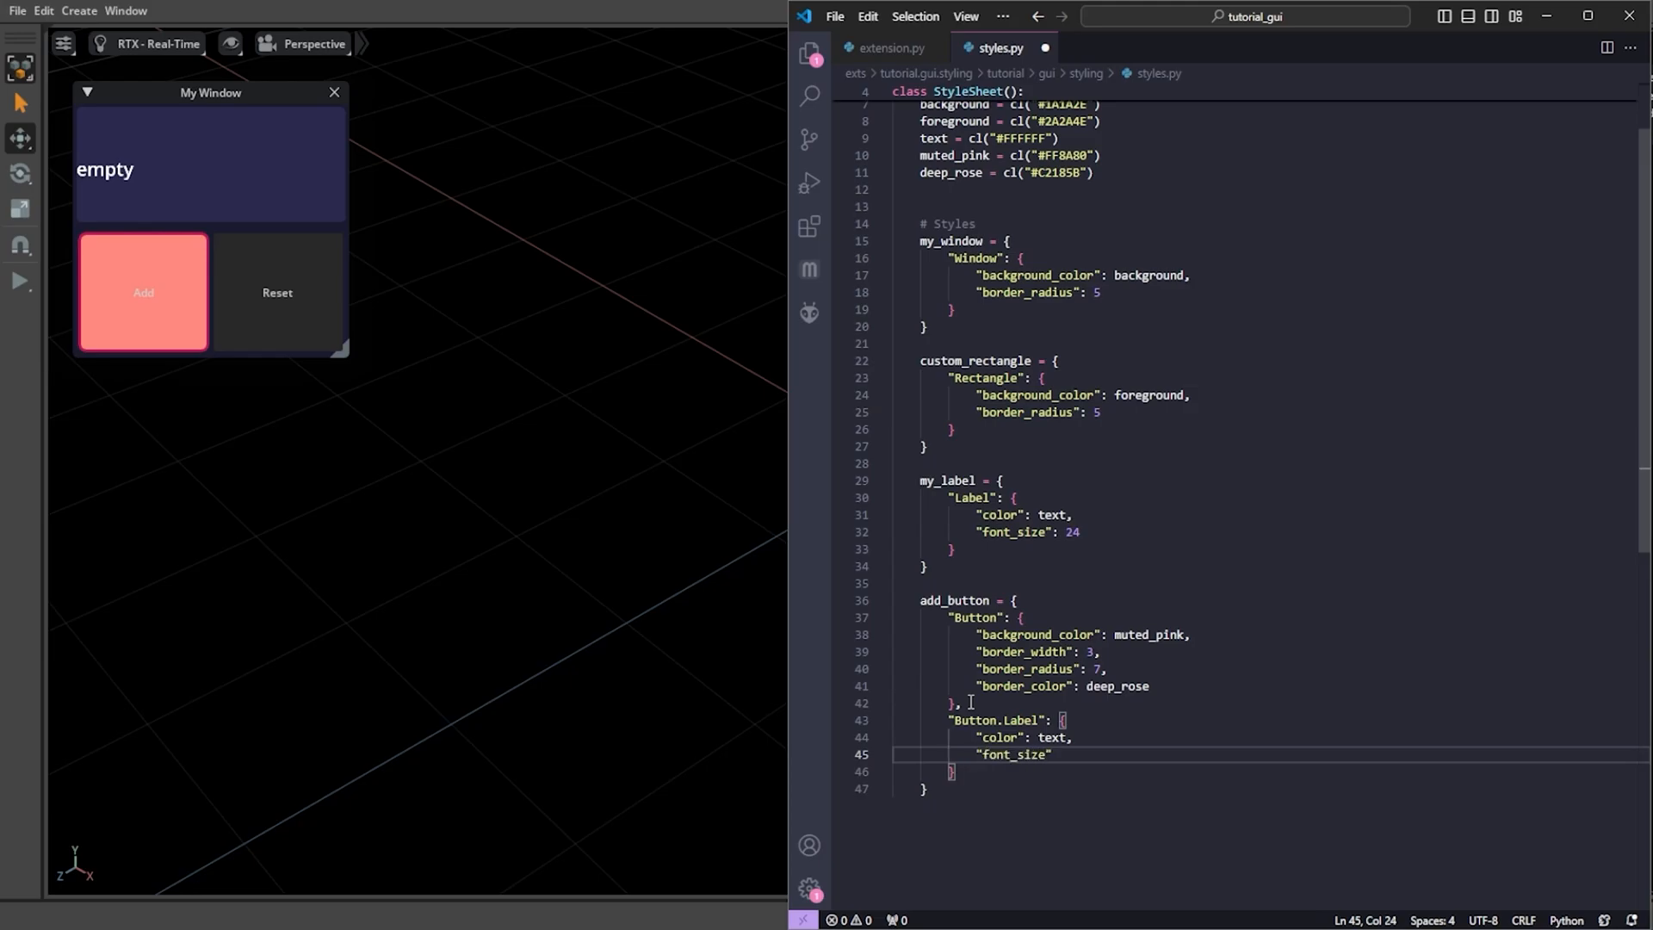
pyautogui.click(892, 48)
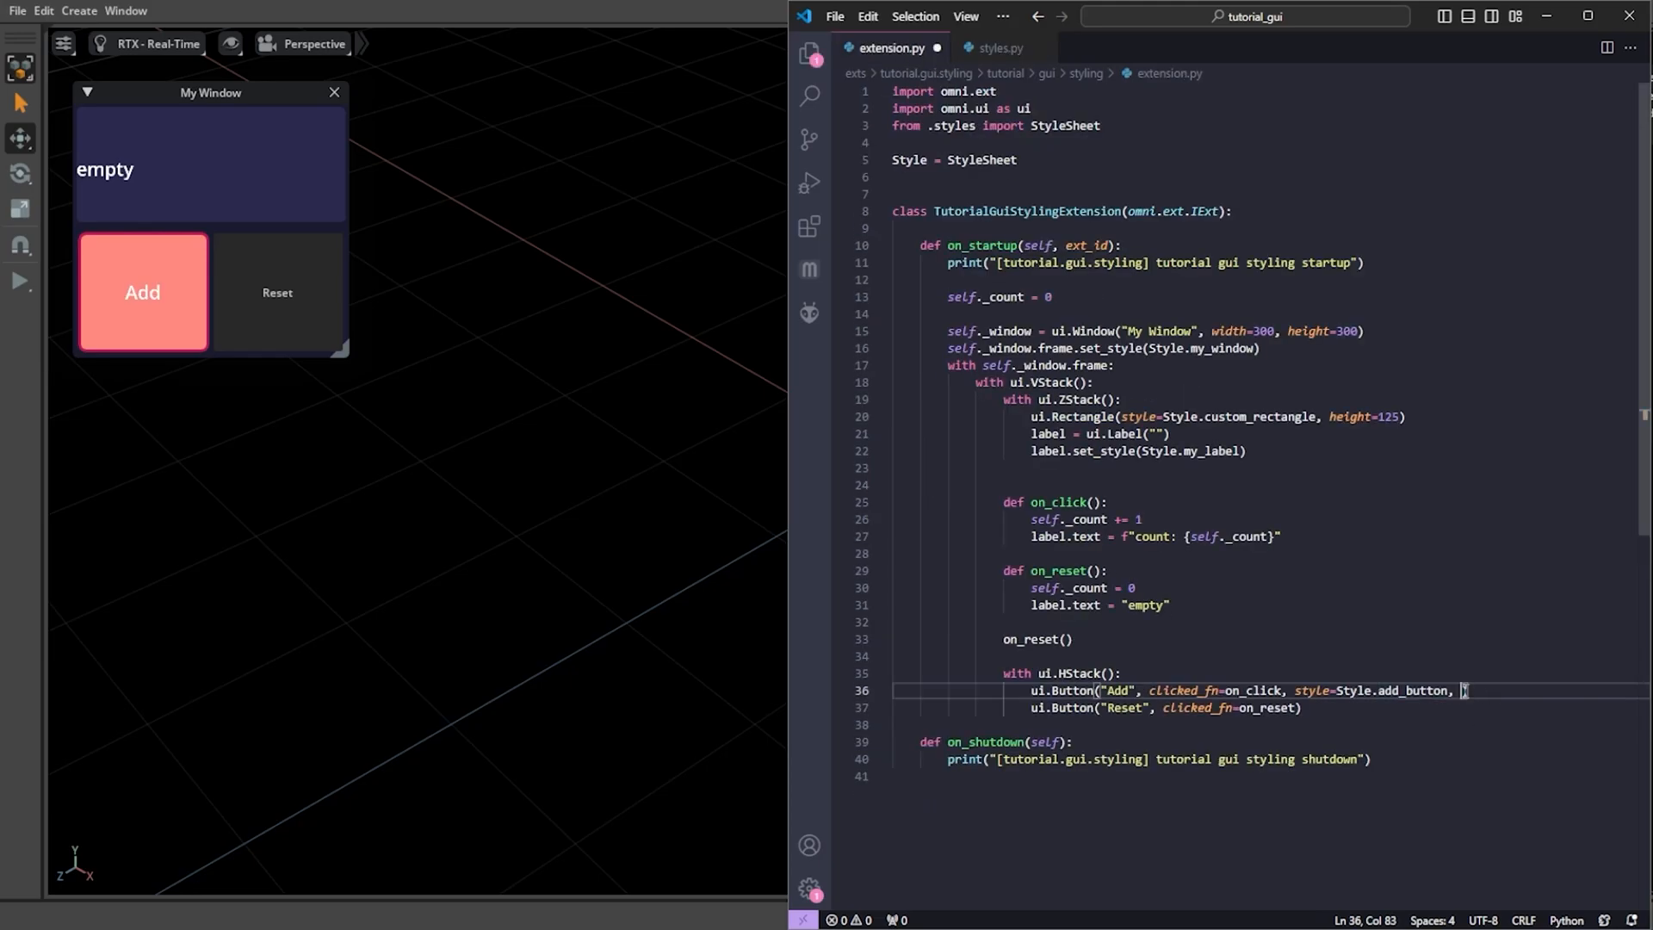
pyautogui.write('height=100')
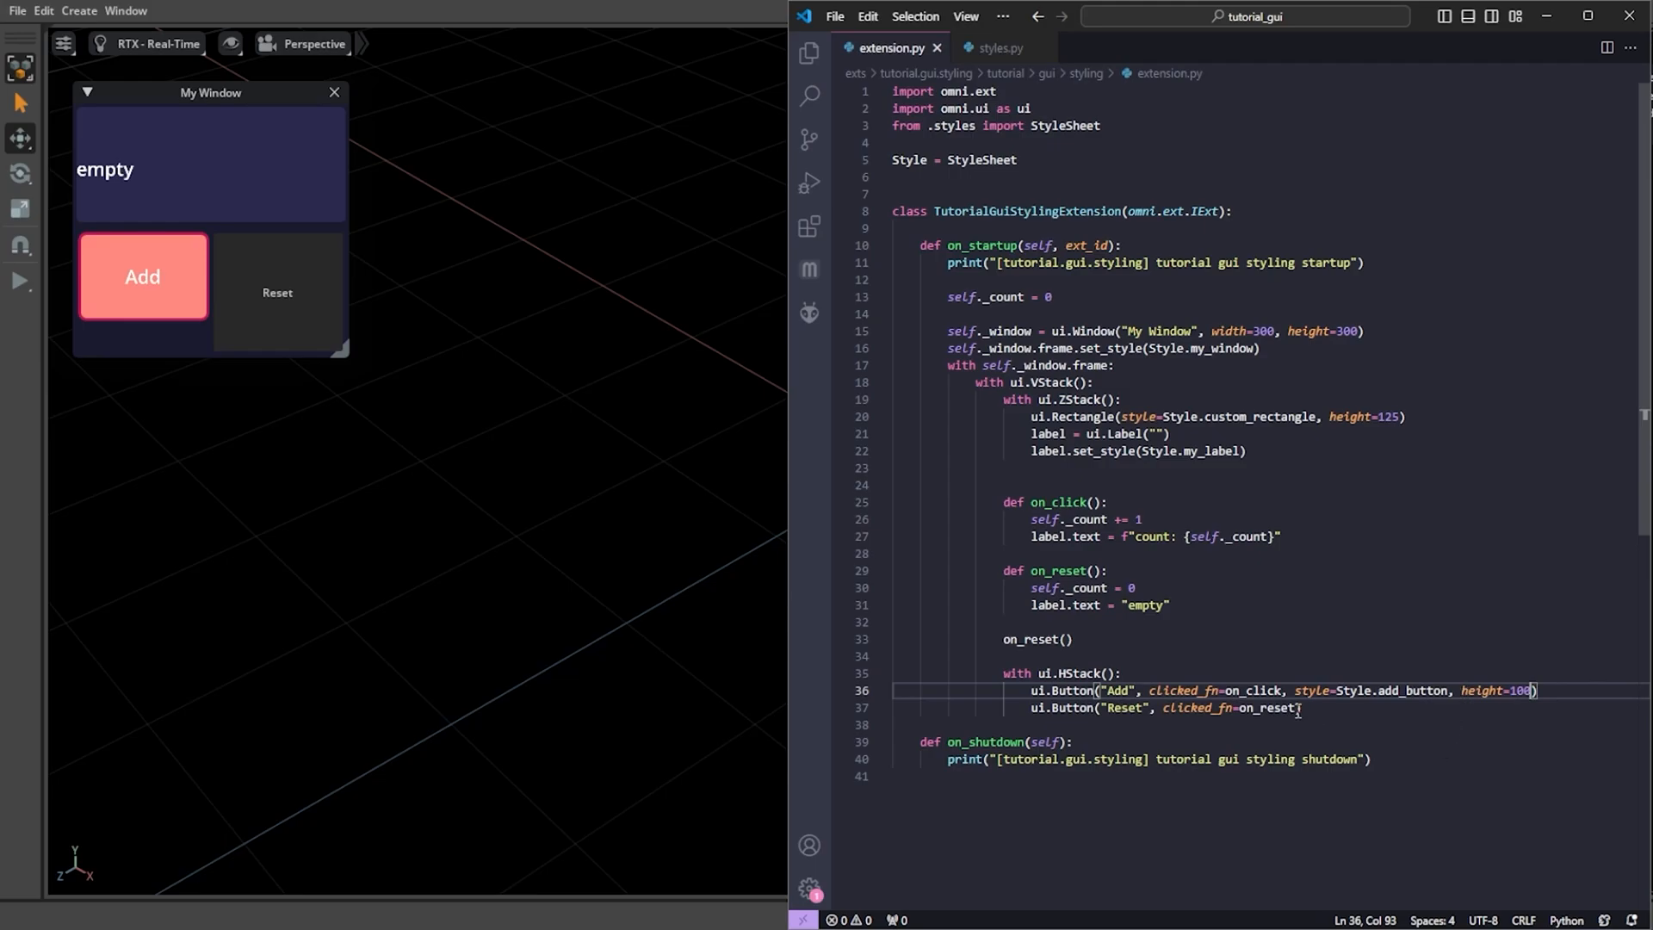
# - Pass style=Style.reset_button, height=100 to the Reset button
pyautogui.write(', style=Style.')
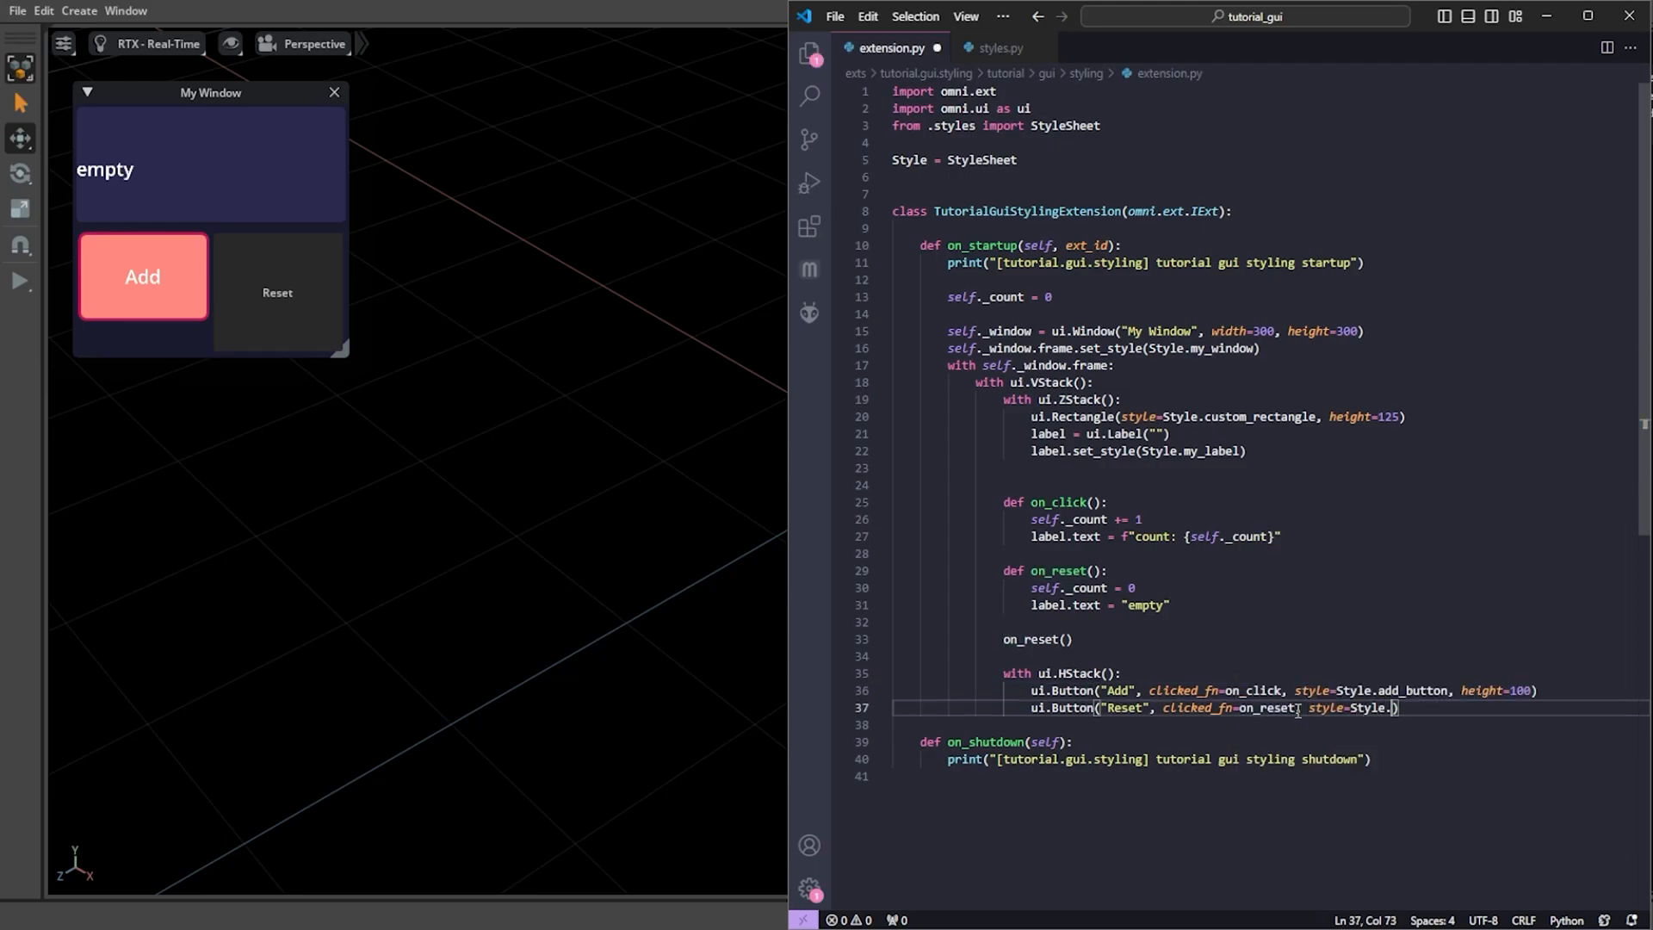
pyautogui.write('reset_button)')
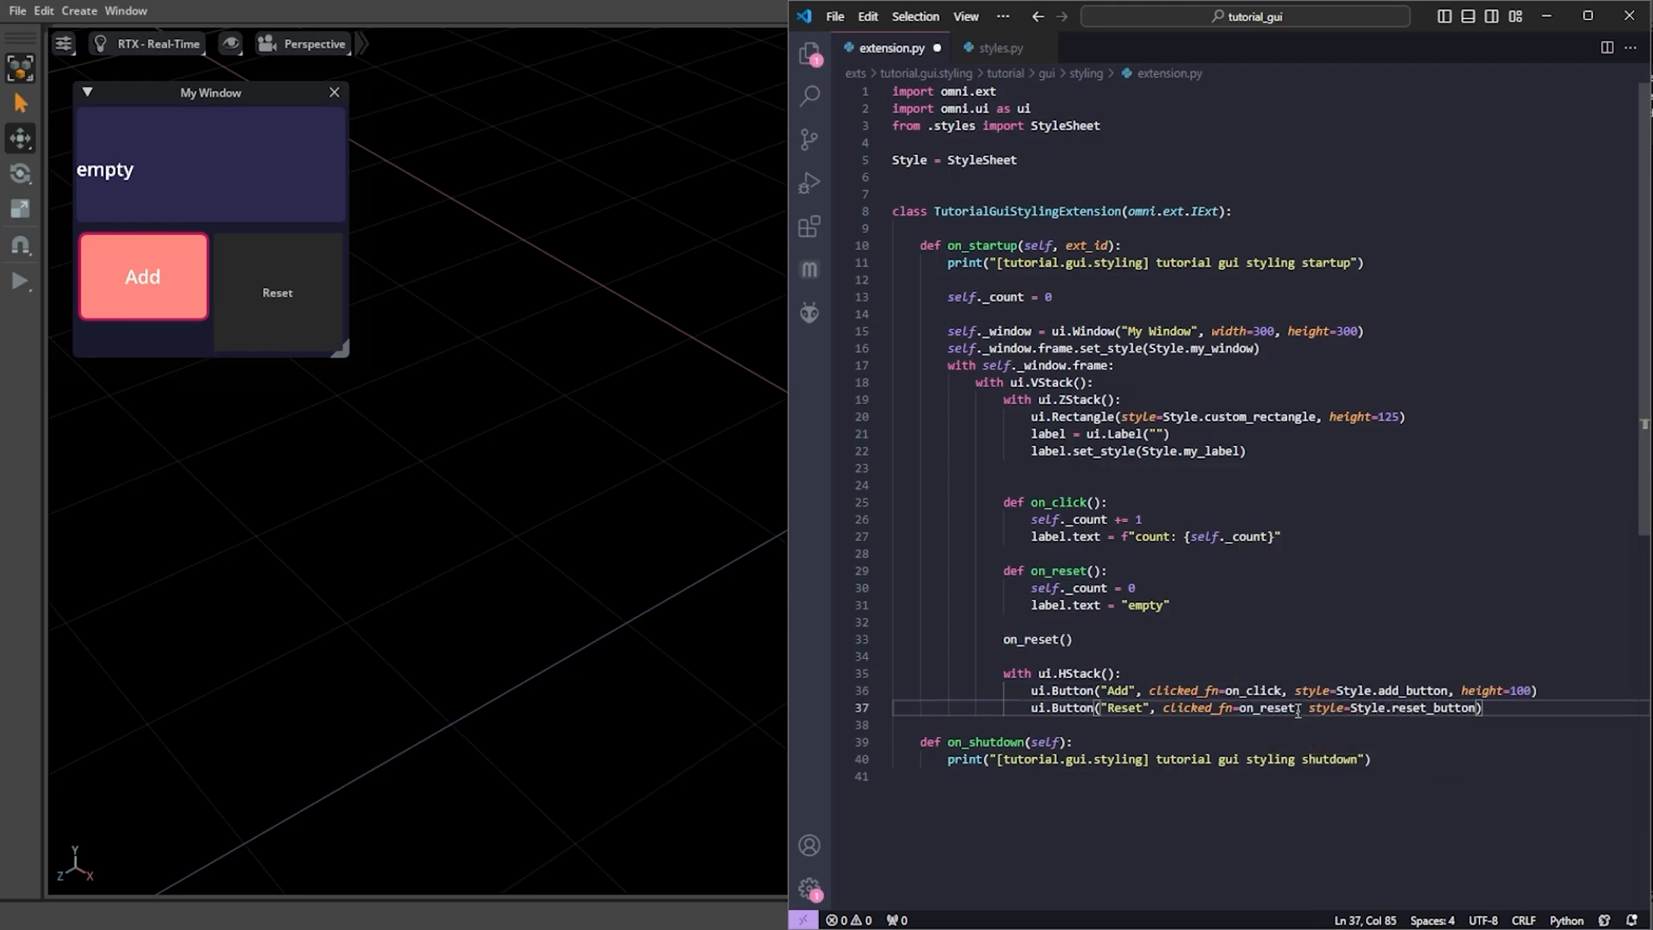
pyautogui.write(', height=100')
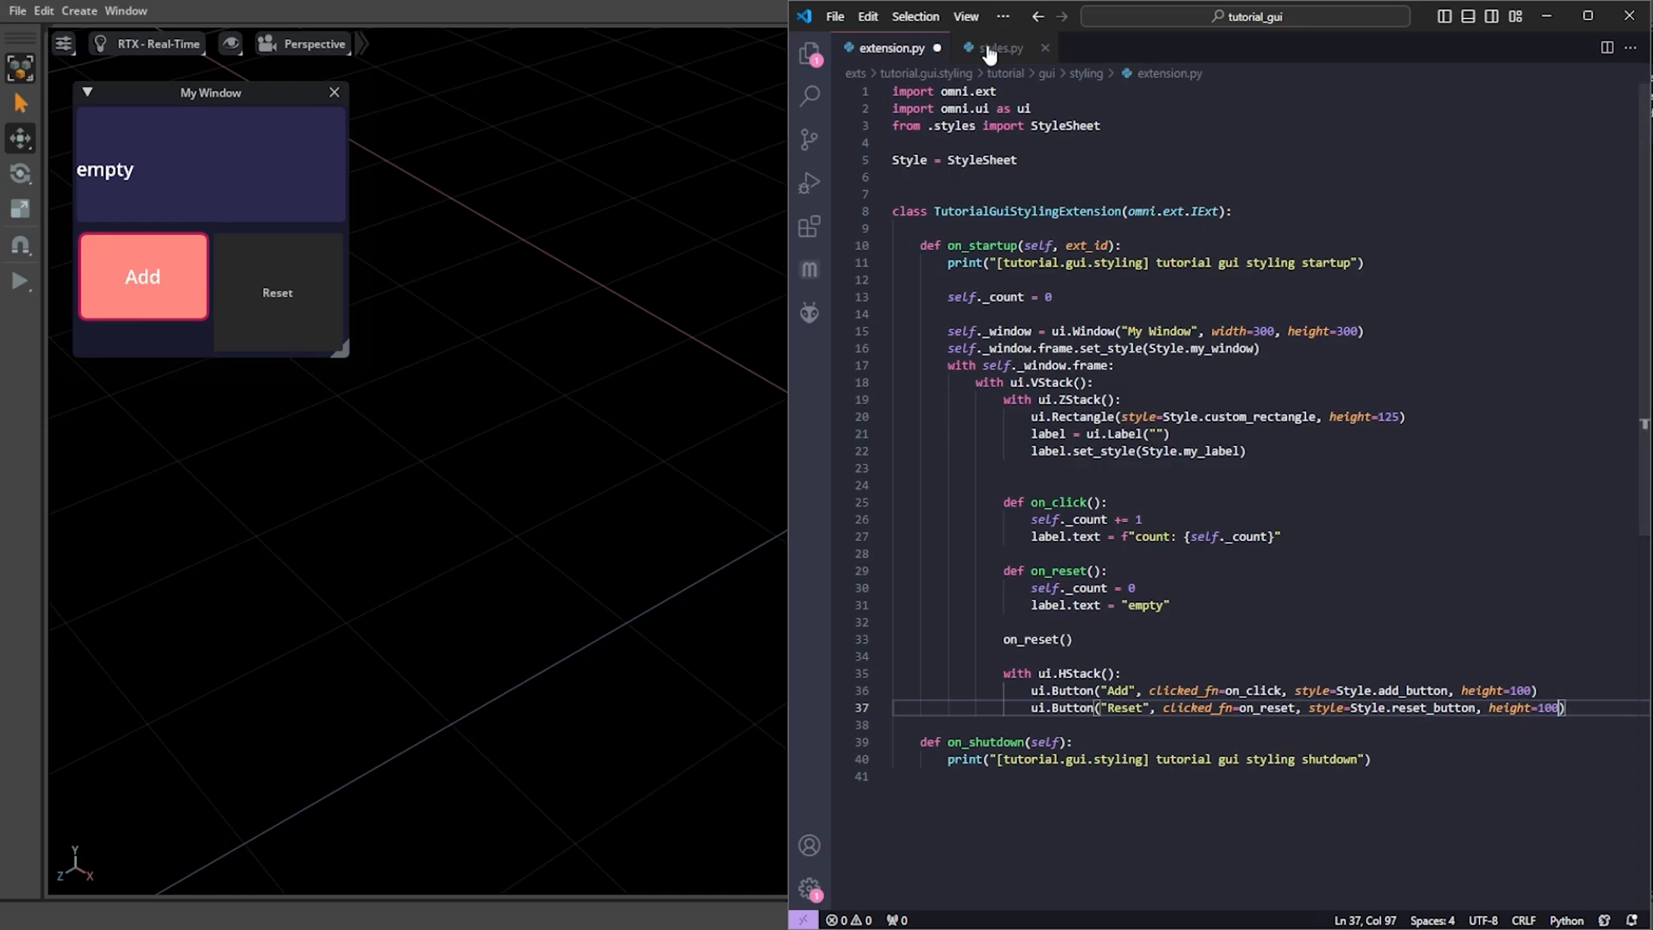
pyautogui.click(999, 48)
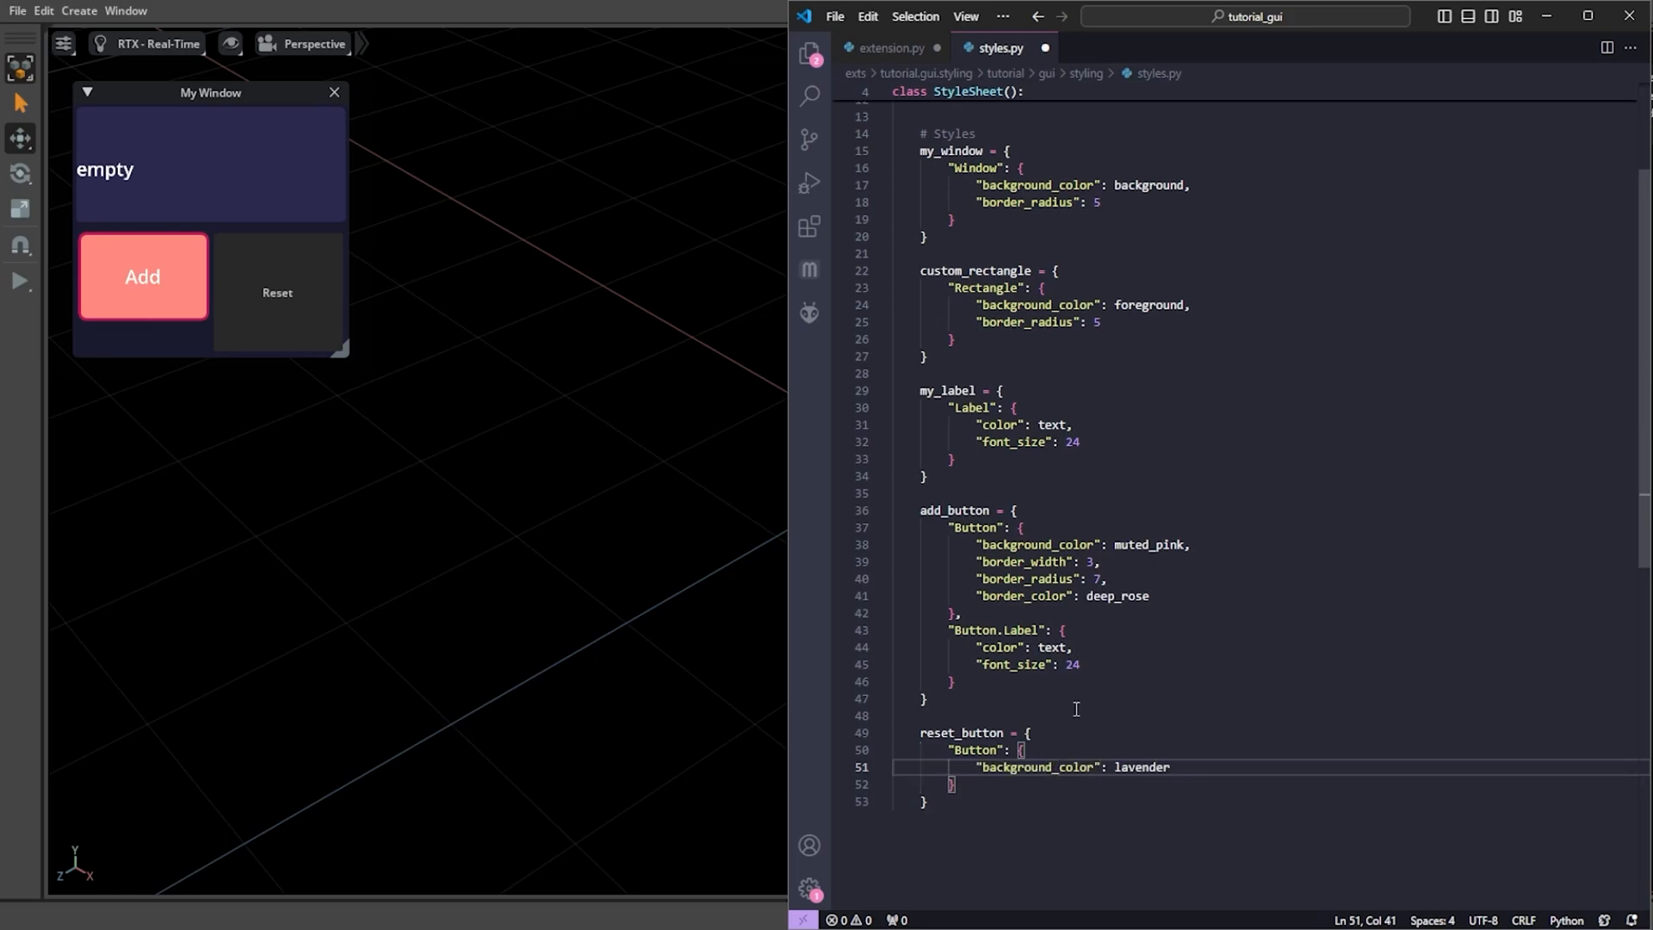
# - Define reset_button with lavender background, radius 3, grape border and label, plus lavender and grape cl("#5E35B1") colours
pyautogui.write(',')
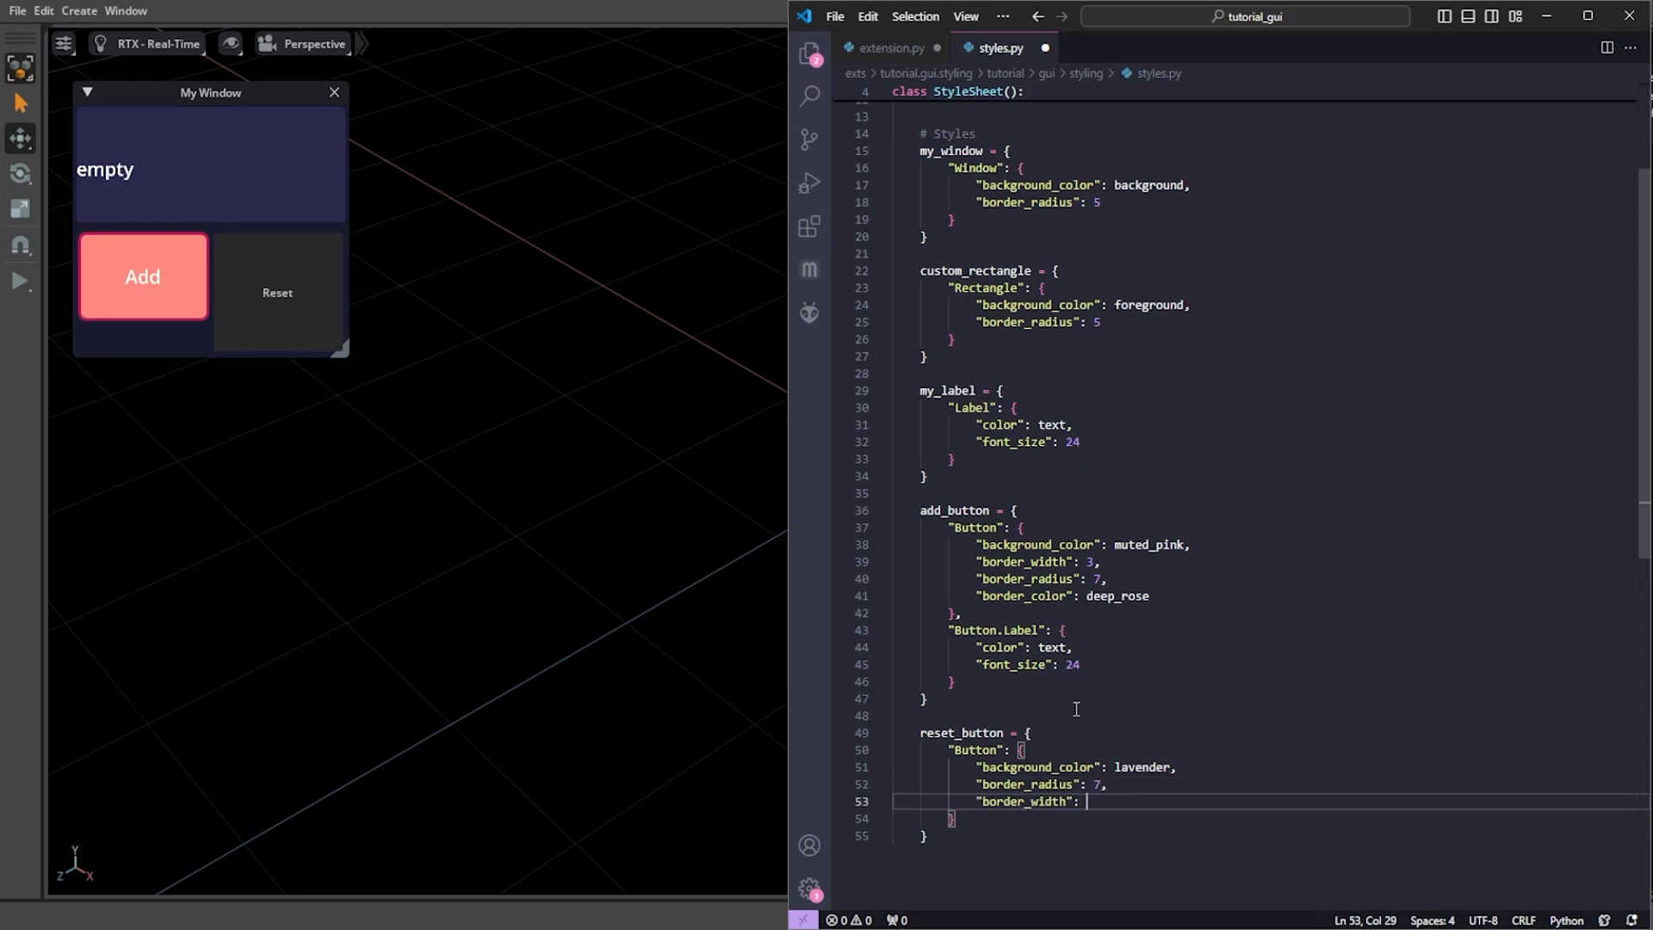
pyautogui.write('3,')
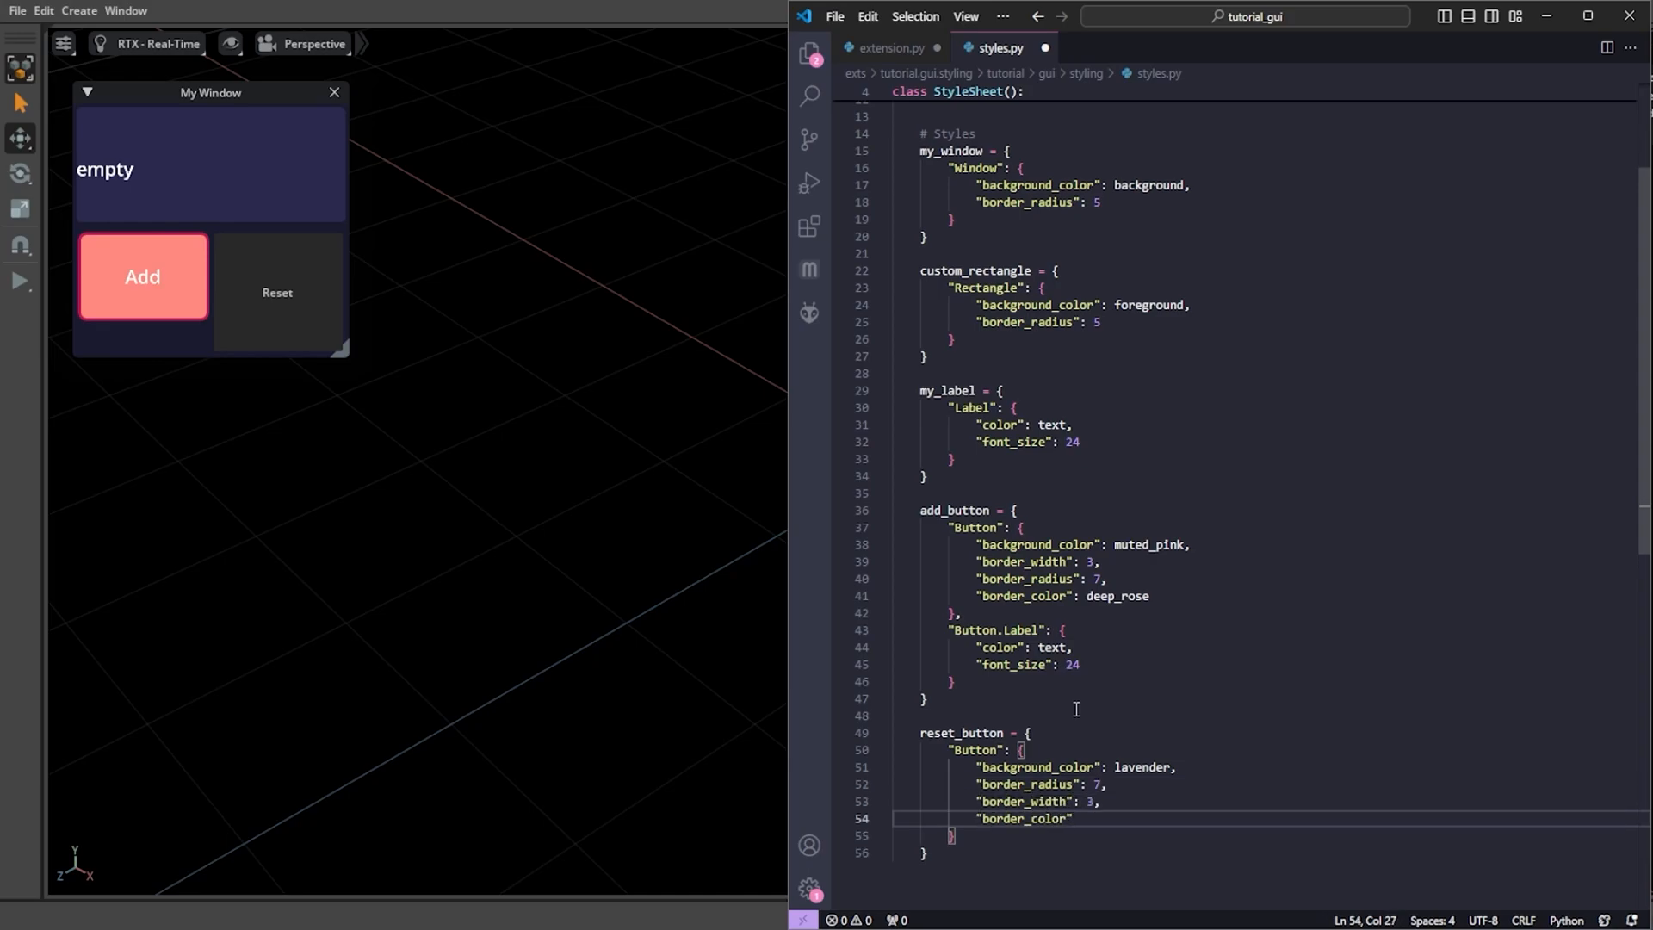
pyautogui.write(': grape')
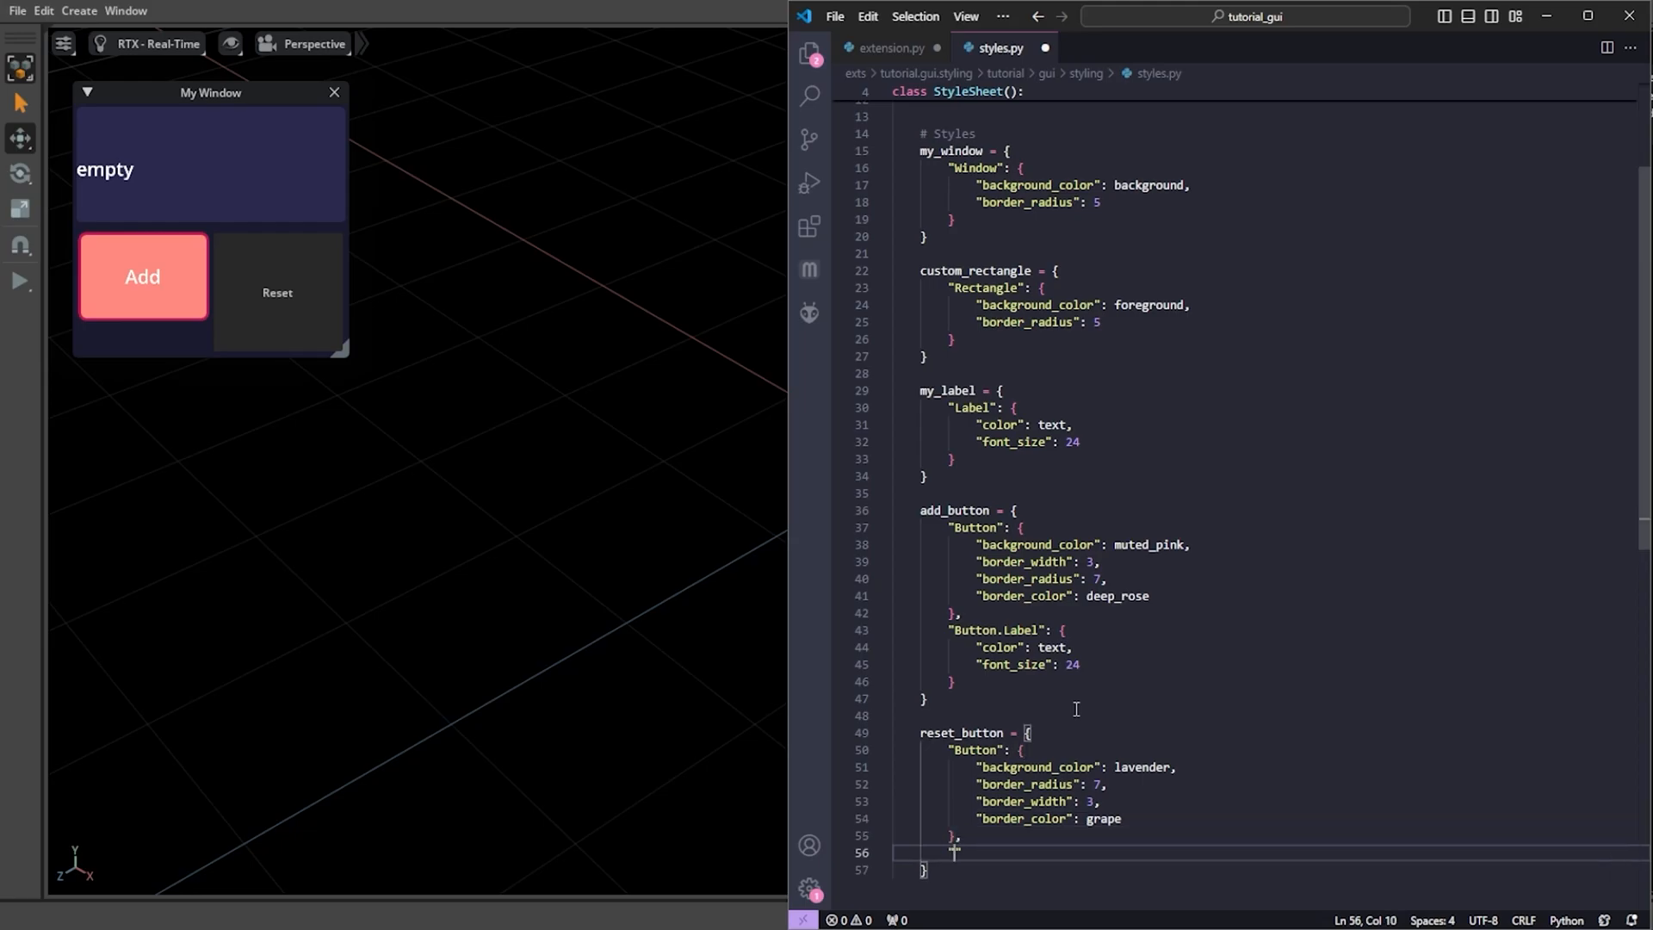
pyautogui.write('"Button.Label":')
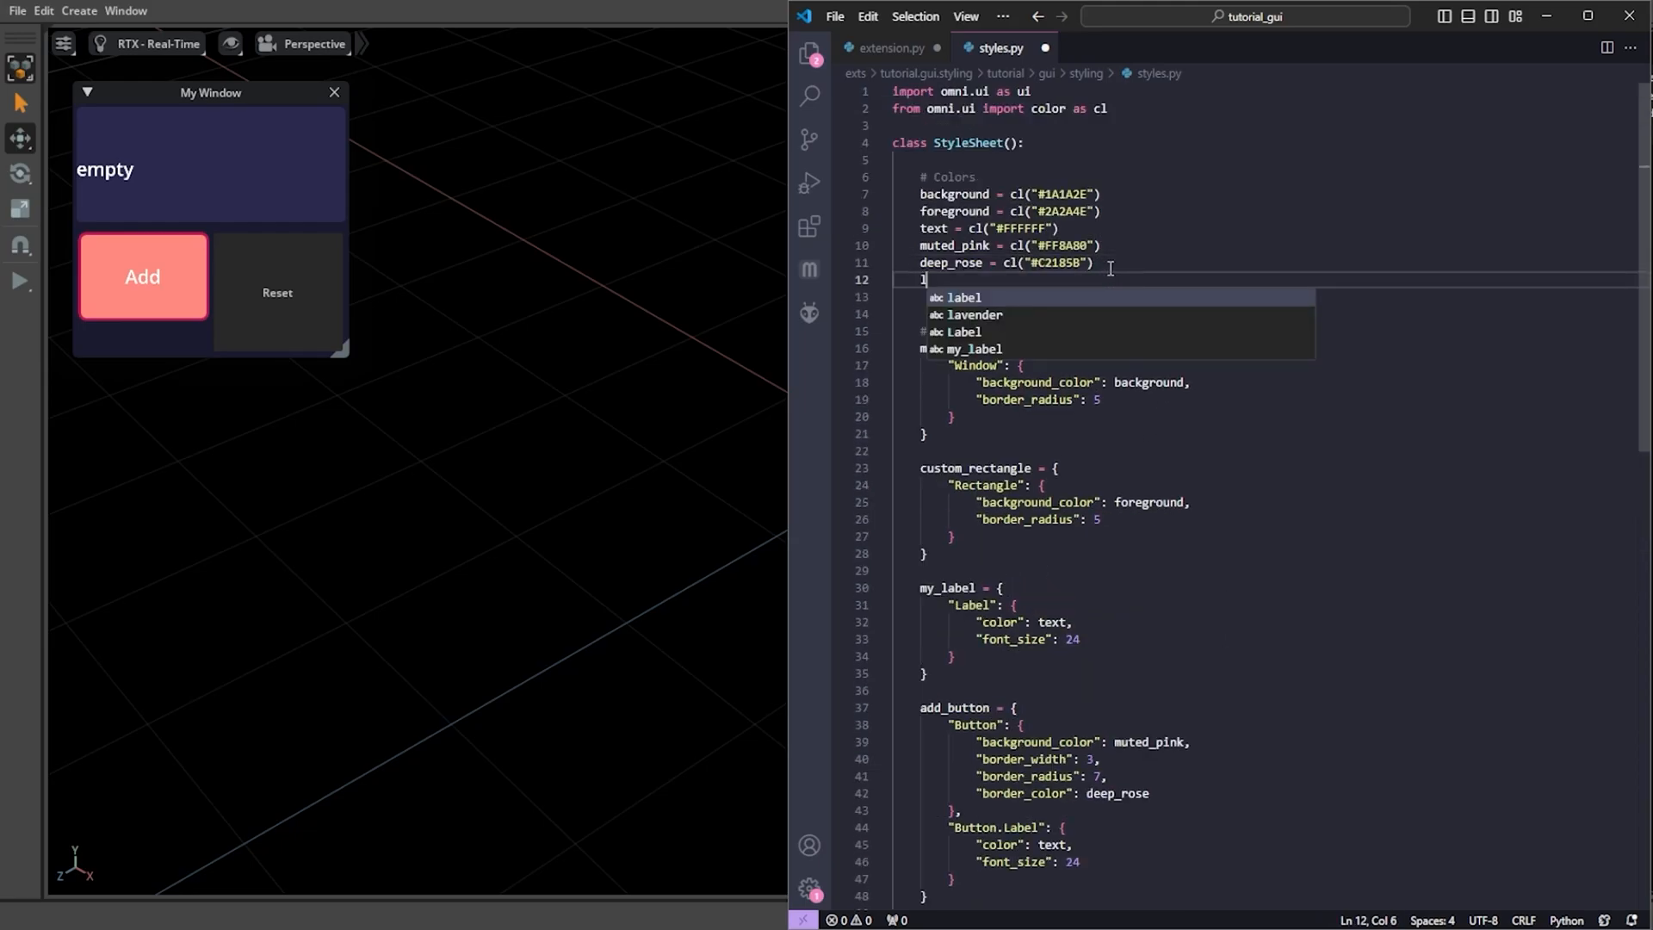
pyautogui.write('avender = cl("#B39DDB')
pyautogui.click(1266, 296)
pyautogui.write('grape')
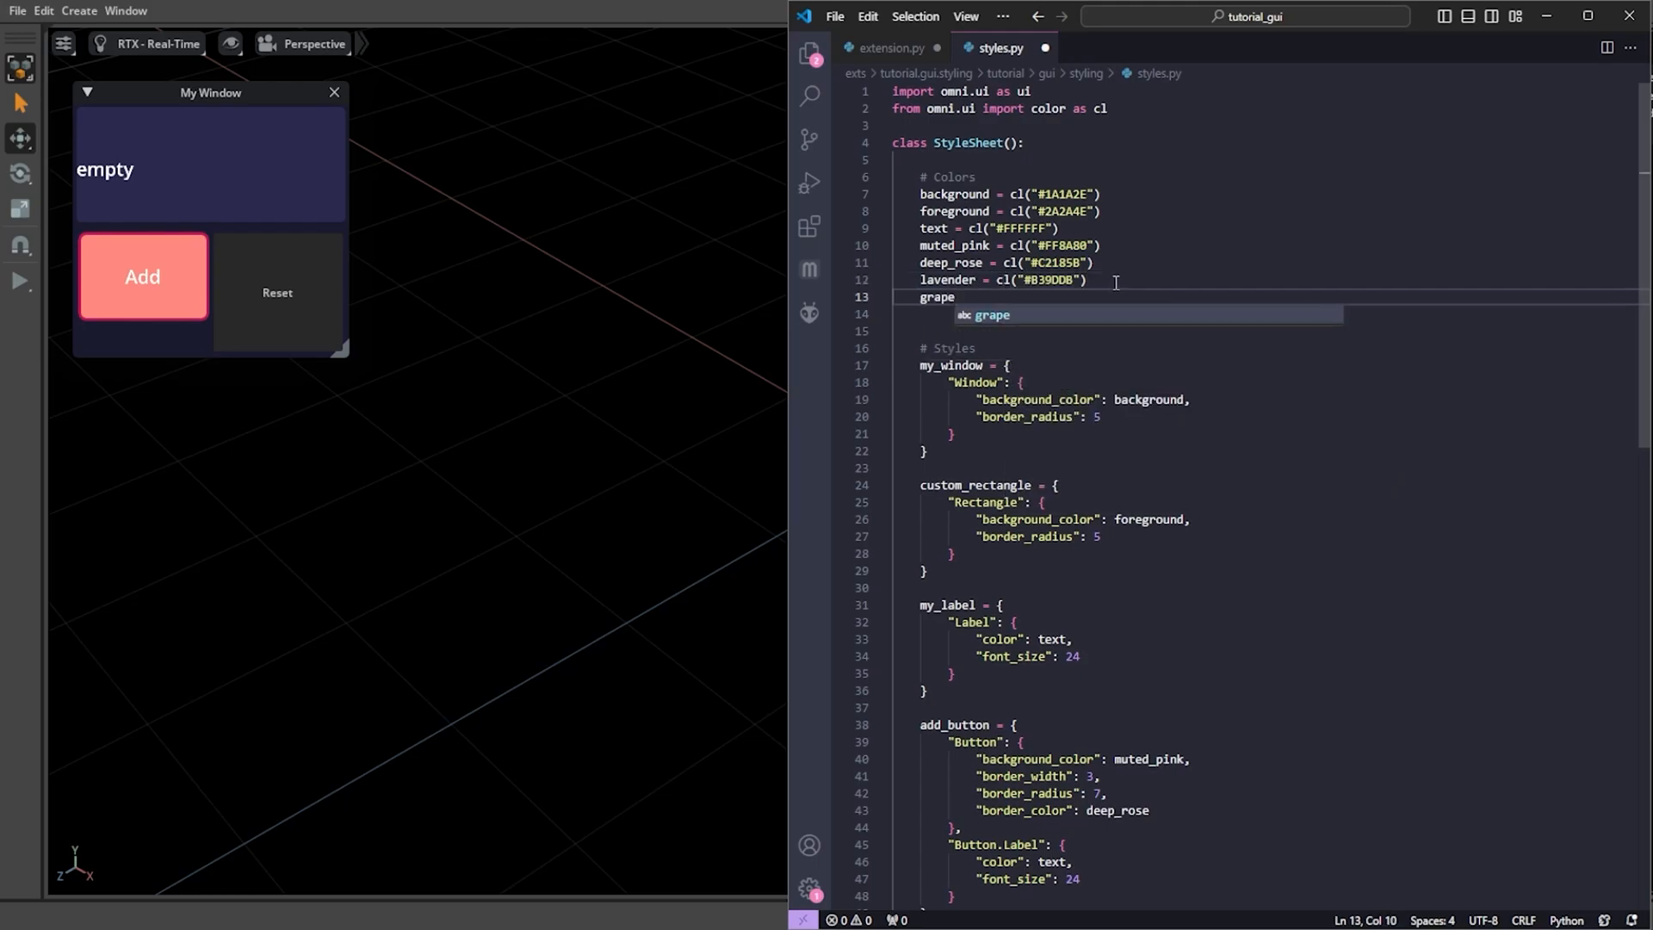
pyautogui.write('= cl("#5E35B1")')
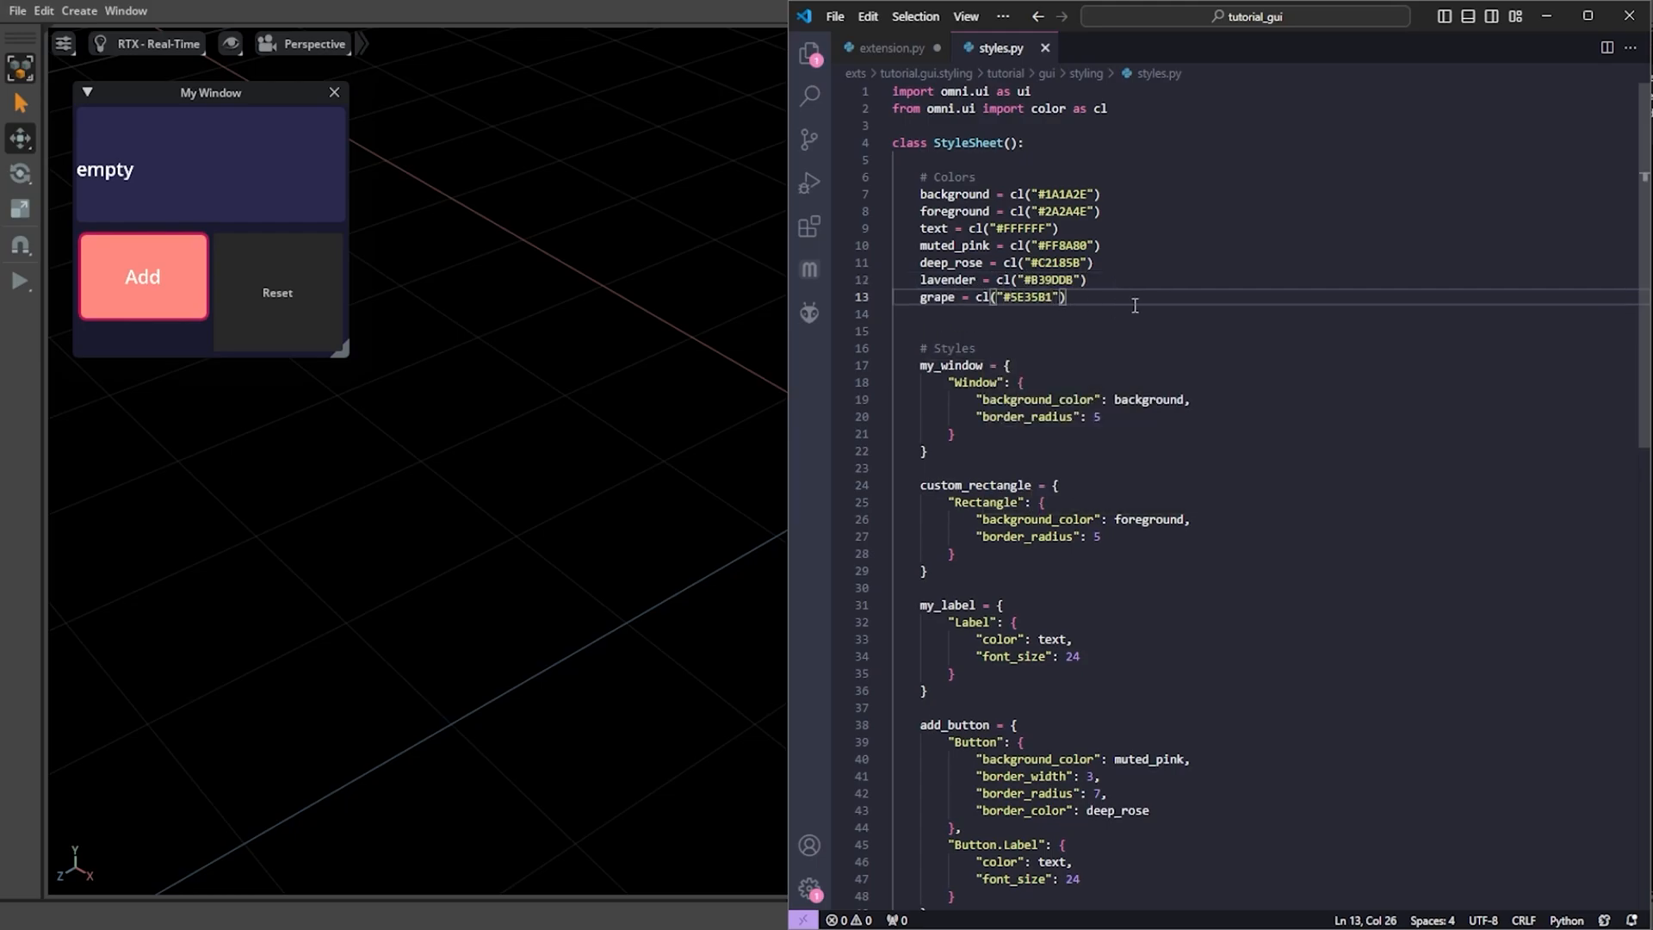
pyautogui.click(890, 49)
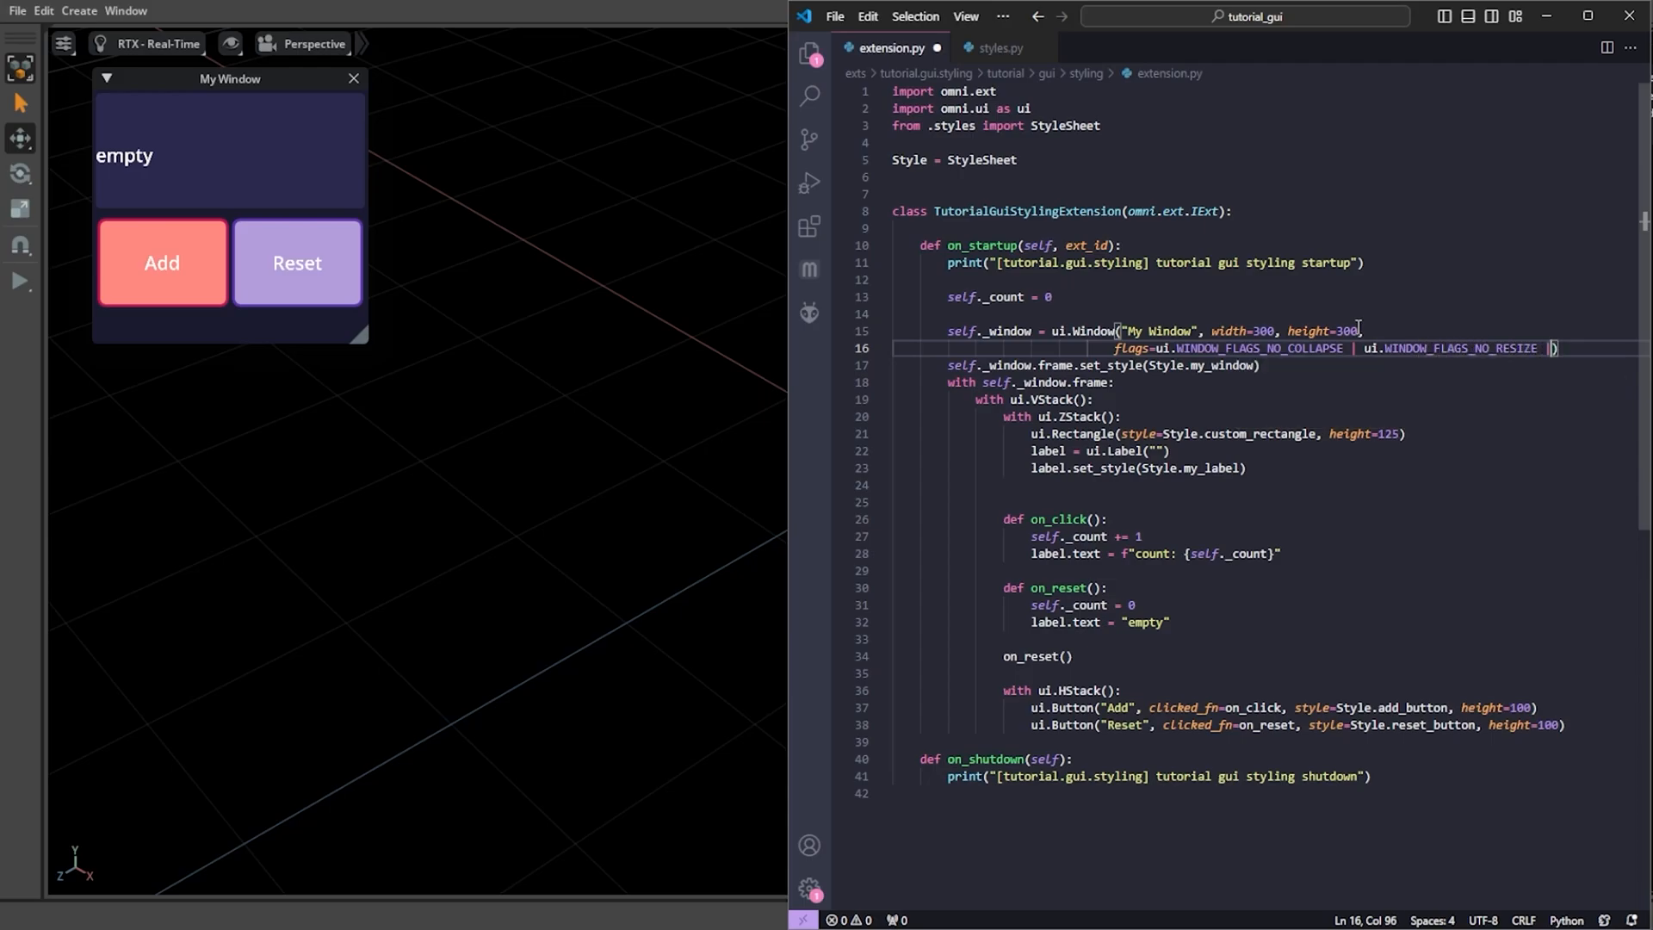
# - Give ui.Window flags NO_COLLAPSE, NO_RESIZE, NO_MOVE, NO_CLOSE and NO_TITLE_BAR
pyautogui.write('ui.WINDOW_FLAGS_NO_MOVE | ui)')
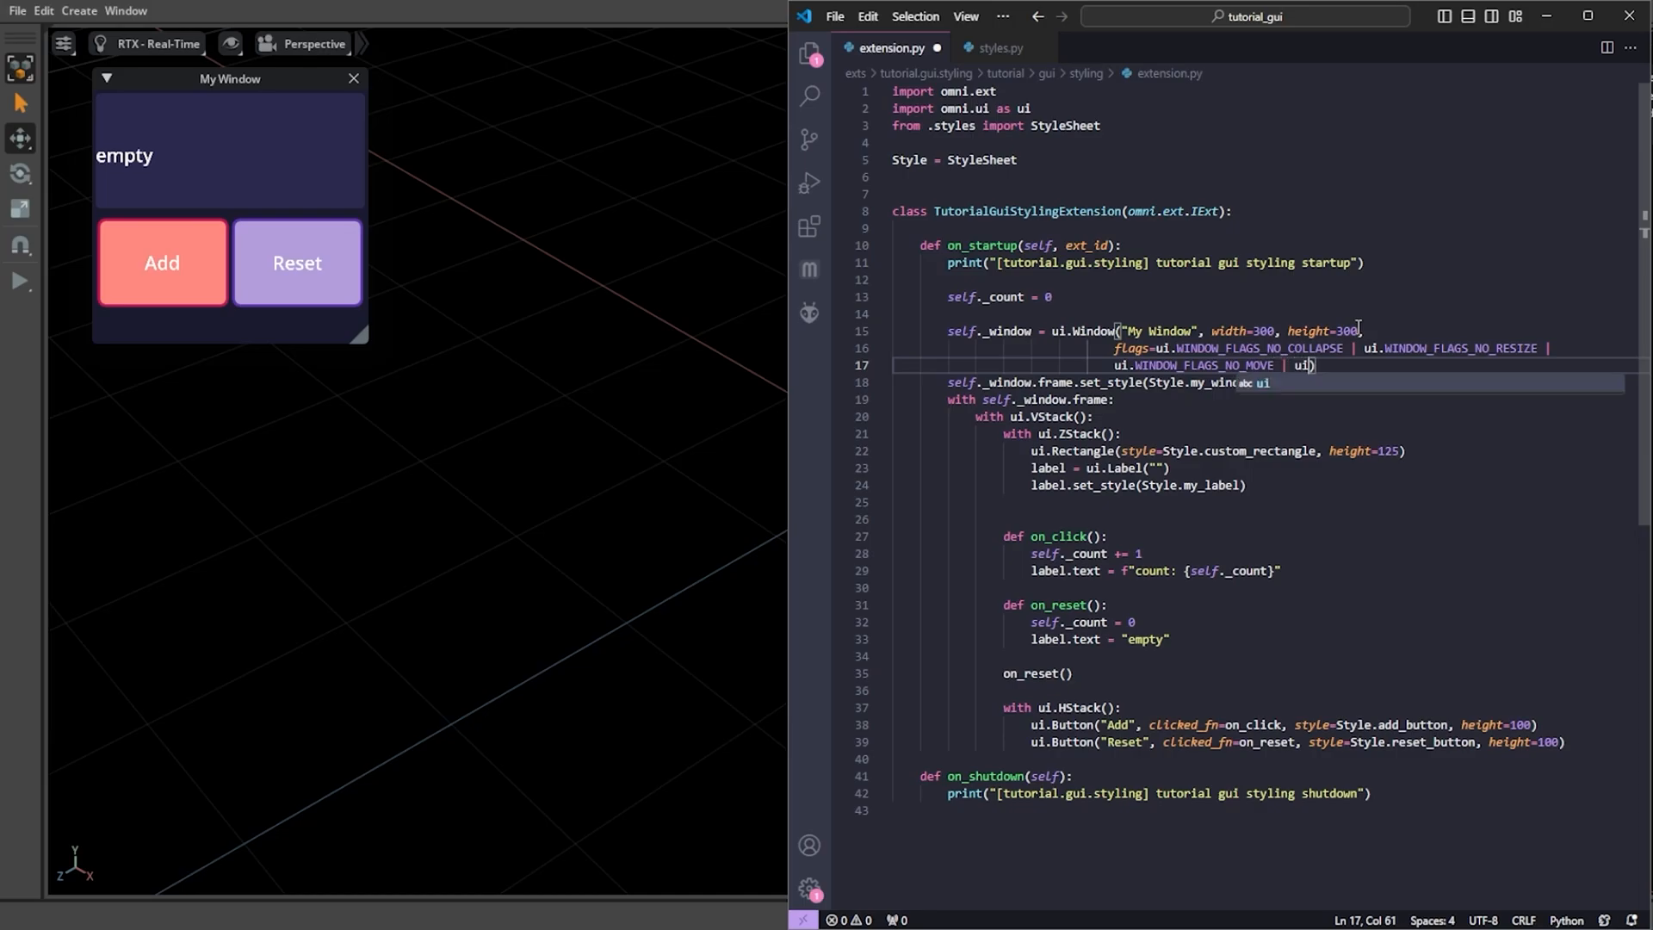
pyautogui.write('.WINDOW_FLAGS_NO_CLOSE |')
pyautogui.write('ui.WINDOW_FLAGS_NO_TITLE_BAR)')
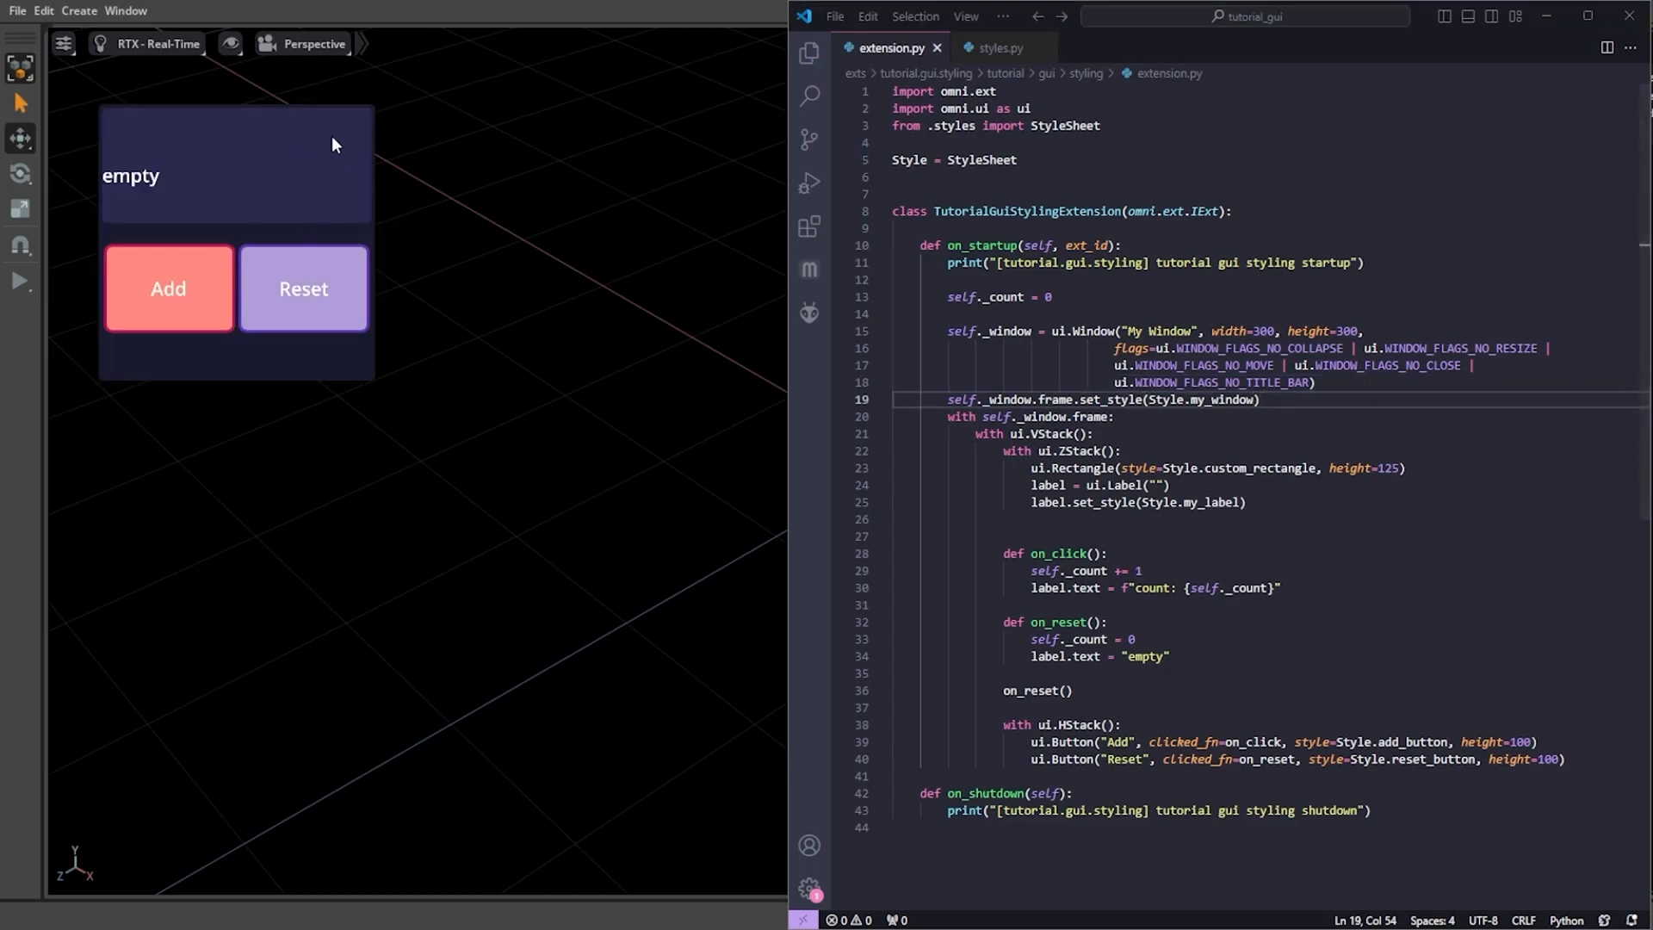
pyautogui.moveTo(327, 186)
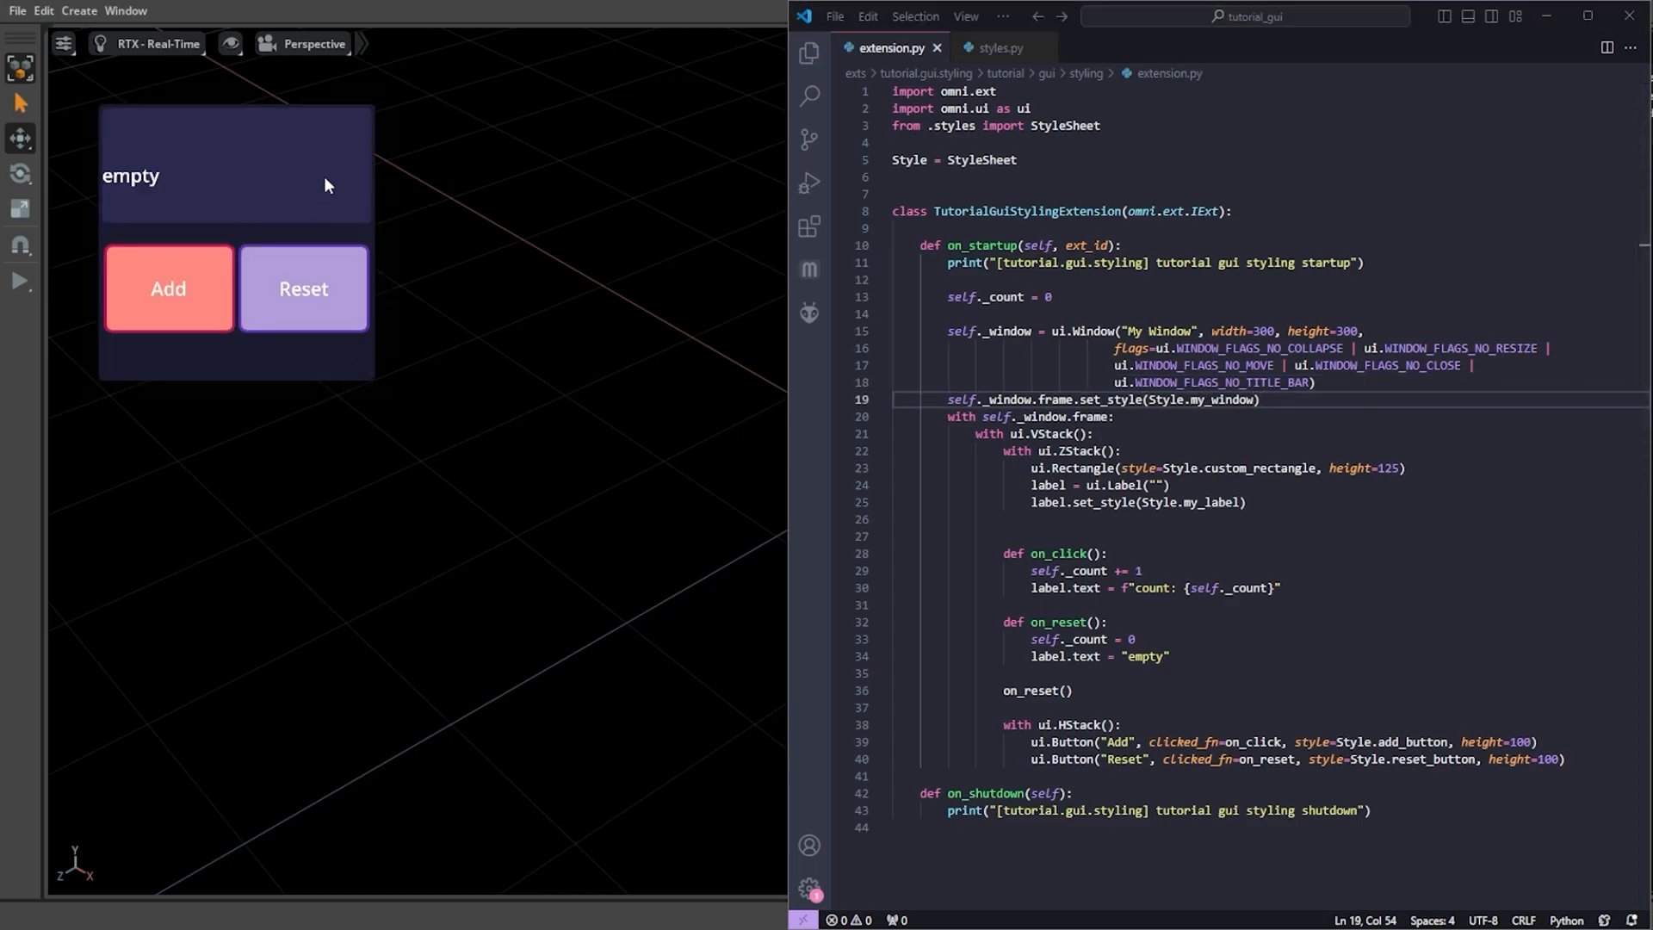
# - Use the pink Add button once so the label reads count: 1
pyautogui.click(167, 288)
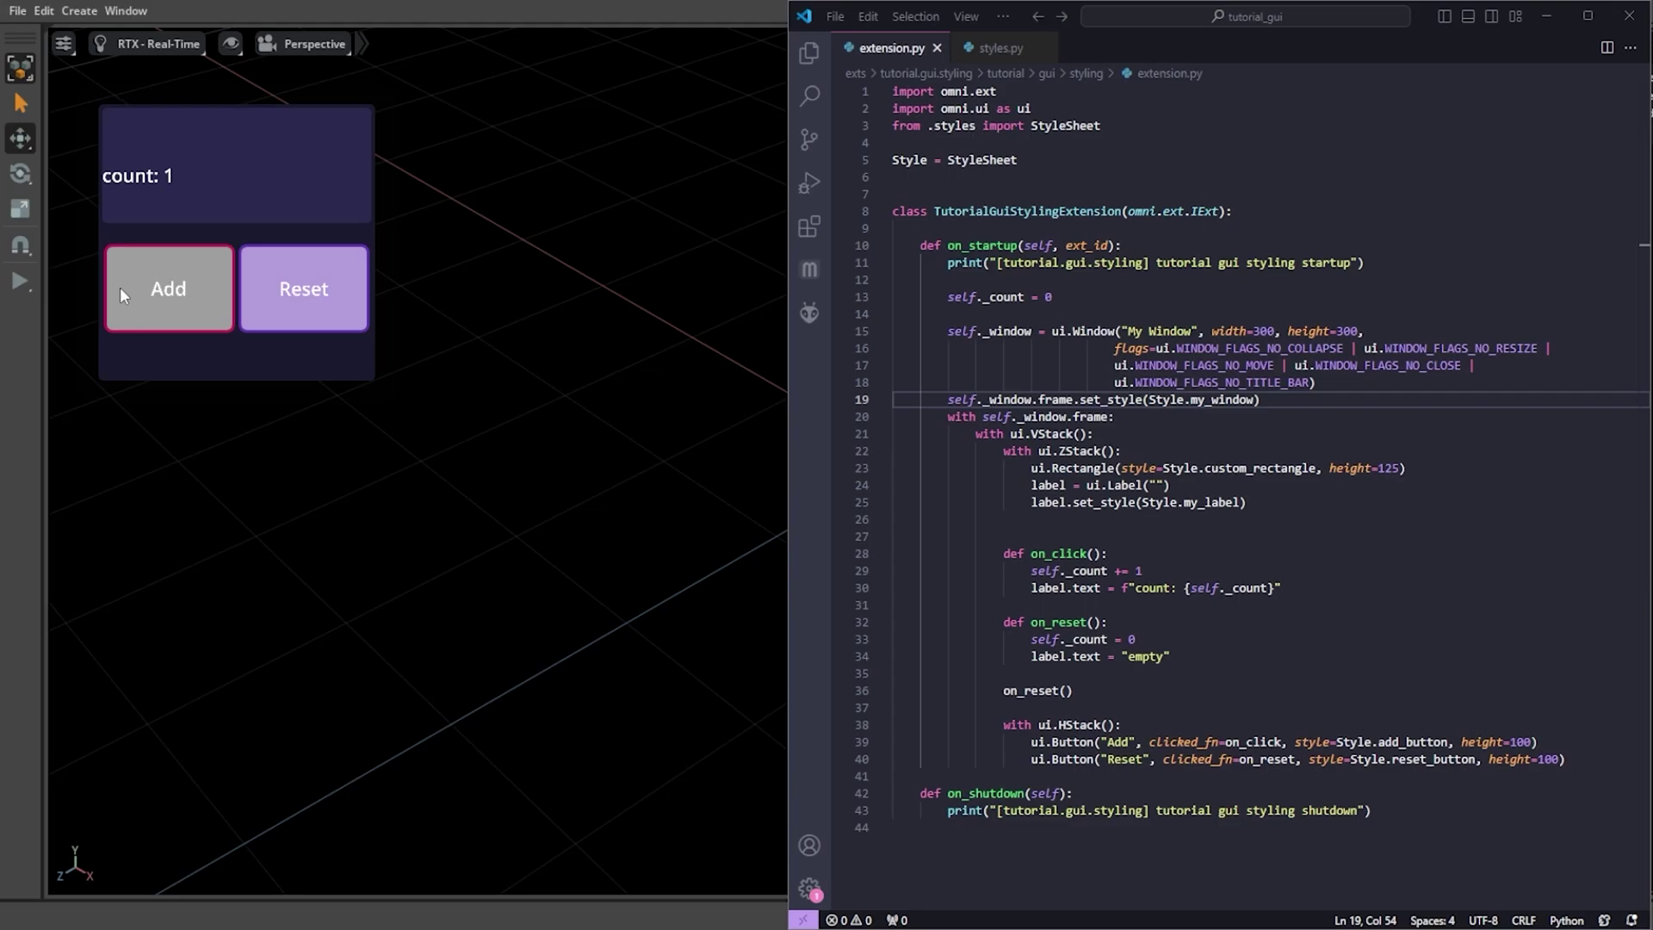